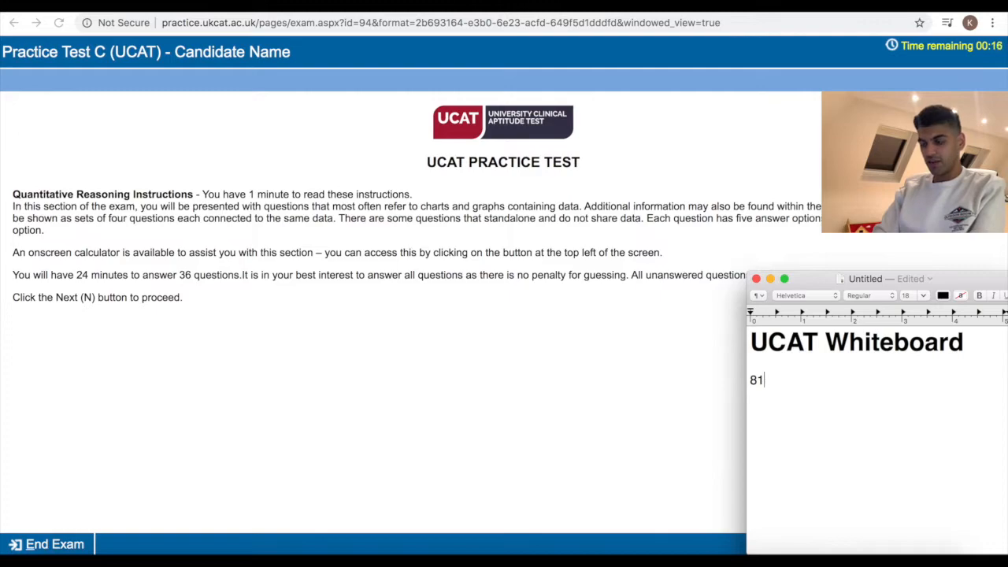
Delete the leftover '81' beneath the UCAT Whiteboard note's heading.
{"action": "key", "text": "backspace"}
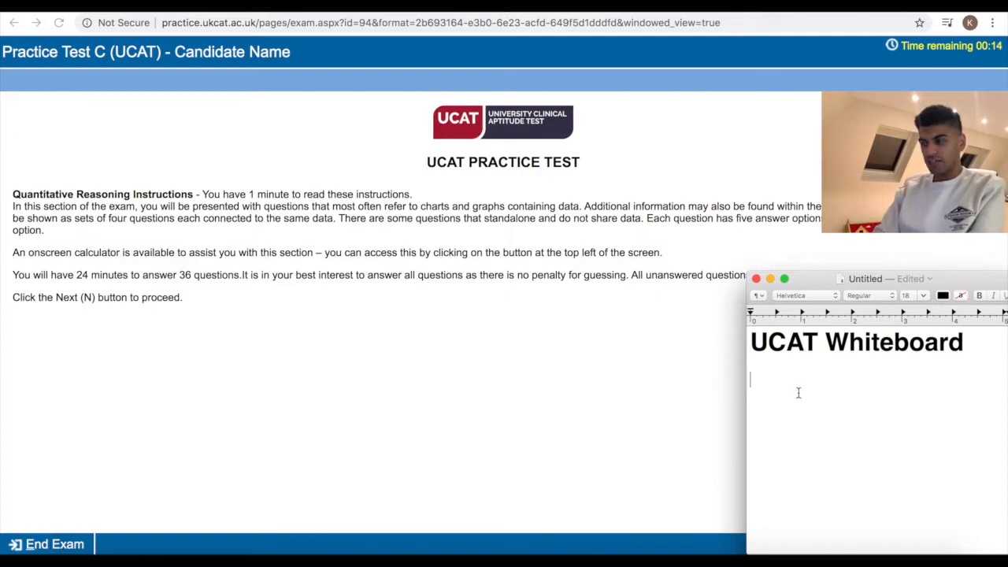
{"action": "mouse_move", "coordinate": [827, 368]}
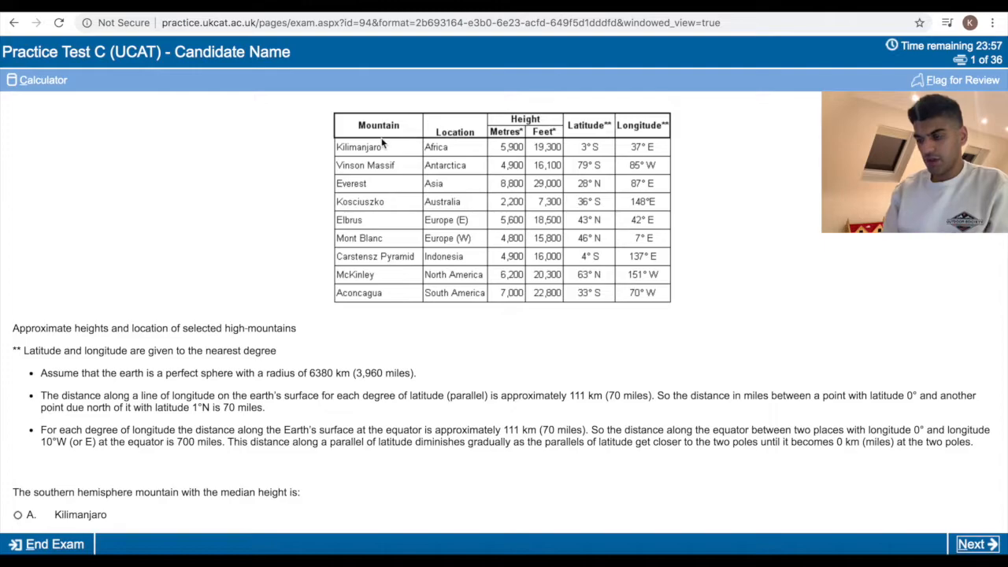
{"action": "mouse_move", "coordinate": [701, 281]}
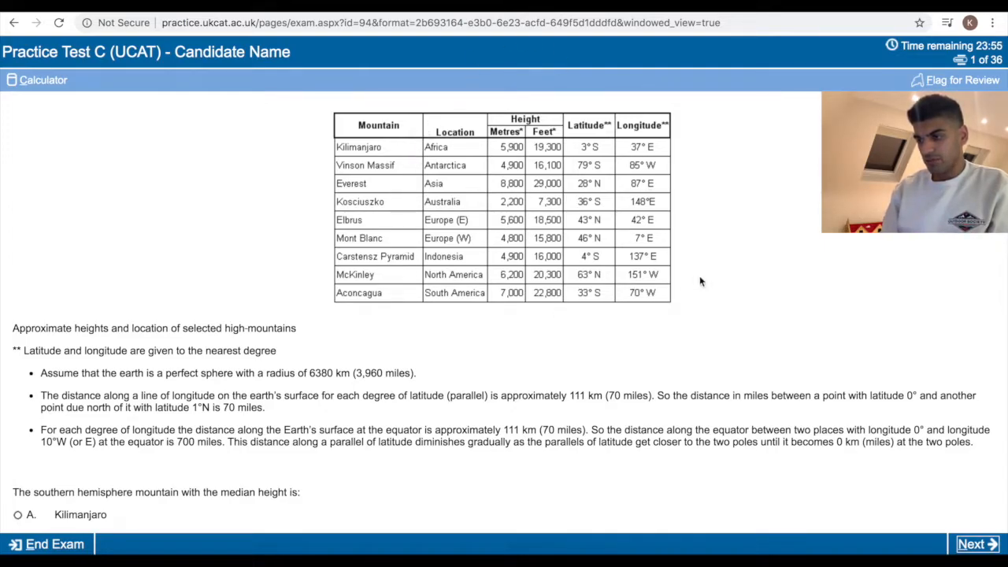
Scroll through question 1's southern-hemisphere median-height mountain options and back up.
{"action": "scroll", "scroll_direction": "down", "scroll_amount": 3}
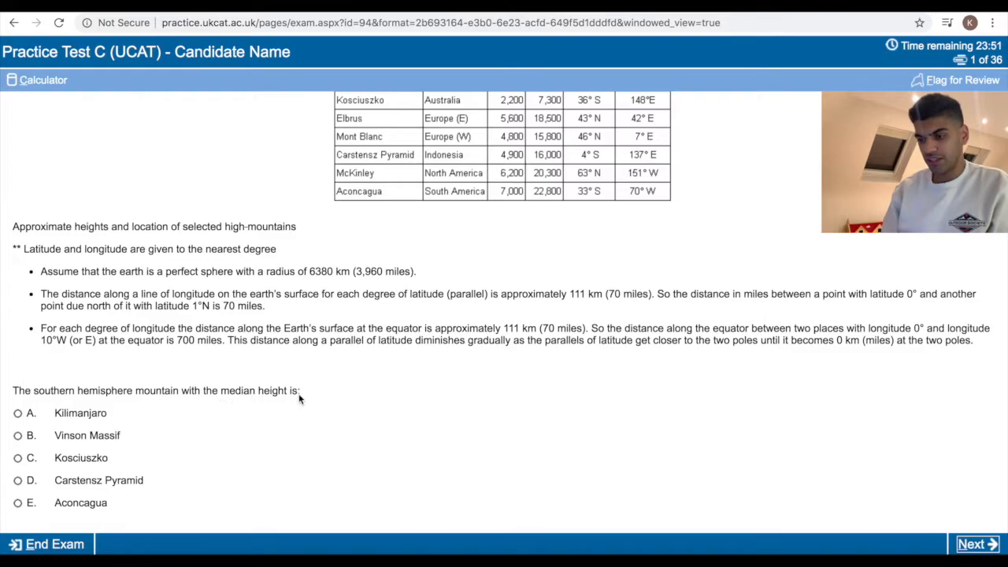
{"action": "mouse_move", "coordinate": [191, 361]}
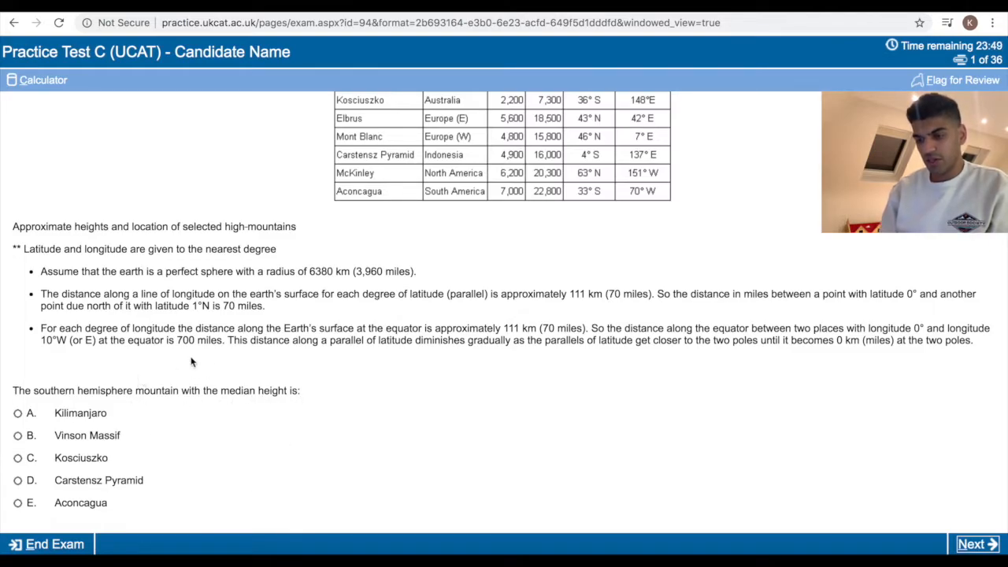
{"action": "scroll", "scroll_direction": "up", "scroll_amount": 3}
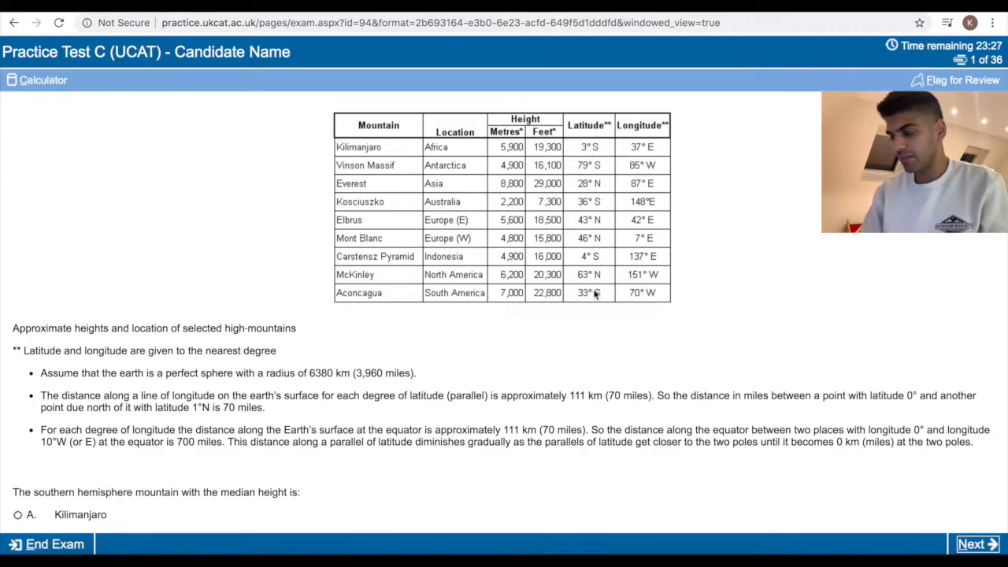
{"action": "mouse_move", "coordinate": [529, 308]}
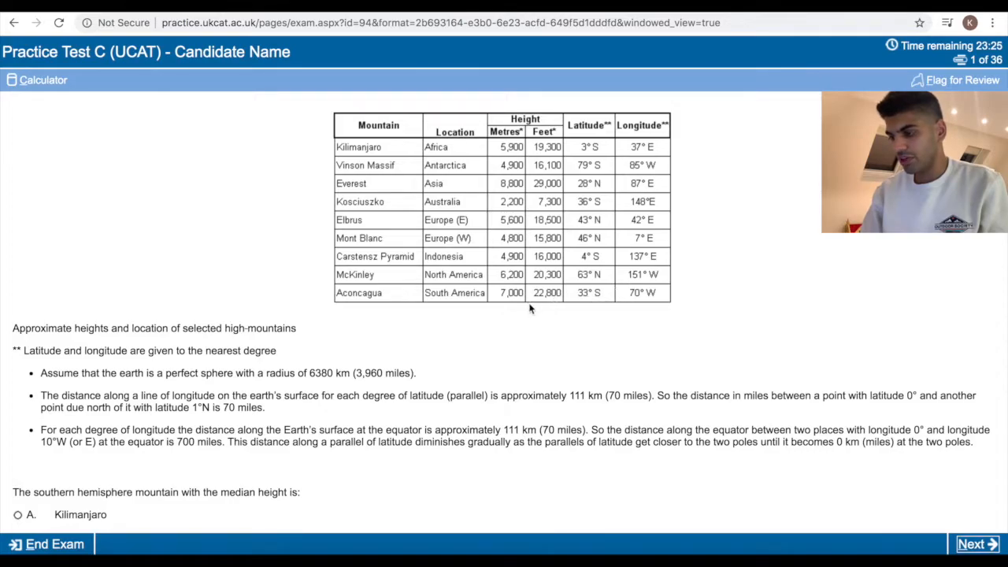
{"action": "mouse_move", "coordinate": [512, 297]}
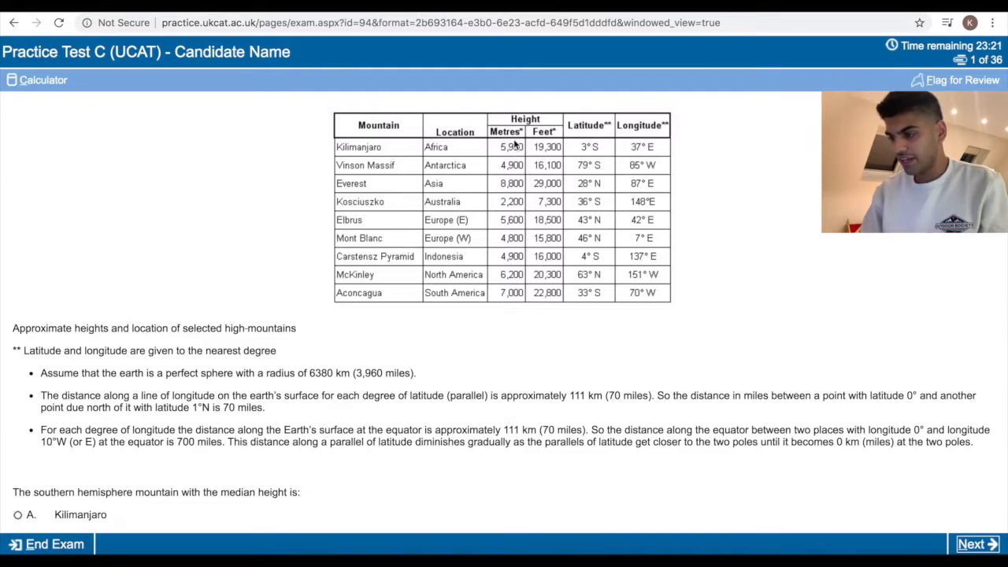
{"action": "mouse_move", "coordinate": [508, 165]}
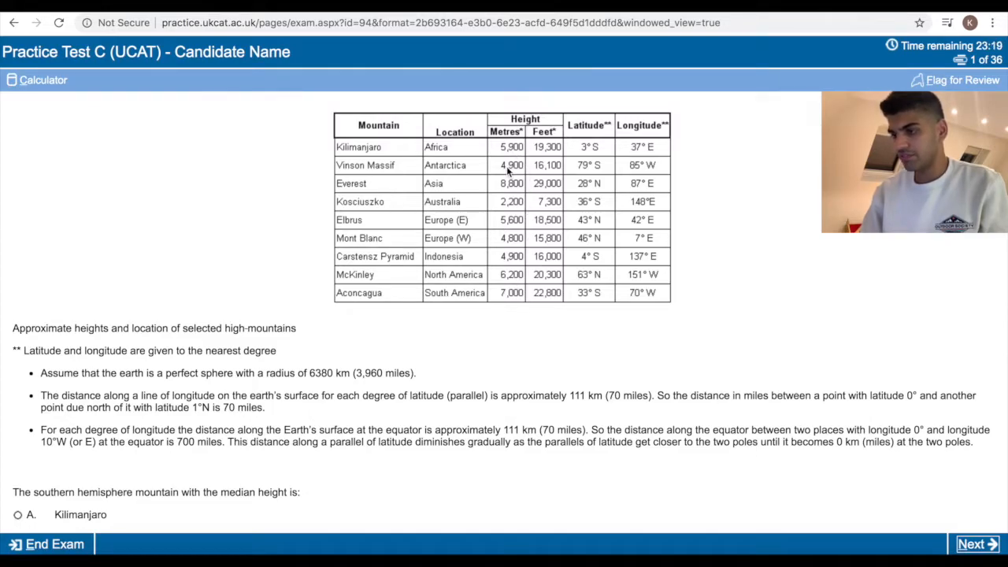
{"action": "mouse_move", "coordinate": [514, 250]}
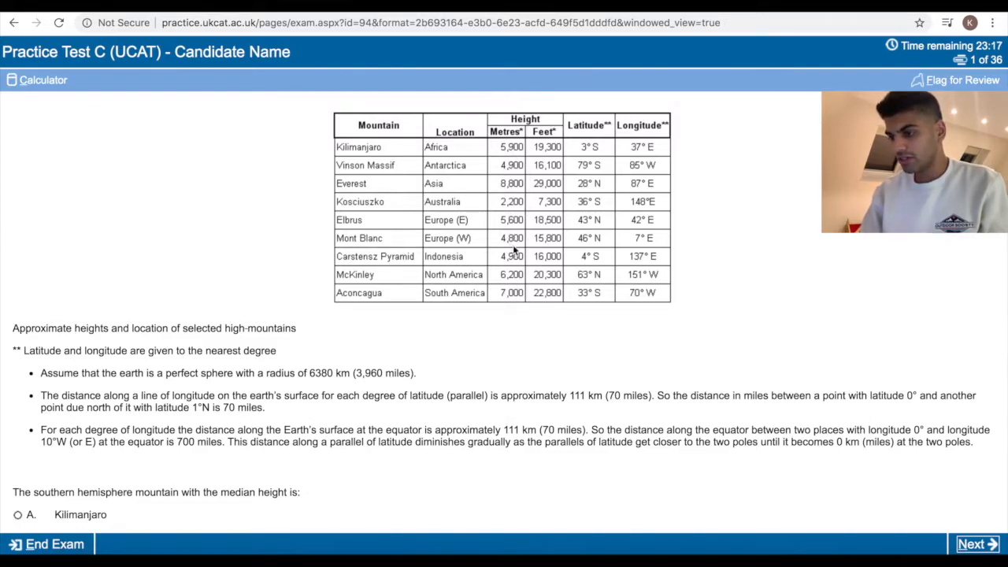
{"action": "mouse_move", "coordinate": [512, 221]}
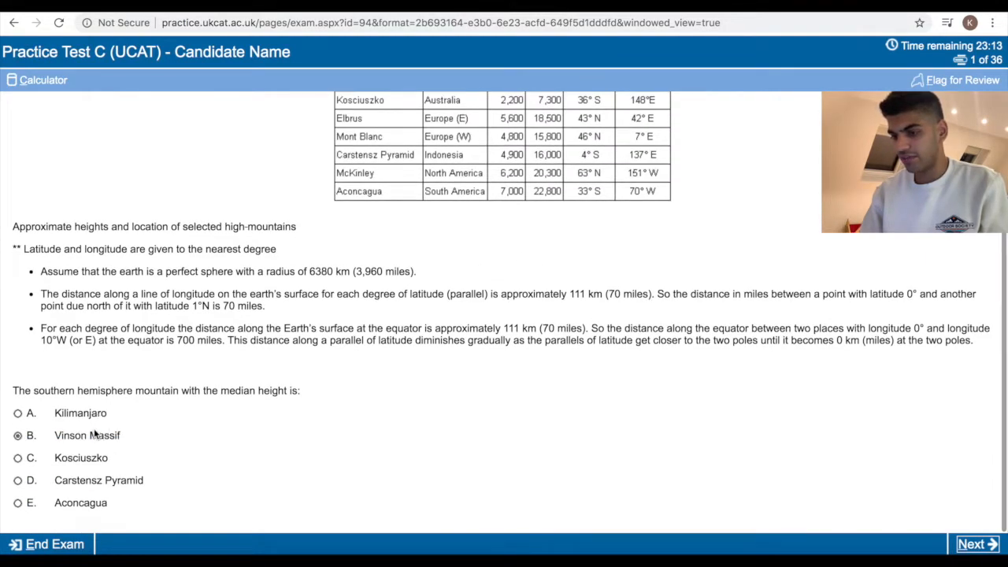
Advance to question 2 on the mean mountain height and scroll through it.
{"action": "left_click", "coordinate": [977, 544]}
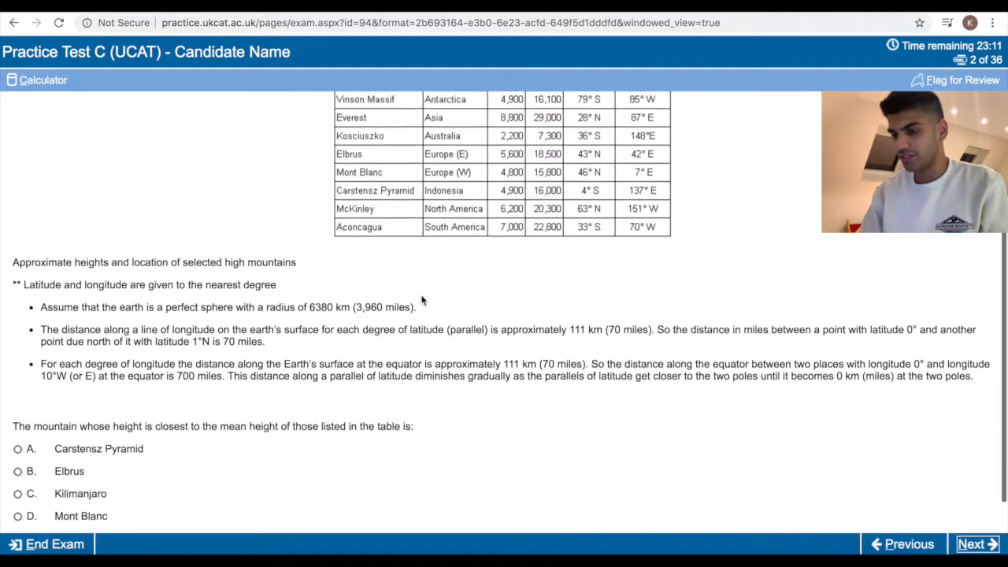
{"action": "scroll", "scroll_direction": "down", "scroll_amount": 3}
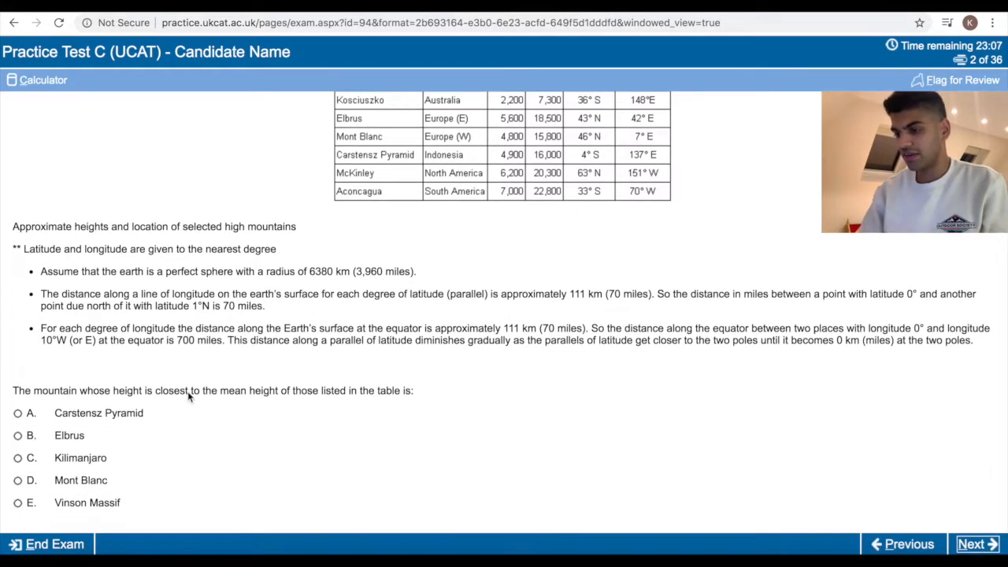
{"action": "scroll", "scroll_direction": "up", "scroll_amount": 3}
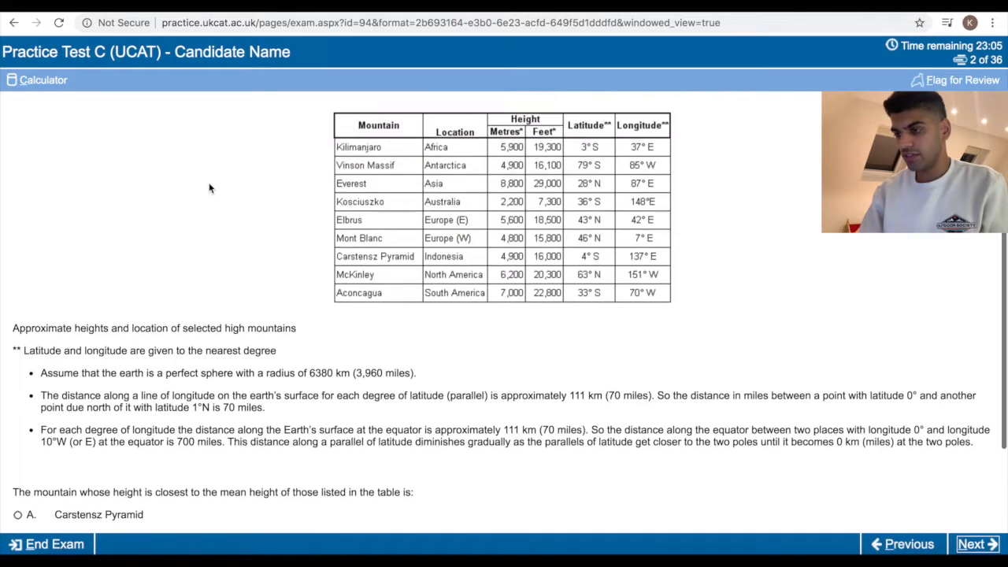
{"action": "mouse_move", "coordinate": [43, 80]}
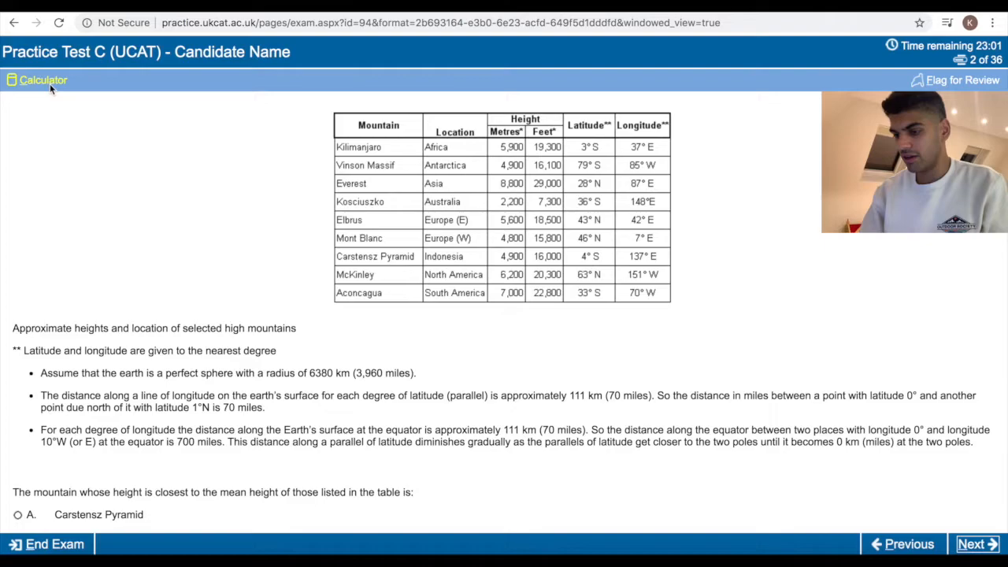
Sum the nine mountain heights on the calculator and divide by 9, about 55.89.
{"action": "left_click", "coordinate": [37, 80]}
{"action": "type", "text": "49."}
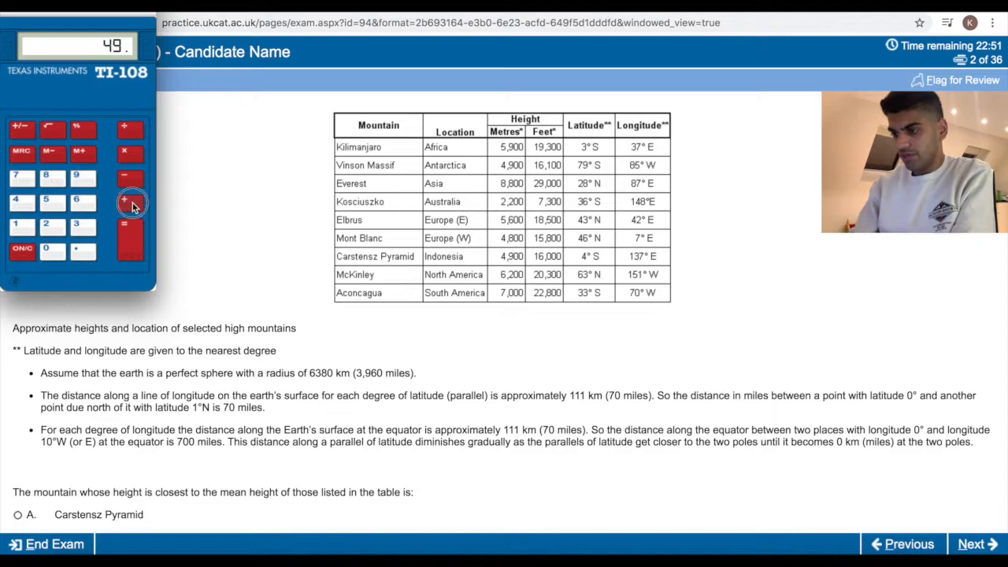
{"action": "left_click", "coordinate": [131, 202]}
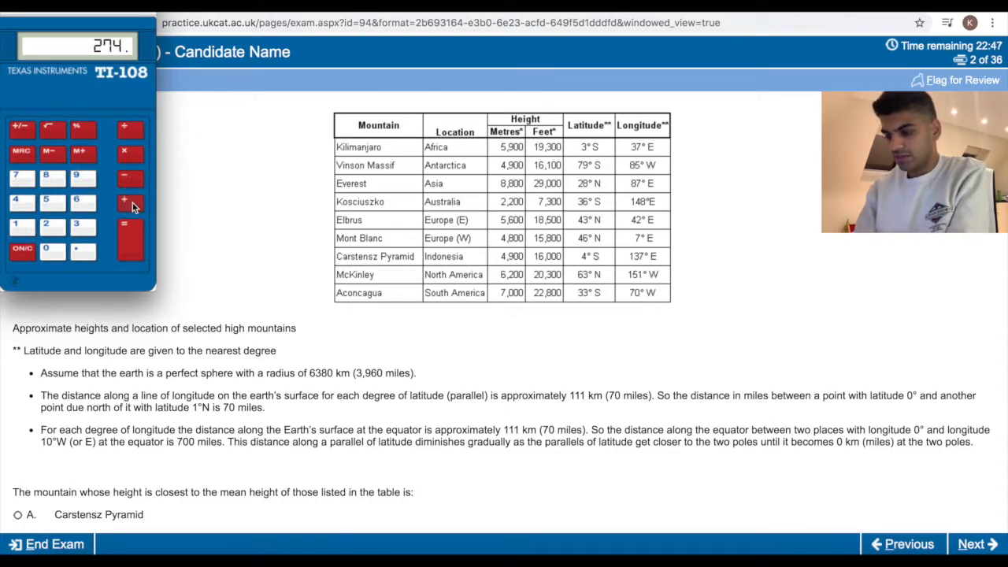
{"action": "left_click", "coordinate": [131, 201]}
{"action": "type", "text": "6."}
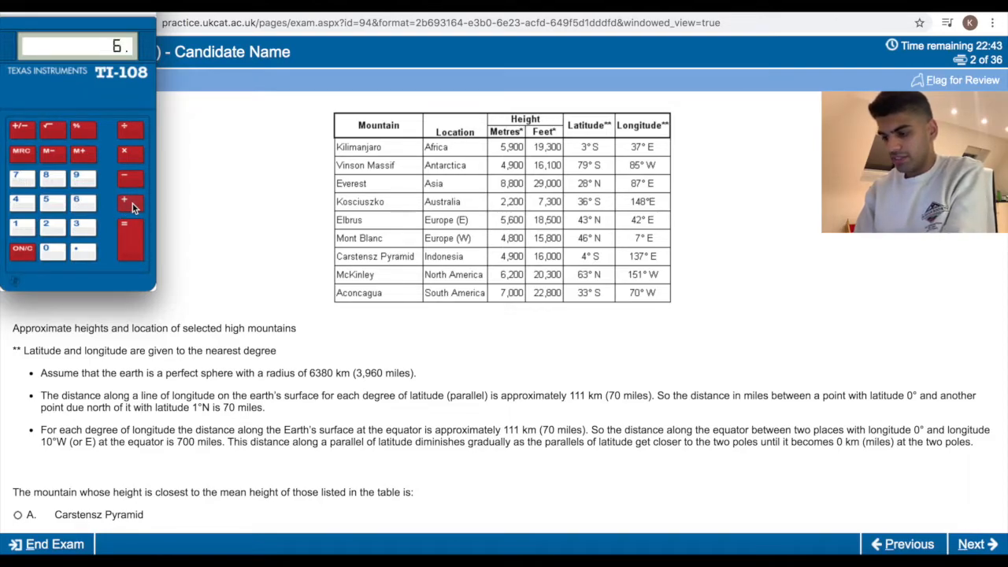
{"action": "left_click", "coordinate": [130, 225]}
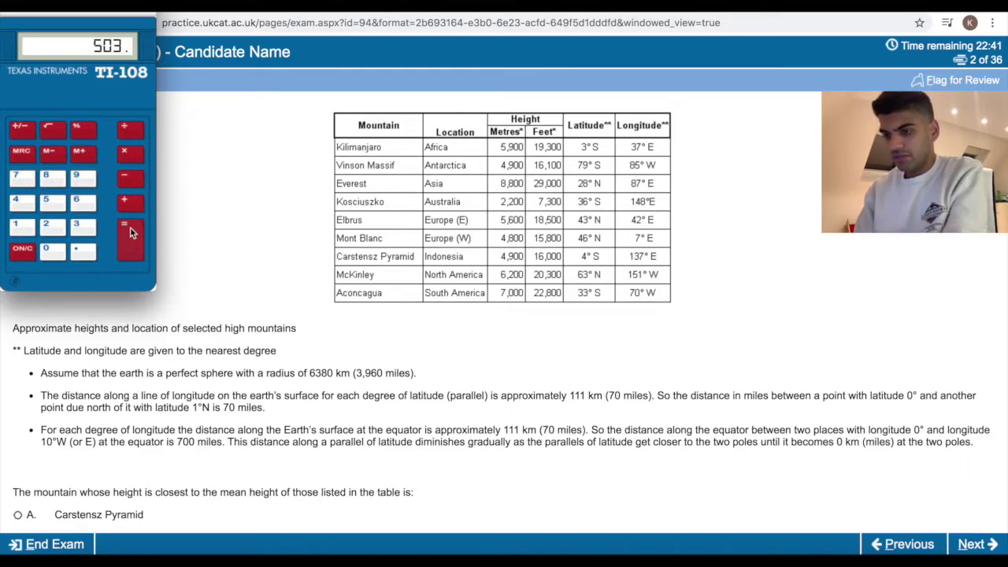
{"action": "left_click", "coordinate": [124, 227]}
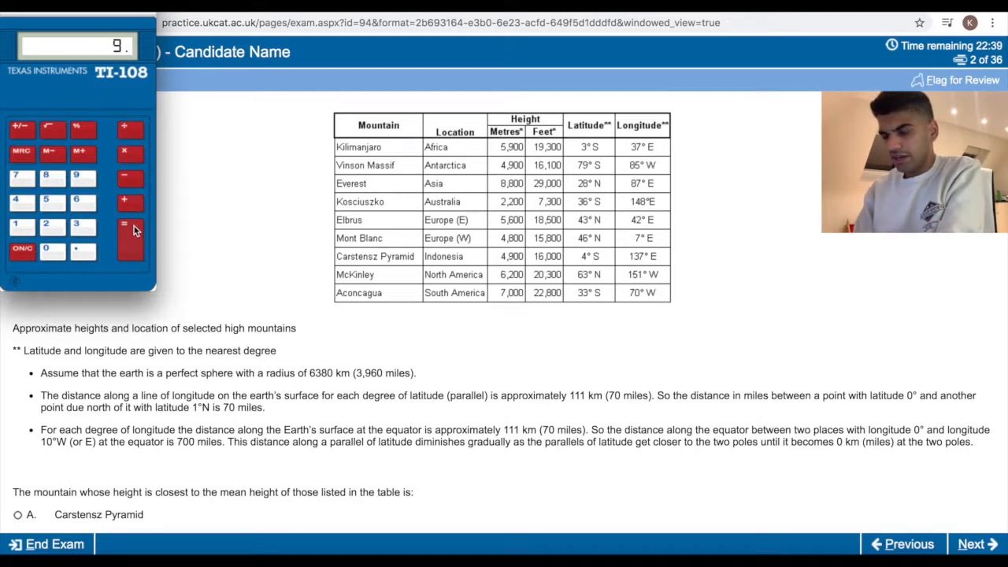
{"action": "left_click", "coordinate": [130, 226]}
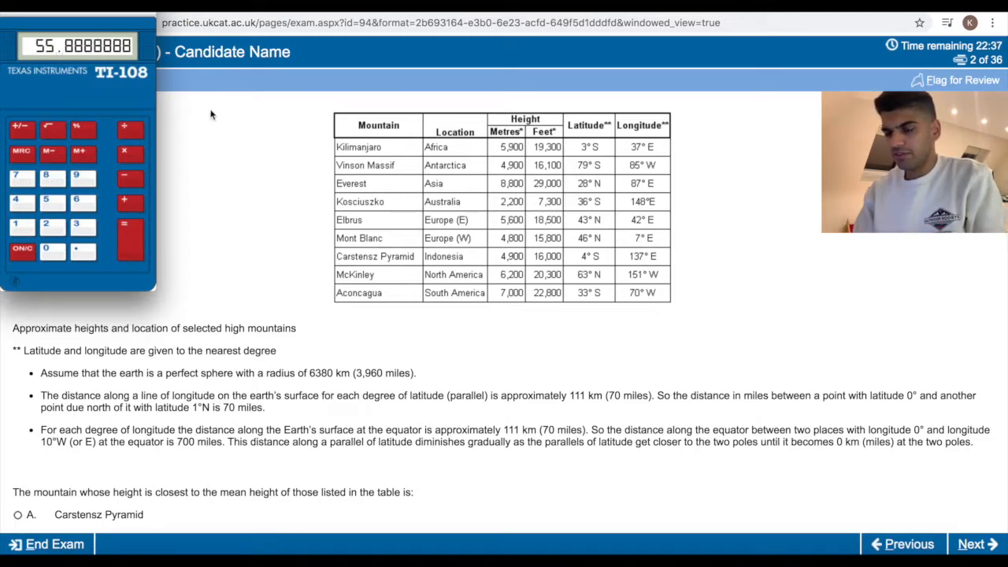
{"action": "scroll", "scroll_direction": "down", "scroll_amount": 3}
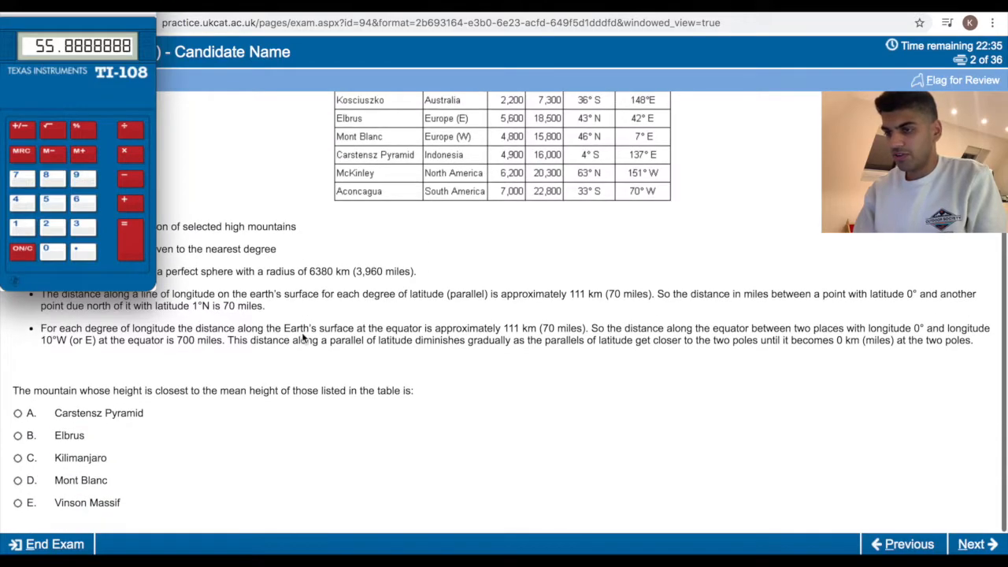
{"action": "scroll", "scroll_direction": "up", "scroll_amount": 3}
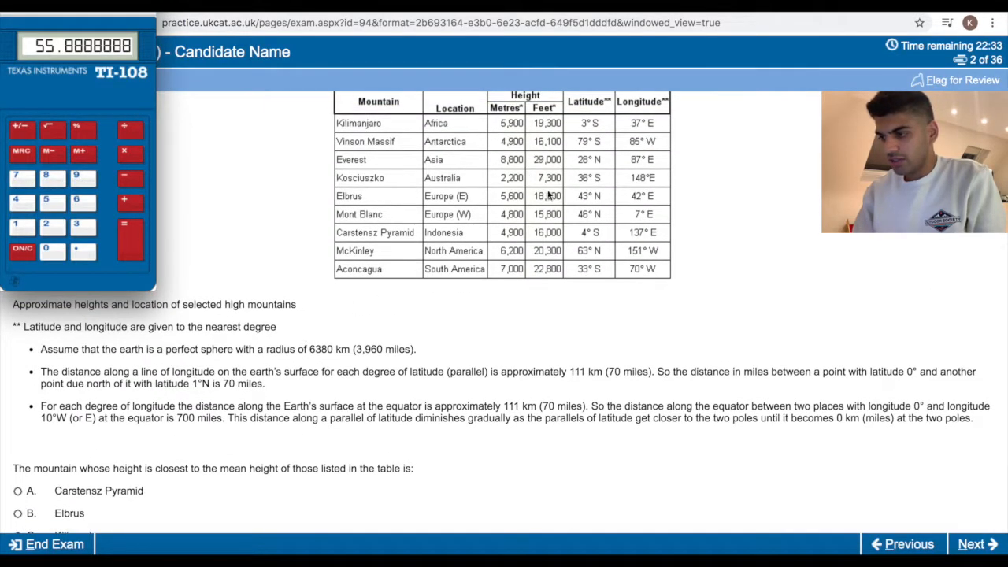
{"action": "mouse_move", "coordinate": [524, 219]}
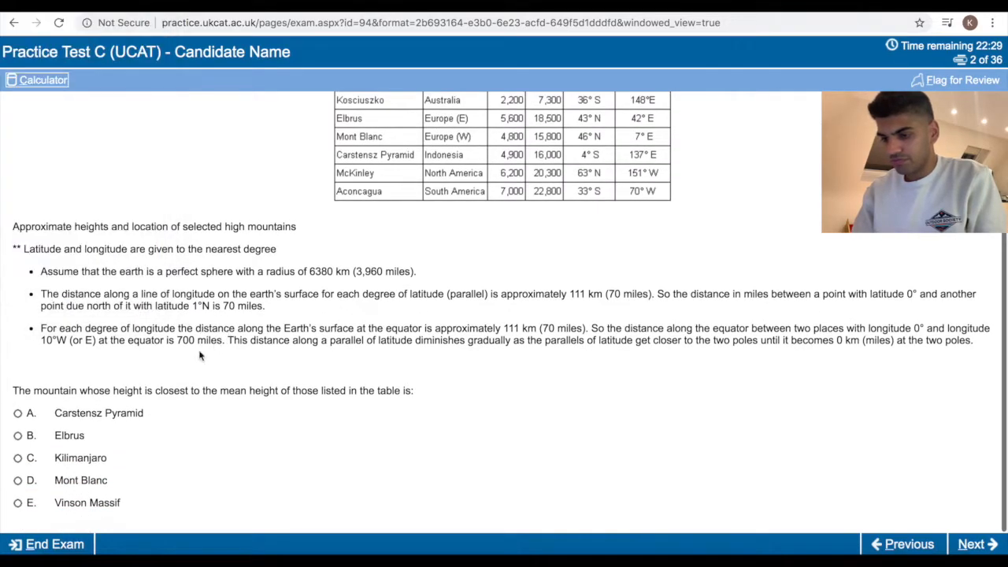
Advance to question 3 on the London-to-Aconcagua flight direction and review its options.
{"action": "left_click", "coordinate": [977, 545]}
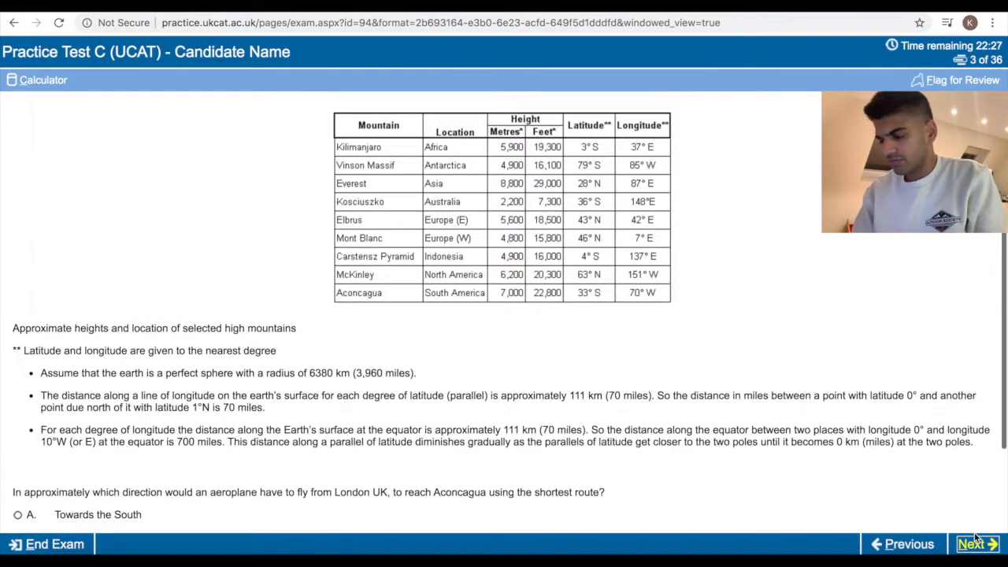
{"action": "scroll", "scroll_direction": "down", "scroll_amount": 3}
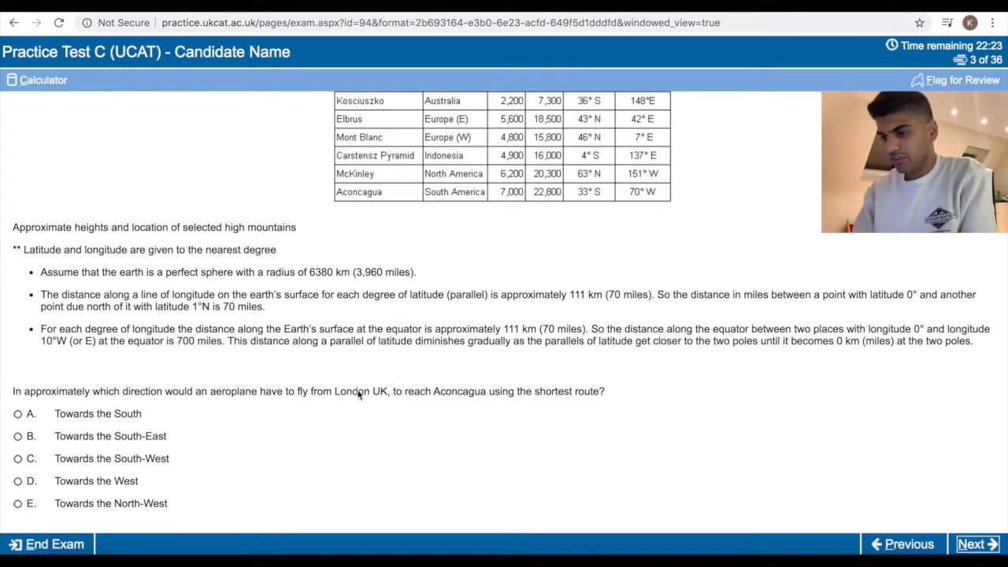
{"action": "scroll", "scroll_direction": "up", "scroll_amount": 3}
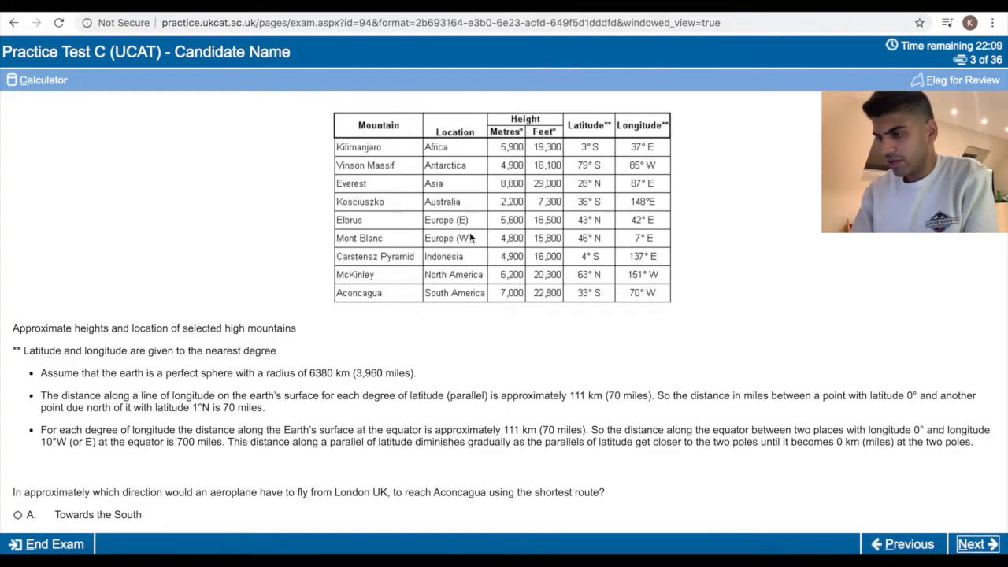
{"action": "mouse_move", "coordinate": [567, 234]}
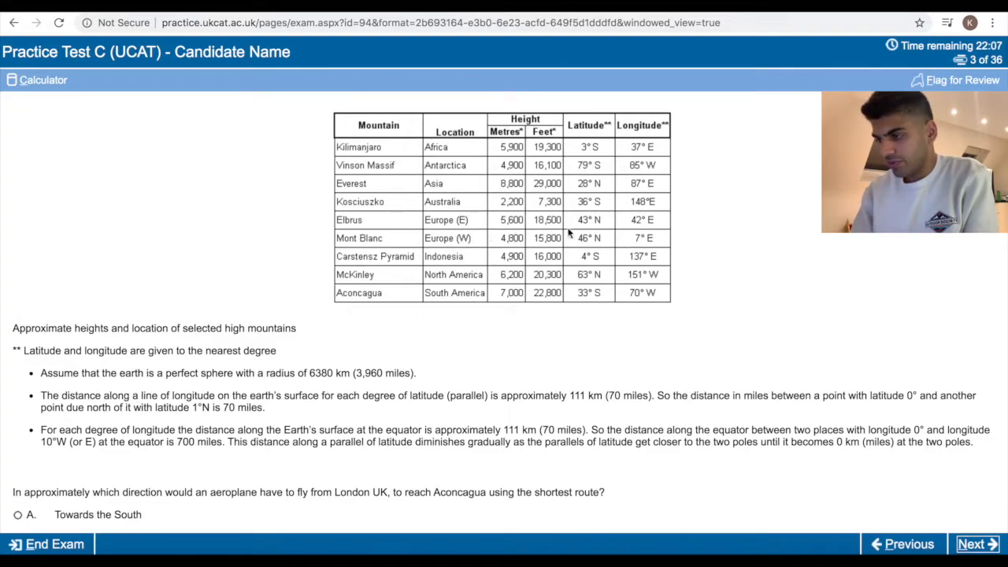
{"action": "mouse_move", "coordinate": [594, 288]}
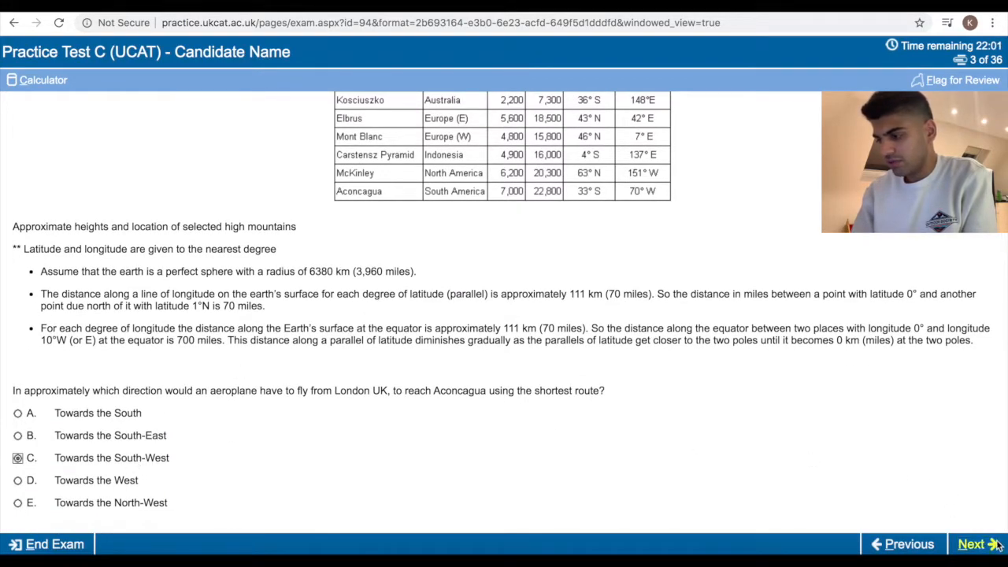
Answer question 4 on distance from longitude 0° with McKinley and advance to question 5.
{"action": "left_click", "coordinate": [974, 545]}
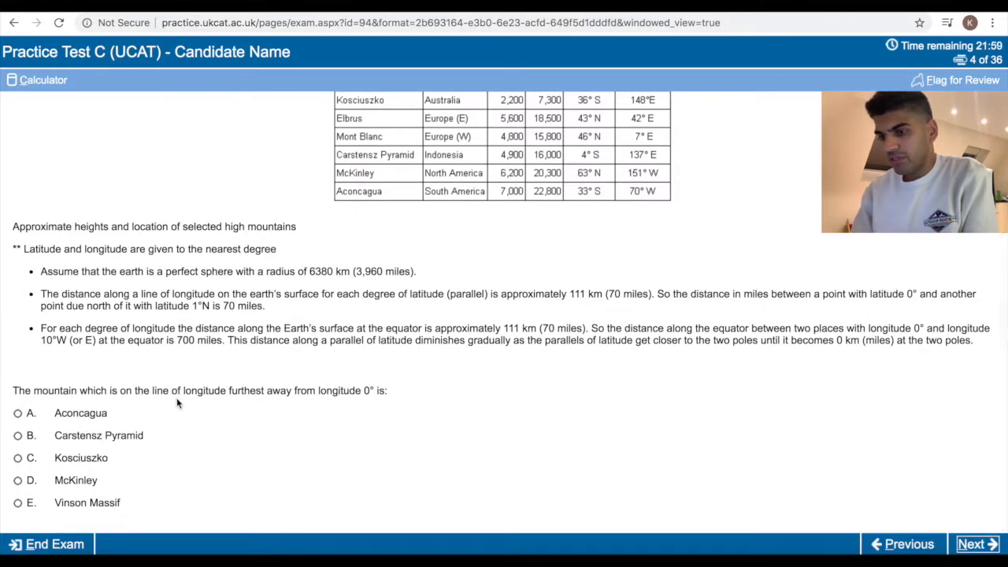
{"action": "mouse_move", "coordinate": [380, 396]}
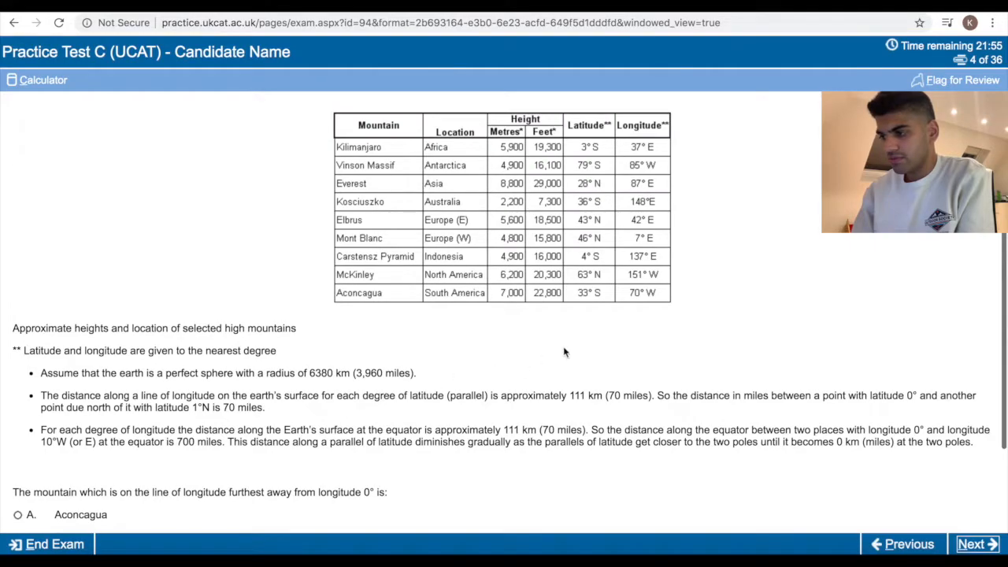
{"action": "mouse_move", "coordinate": [638, 147]}
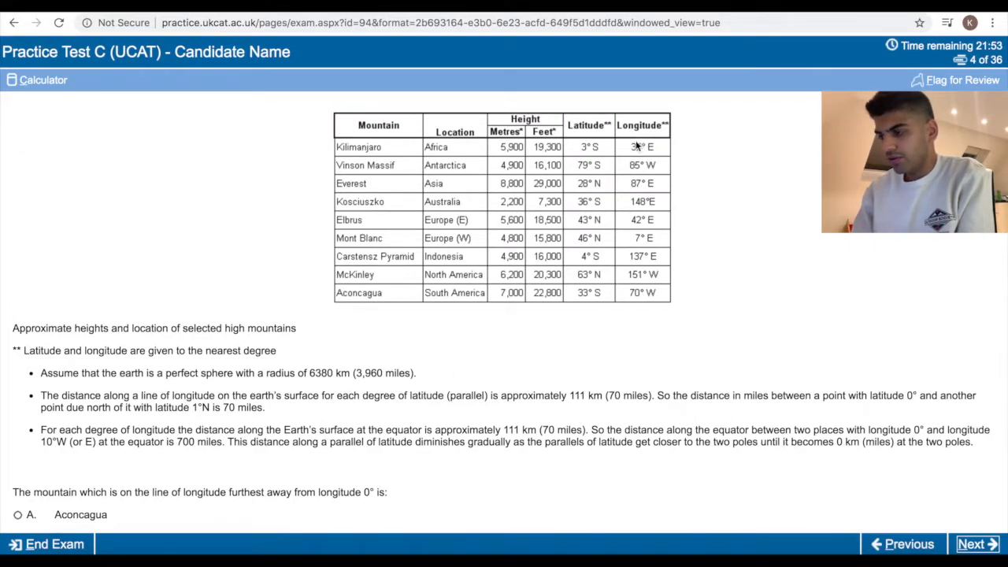
{"action": "mouse_move", "coordinate": [630, 305]}
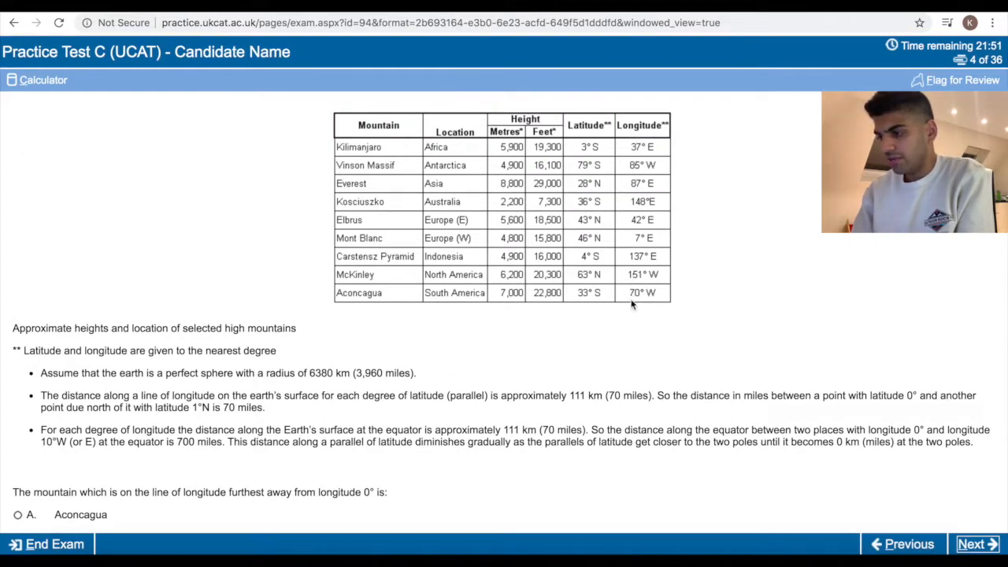
{"action": "scroll", "scroll_direction": "down", "scroll_amount": 3}
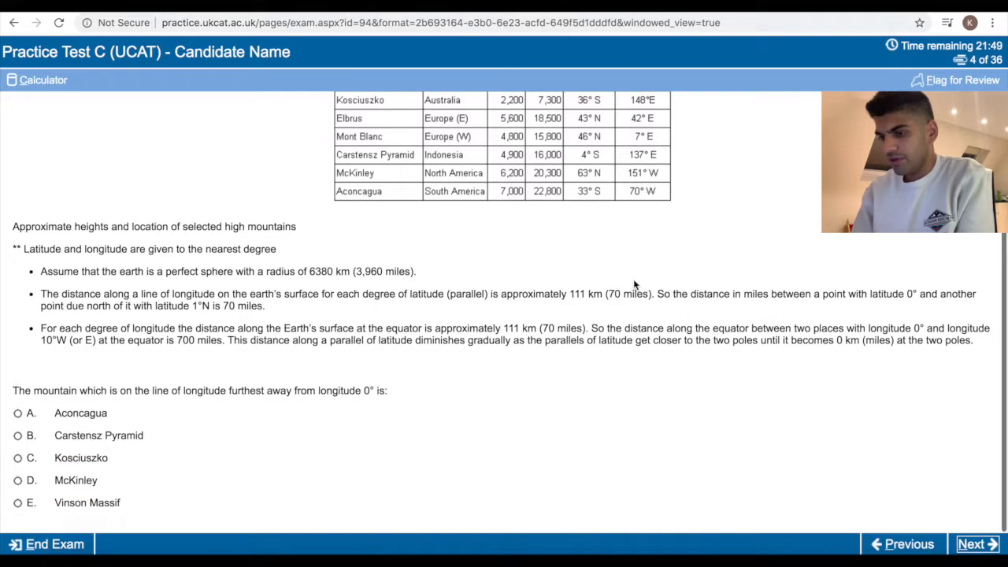
{"action": "mouse_move", "coordinate": [245, 354]}
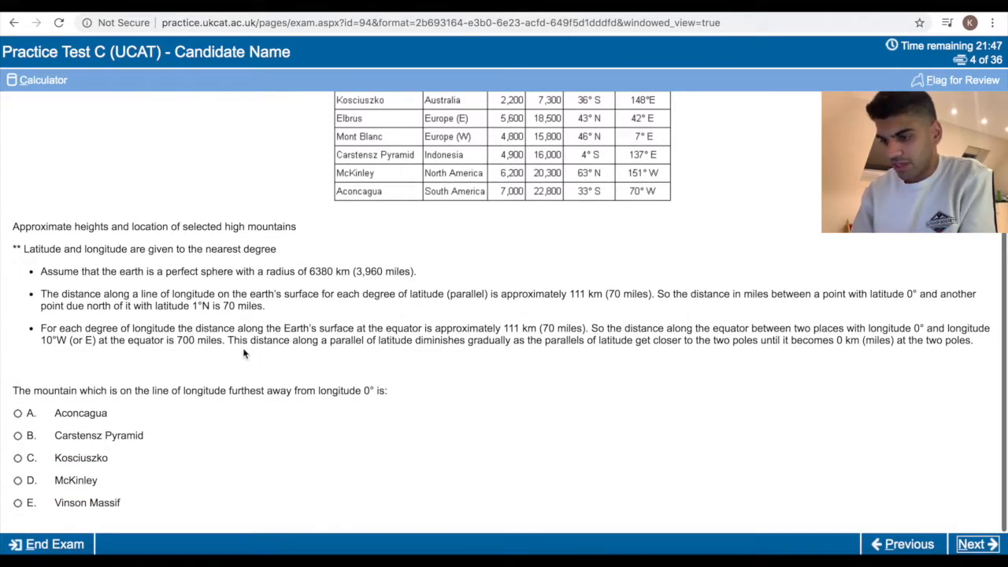
{"action": "left_click", "coordinate": [17, 479]}
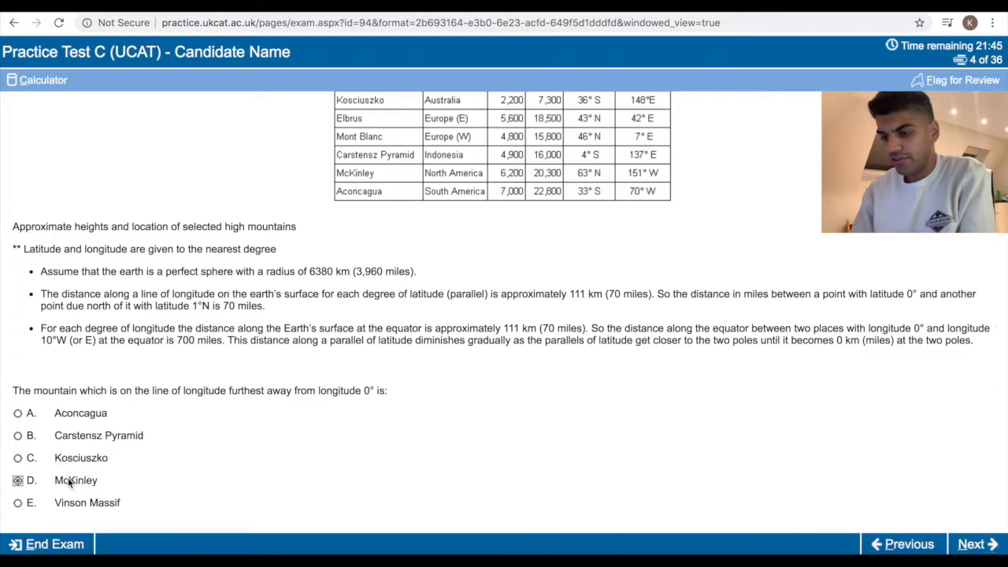
{"action": "left_click", "coordinate": [976, 543]}
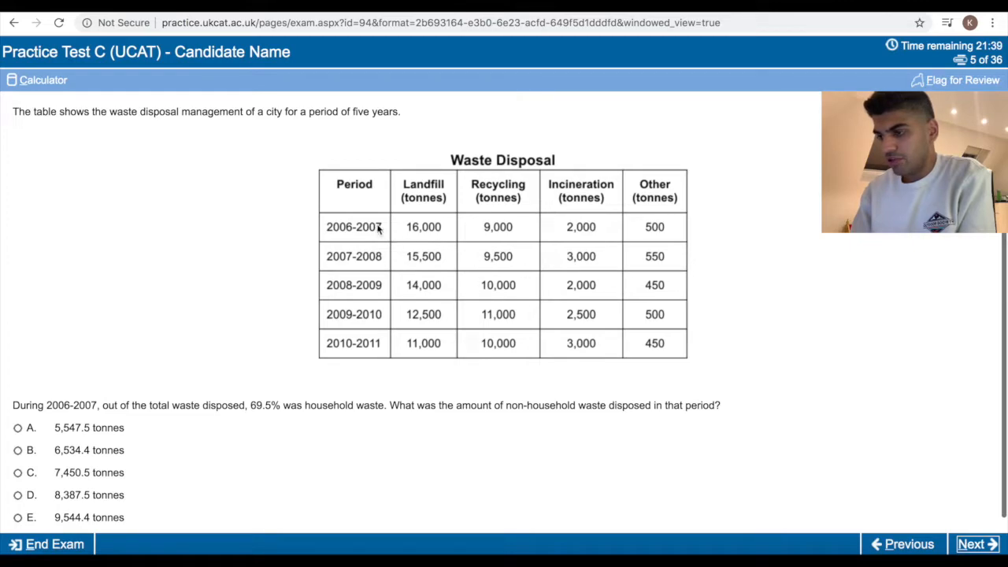
{"action": "mouse_move", "coordinate": [429, 189]}
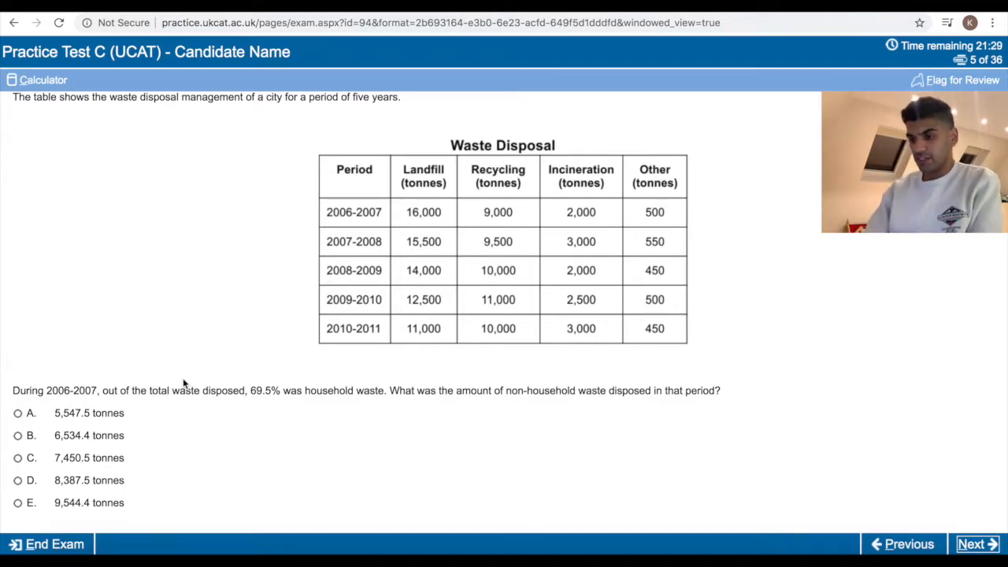
{"action": "mouse_move", "coordinate": [292, 381]}
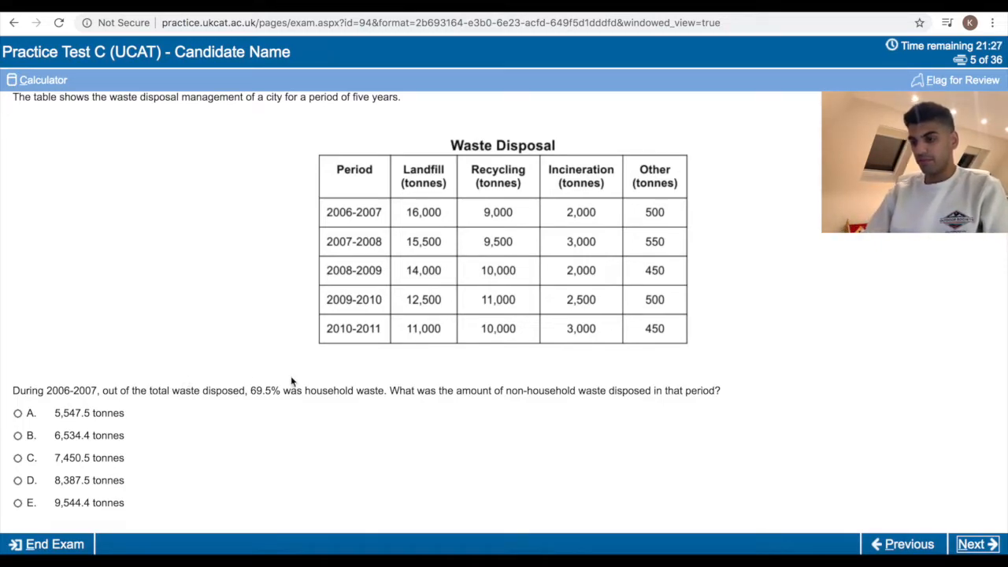
{"action": "mouse_move", "coordinate": [536, 214]}
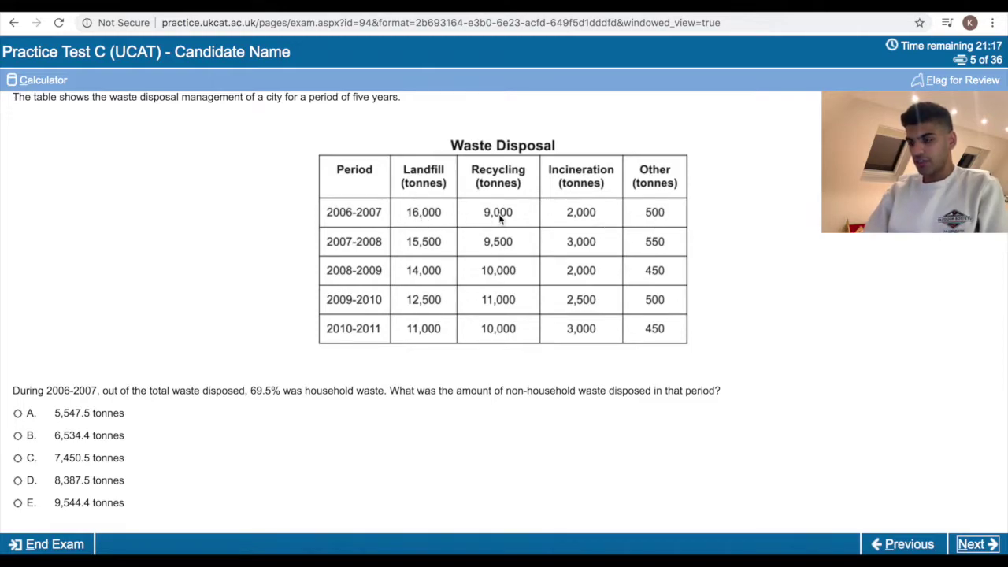
{"action": "mouse_move", "coordinate": [654, 213]}
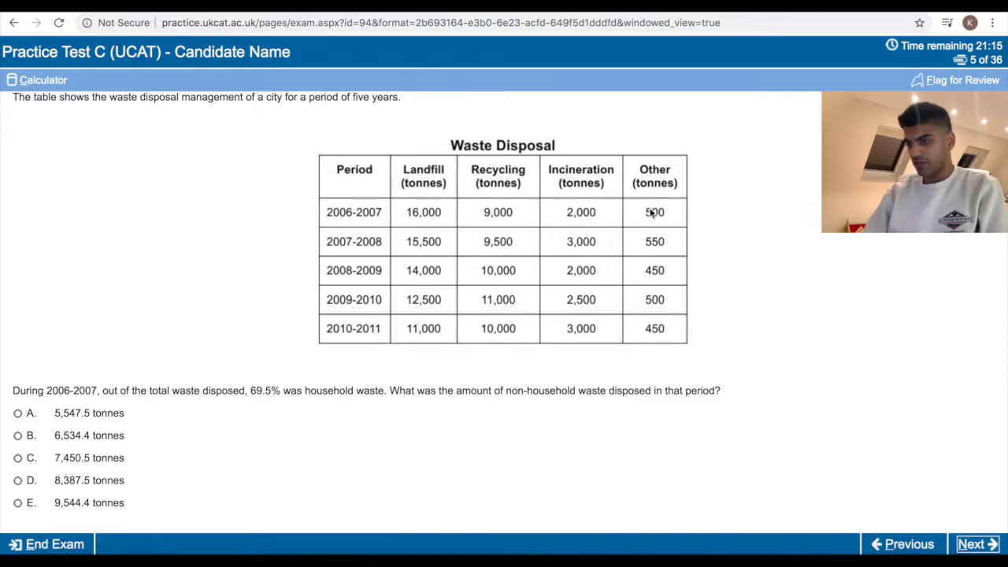
Calculate 2006-2007 non-household waste and choose 8,387.5 tonnes.
{"action": "left_click", "coordinate": [37, 80]}
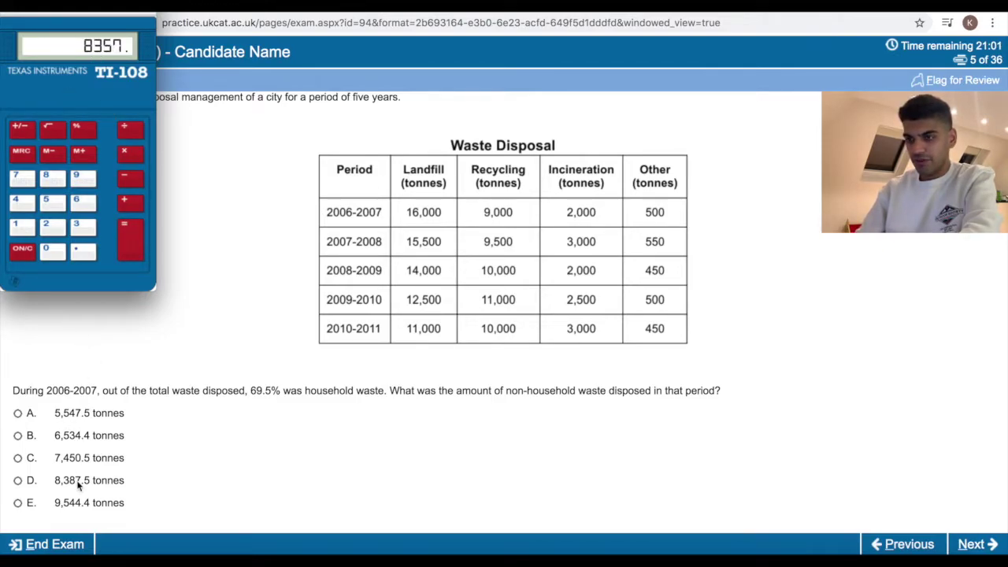
{"action": "left_click", "coordinate": [17, 480]}
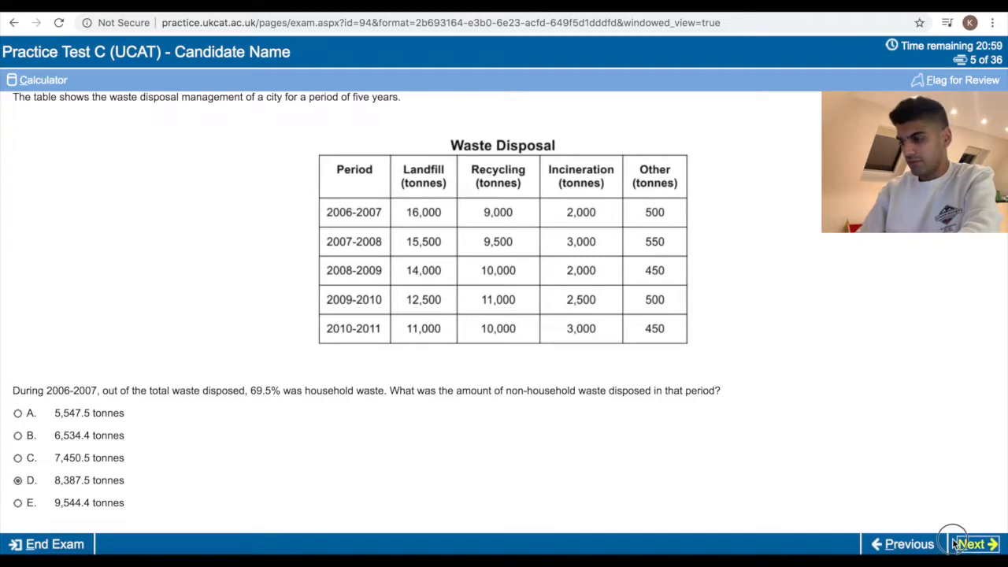
Advance to question 6 and calculate the 2001-2002 landfill and recycled waste total.
{"action": "left_click", "coordinate": [976, 543]}
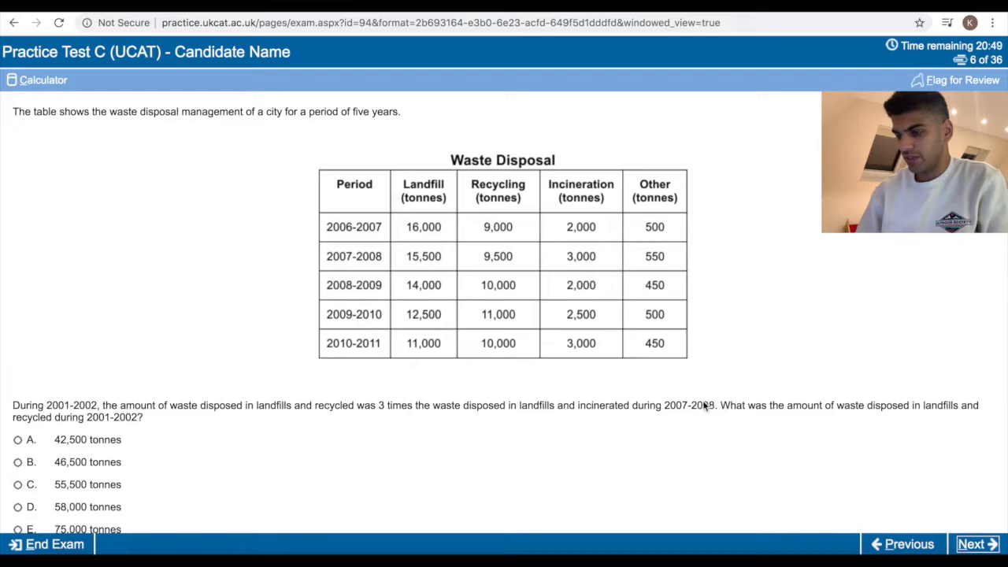
{"action": "mouse_move", "coordinate": [453, 260]}
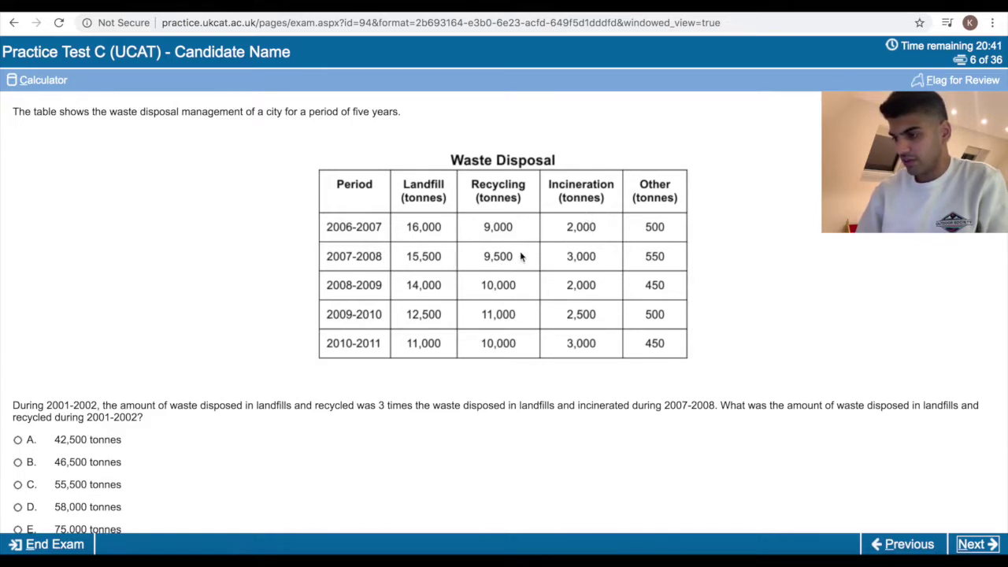
{"action": "left_click", "coordinate": [43, 80]}
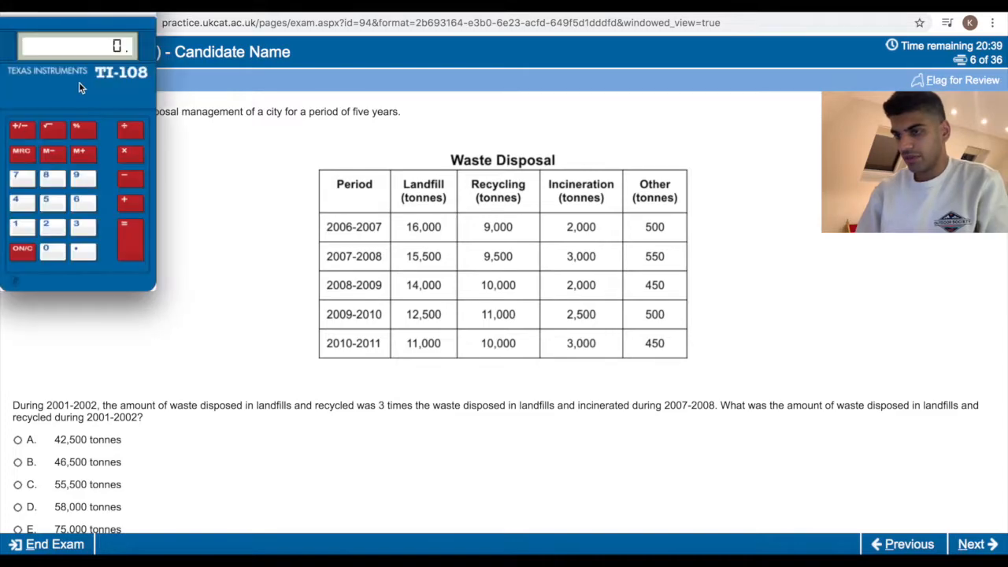
{"action": "left_click", "coordinate": [21, 223]}
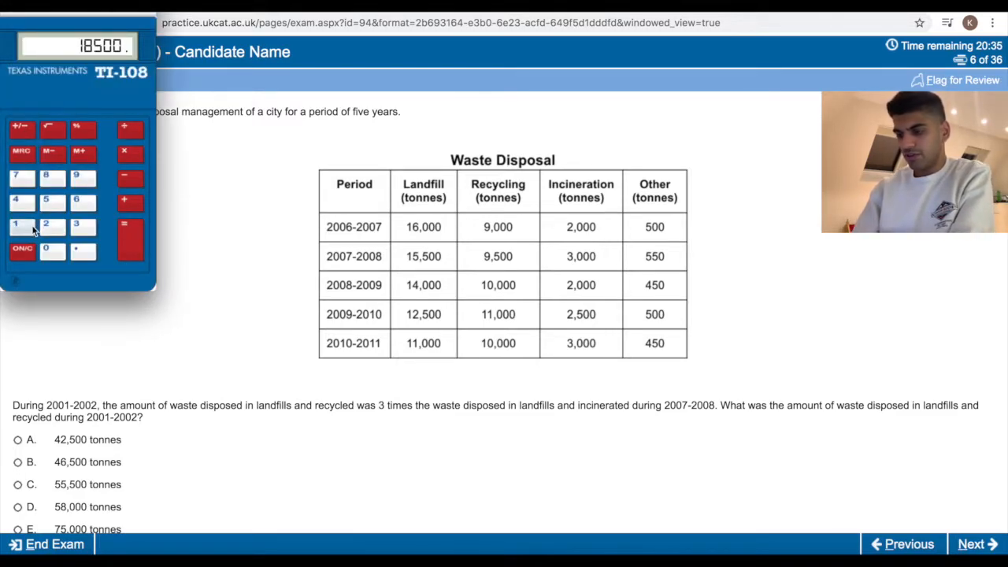
{"action": "left_click", "coordinate": [130, 237]}
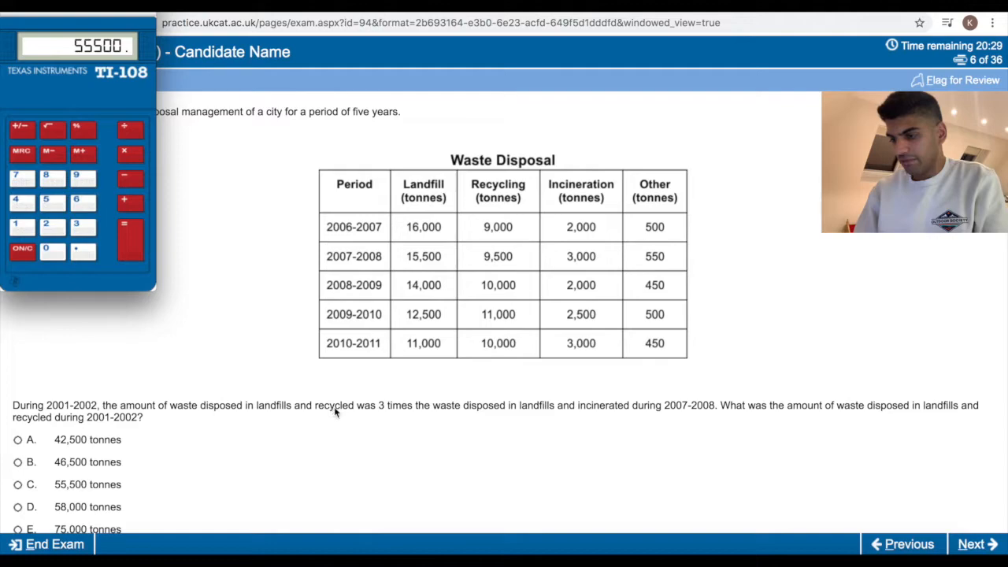
{"action": "mouse_move", "coordinate": [630, 408]}
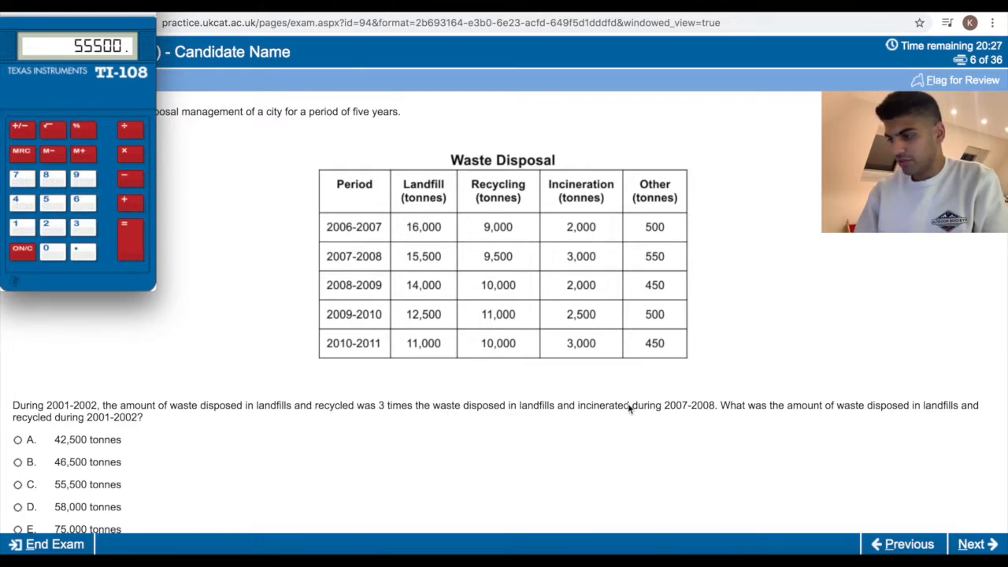
{"action": "scroll", "scroll_direction": "up", "scroll_amount": 3}
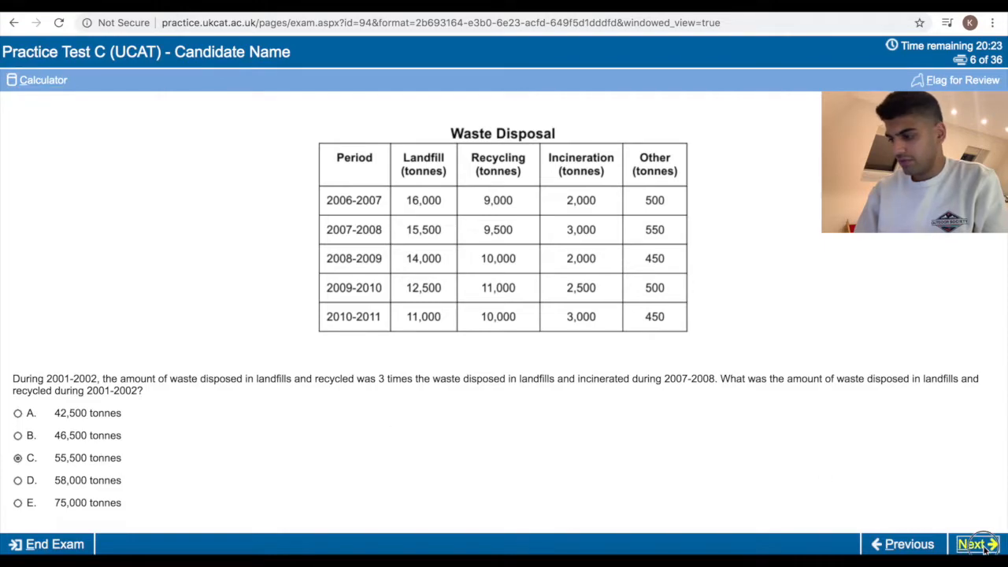
Answer question 7 with 250,708 tonnes and move on, triggering the unseen-content warning.
{"action": "left_click", "coordinate": [976, 543]}
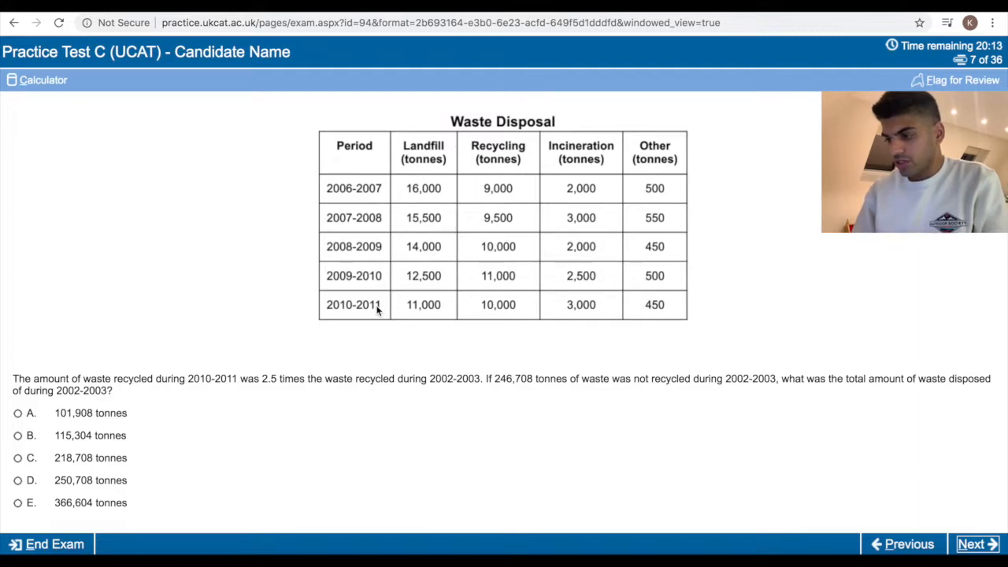
{"action": "mouse_move", "coordinate": [465, 311]}
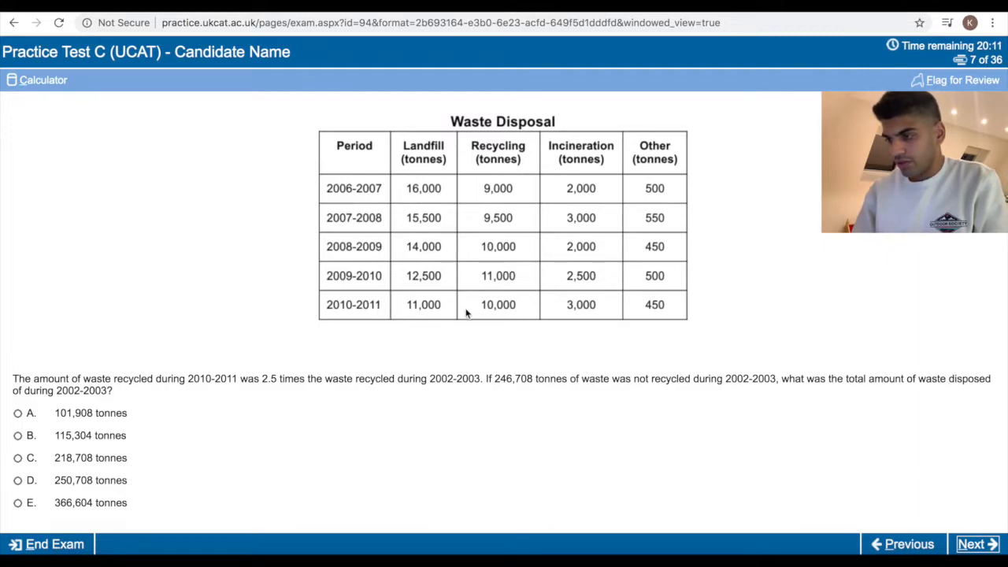
{"action": "mouse_move", "coordinate": [508, 309]}
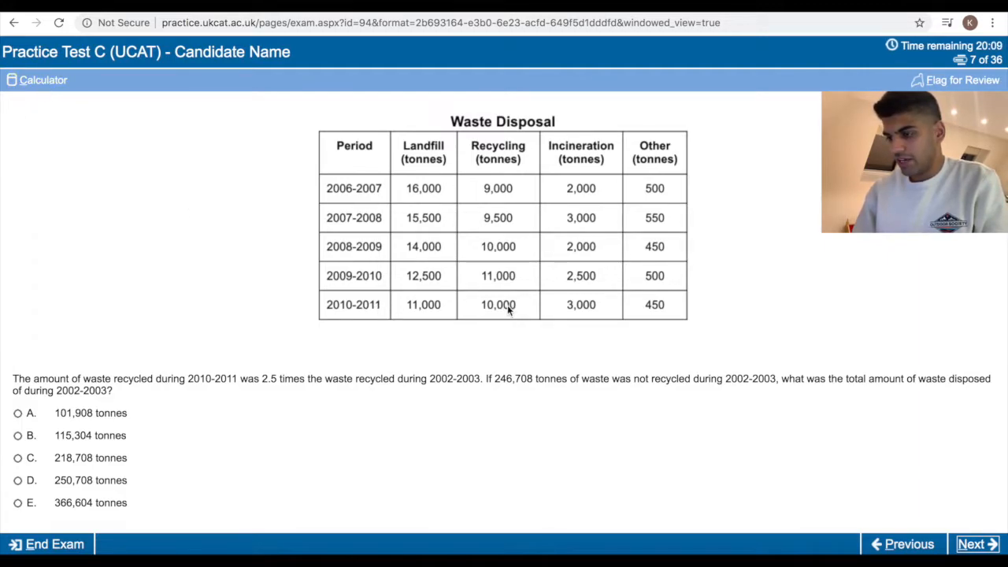
{"action": "mouse_move", "coordinate": [457, 334]}
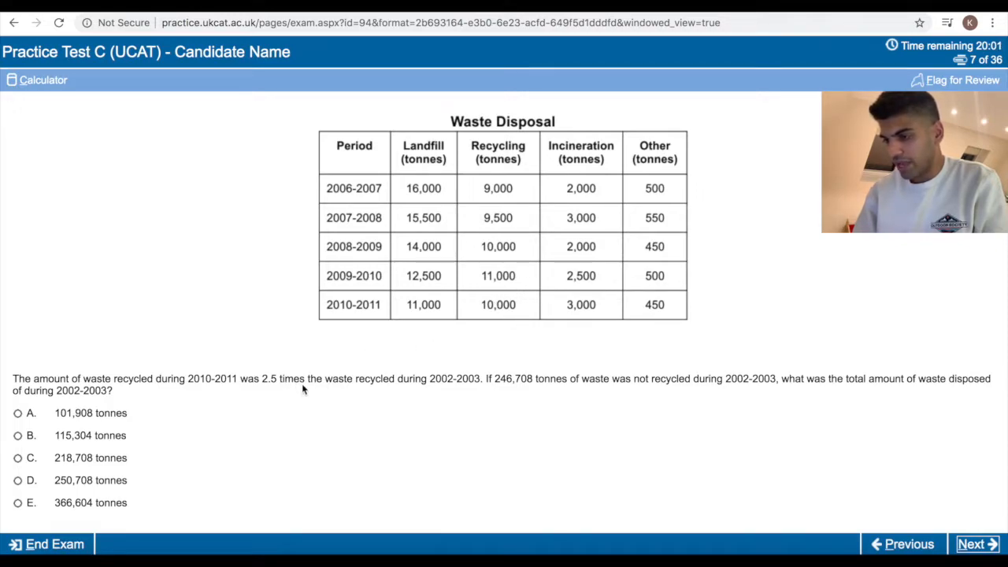
{"action": "mouse_move", "coordinate": [560, 386]}
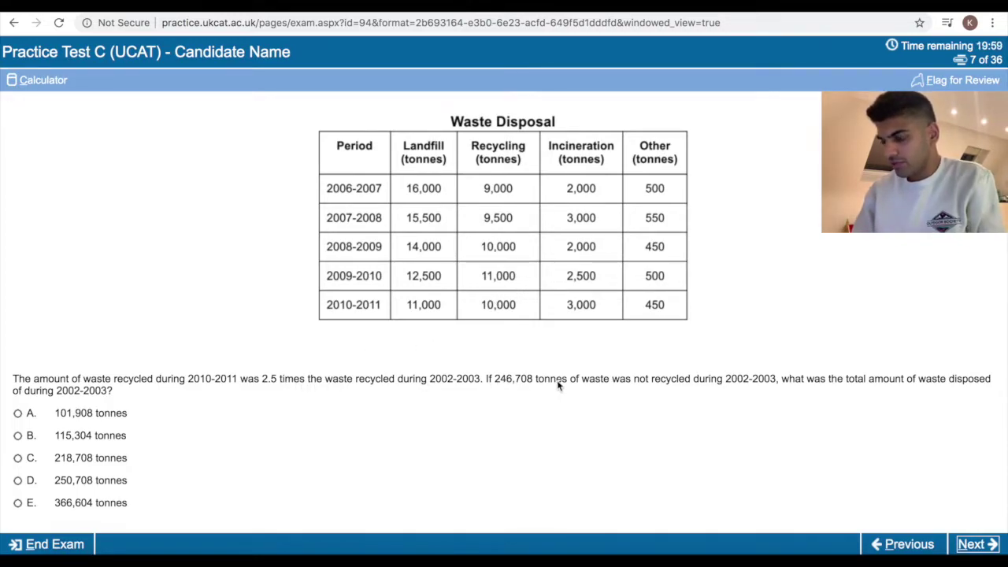
{"action": "mouse_move", "coordinate": [788, 396]}
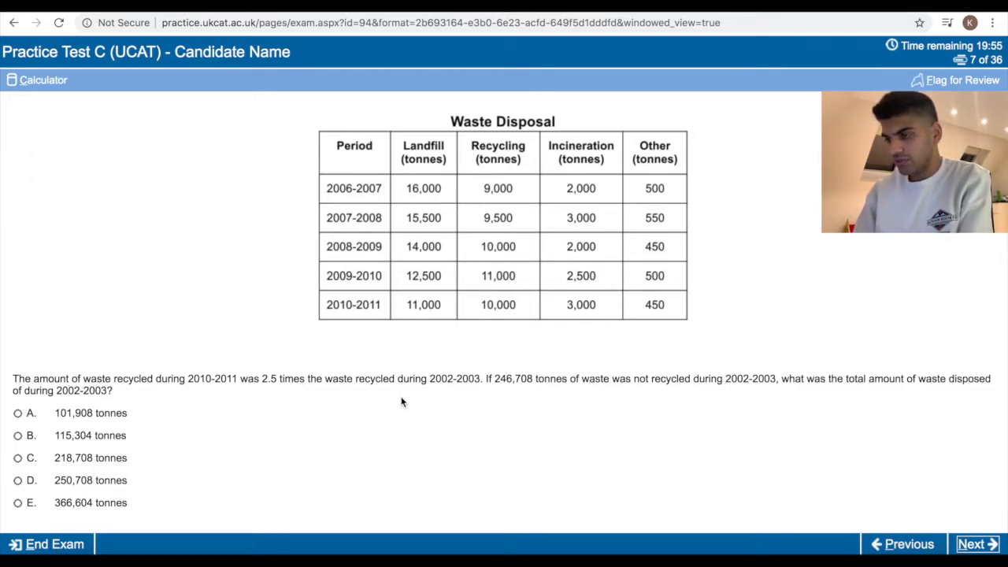
{"action": "mouse_move", "coordinate": [347, 368]}
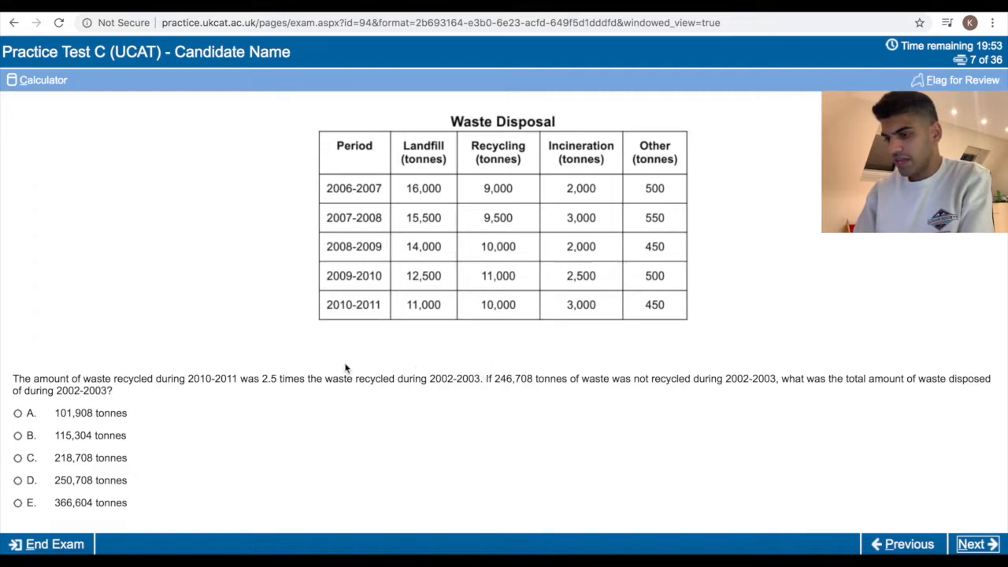
{"action": "mouse_move", "coordinate": [441, 361]}
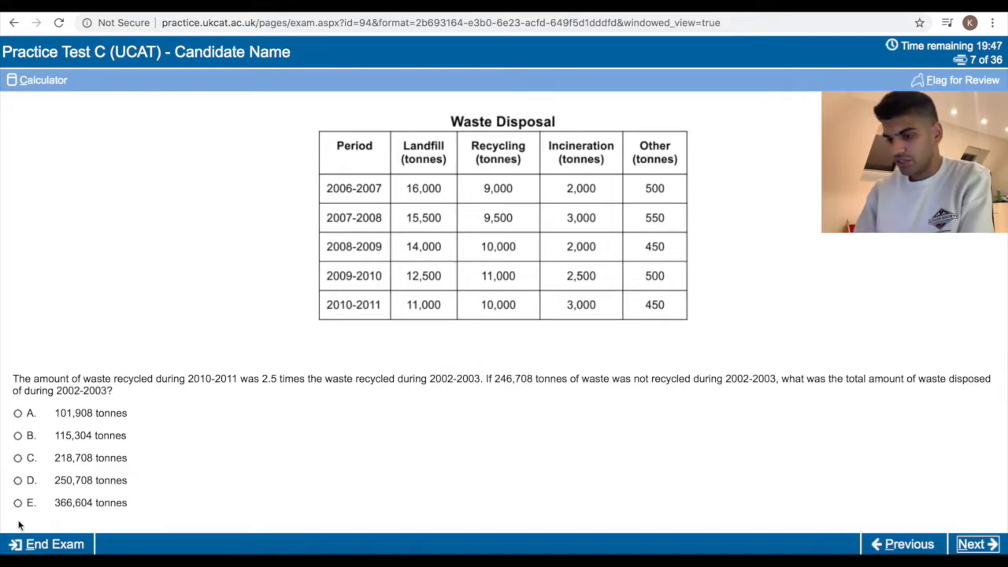
{"action": "left_click", "coordinate": [17, 480]}
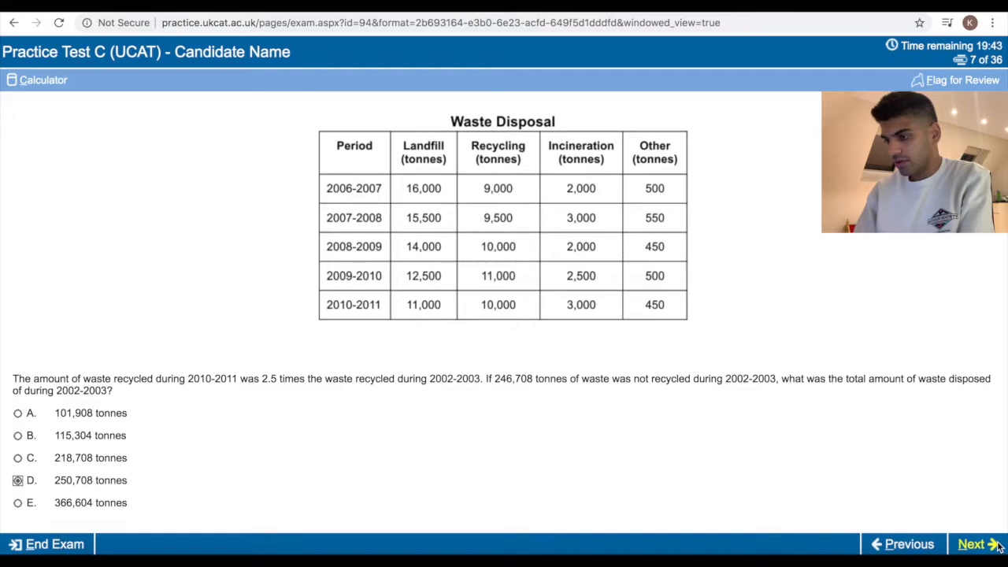
{"action": "left_click", "coordinate": [974, 544]}
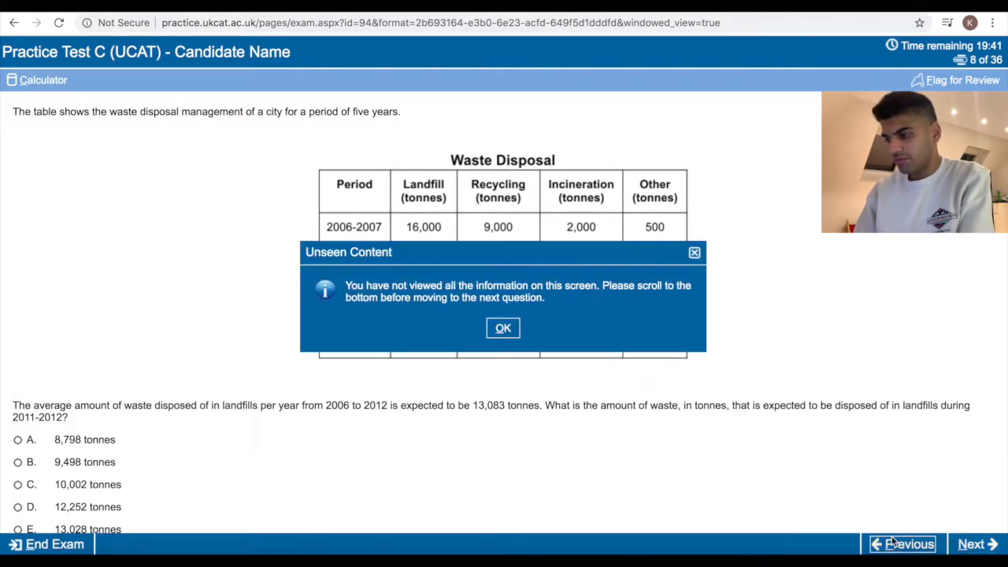
Dismiss the unseen-content warning, return to question 8 and scroll to all five options.
{"action": "left_click", "coordinate": [502, 327]}
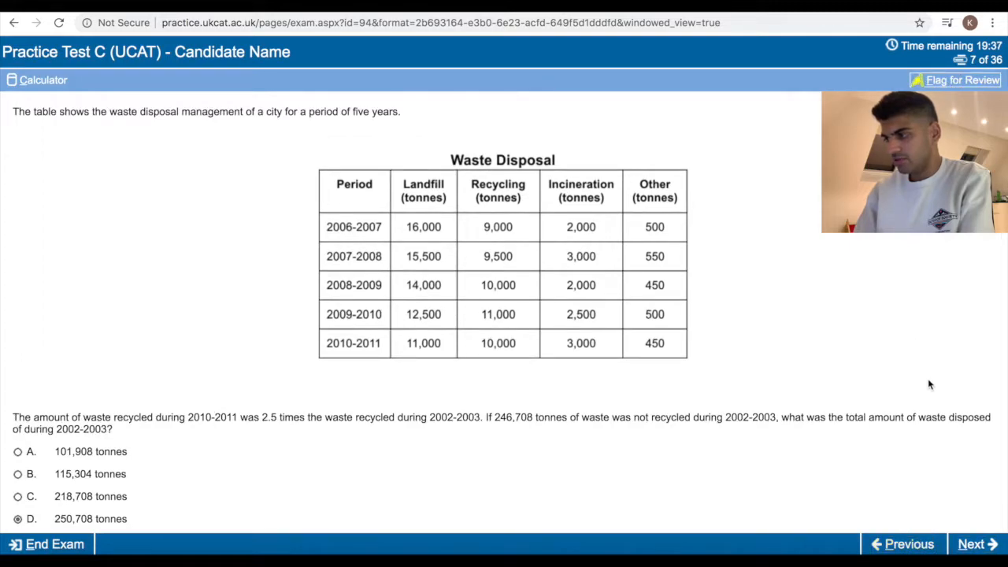
{"action": "left_click", "coordinate": [977, 544]}
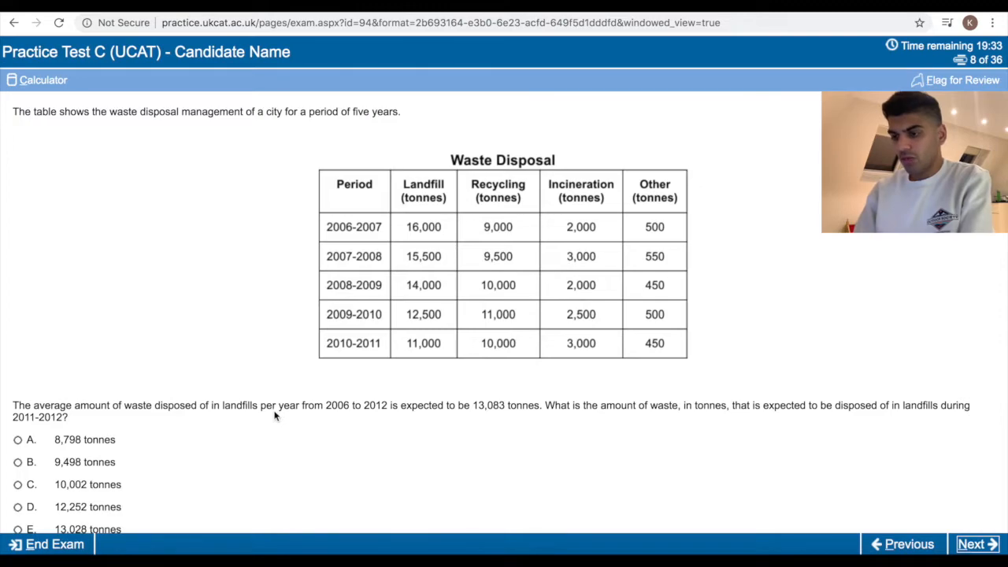
{"action": "scroll", "scroll_direction": "down", "scroll_amount": 3}
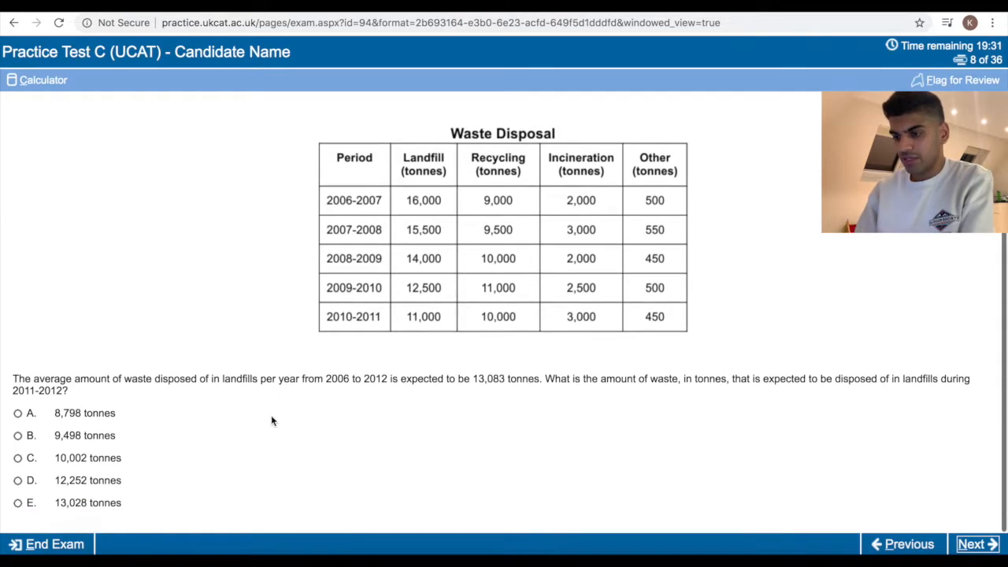
{"action": "mouse_move", "coordinate": [340, 385]}
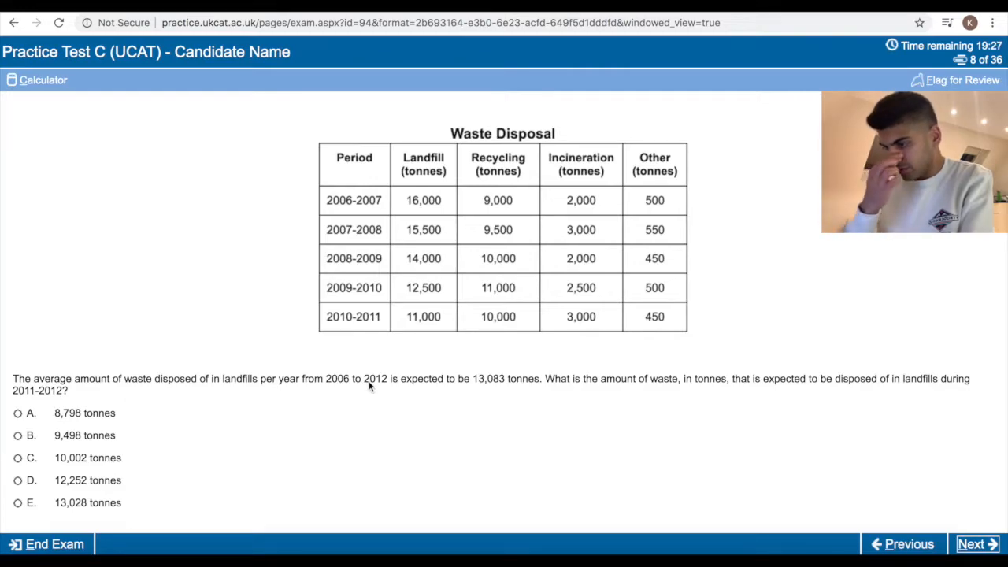
{"action": "mouse_move", "coordinate": [512, 380]}
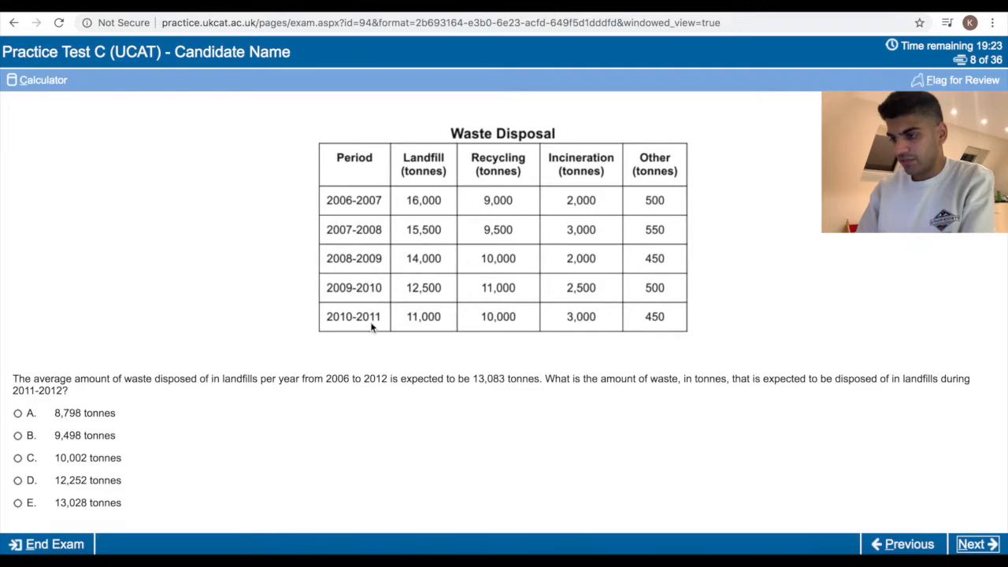
Calculate question 8's 2011-2012 landfill figure of 9,498 tonnes, then advance to question 9.
{"action": "left_click", "coordinate": [37, 80]}
{"action": "type", "text": "69"}
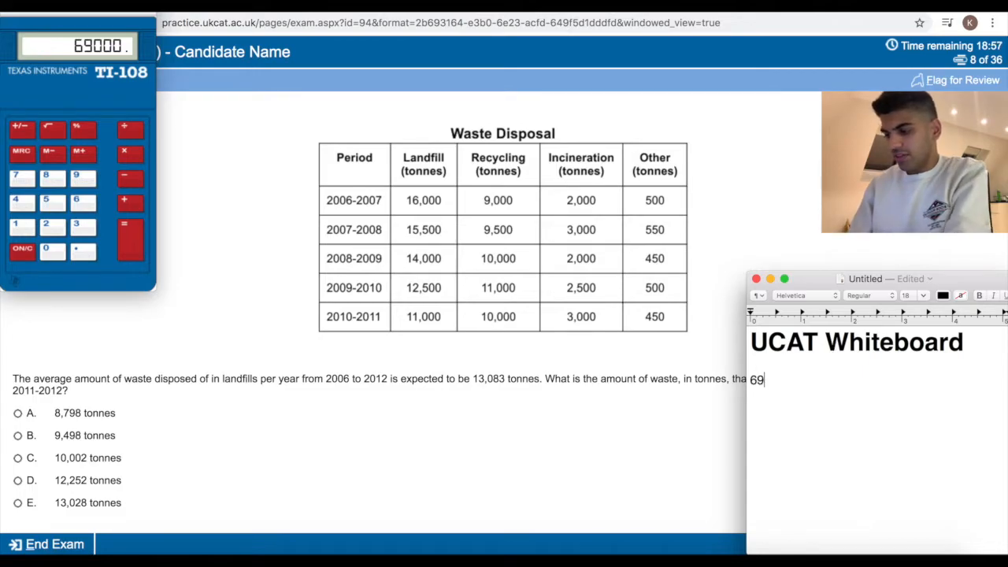
{"action": "left_click", "coordinate": [22, 248]}
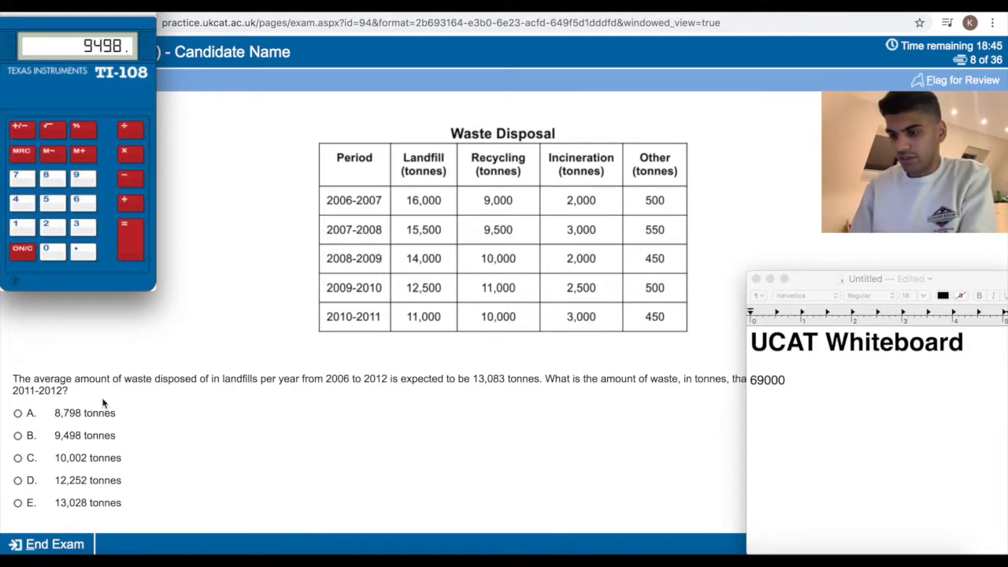
{"action": "left_click", "coordinate": [976, 543]}
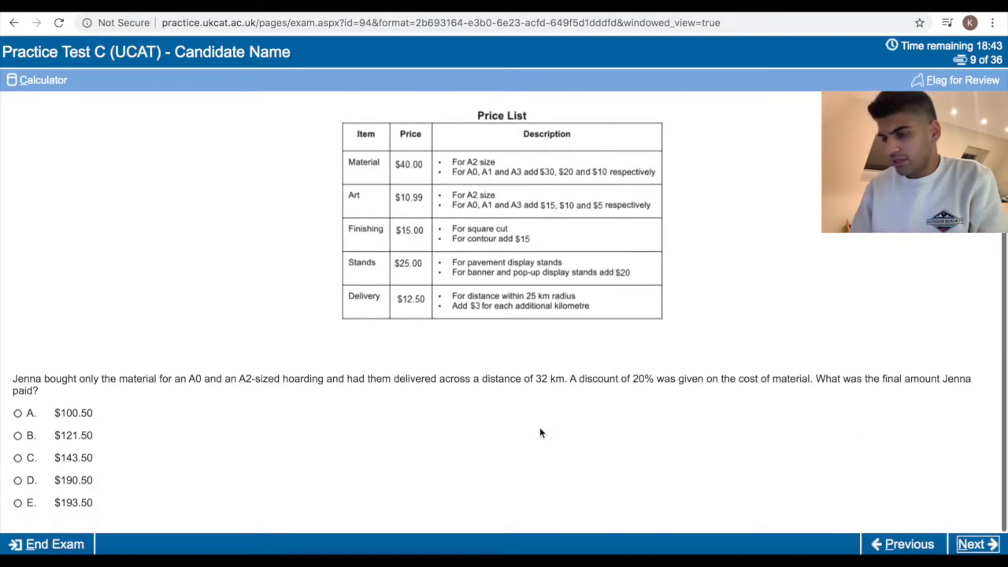
{"action": "mouse_move", "coordinate": [94, 396]}
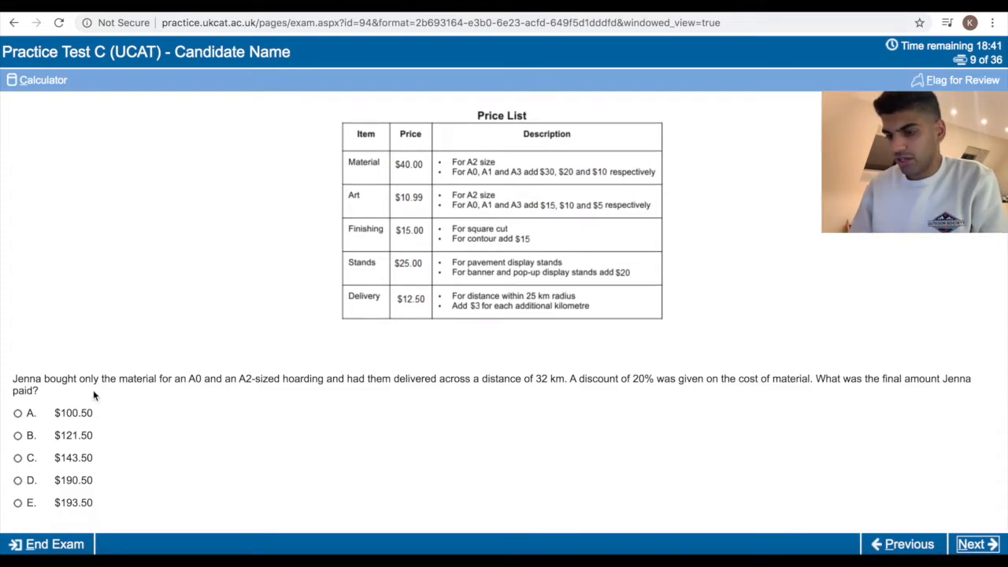
Scroll question 9 back up to the passage on Quality Displays' four hoarding sizes.
{"action": "scroll", "scroll_direction": "up", "scroll_amount": 3}
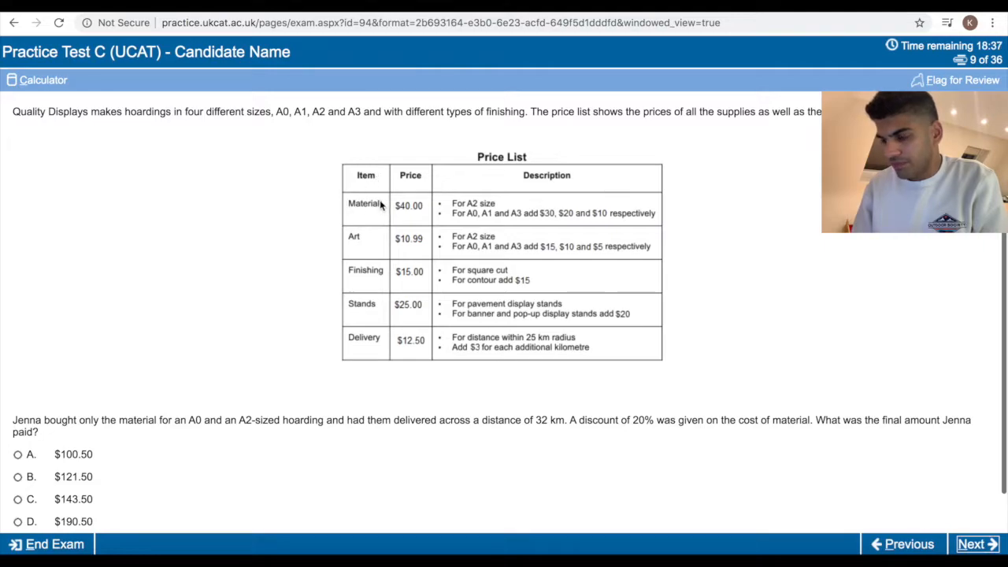
{"action": "mouse_move", "coordinate": [138, 110]}
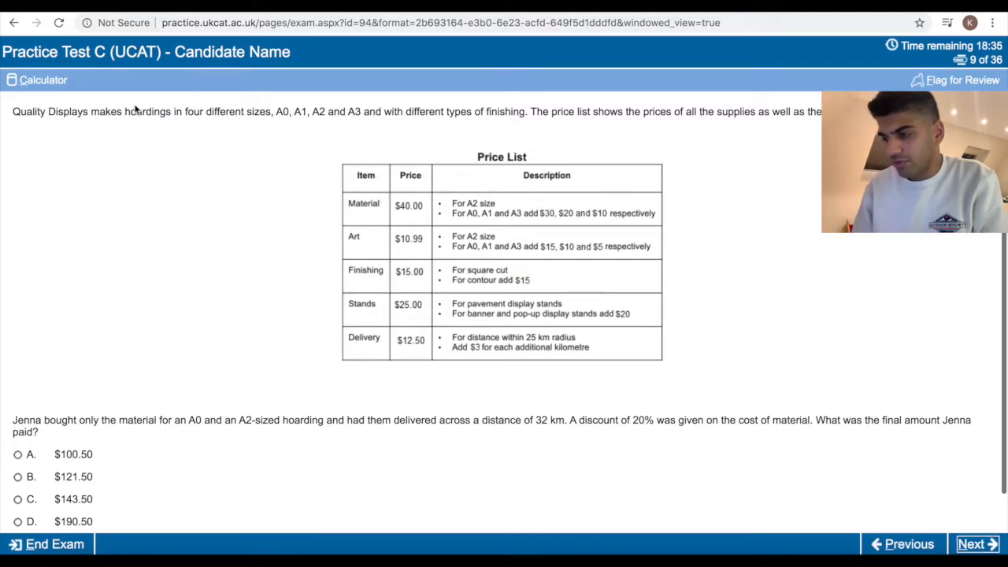
{"action": "mouse_move", "coordinate": [374, 338]}
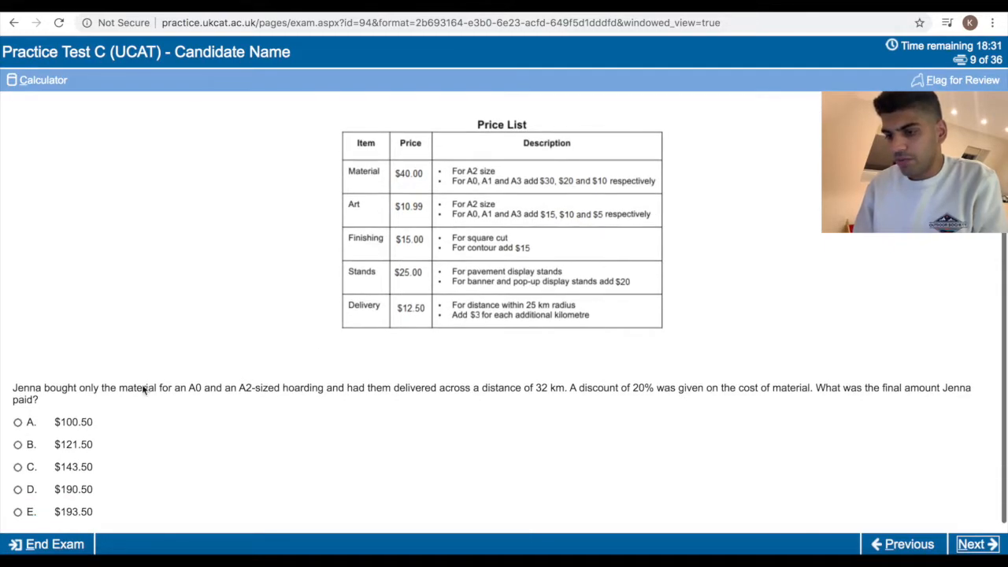
{"action": "mouse_move", "coordinate": [303, 396]}
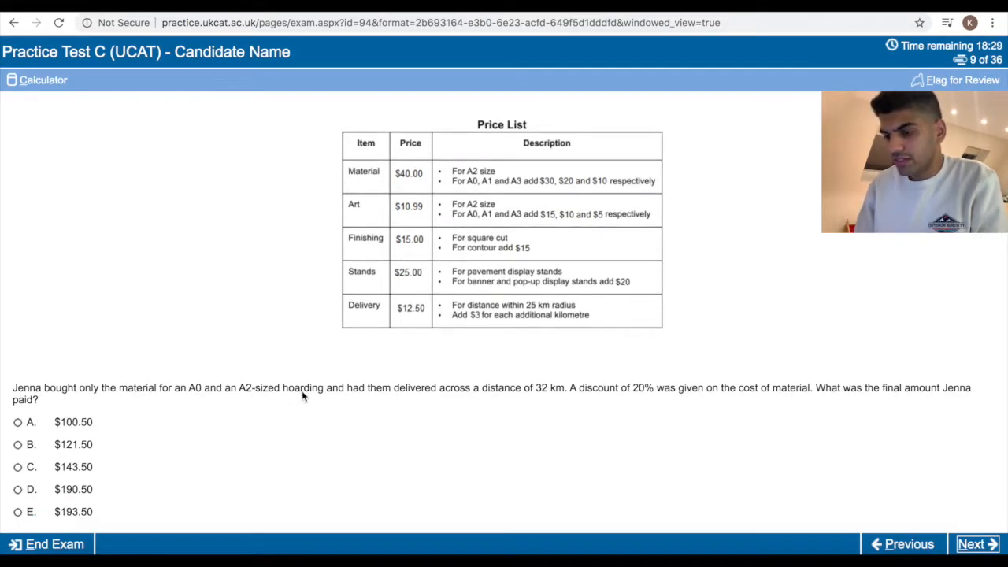
{"action": "mouse_move", "coordinate": [501, 393]}
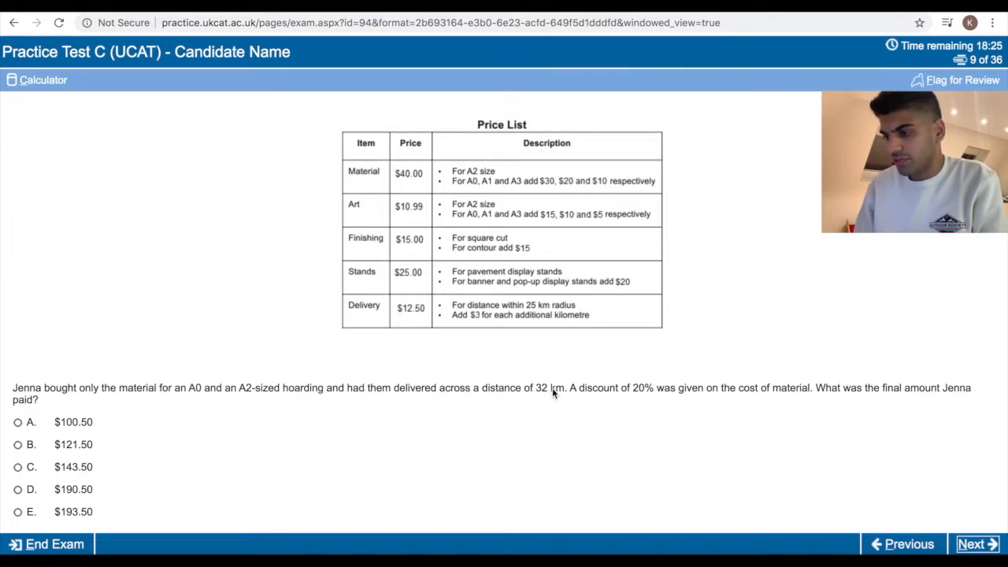
{"action": "mouse_move", "coordinate": [715, 394]}
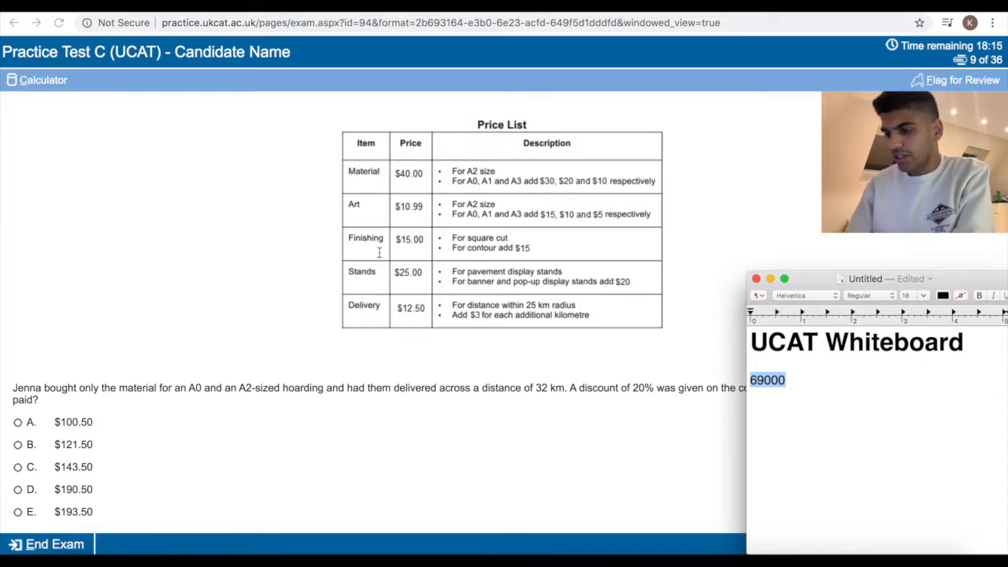
Note the material working 40 + 70 = 110 on the whiteboard.
{"action": "type", "text": "40 +"}
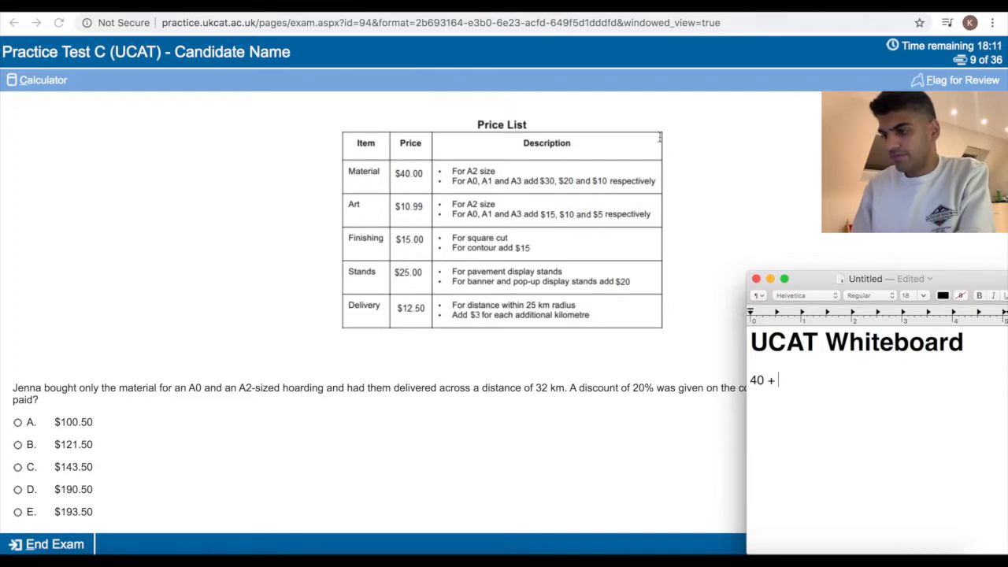
{"action": "type", "text": "70"}
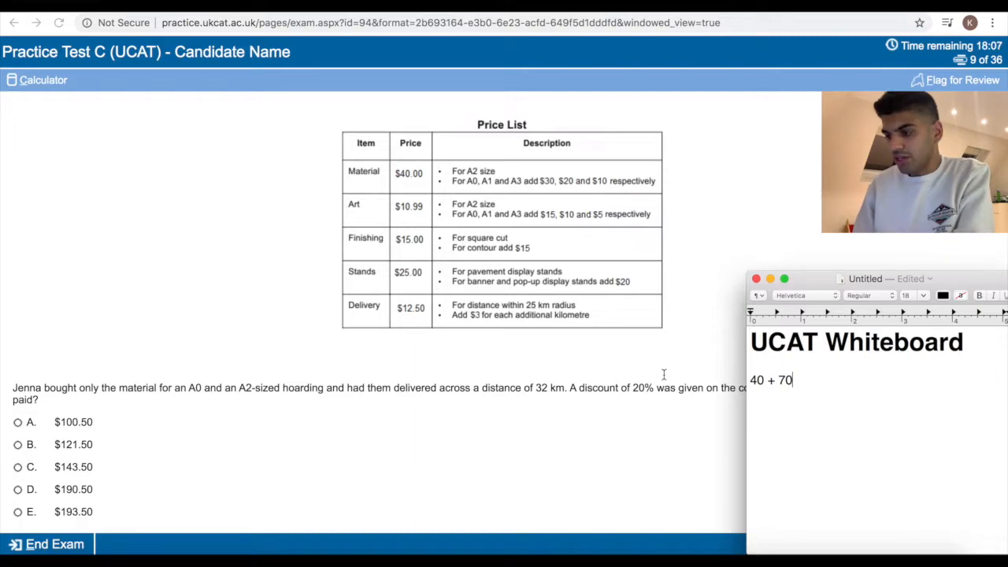
{"action": "type", "text": "="}
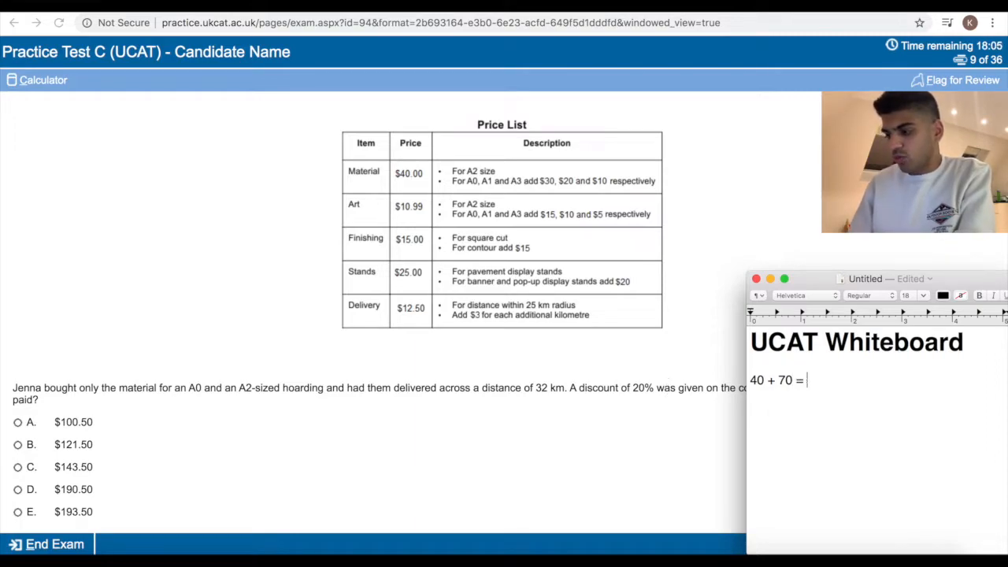
{"action": "type", "text": "110"}
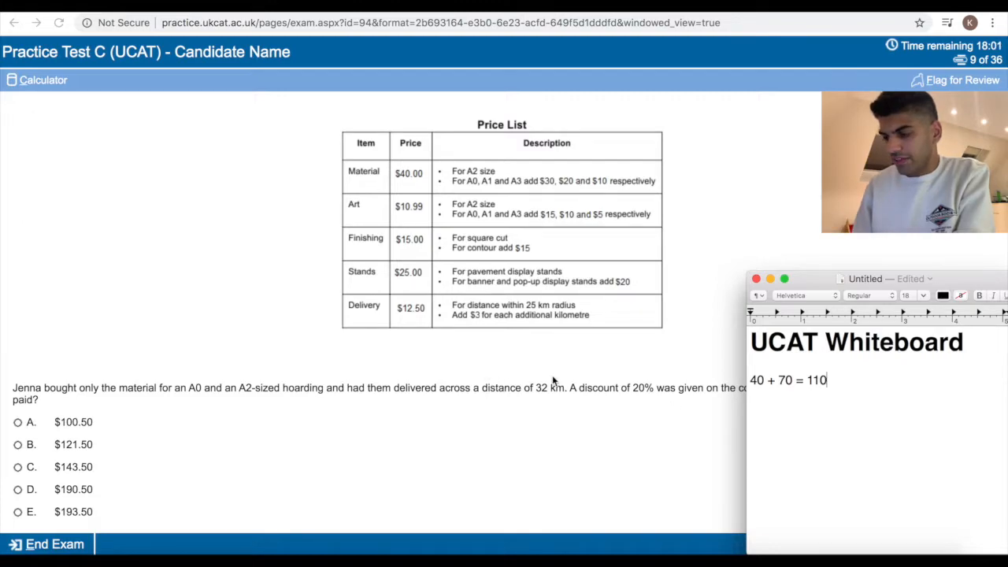
{"action": "mouse_move", "coordinate": [552, 391]}
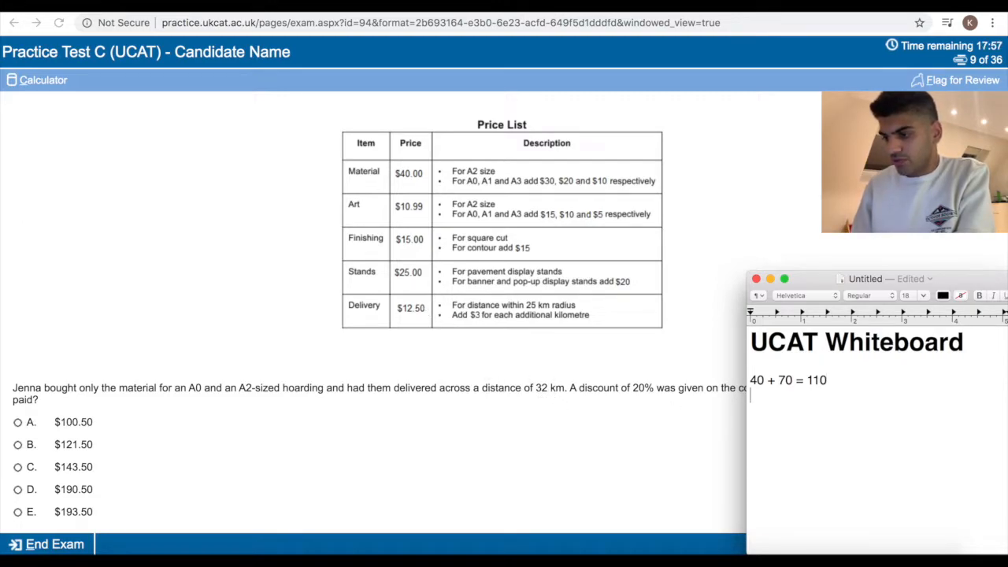
Note delivery as 12.50 + 21 = 33.50, then answer question 9 with $121.50.
{"action": "type", "text": "12.50 +"}
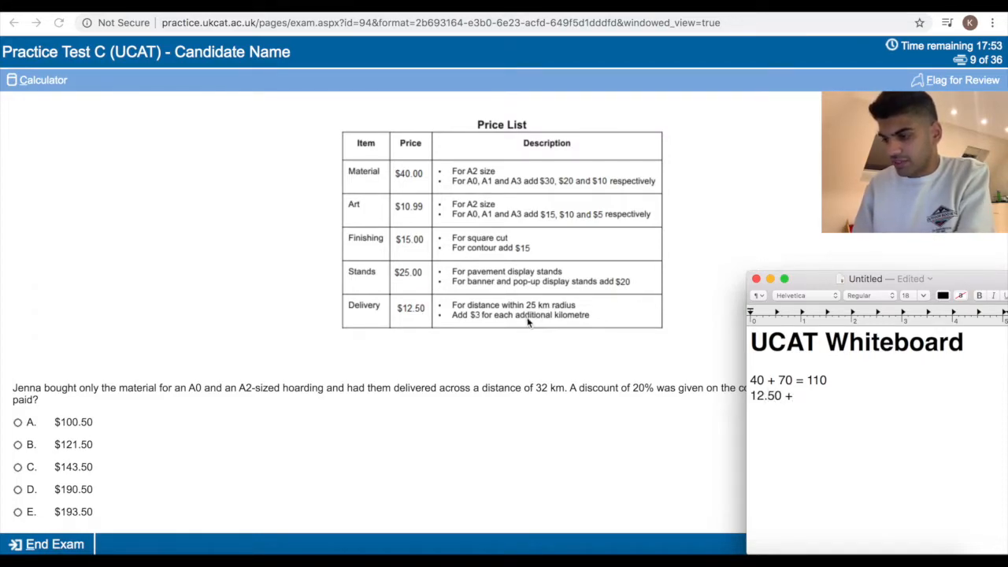
{"action": "type", "text": "21"}
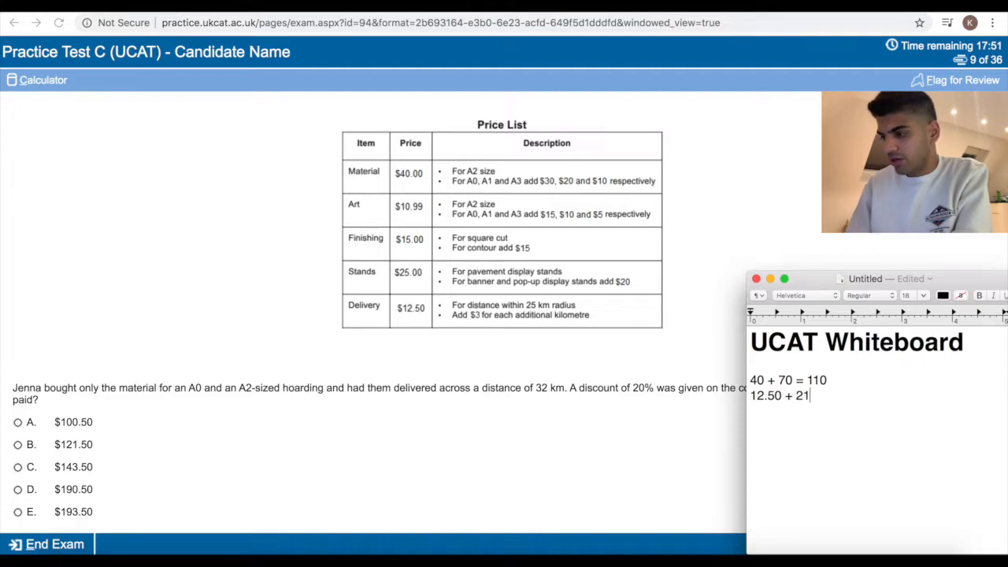
{"action": "type", "text": "= 33.50"}
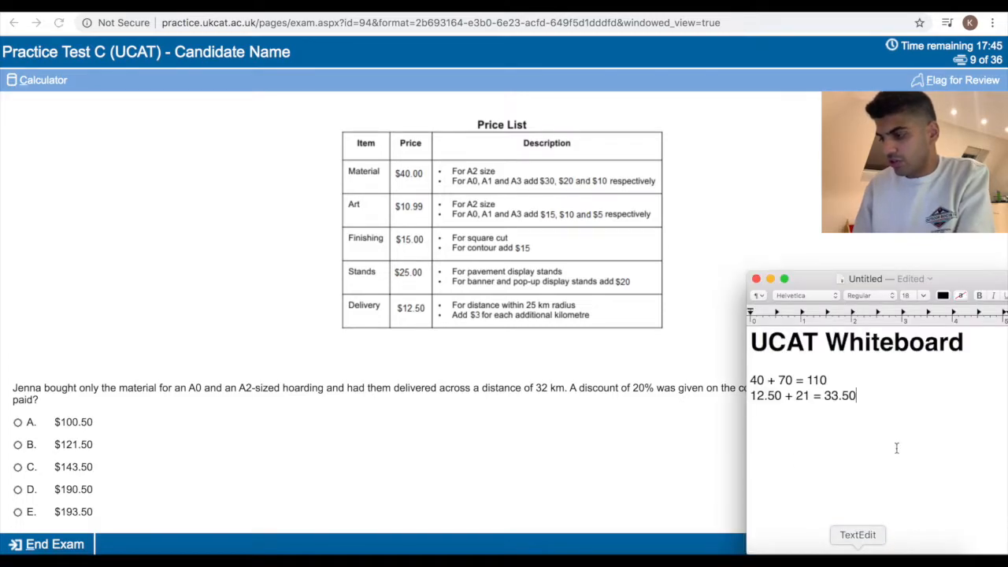
{"action": "mouse_move", "coordinate": [866, 382]}
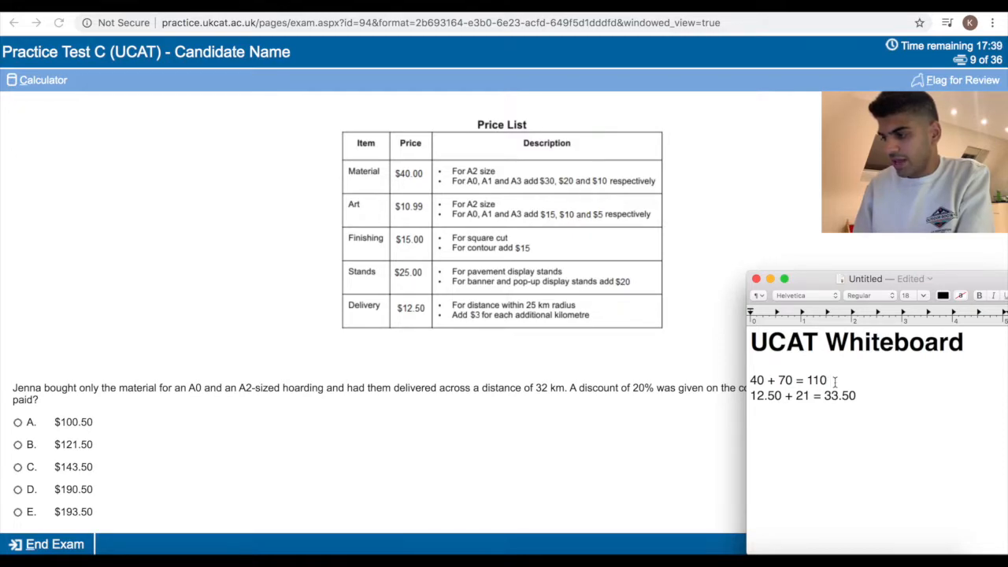
{"action": "type", "text": "="}
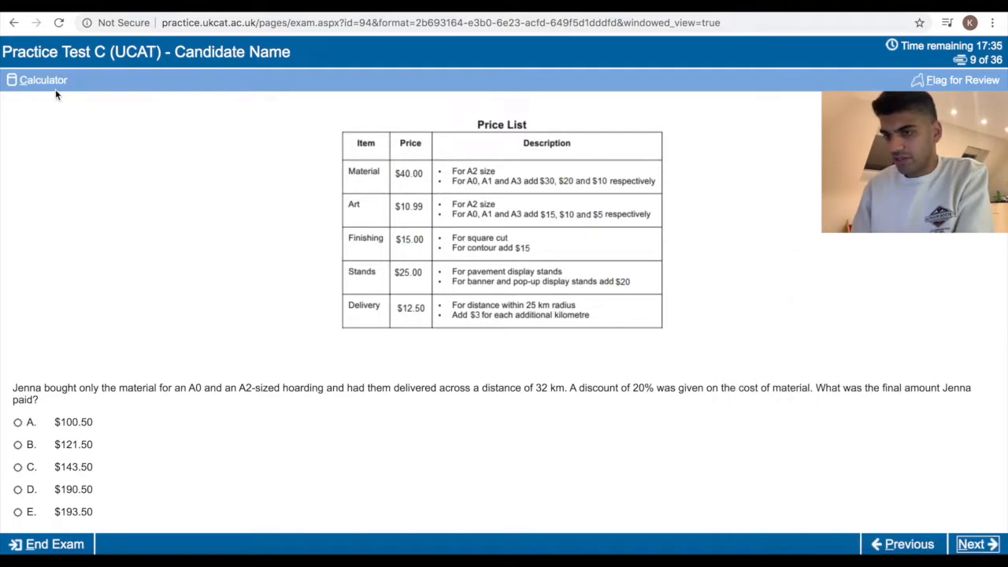
{"action": "left_click", "coordinate": [37, 79]}
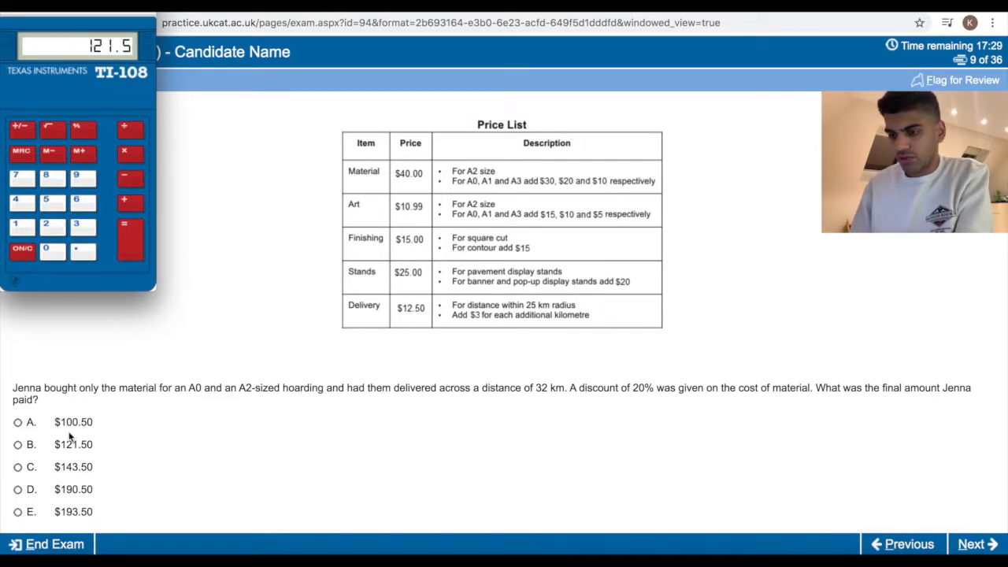
{"action": "left_click", "coordinate": [976, 543]}
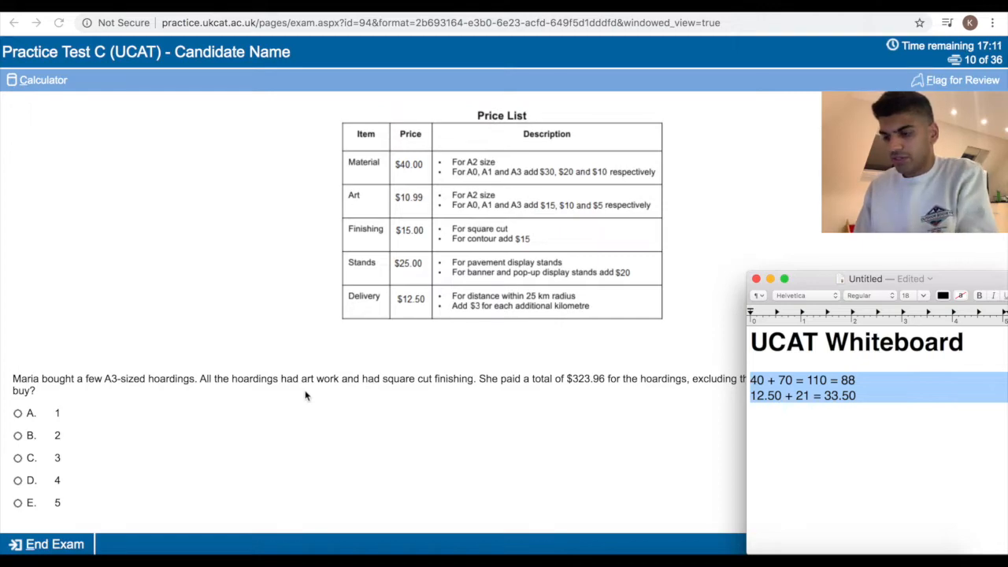
{"action": "mouse_move", "coordinate": [518, 178]}
{"action": "type", "text": "5"}
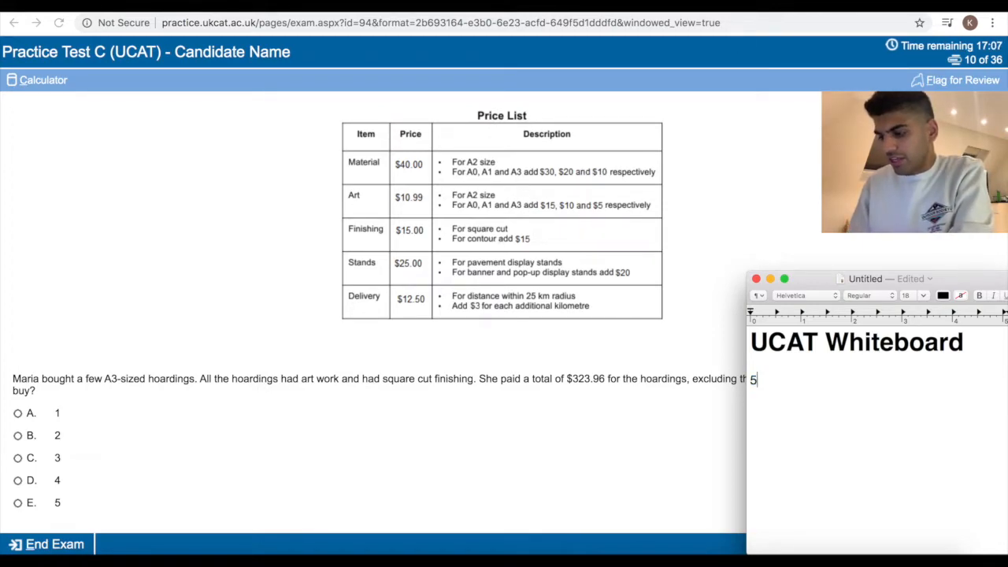
Finish the A3 hoarding cost sum and answer question 10 with 4 hoardings.
{"action": "type", "text": "0 + 16 +"}
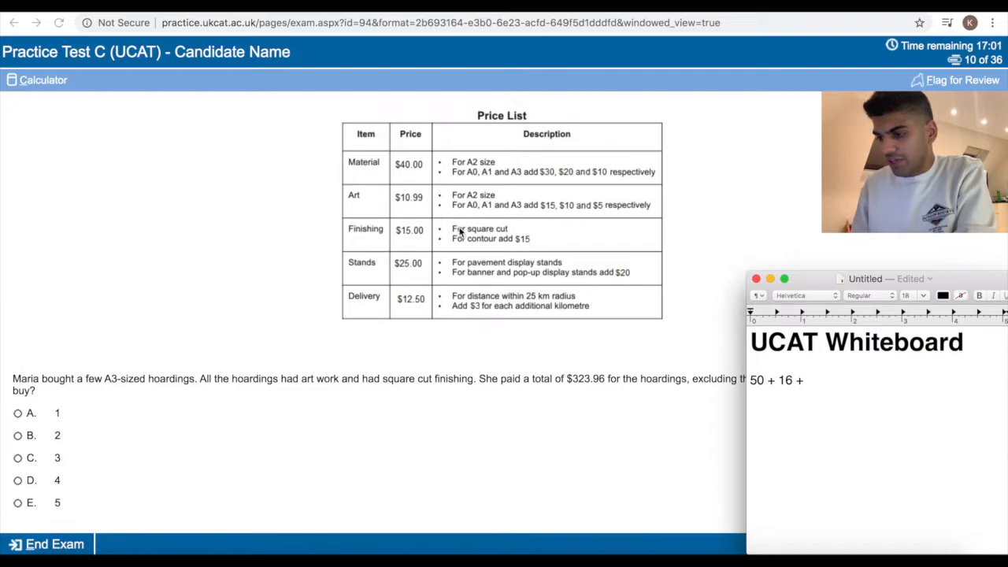
{"action": "type", "text": "1"}
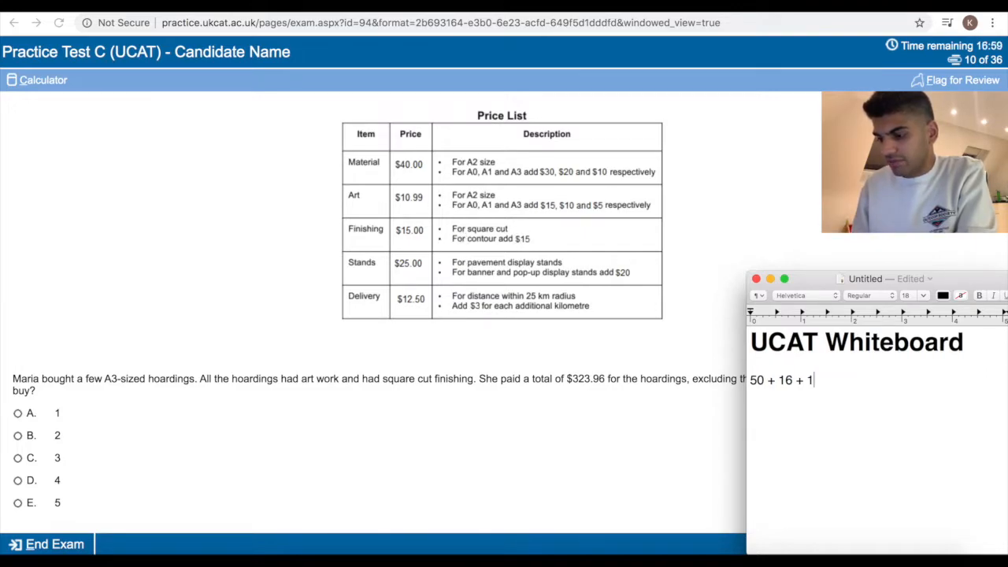
{"action": "type", "text": "5"}
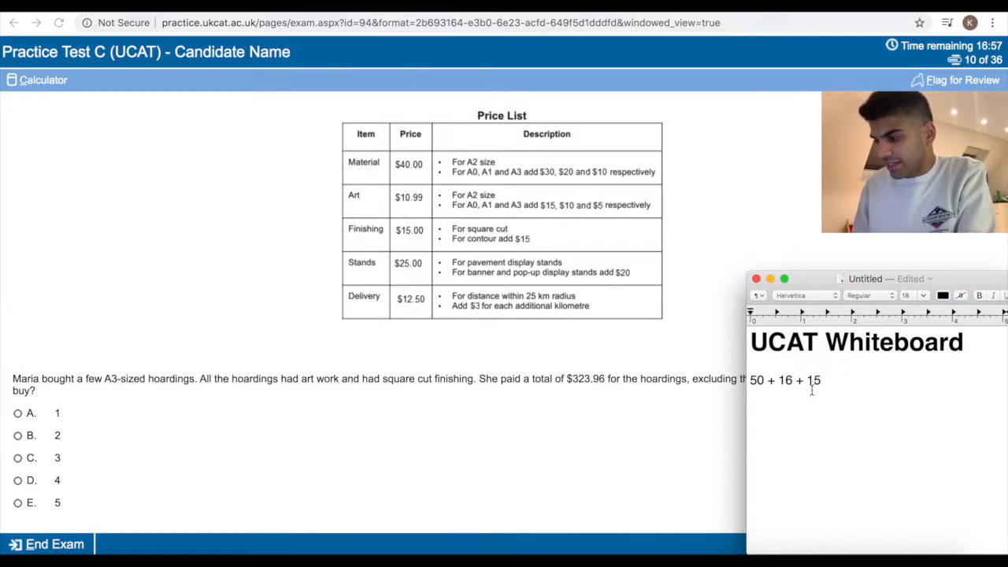
{"action": "type", "text": "="}
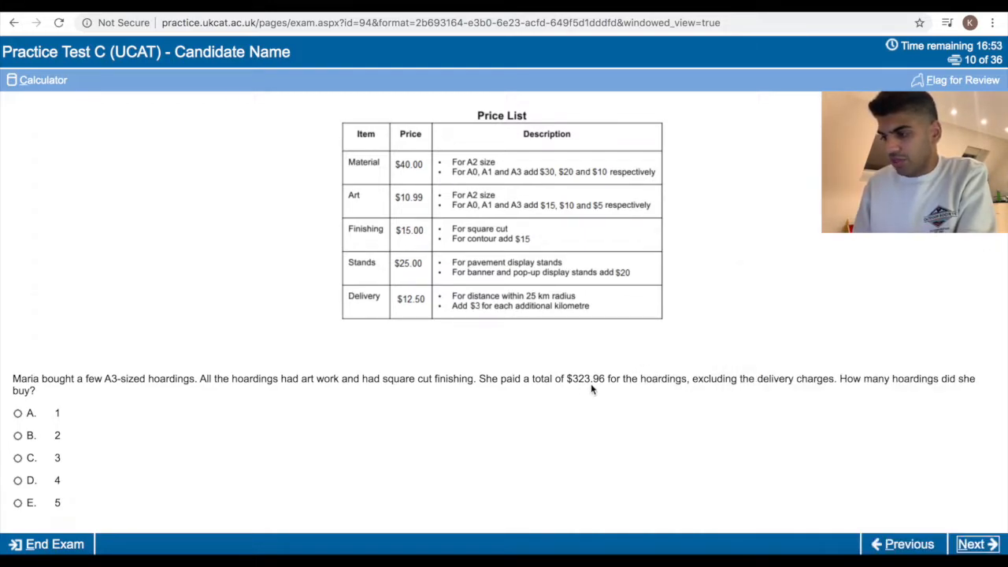
{"action": "left_click", "coordinate": [17, 480]}
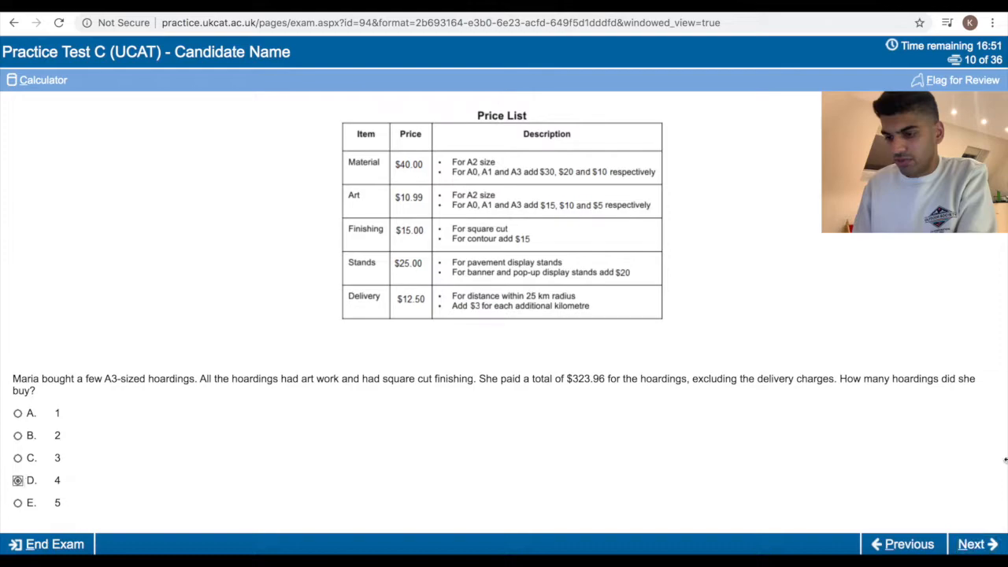
{"action": "left_click", "coordinate": [976, 544]}
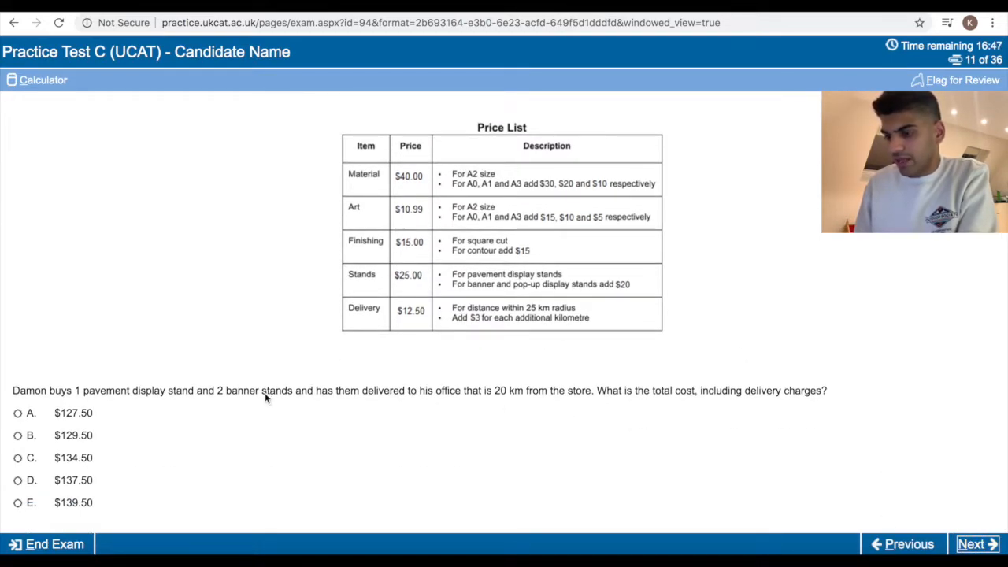
{"action": "mouse_move", "coordinate": [879, 485]}
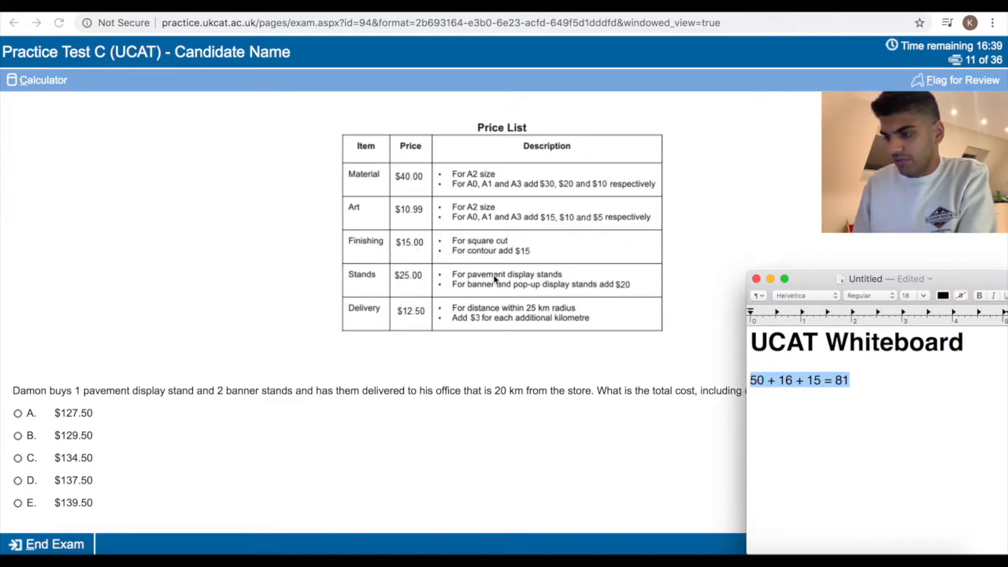
Note 25 + 90 + 12.50 and choose $127.50 as Damon's total.
{"action": "type", "text": "25 +"}
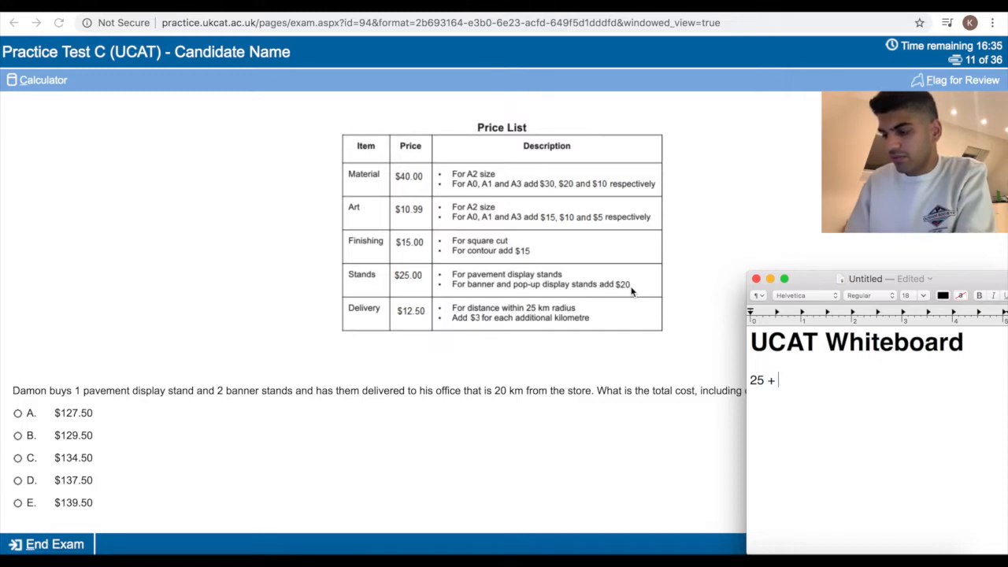
{"action": "type", "text": "90"}
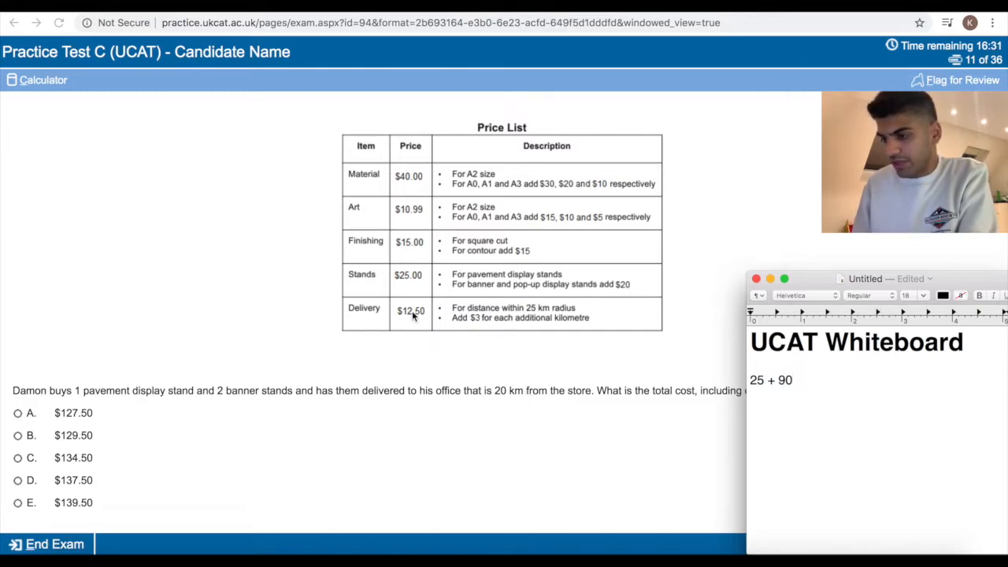
{"action": "type", "text": "+ 12"}
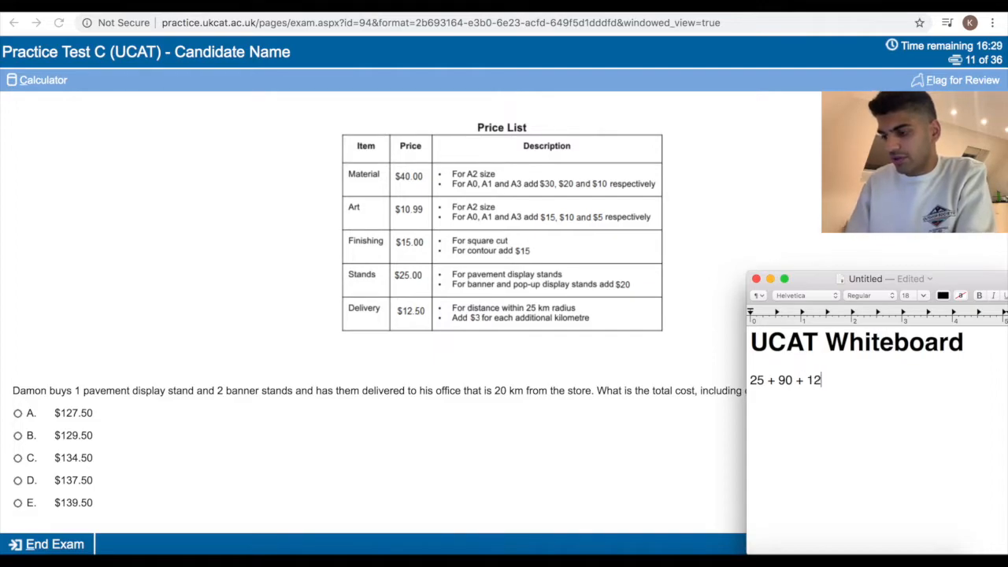
{"action": "type", "text": ".50"}
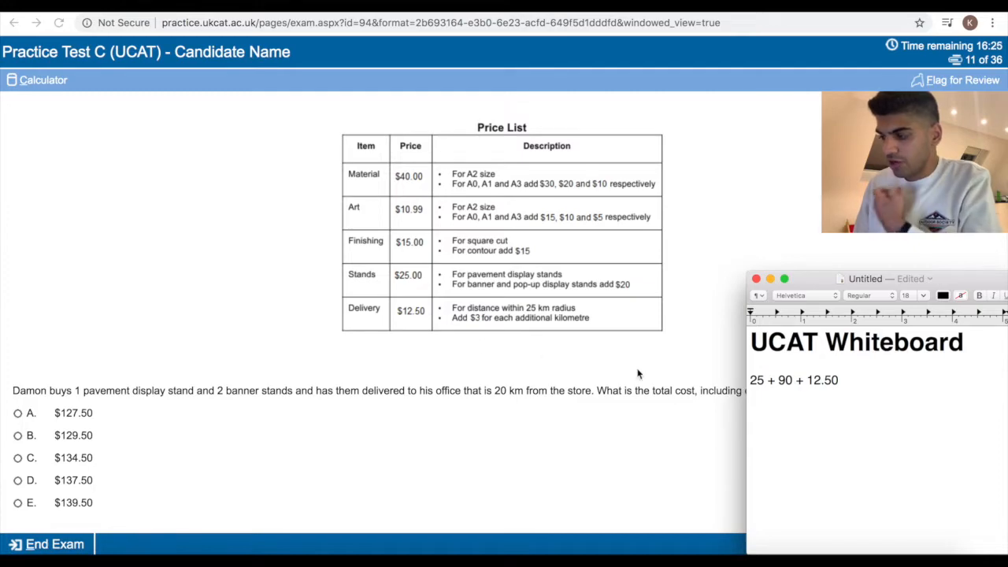
{"action": "left_click", "coordinate": [18, 413]}
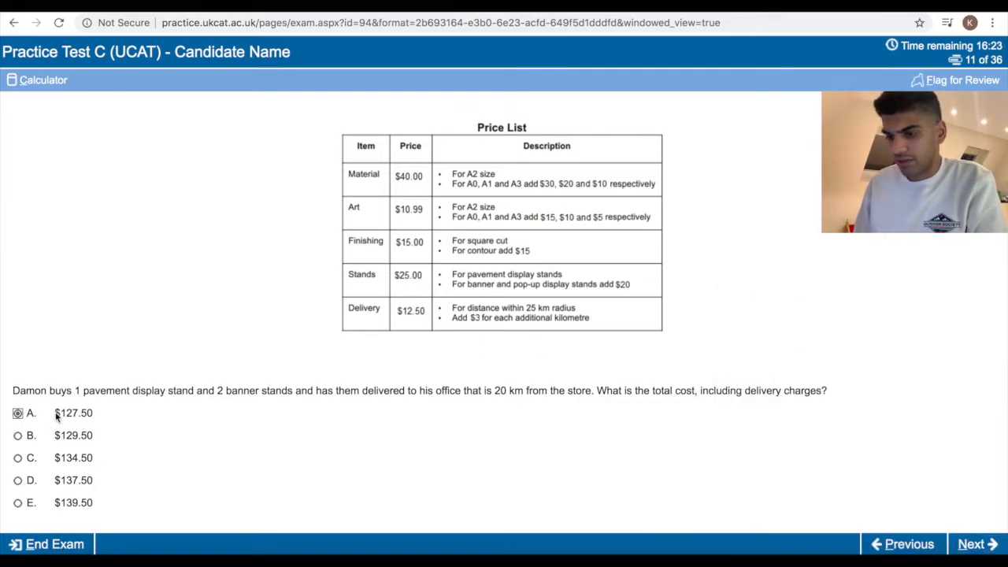
Overwrite the sum with 50 + 45 + 12.50 and answer question 12 with $122.50.
{"action": "left_click", "coordinate": [977, 544]}
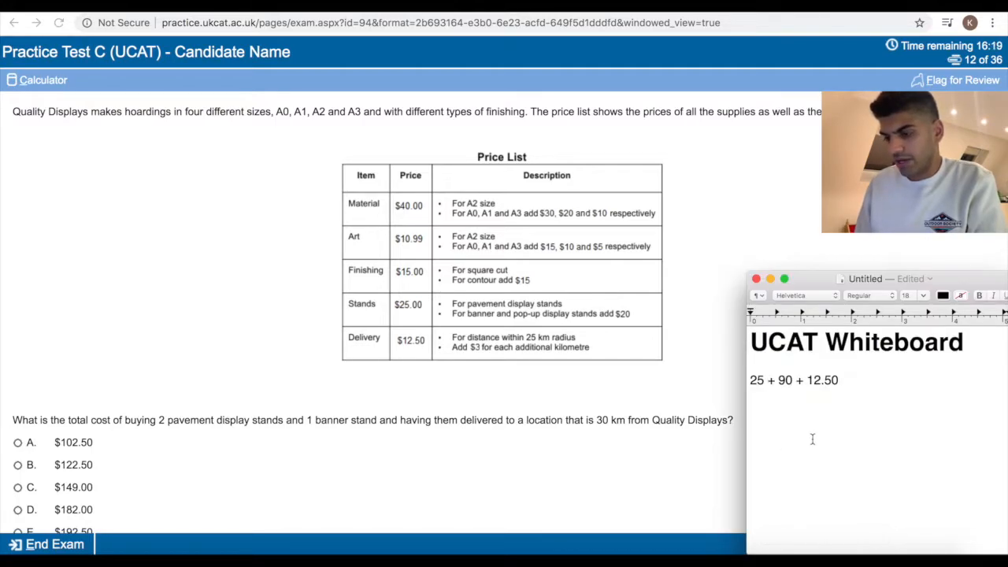
{"action": "triple_click", "coordinate": [793, 380]}
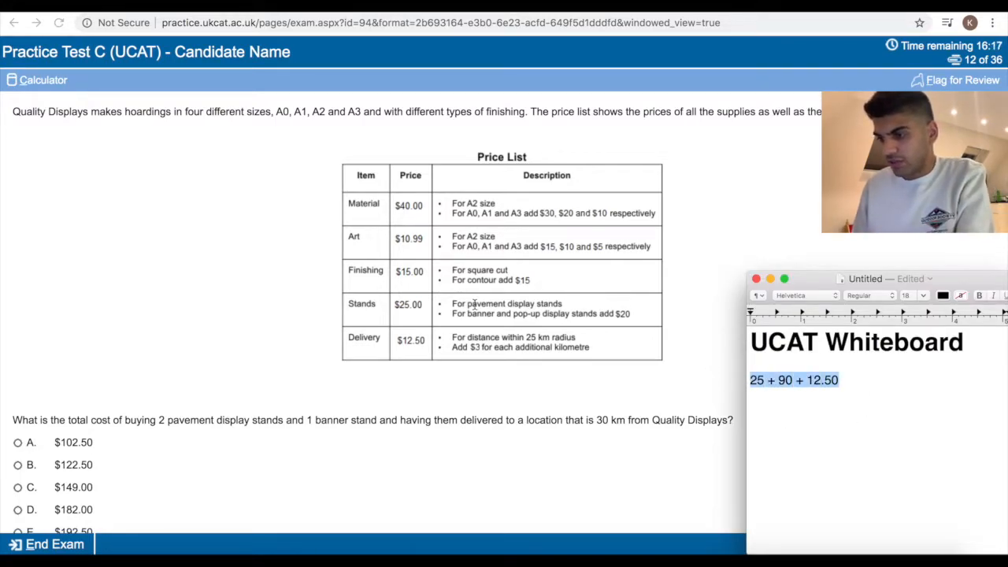
{"action": "type", "text": "50 +"}
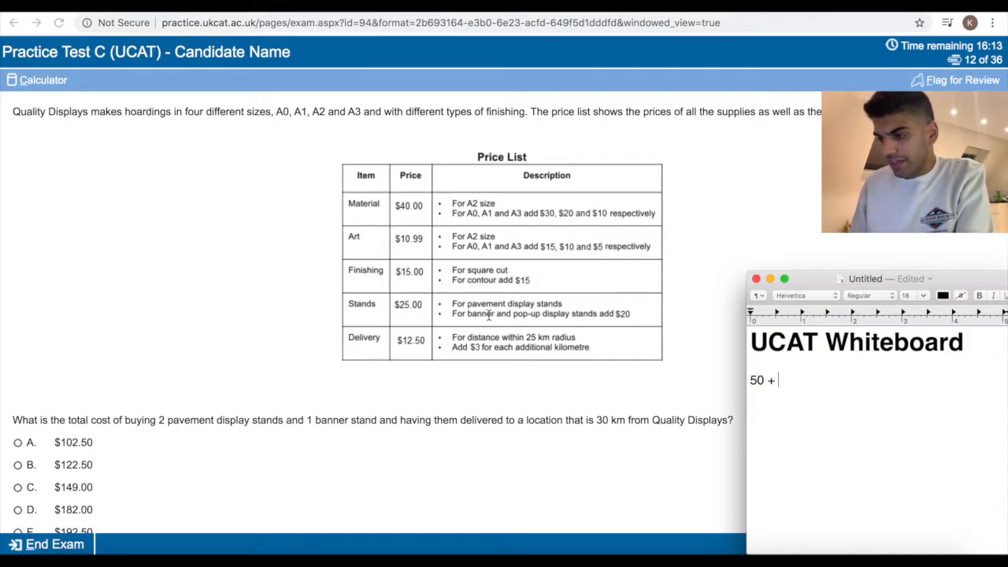
{"action": "type", "text": "45 +"}
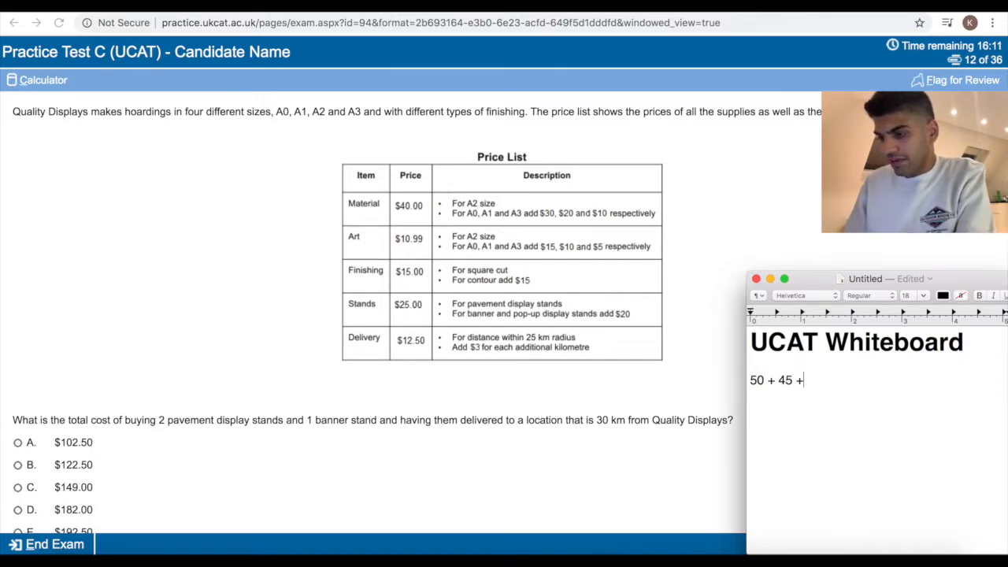
{"action": "type", "text": "12"}
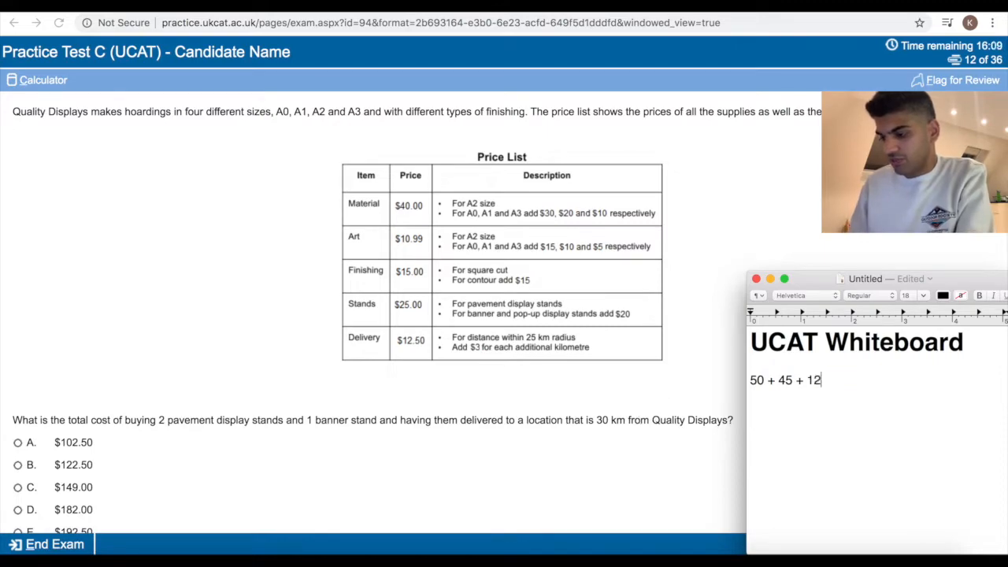
{"action": "type", "text": ".50 +"}
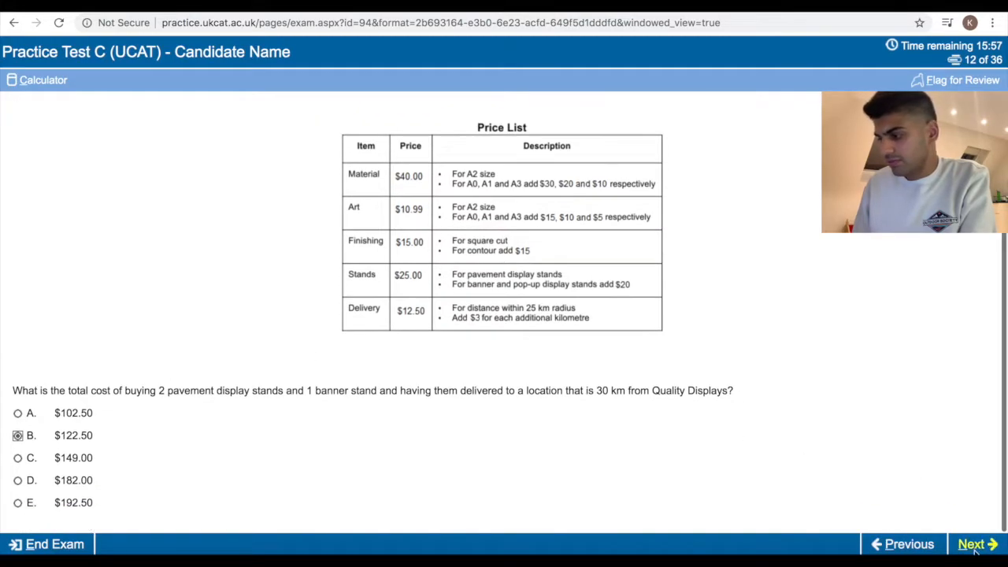
{"action": "left_click", "coordinate": [977, 544]}
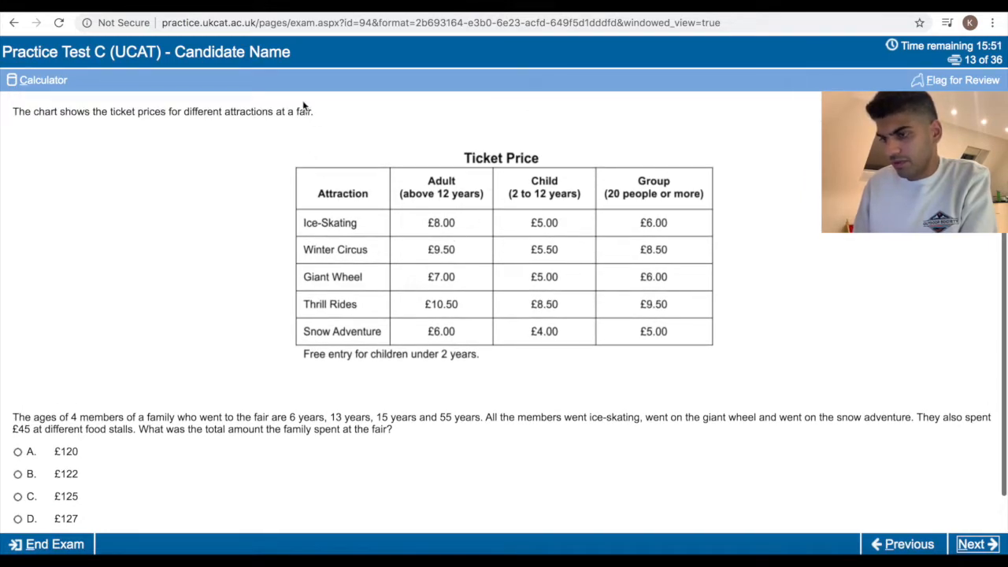
Note the ticket counts 21 X 3 and 14, then skip question 13 unanswered.
{"action": "scroll", "scroll_direction": "down", "scroll_amount": 3}
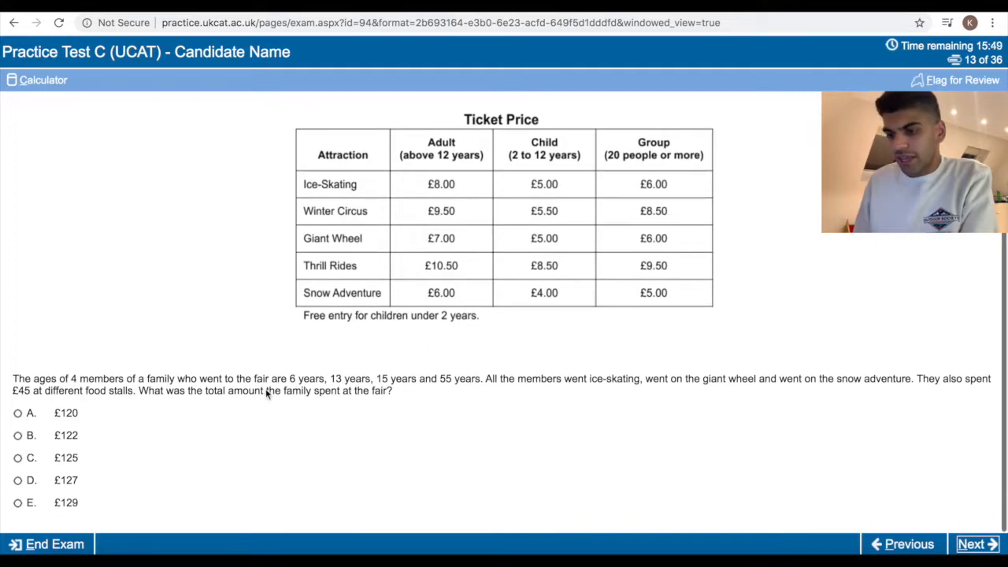
{"action": "mouse_move", "coordinate": [311, 392]}
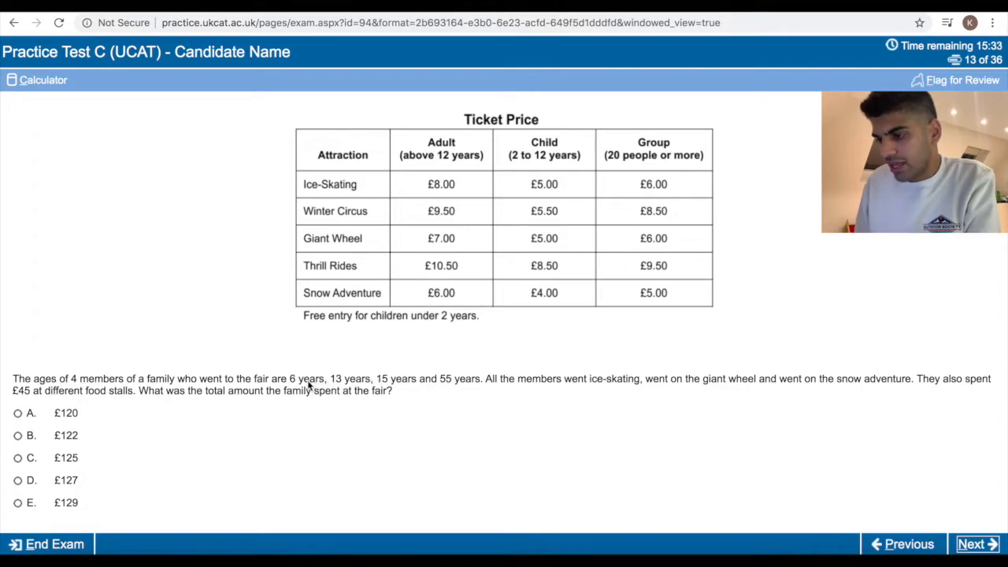
{"action": "mouse_move", "coordinate": [394, 369]}
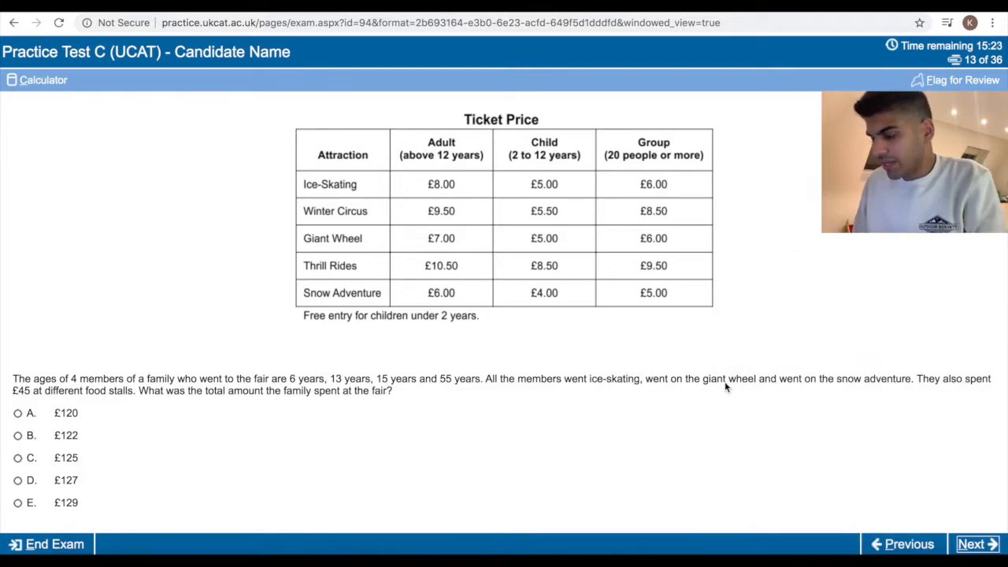
{"action": "mouse_move", "coordinate": [377, 238]}
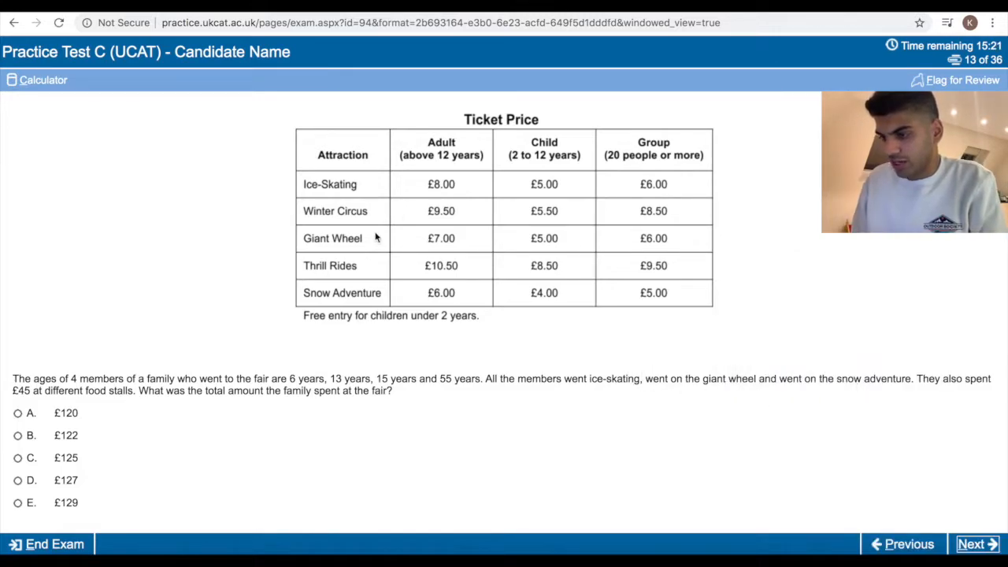
{"action": "mouse_move", "coordinate": [584, 256]}
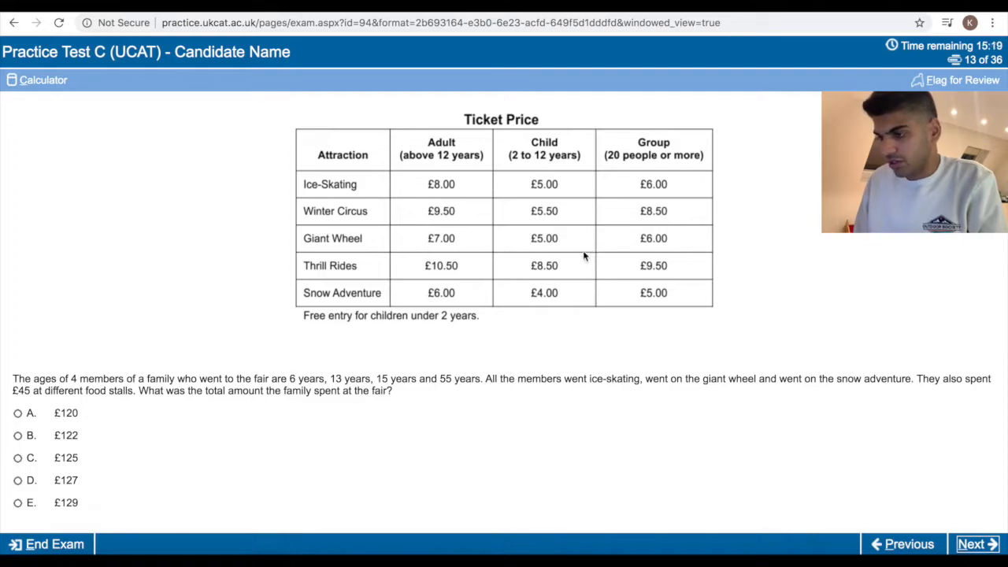
{"action": "mouse_move", "coordinate": [782, 489]}
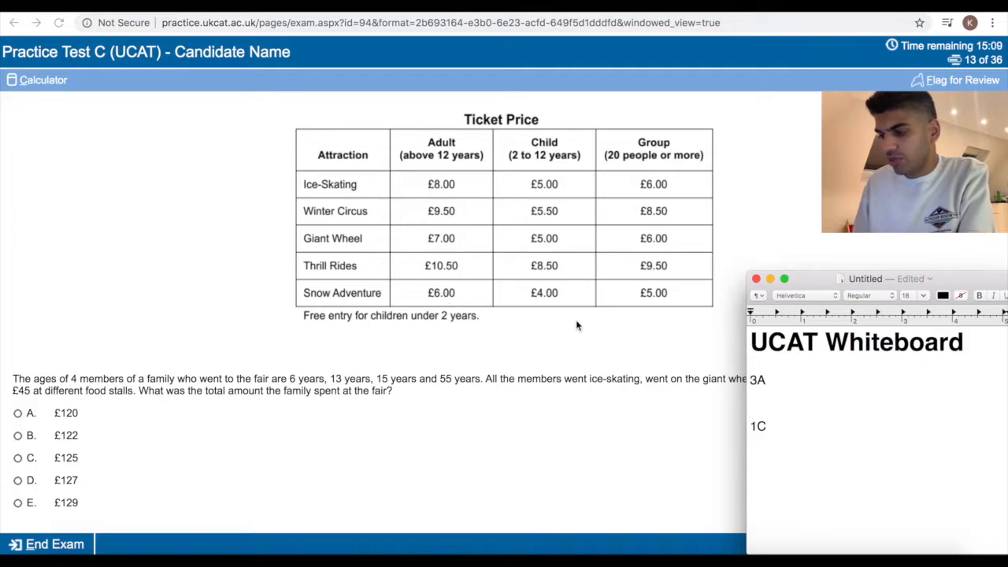
{"action": "type", "text": "21 X 3"}
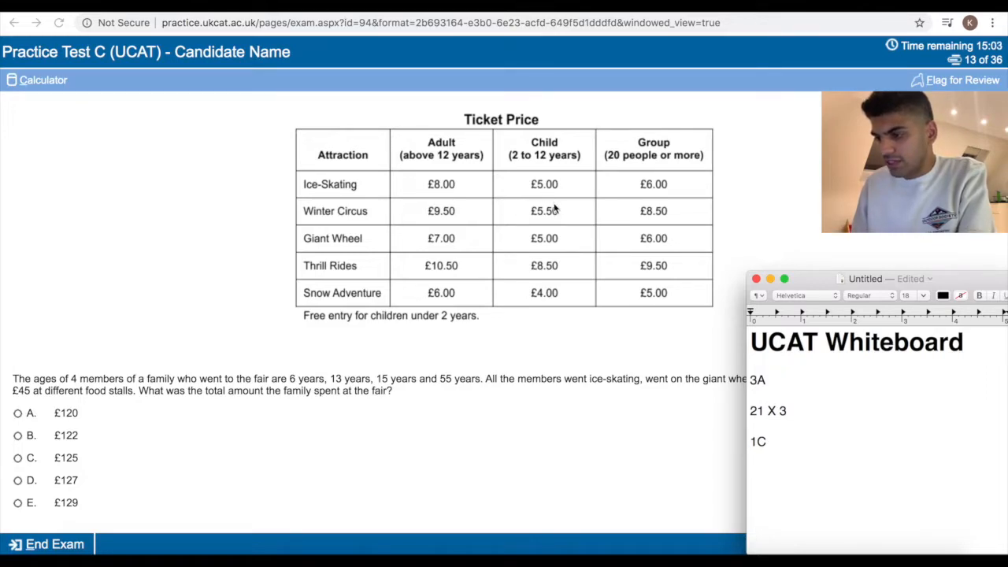
{"action": "mouse_move", "coordinate": [559, 292]}
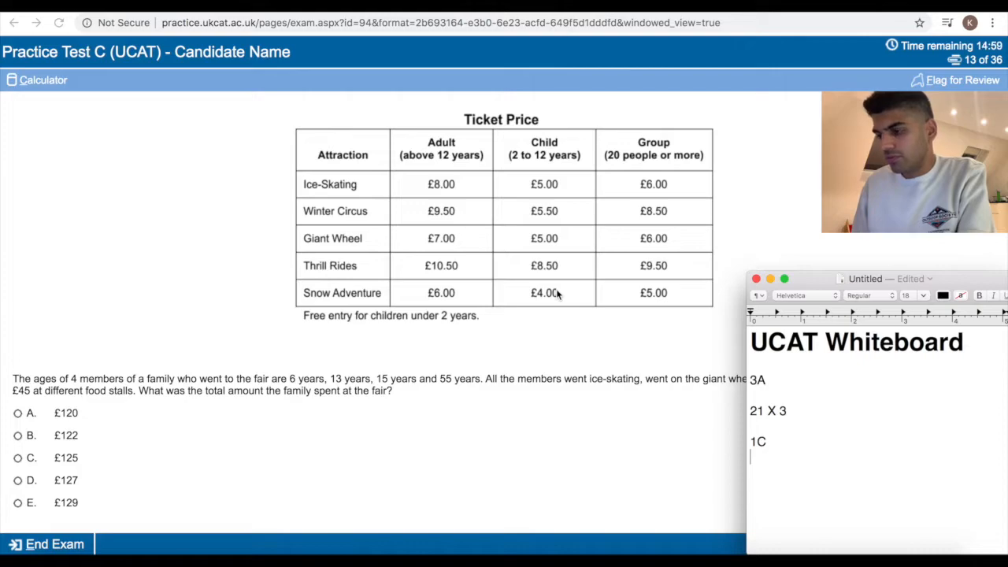
{"action": "type", "text": "14"}
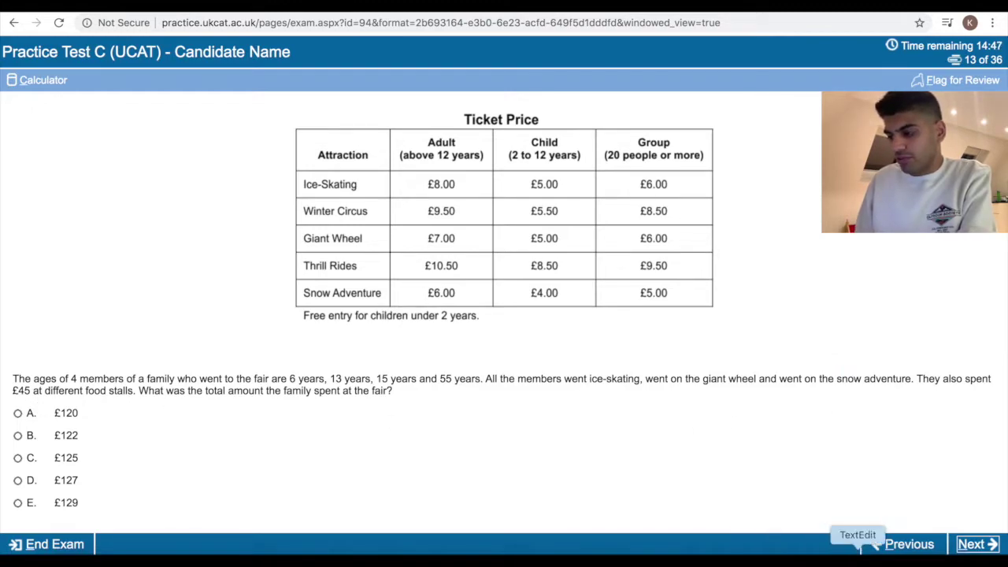
{"action": "left_click", "coordinate": [43, 80]}
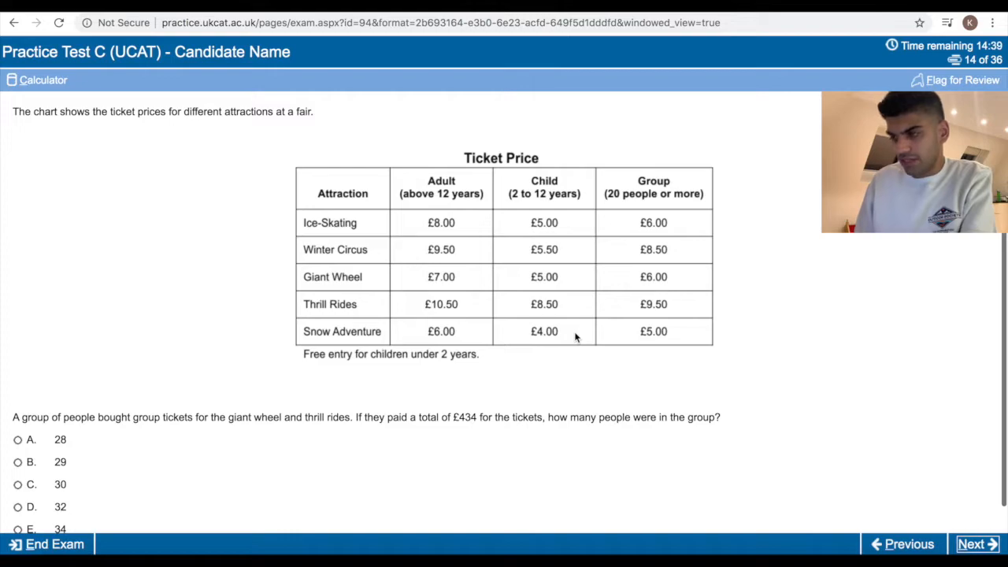
Work out 434 ÷ 15.50 and answer question 14 with 28 people.
{"action": "scroll", "scroll_direction": "up", "scroll_amount": 3}
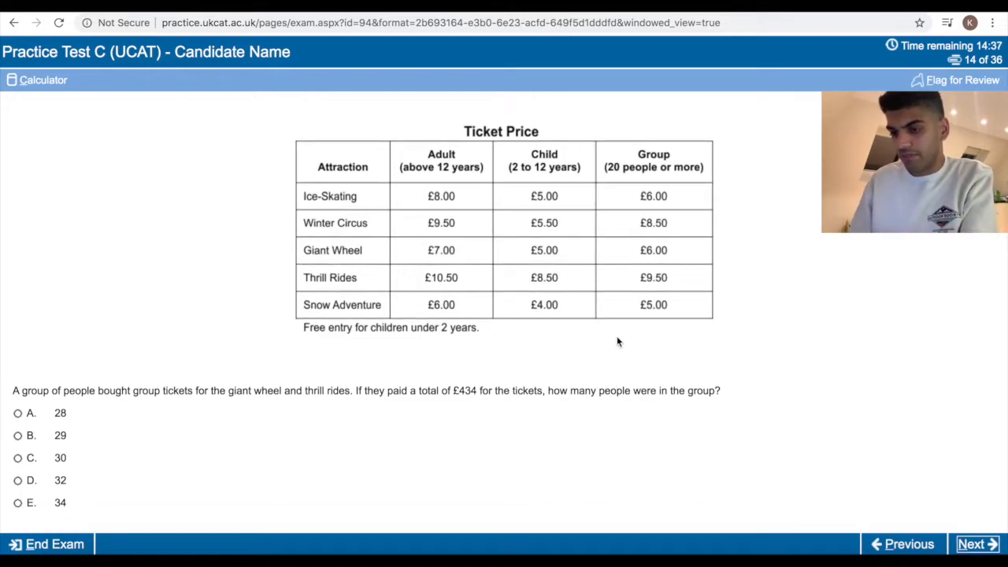
{"action": "mouse_move", "coordinate": [315, 396]}
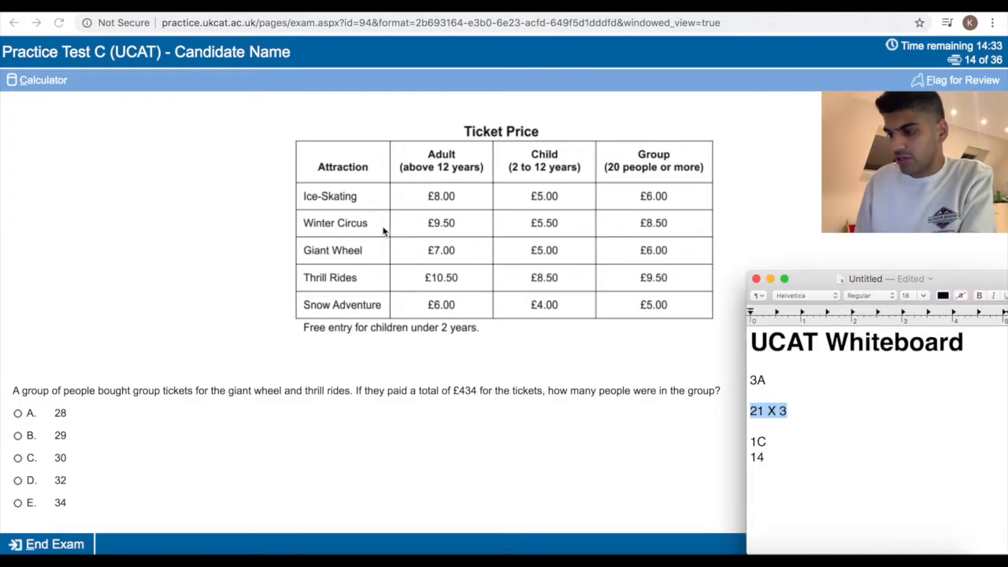
{"action": "mouse_move", "coordinate": [636, 257]}
{"action": "type", "text": "1"}
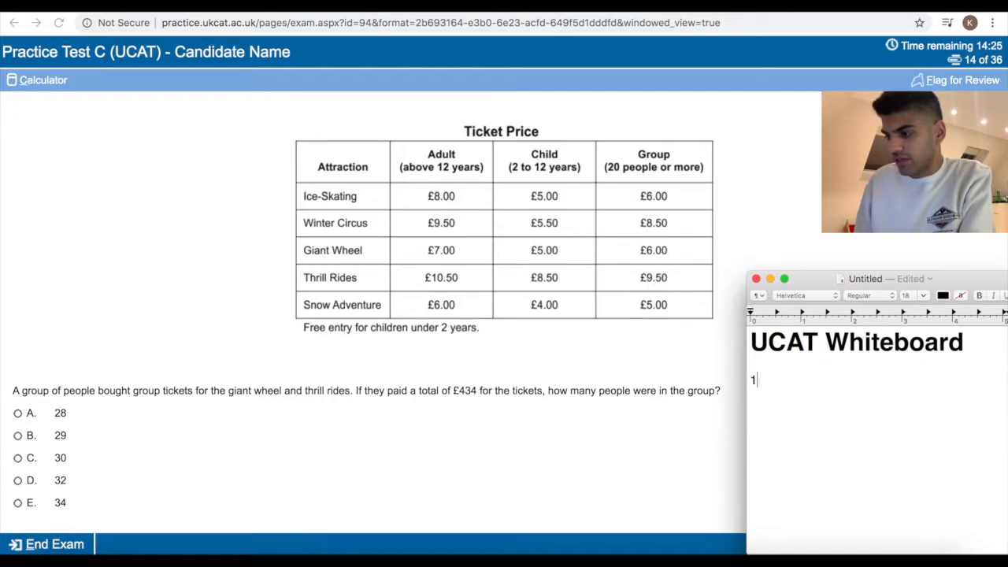
{"action": "type", "text": "5.50"}
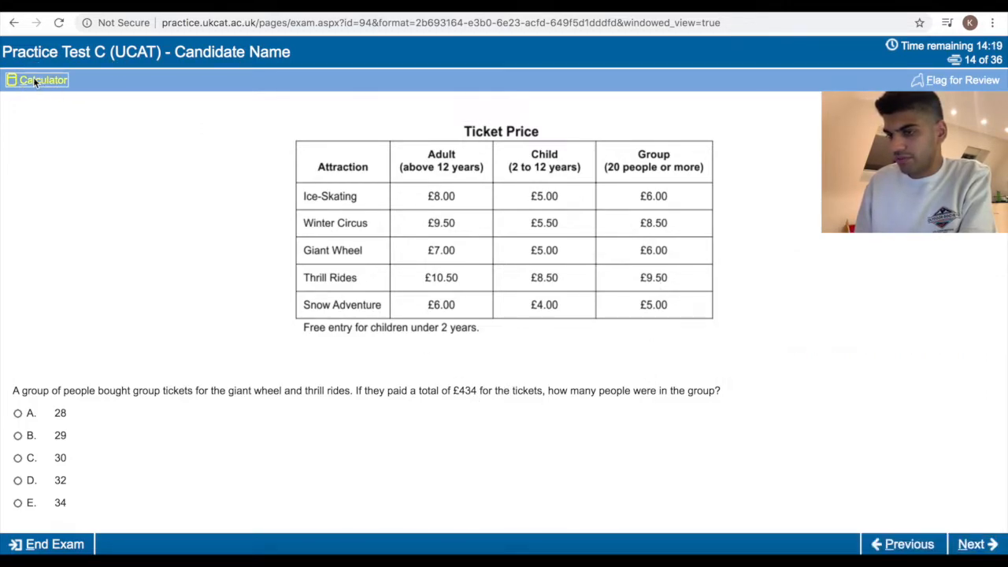
{"action": "left_click", "coordinate": [37, 79]}
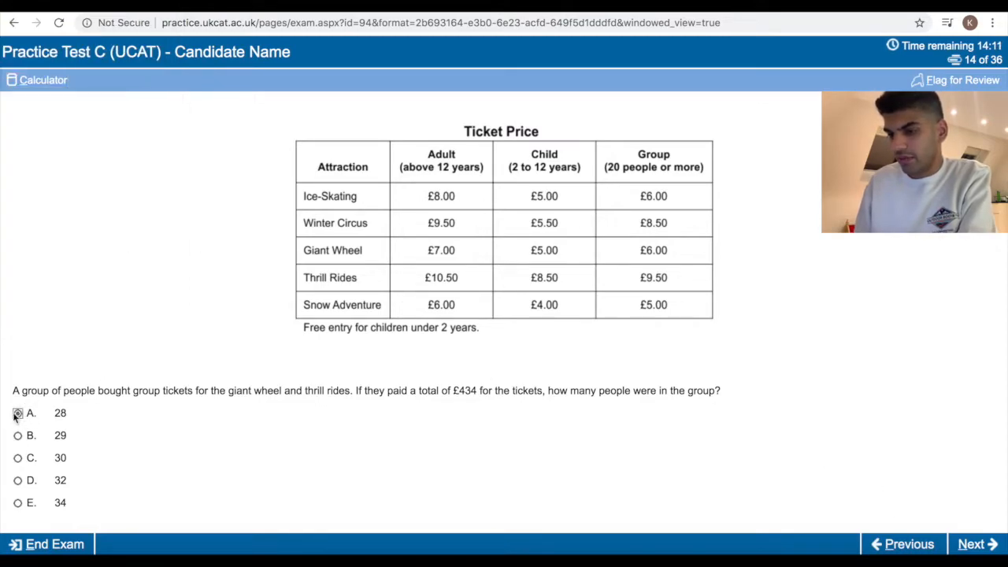
{"action": "left_click", "coordinate": [976, 543]}
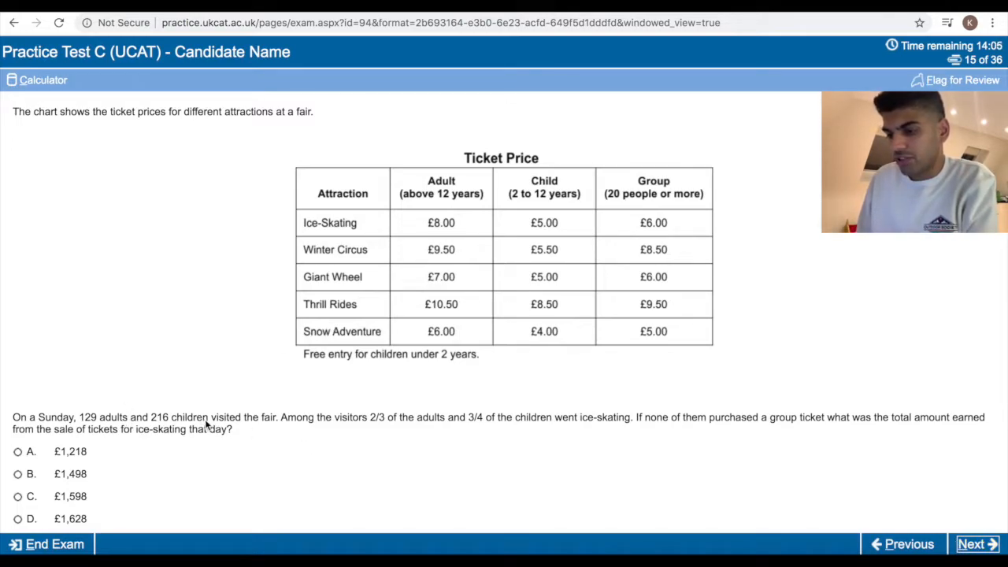
{"action": "mouse_move", "coordinate": [340, 425]}
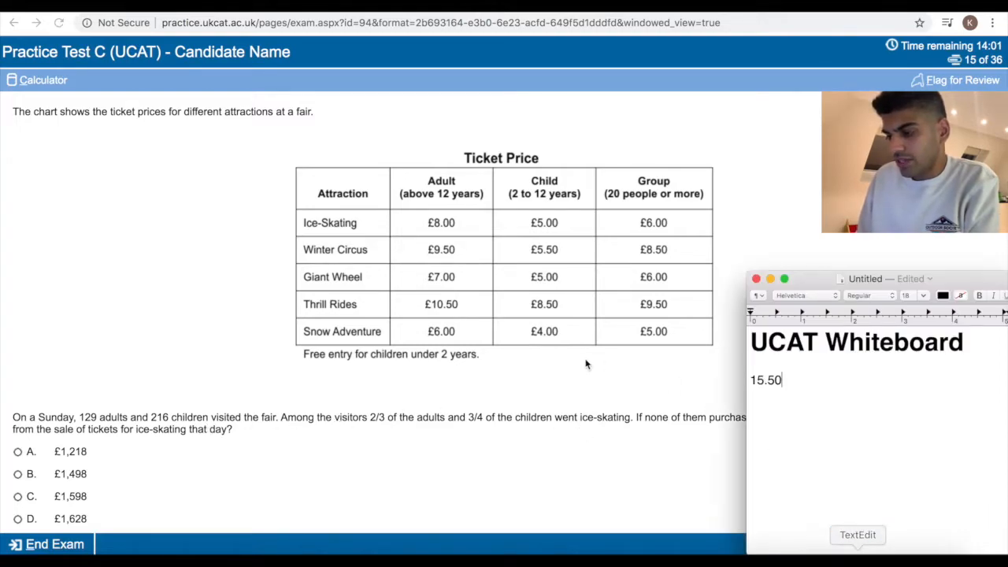
Replace the old working with 86 adults x 8 and 162 children x 5.
{"action": "double_click", "coordinate": [765, 379]}
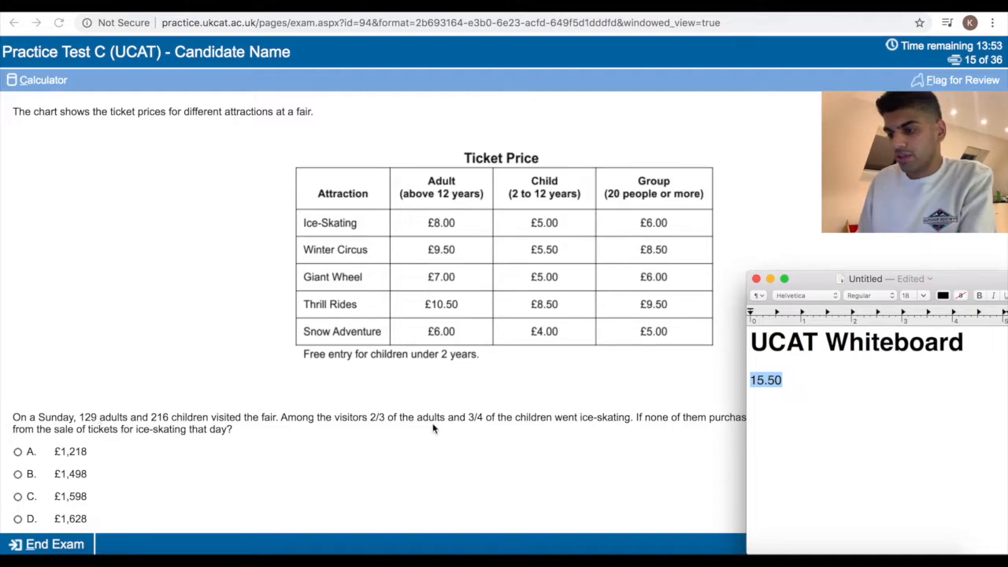
{"action": "type", "text": "86"}
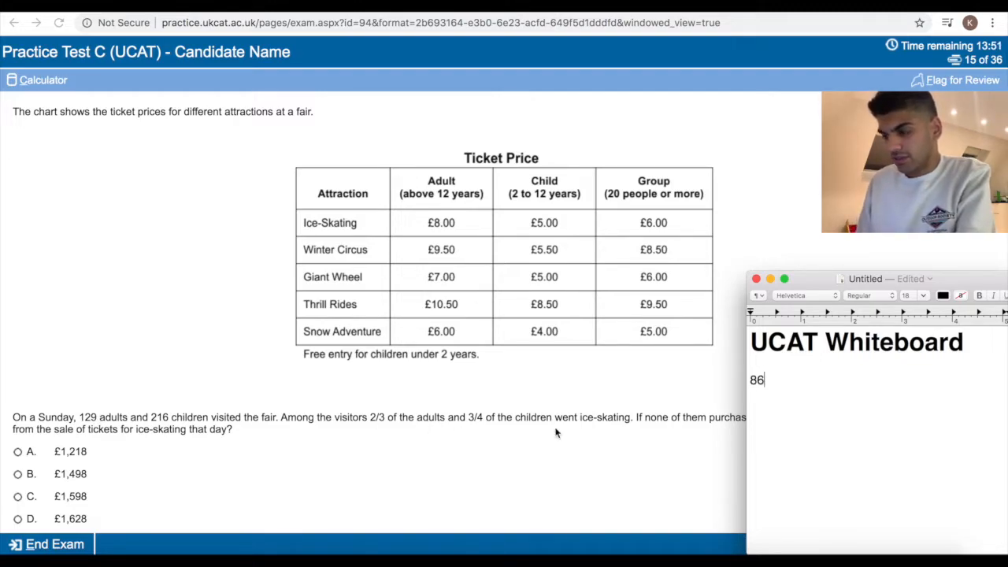
{"action": "type", "text": "A"}
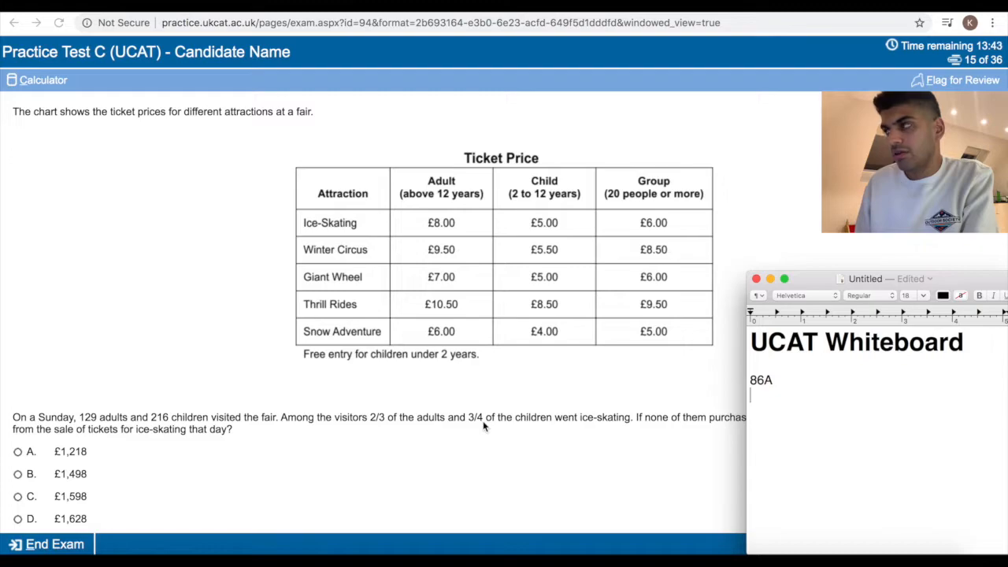
{"action": "type", "text": "16"}
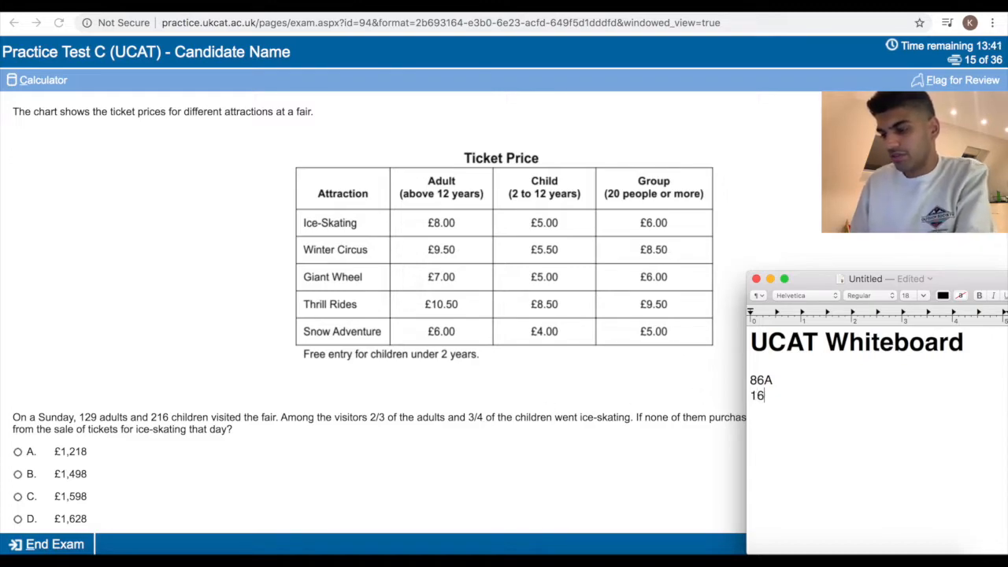
{"action": "type", "text": "2X"}
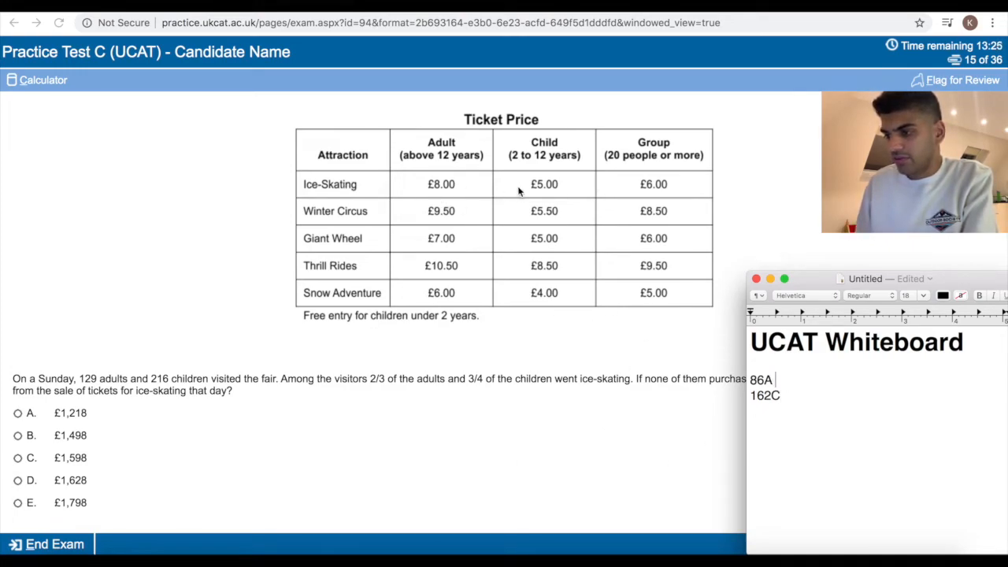
{"action": "type", "text": "x 8"}
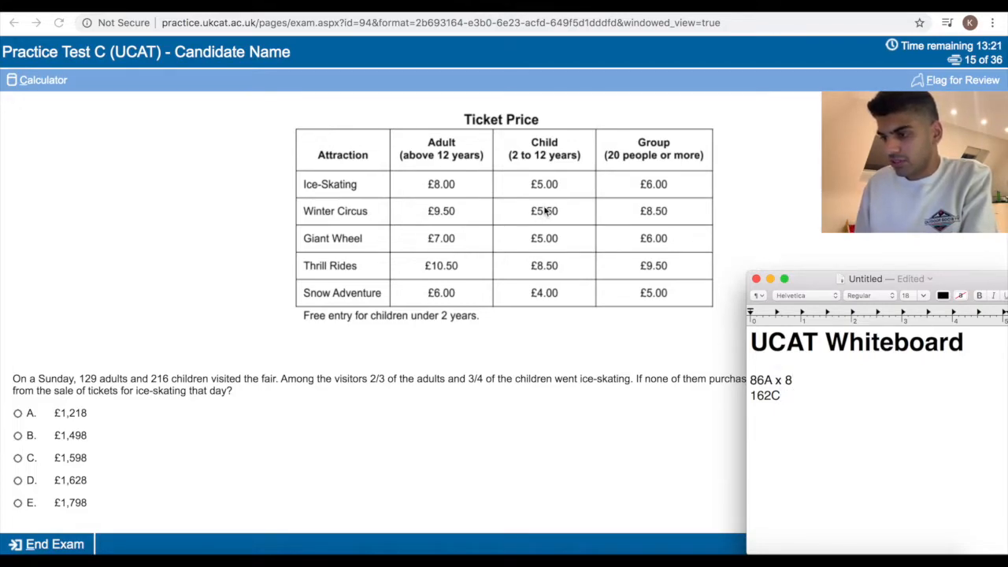
{"action": "type", "text": "x 5"}
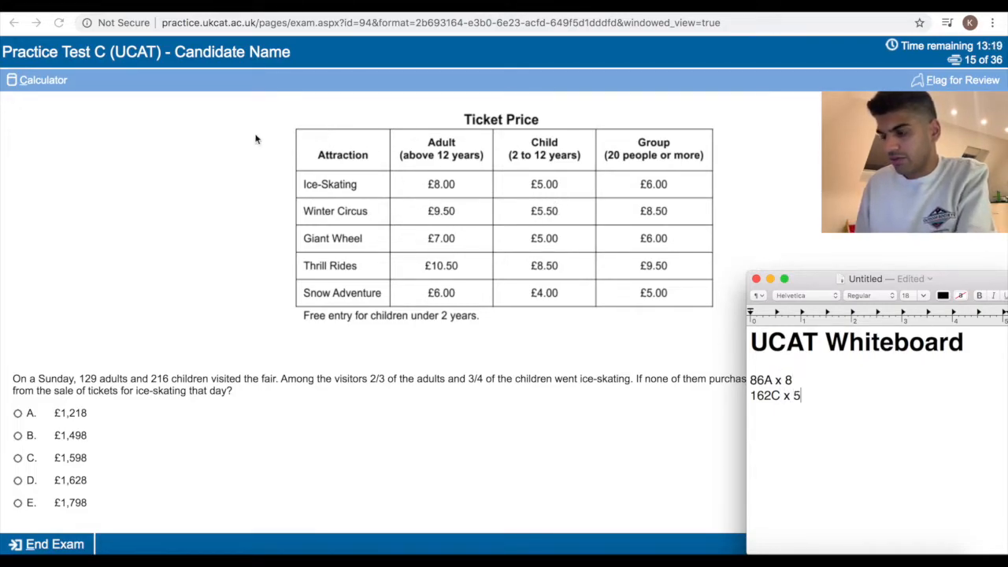
Add 688 + 810 on the calculator and answer question 15 with £1,498.
{"action": "left_click", "coordinate": [43, 79]}
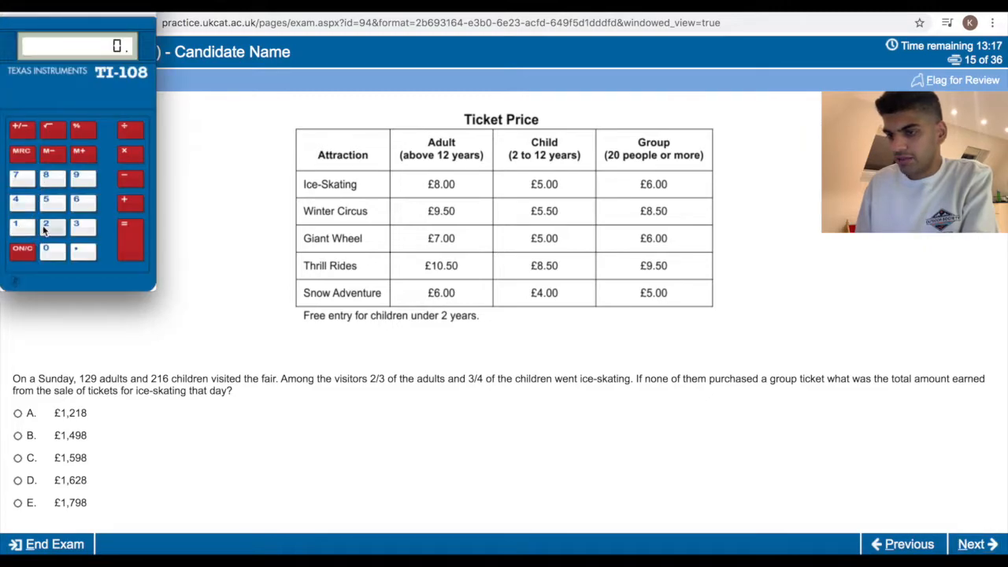
{"action": "left_click", "coordinate": [124, 155]}
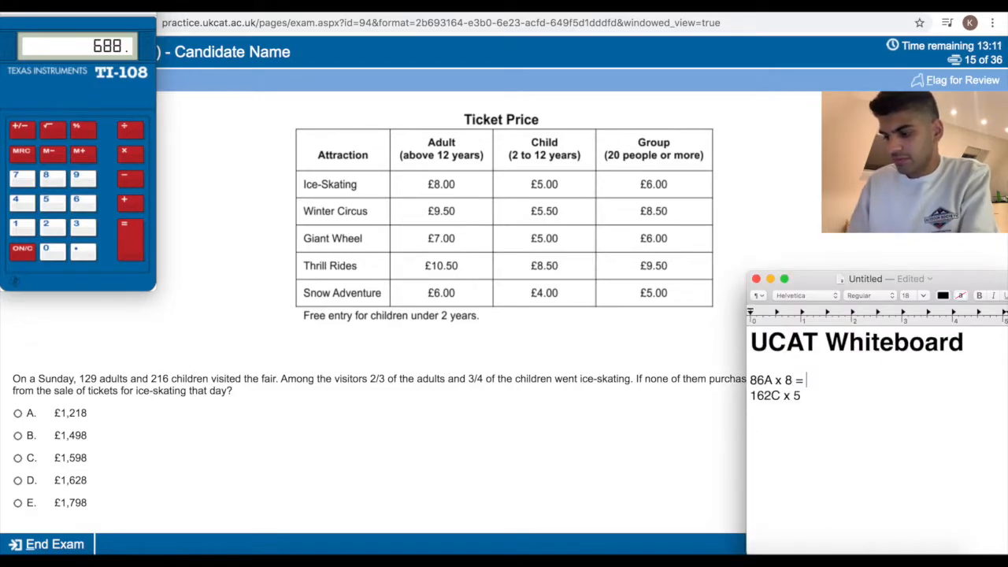
{"action": "type", "text": "688"}
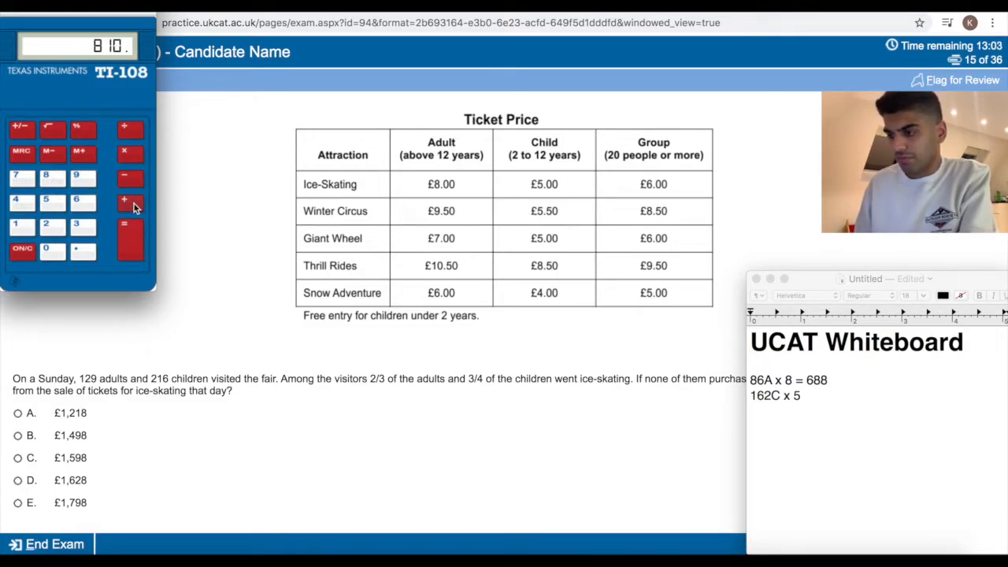
{"action": "left_click", "coordinate": [130, 236]}
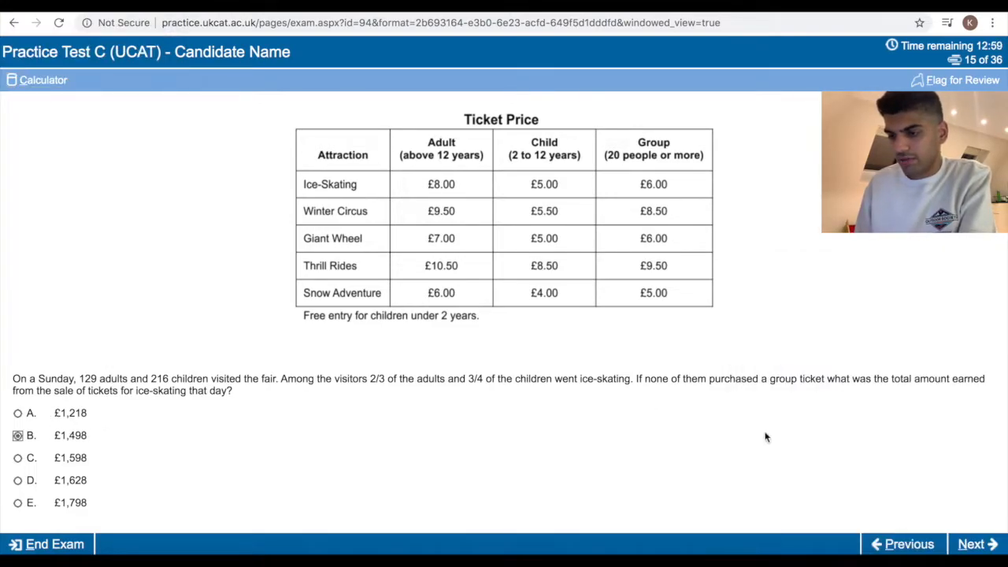
{"action": "left_click", "coordinate": [976, 543]}
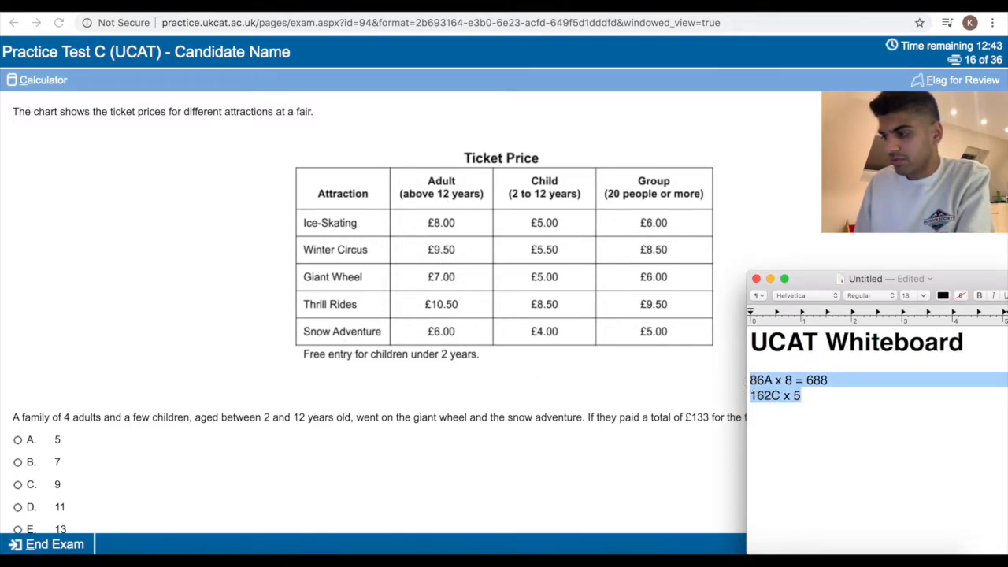
Note 13 x 4 = 52 adult, compute the remainder, and answer 9 children.
{"action": "type", "text": "13 x 4 ="}
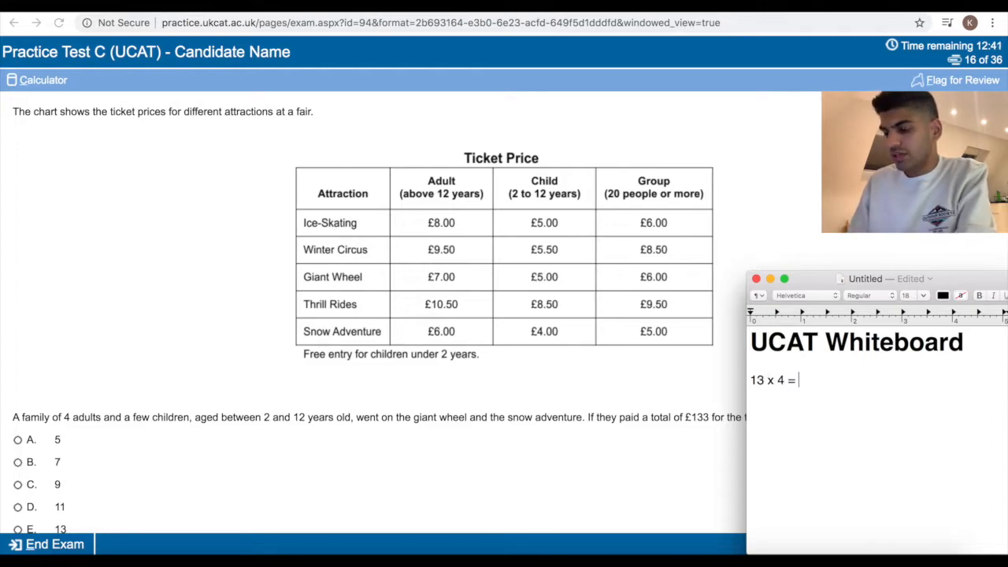
{"action": "type", "text": "52 adult"}
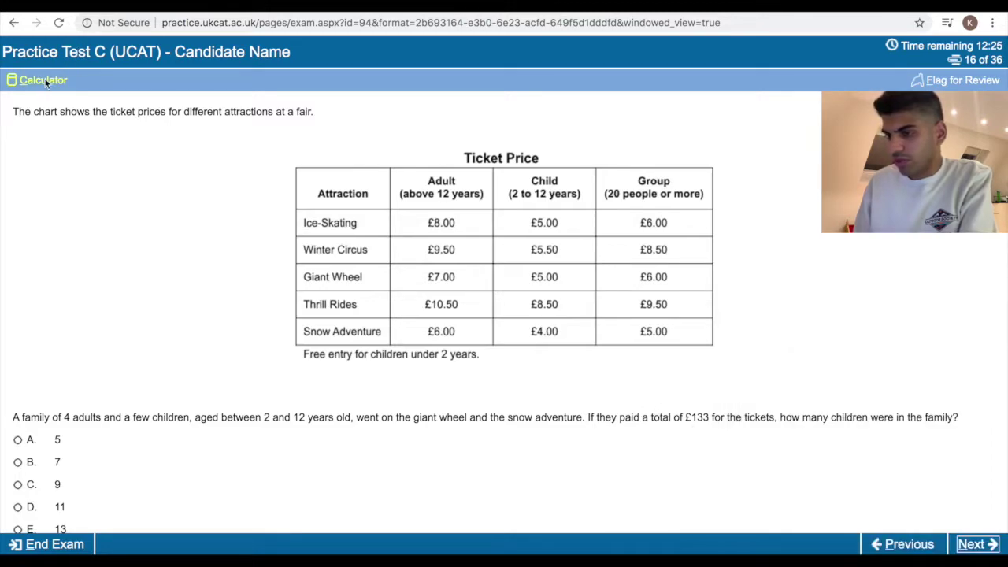
{"action": "left_click", "coordinate": [38, 80]}
{"action": "type", "text": "81"}
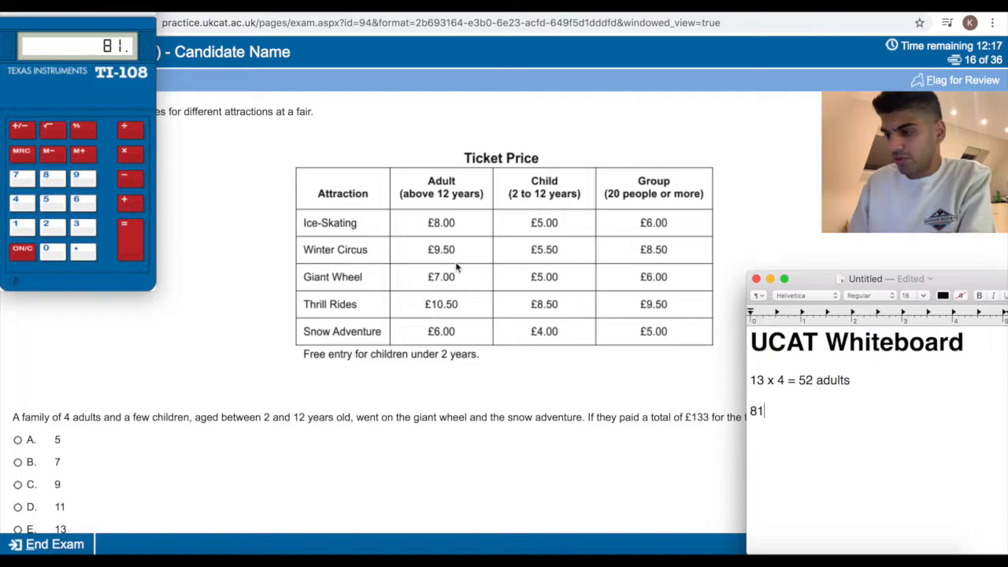
{"action": "mouse_move", "coordinate": [567, 287]}
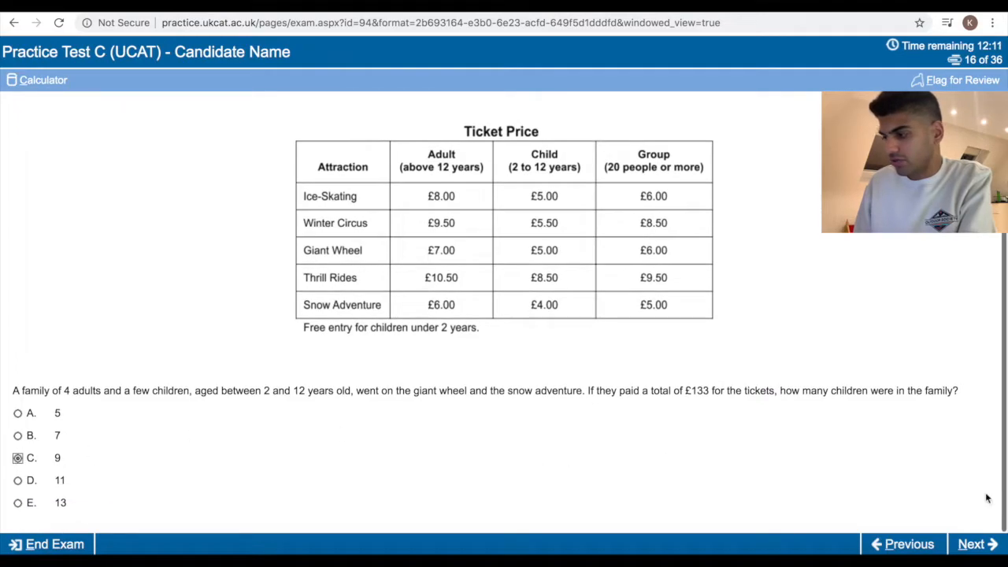
{"action": "left_click", "coordinate": [977, 544]}
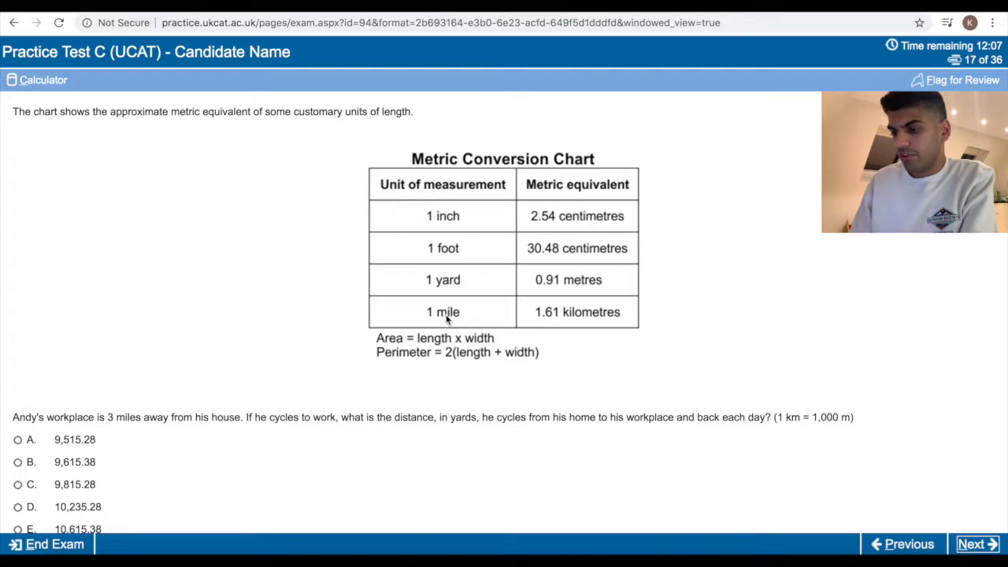
{"action": "mouse_move", "coordinate": [339, 411]}
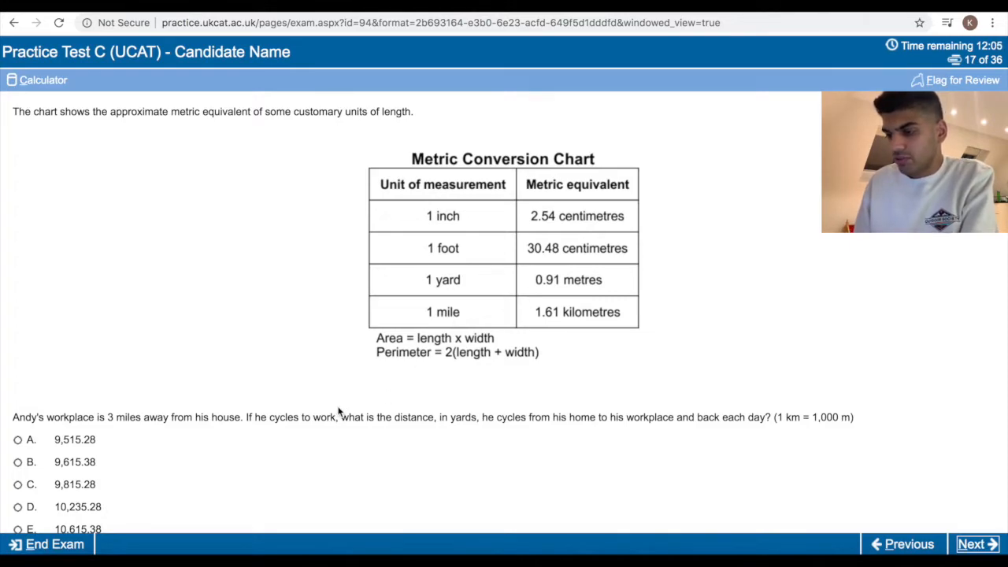
{"action": "mouse_move", "coordinate": [471, 425]}
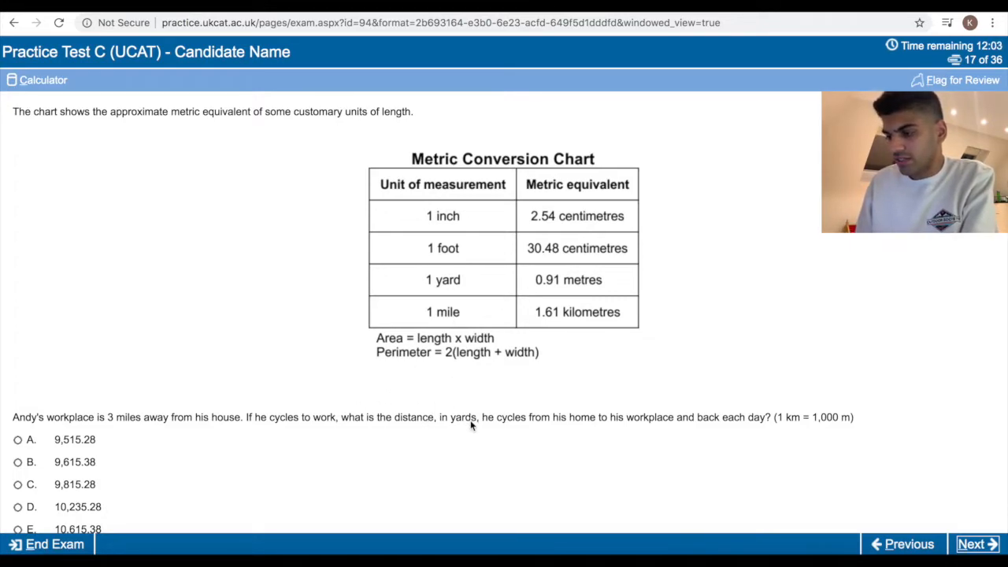
{"action": "mouse_move", "coordinate": [683, 432]}
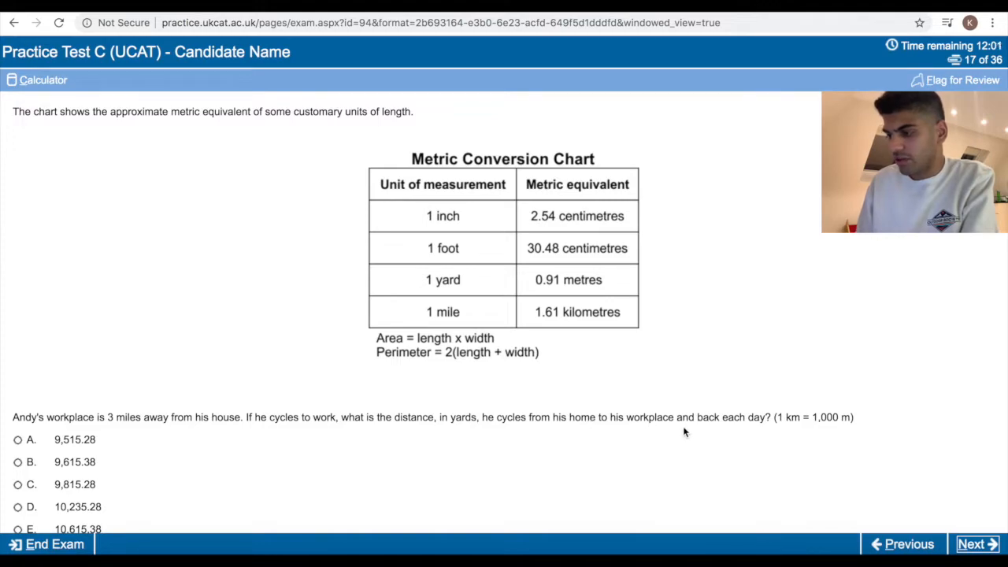
{"action": "mouse_move", "coordinate": [717, 475]}
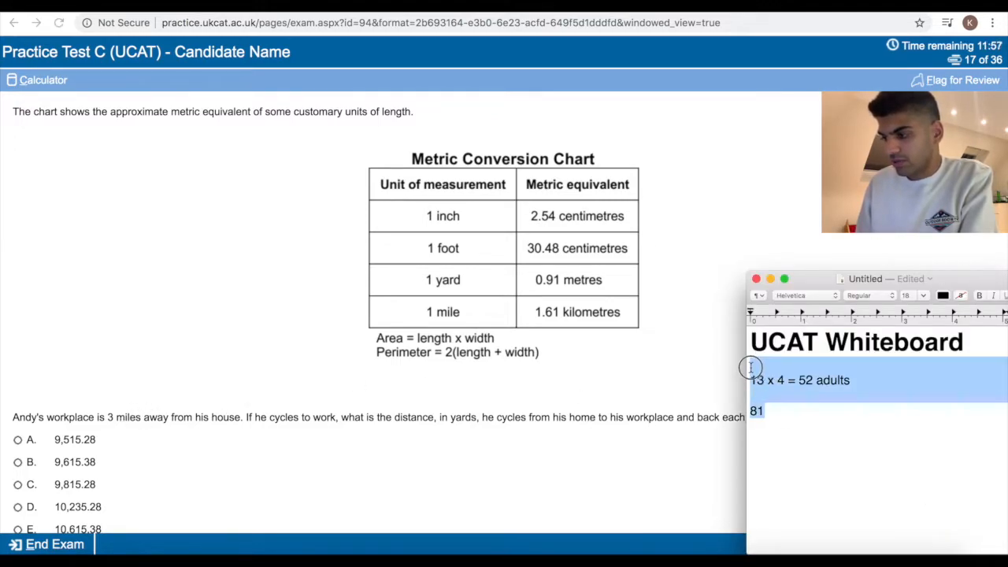
Convert Andy's 6-mile round trip to 9.66km, then to 9660 metres on the calculator.
{"action": "type", "text": "6 miles"}
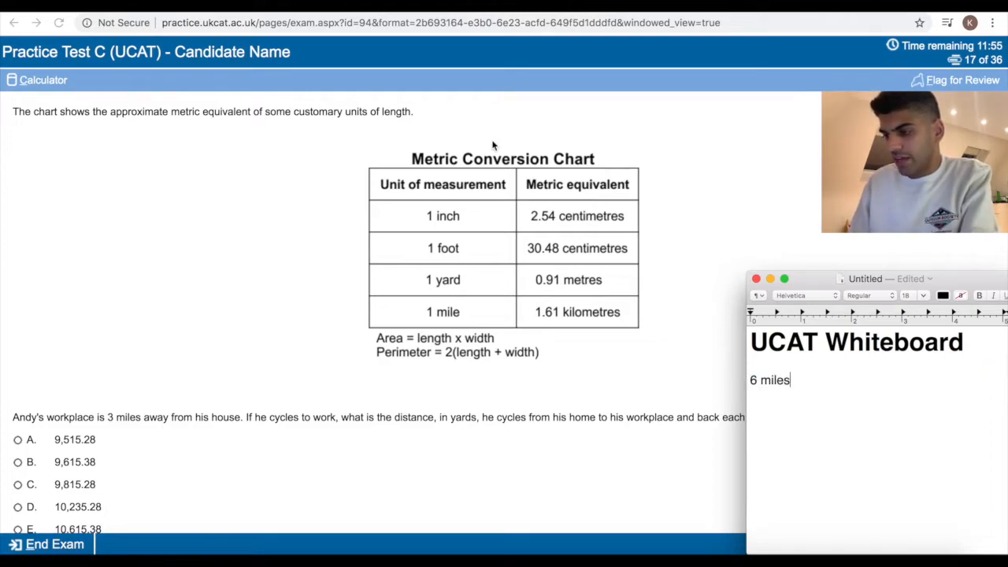
{"action": "mouse_move", "coordinate": [509, 319]}
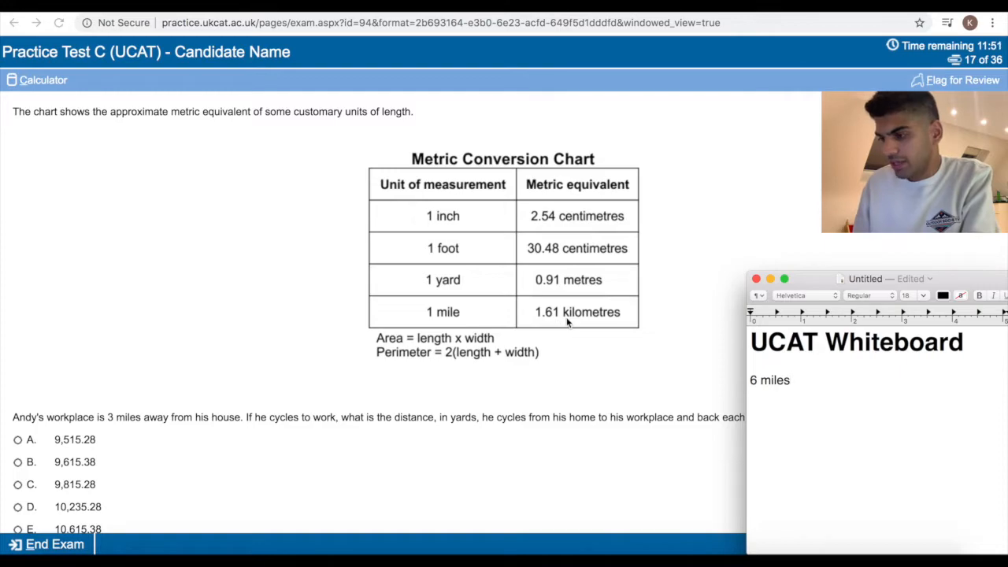
{"action": "mouse_move", "coordinate": [275, 233]}
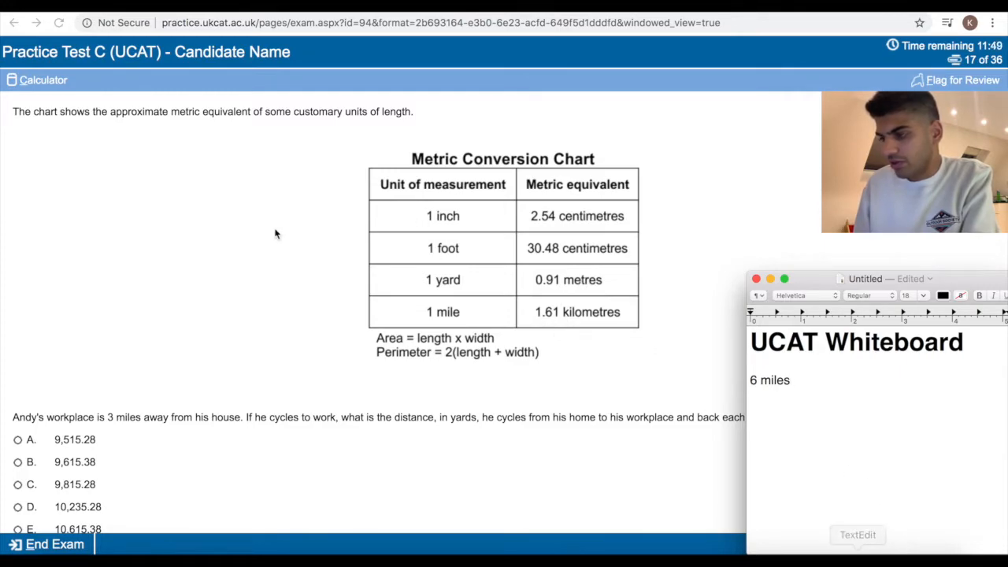
{"action": "left_click", "coordinate": [43, 79]}
{"action": "type", "text": "1.6"}
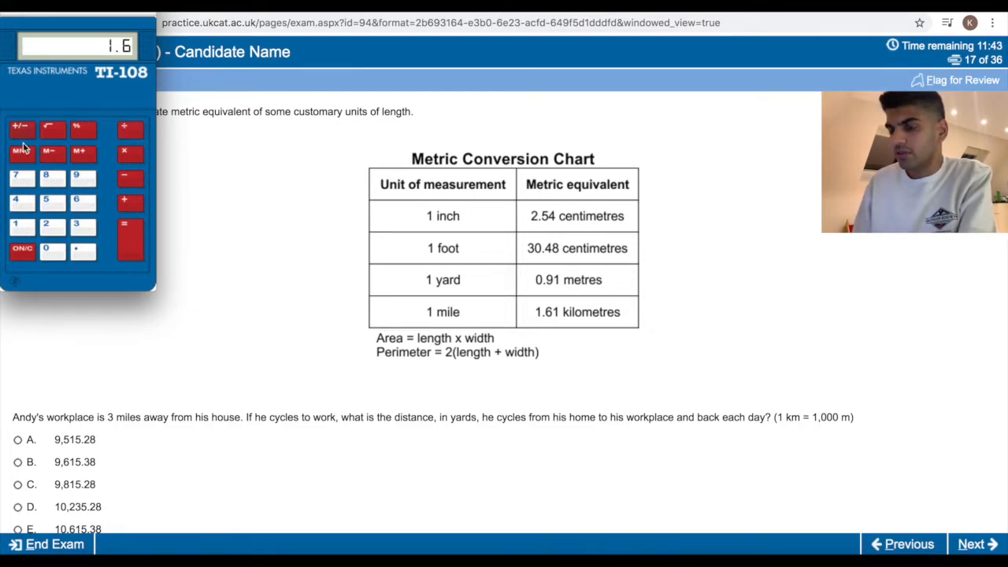
{"action": "left_click", "coordinate": [124, 151]}
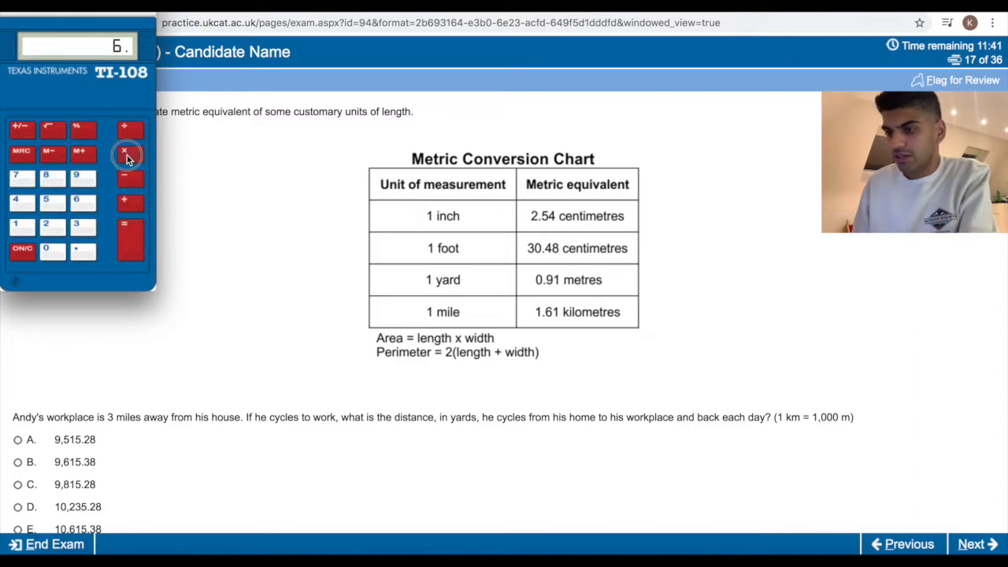
{"action": "left_click", "coordinate": [124, 153]}
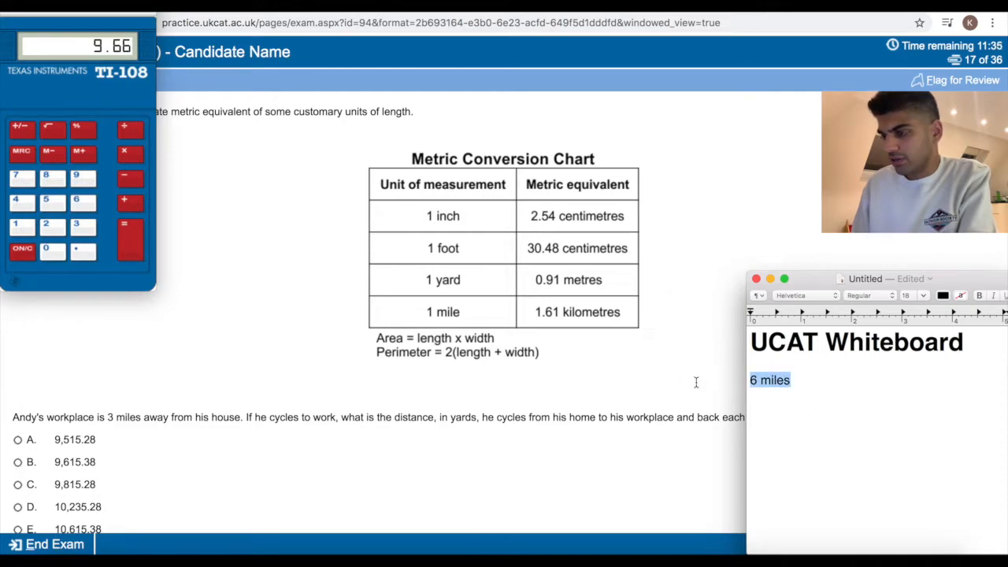
{"action": "type", "text": "9.66km"}
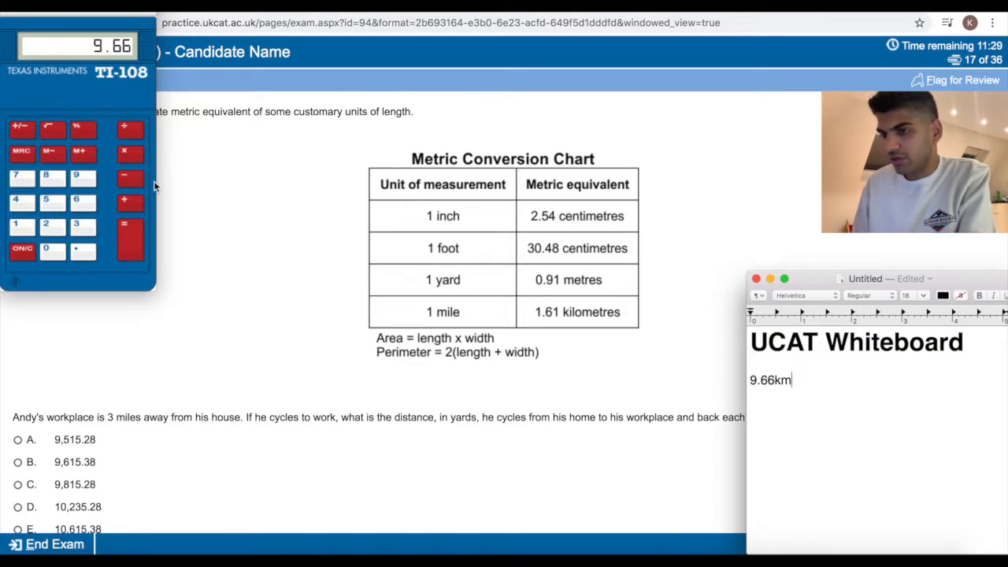
{"action": "left_click", "coordinate": [129, 154]}
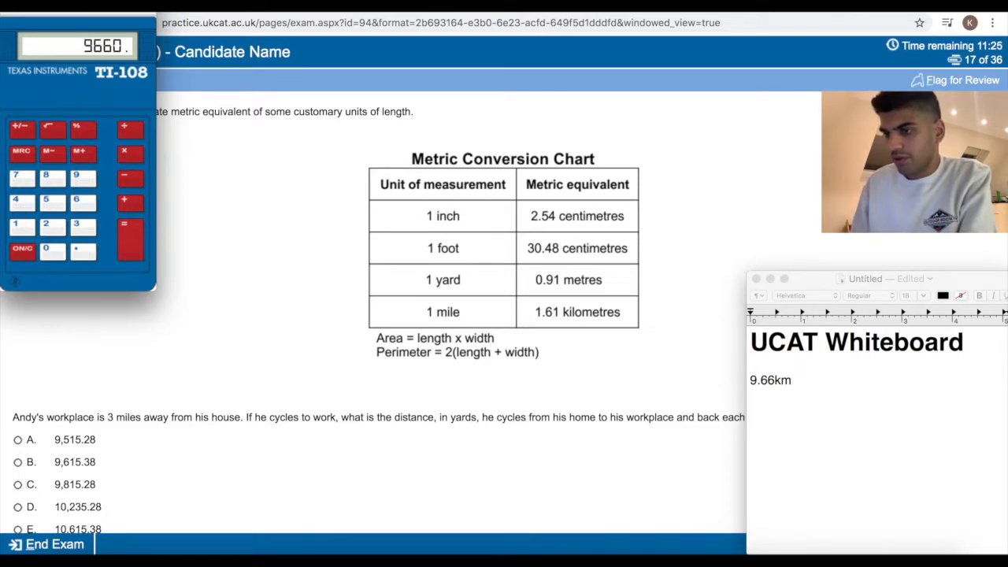
{"action": "mouse_move", "coordinate": [138, 142]}
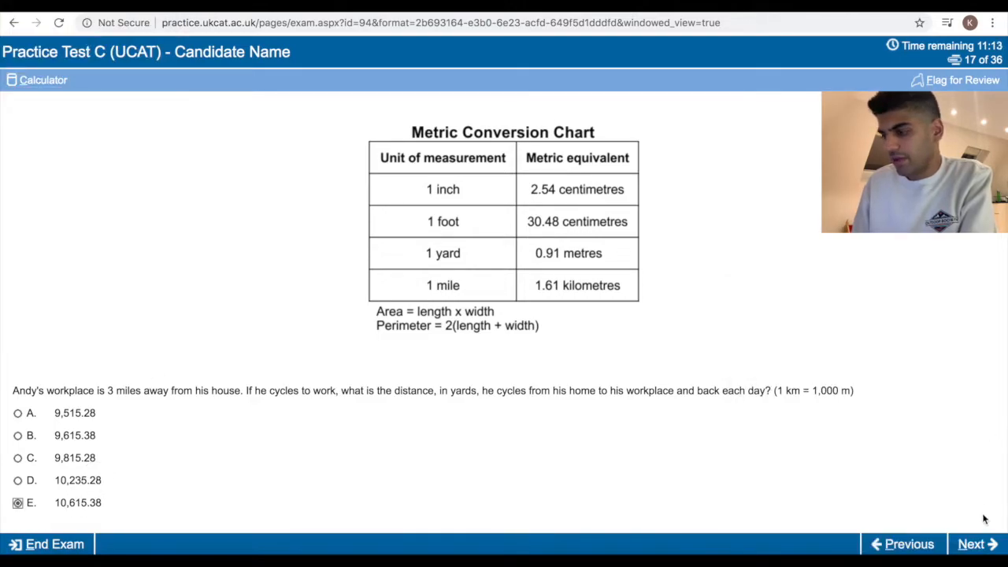
Go to question 18 and note the 15ft x 9ft garden and 48ft perimeter.
{"action": "left_click", "coordinate": [977, 544]}
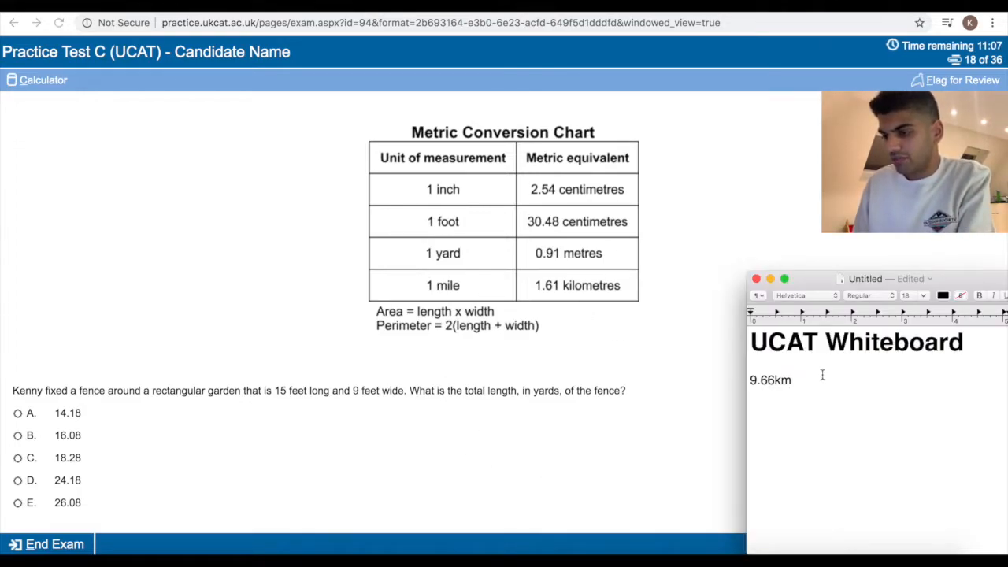
{"action": "type", "text": "15ft"}
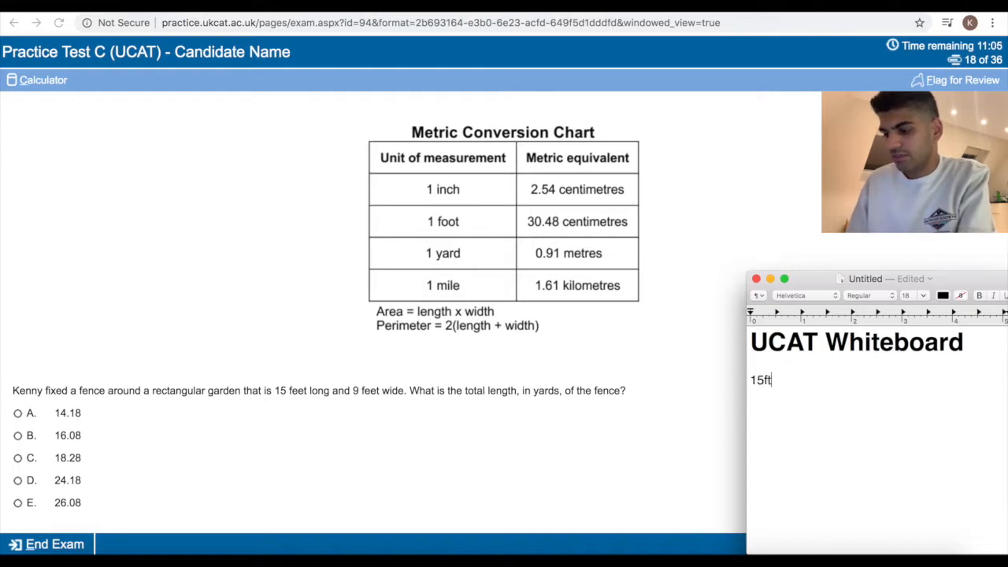
{"action": "type", "text": "x 9ft"}
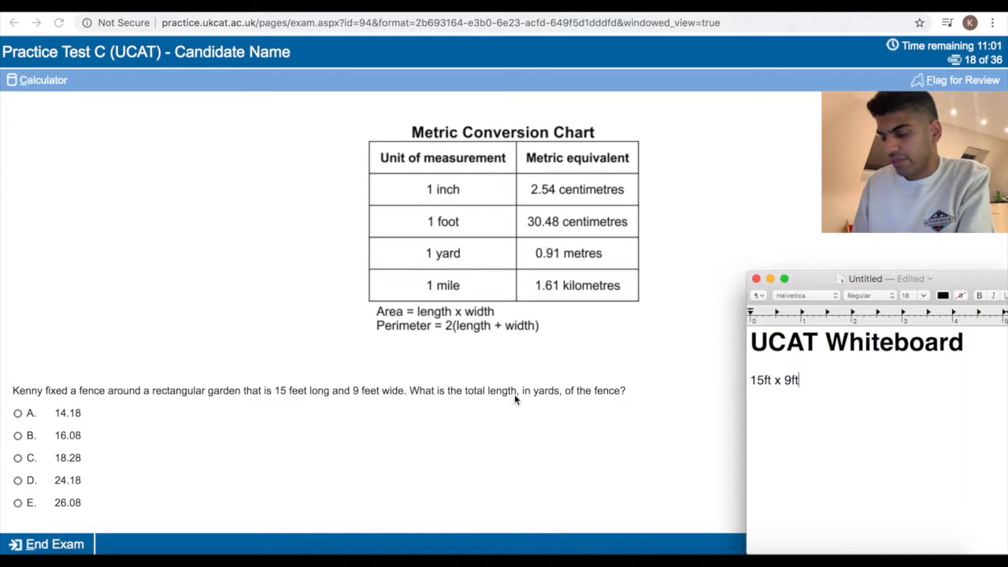
{"action": "mouse_move", "coordinate": [598, 401]}
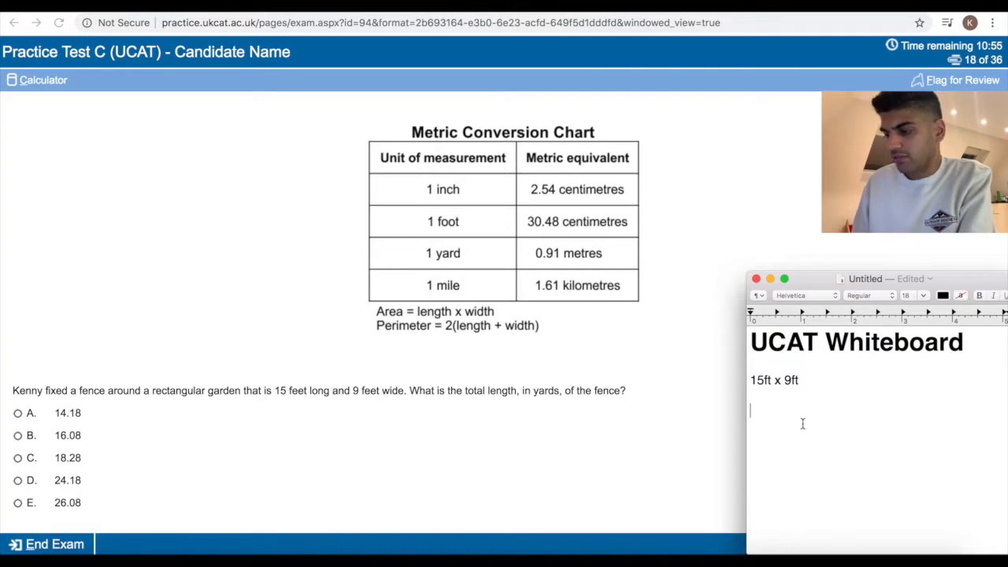
{"action": "type", "text": "48ft"}
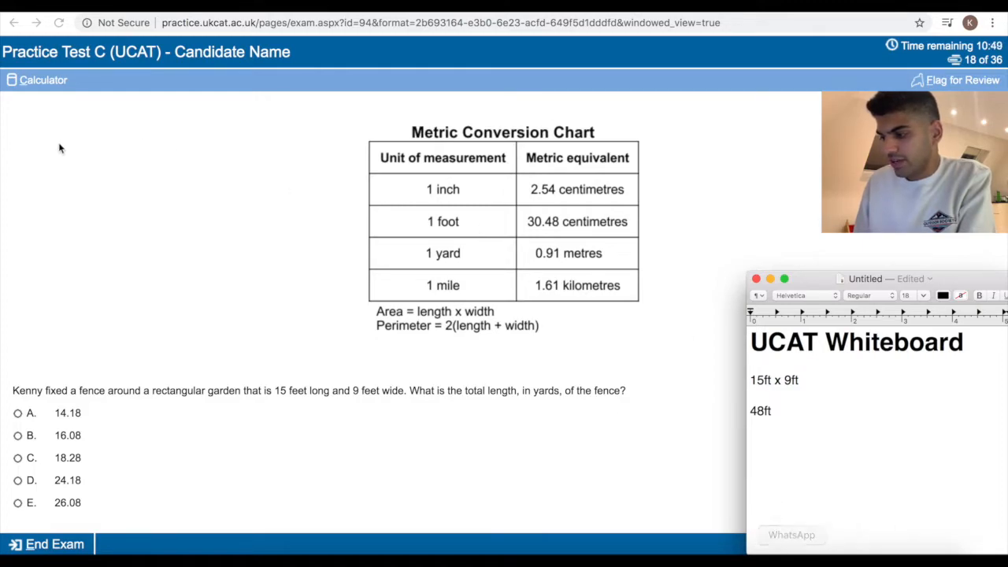
Work out the fence total on the calculator, then clear and close it.
{"action": "left_click", "coordinate": [37, 80]}
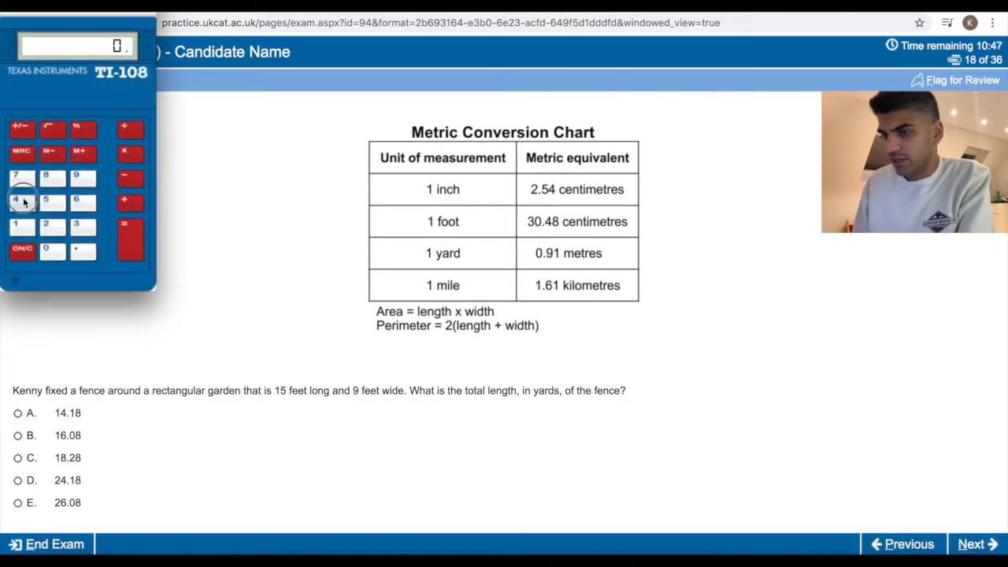
{"action": "left_click", "coordinate": [124, 152]}
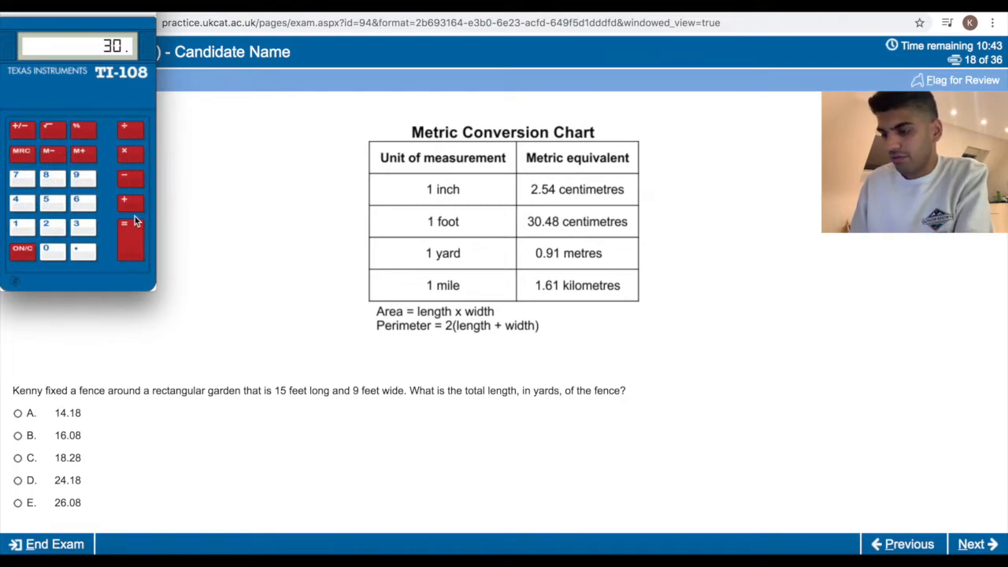
{"action": "left_click", "coordinate": [124, 224]}
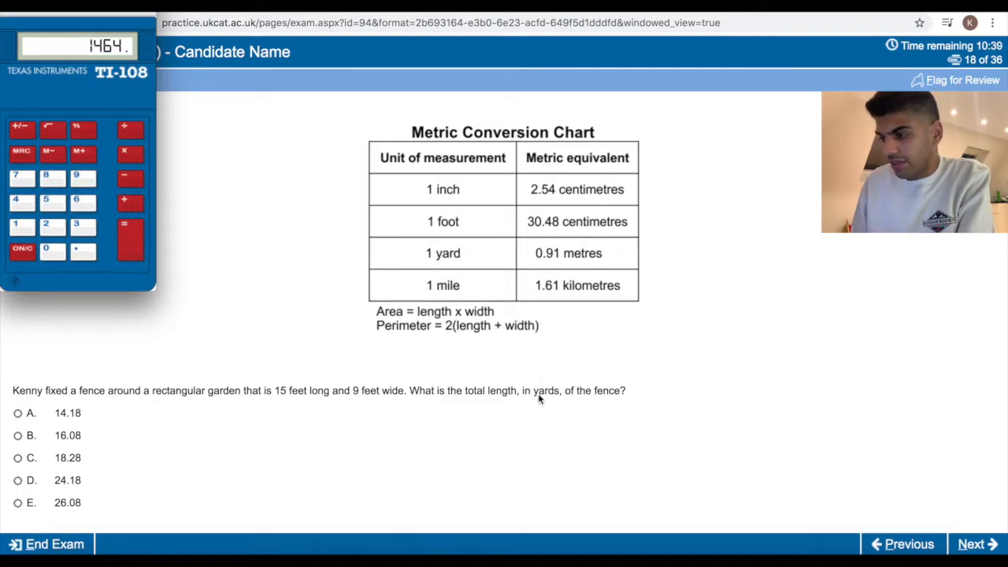
{"action": "mouse_move", "coordinate": [315, 74]}
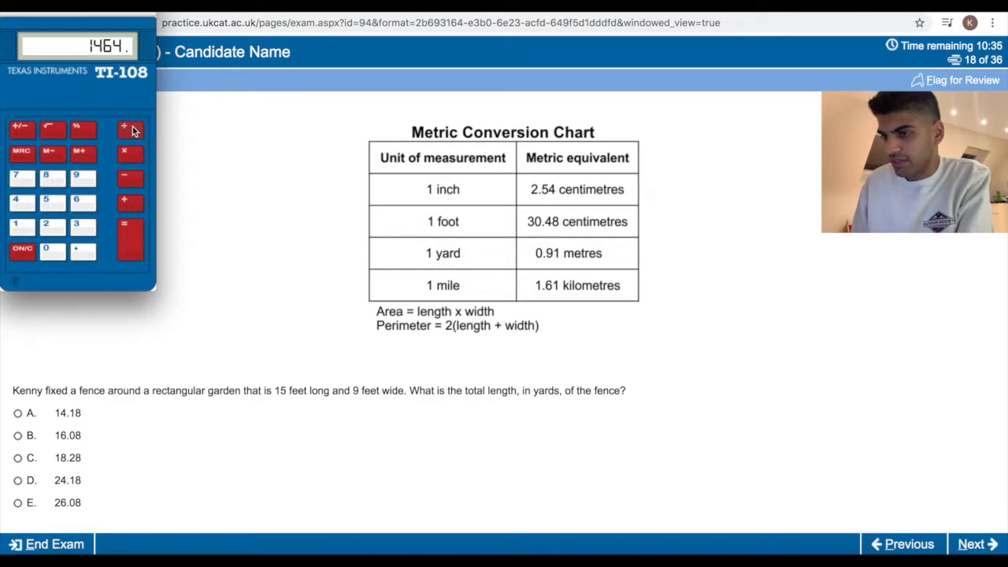
{"action": "left_click", "coordinate": [123, 229]}
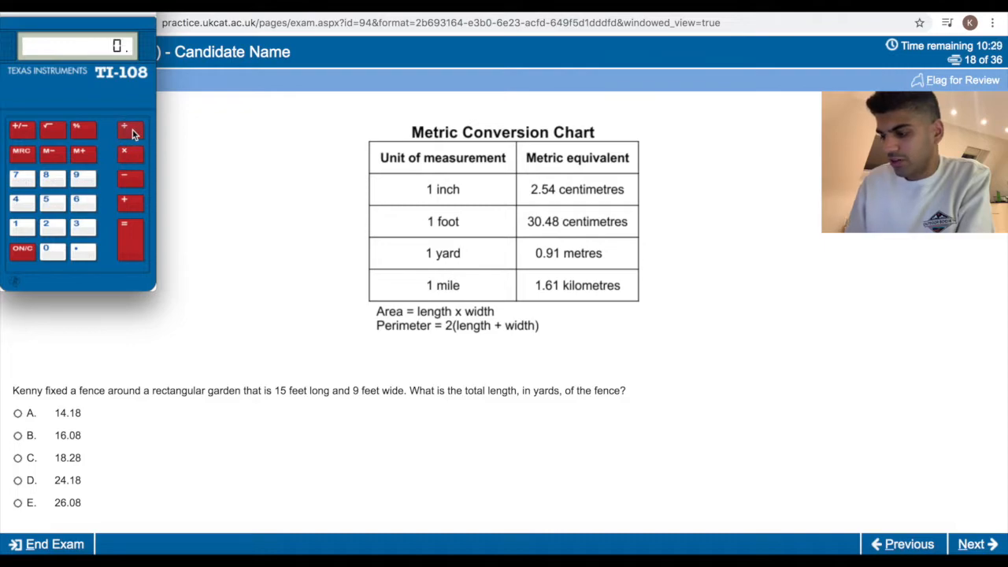
{"action": "left_click", "coordinate": [131, 225]}
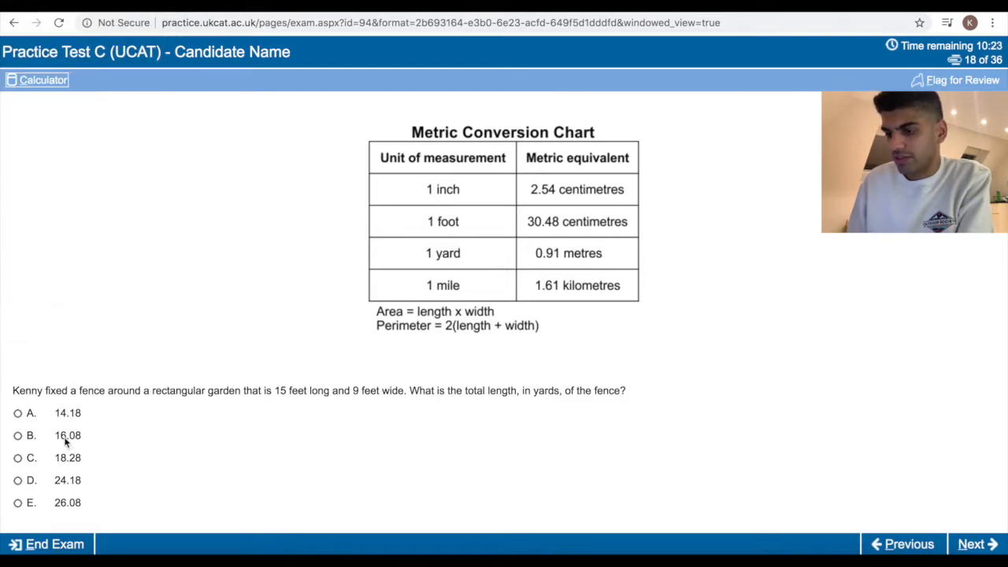
On question 19, compute the beam's new range as 45 × 0.91 × 100 ÷ 2.54.
{"action": "left_click", "coordinate": [975, 543]}
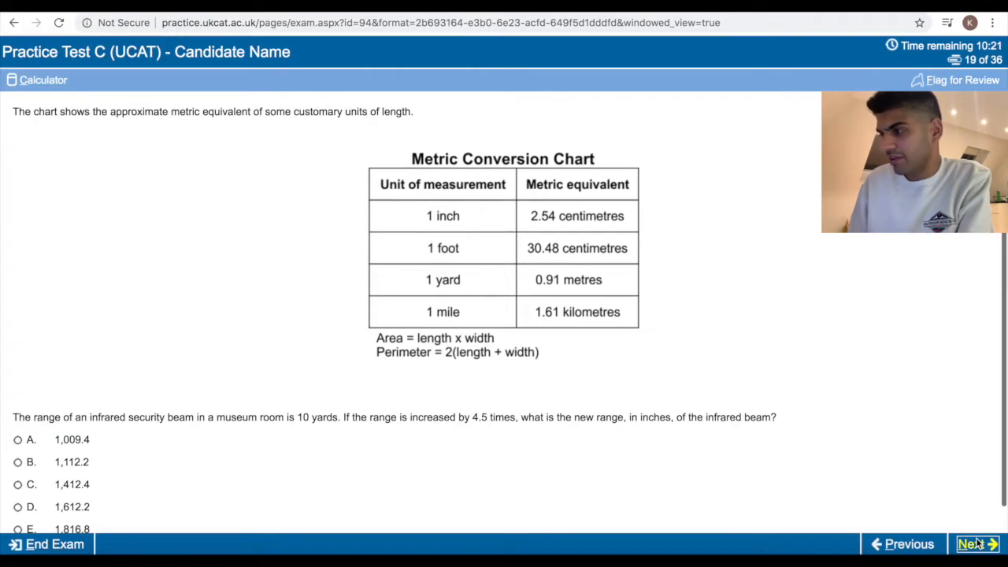
{"action": "mouse_move", "coordinate": [686, 355]}
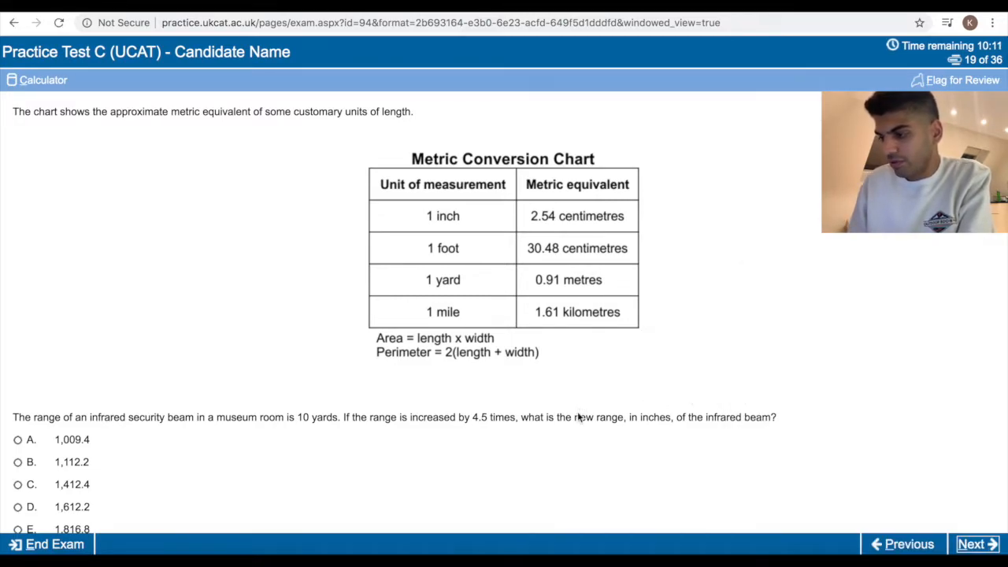
{"action": "mouse_move", "coordinate": [768, 451]}
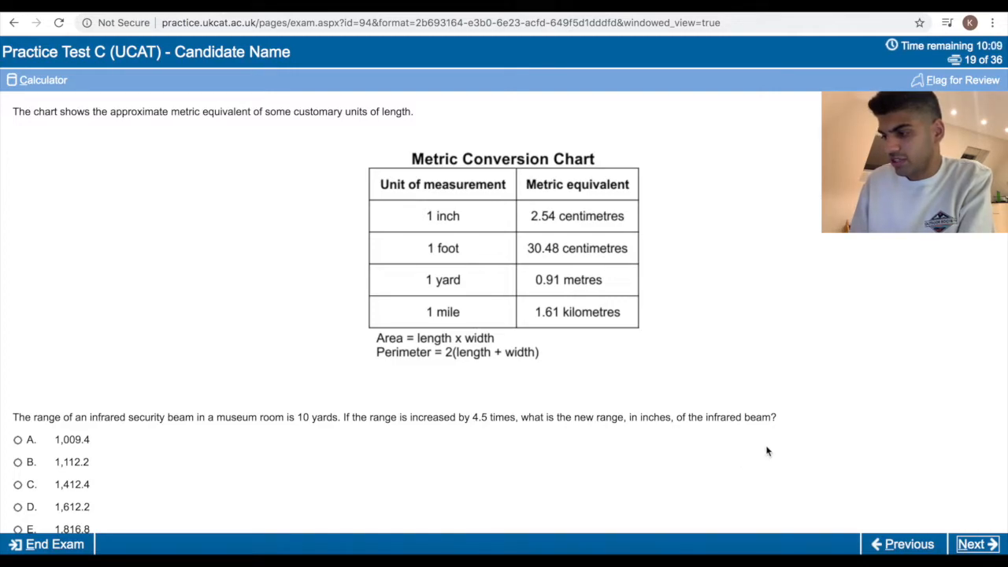
{"action": "left_click", "coordinate": [37, 79]}
{"action": "type", "text": "45."}
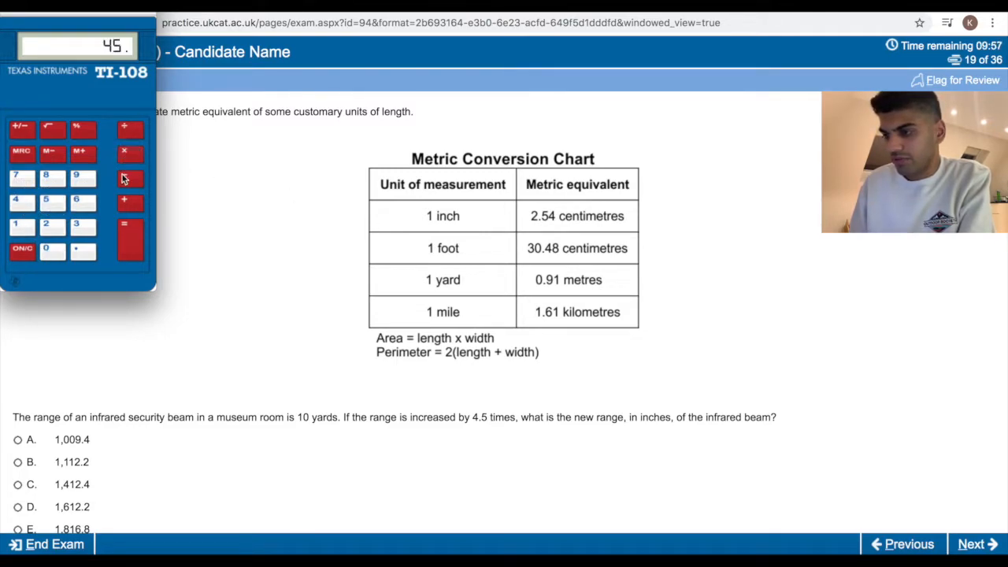
{"action": "left_click", "coordinate": [123, 236]}
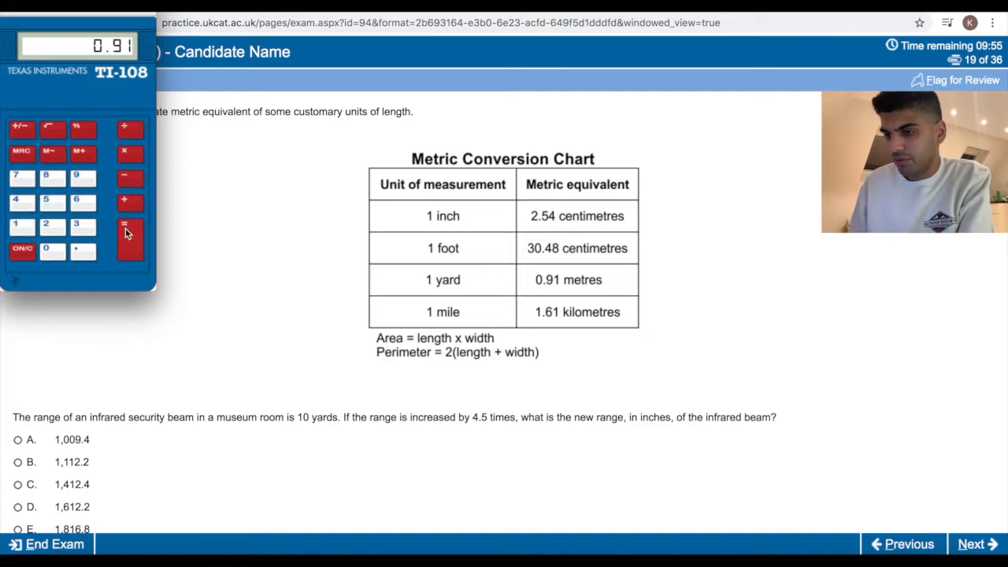
{"action": "left_click", "coordinate": [123, 231]}
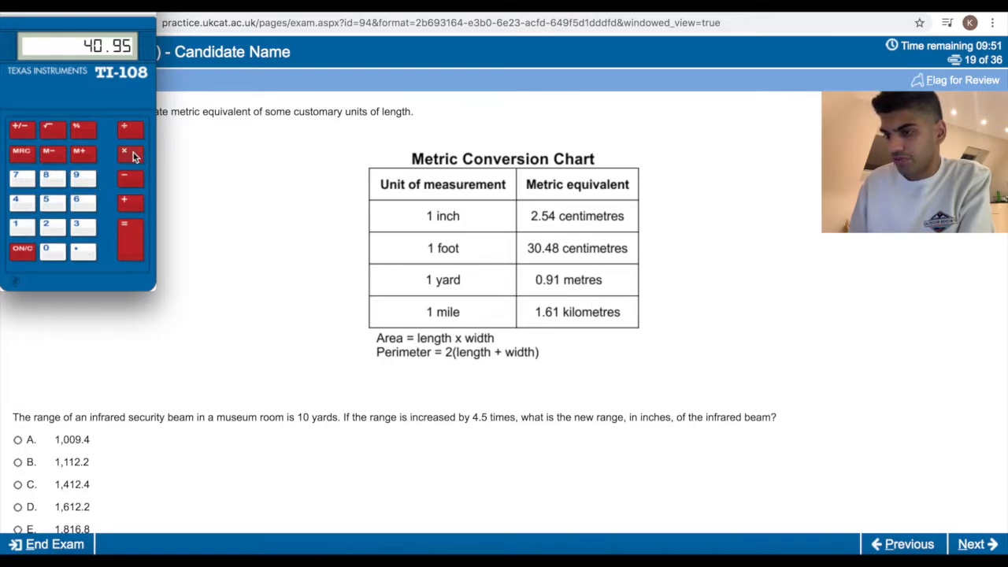
{"action": "left_click", "coordinate": [130, 240]}
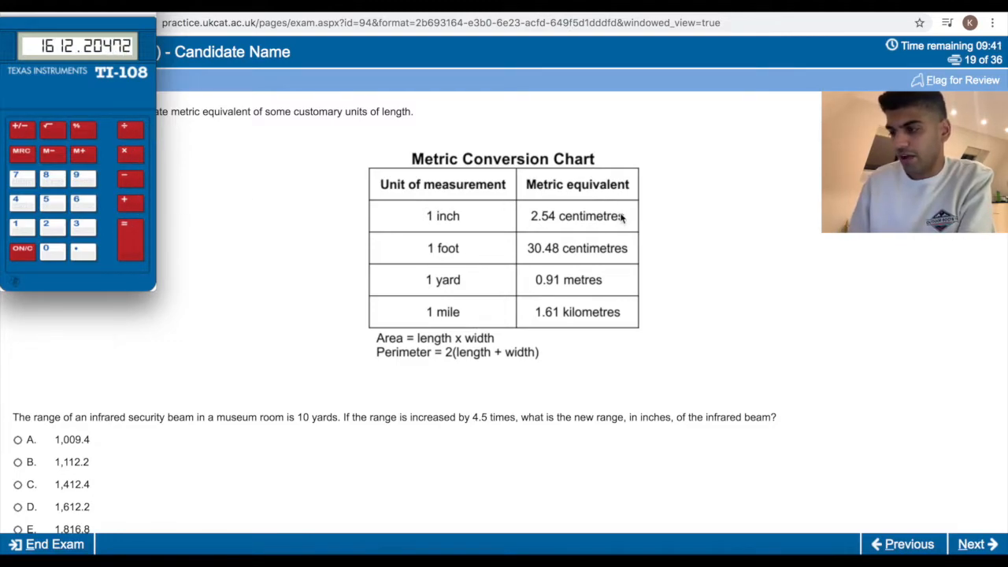
{"action": "scroll", "scroll_direction": "up", "scroll_amount": 3}
{"action": "type", "text": "1"}
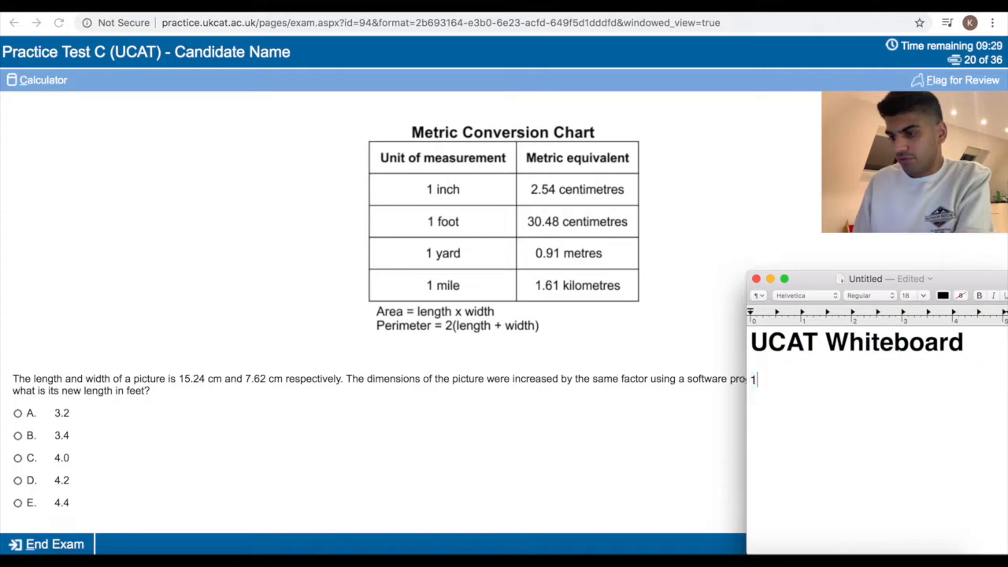
Note 5.24 and 62 and start multiplying the picture dimension on the calculator.
{"action": "type", "text": "5.24"}
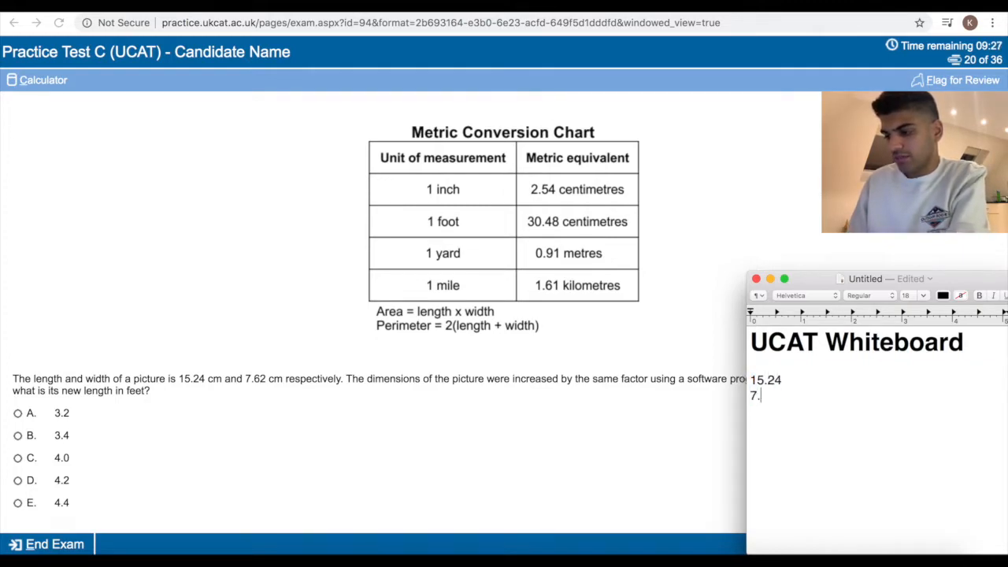
{"action": "type", "text": "62"}
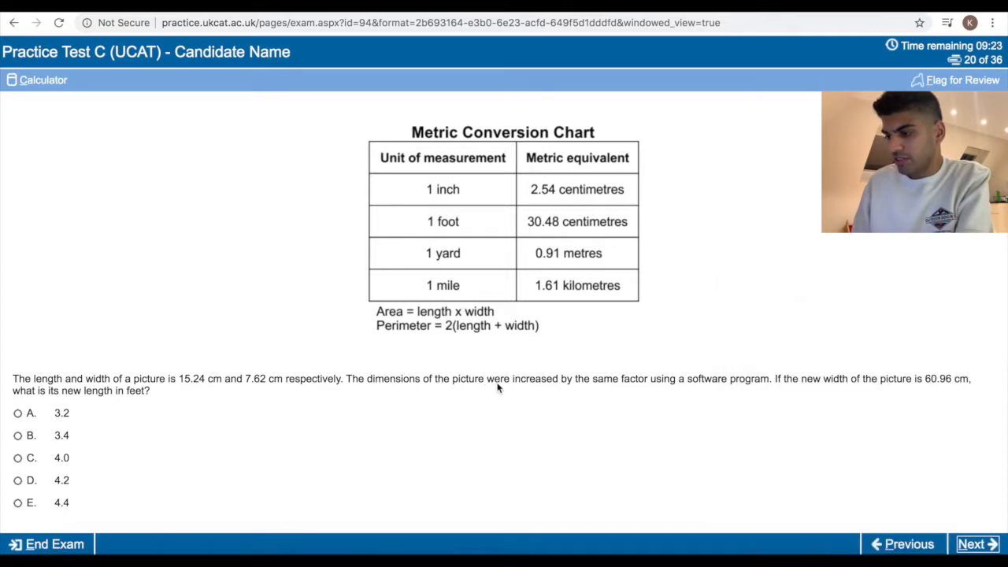
{"action": "mouse_move", "coordinate": [760, 382]}
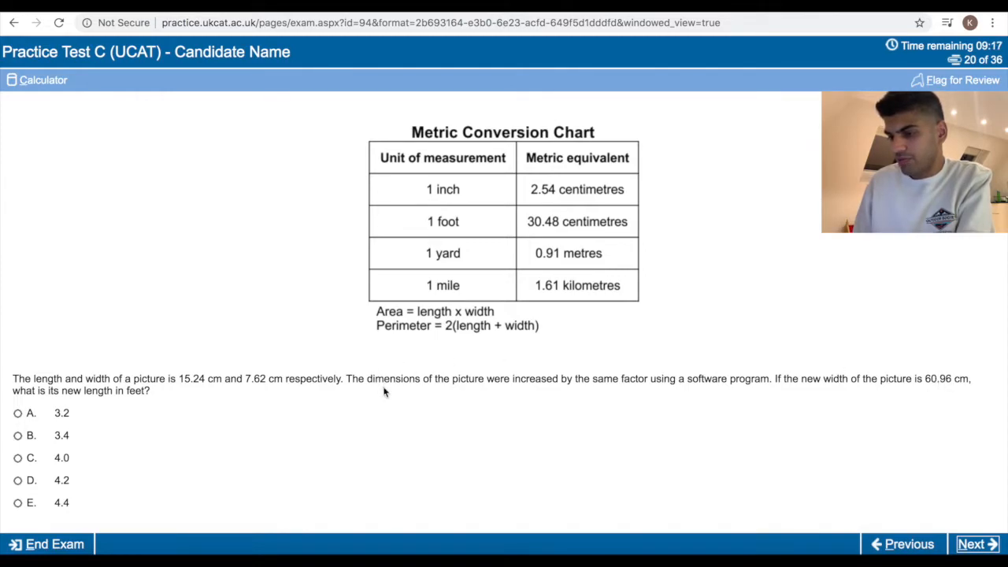
{"action": "mouse_move", "coordinate": [180, 352]}
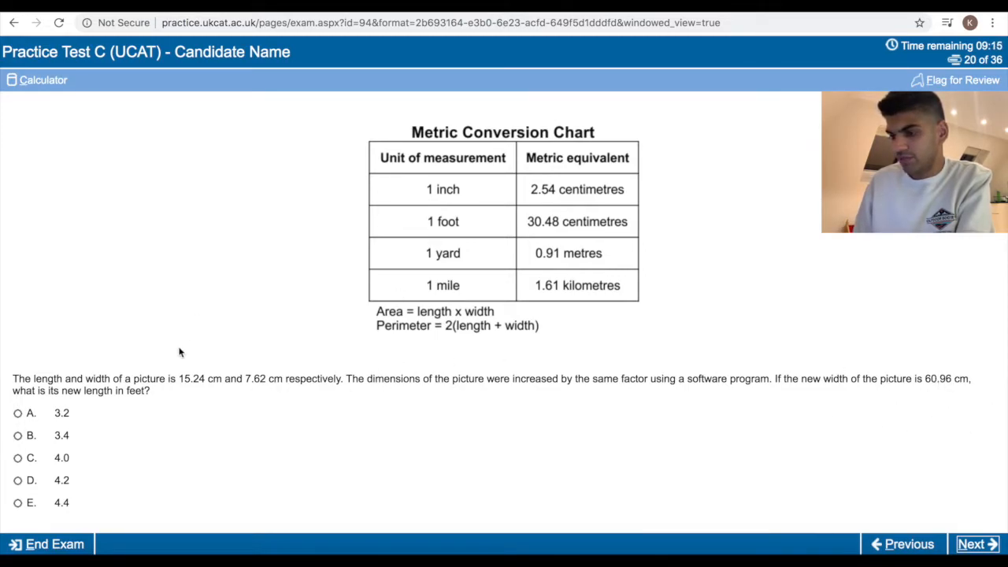
{"action": "left_click", "coordinate": [38, 80]}
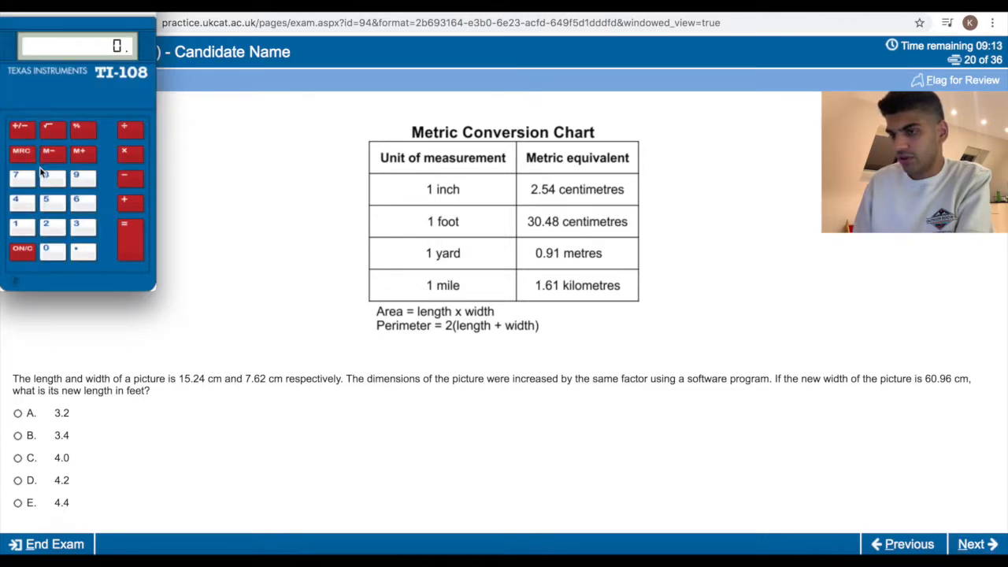
{"action": "left_click", "coordinate": [75, 202]}
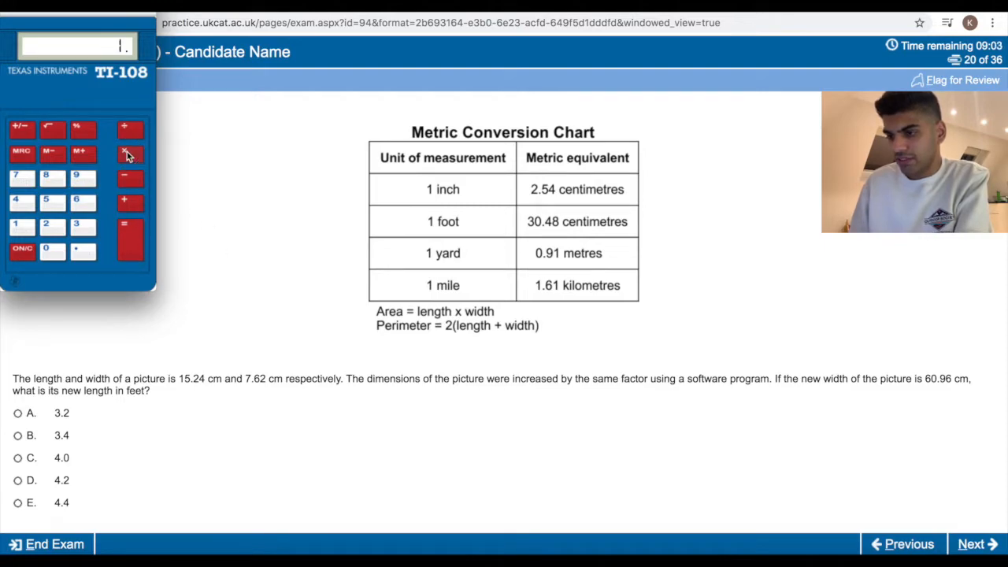
{"action": "left_click", "coordinate": [130, 153]}
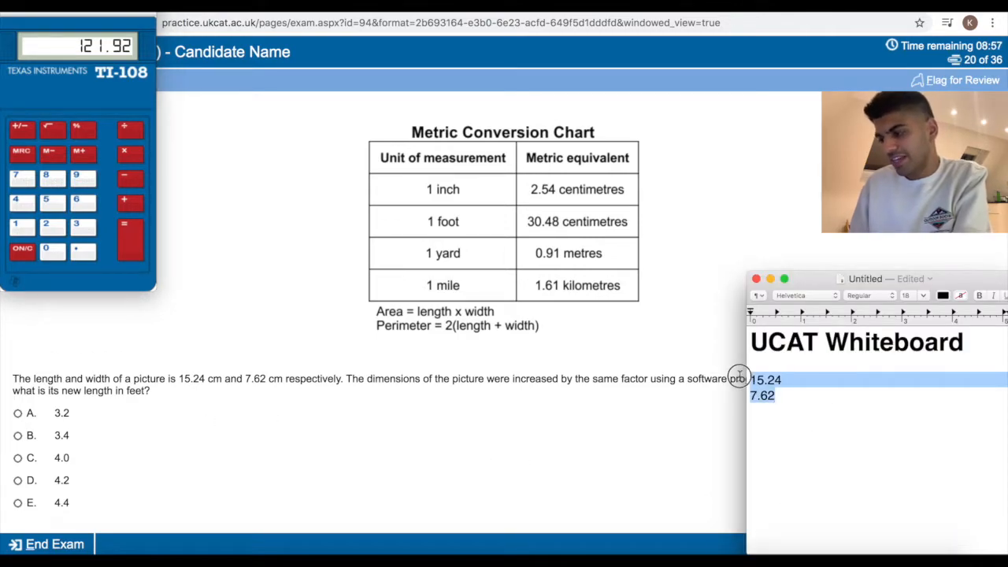
Note 121.92 cm, divide by 30.48, and choose option C, 4.0 feet.
{"action": "type", "text": "121.92"}
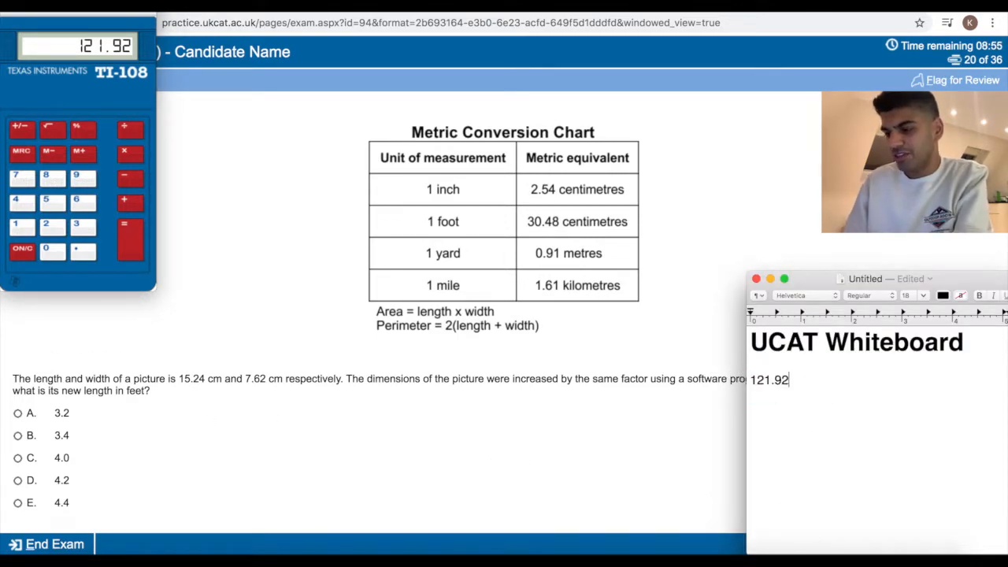
{"action": "type", "text": "cm"}
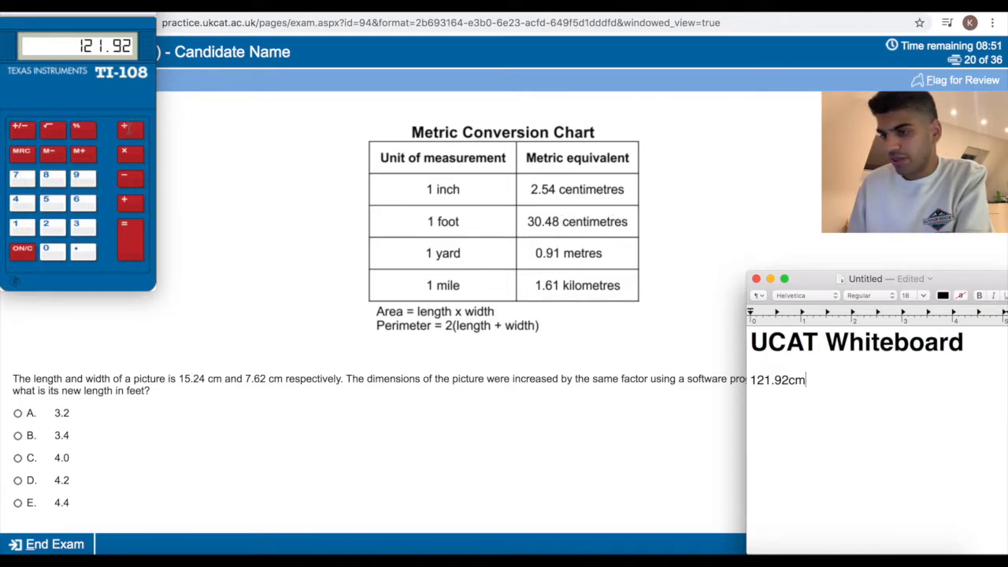
{"action": "left_click", "coordinate": [130, 224]}
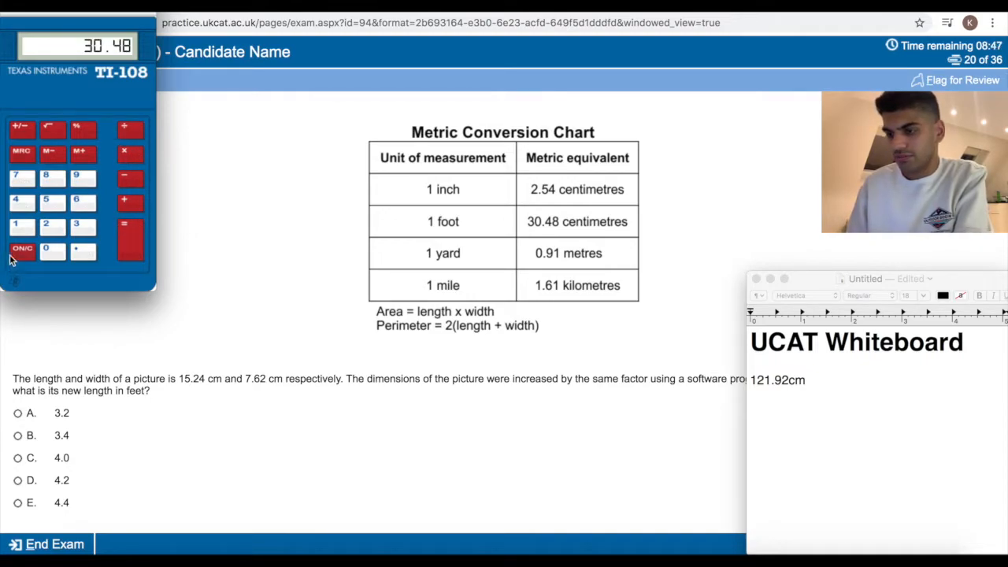
{"action": "left_click", "coordinate": [130, 127]}
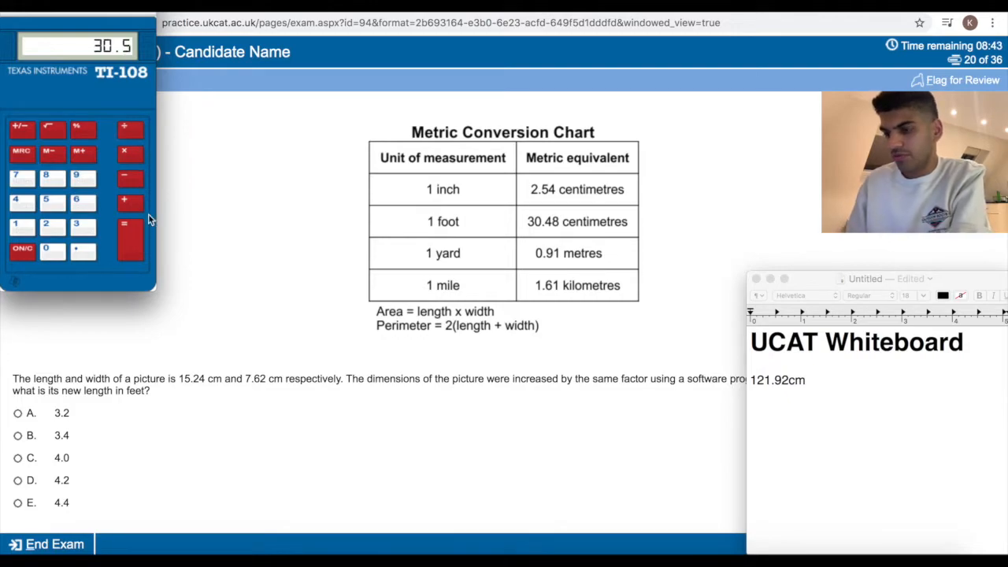
{"action": "left_click", "coordinate": [18, 458]}
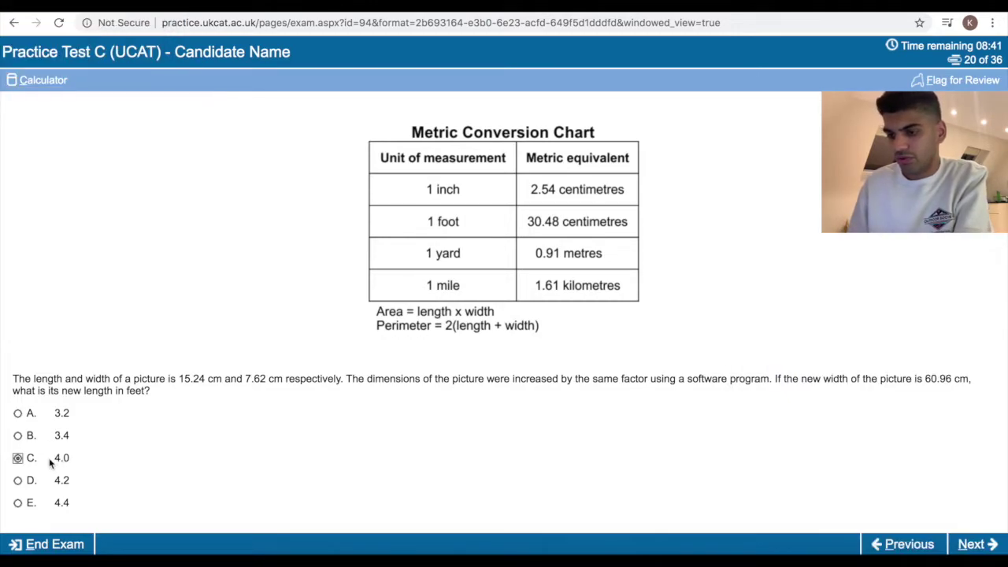
On question 21, total Amtek's 9,832 + 1,350 cars, answer 87.93%, and advance.
{"action": "left_click", "coordinate": [977, 543]}
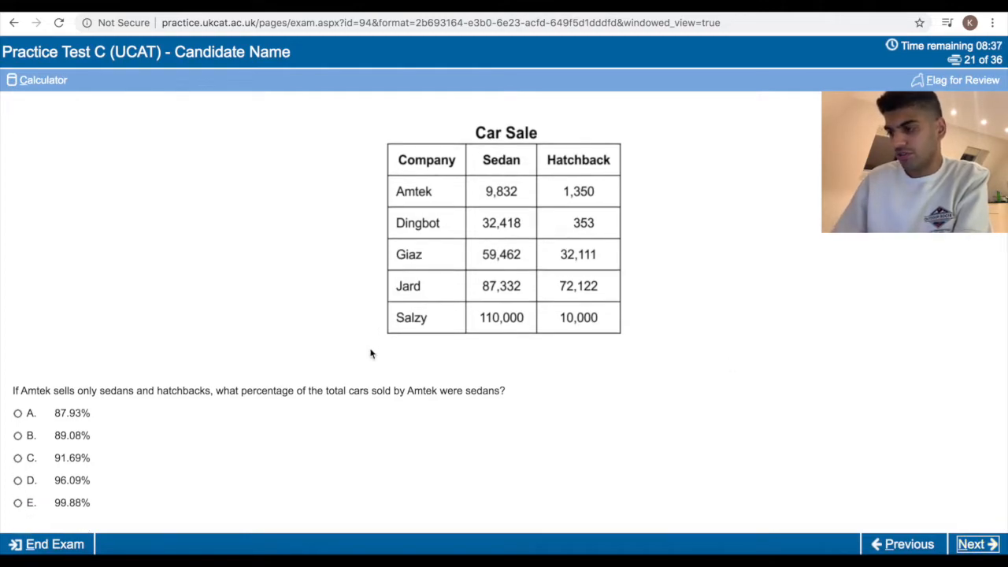
{"action": "mouse_move", "coordinate": [278, 353]}
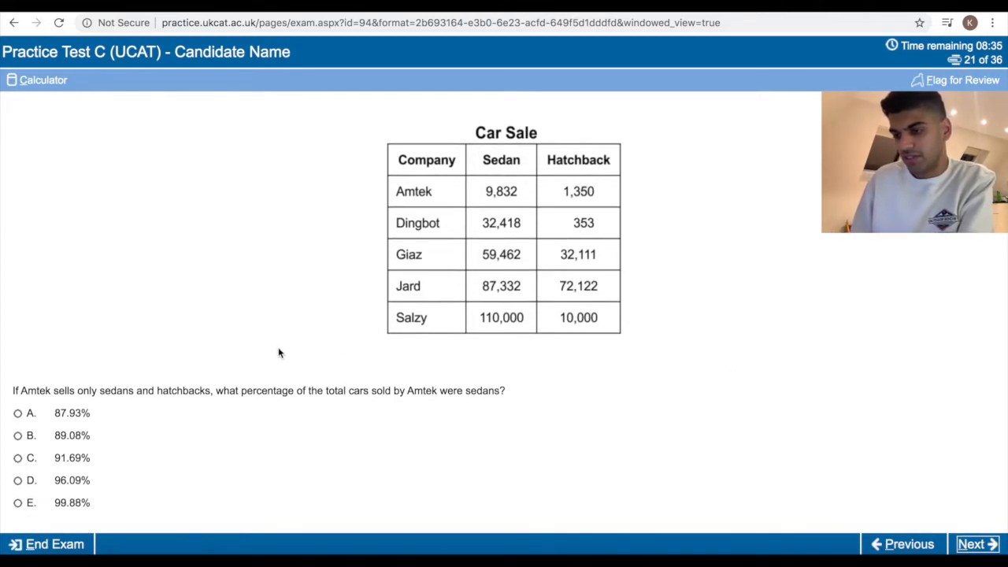
{"action": "mouse_move", "coordinate": [409, 420]}
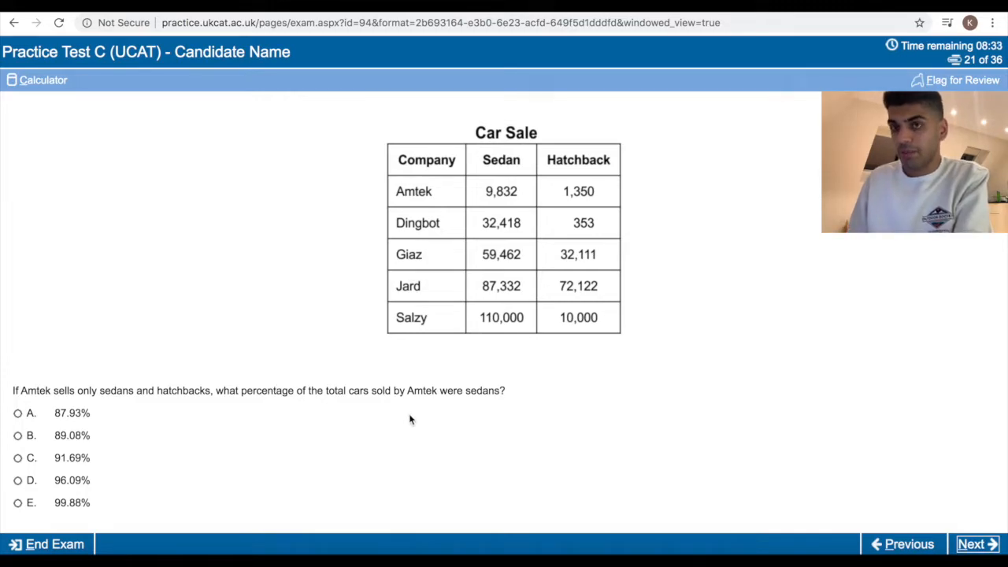
{"action": "mouse_move", "coordinate": [738, 407]}
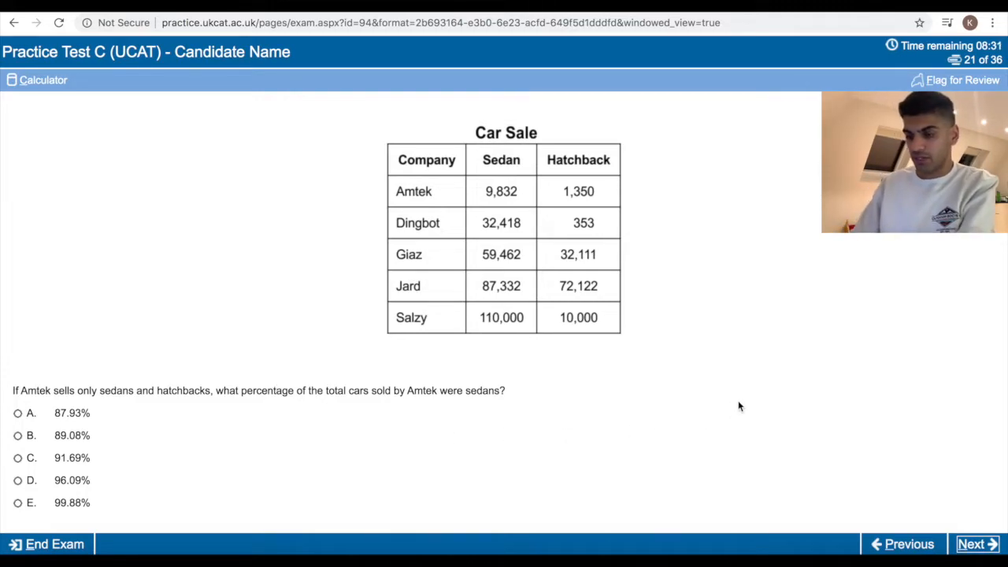
{"action": "scroll", "scroll_direction": "up", "scroll_amount": 3}
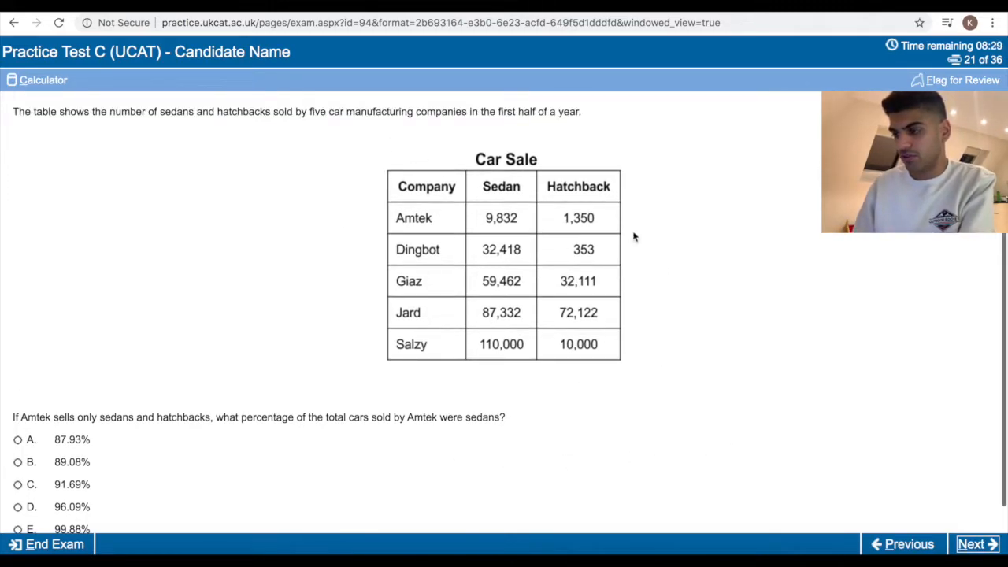
{"action": "mouse_move", "coordinate": [439, 177]}
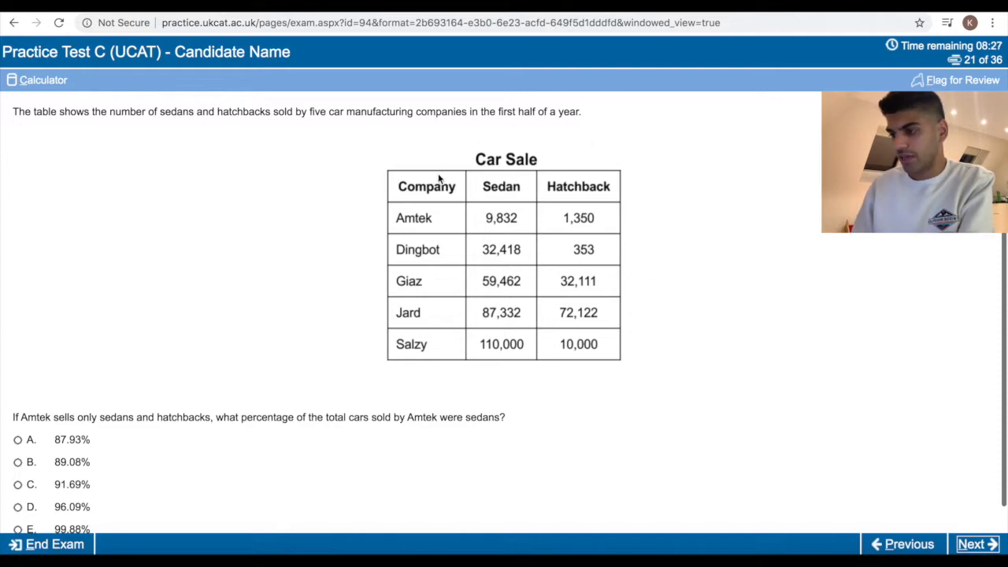
{"action": "mouse_move", "coordinate": [151, 111]}
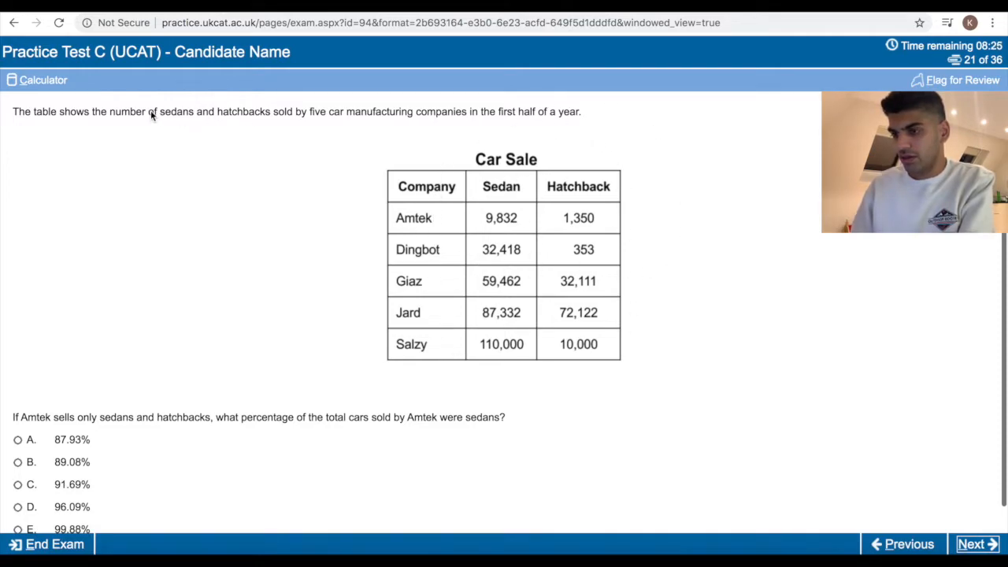
{"action": "mouse_move", "coordinate": [548, 231]}
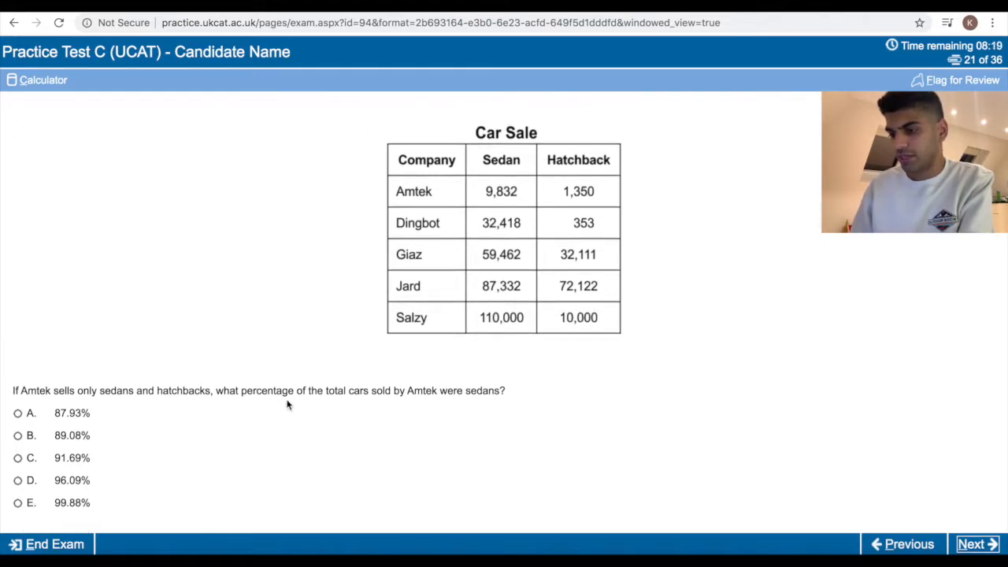
{"action": "mouse_move", "coordinate": [571, 402]}
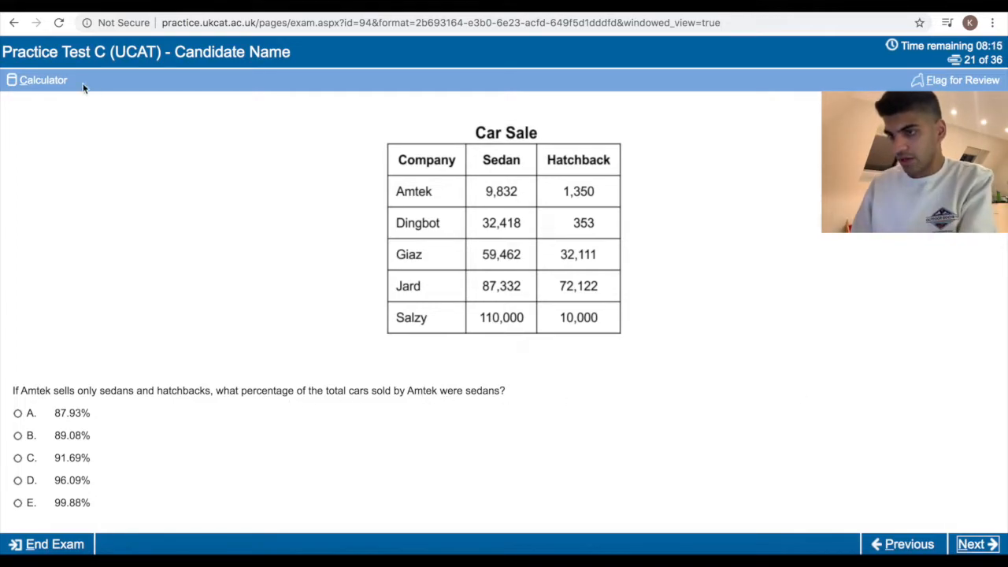
{"action": "left_click", "coordinate": [42, 80]}
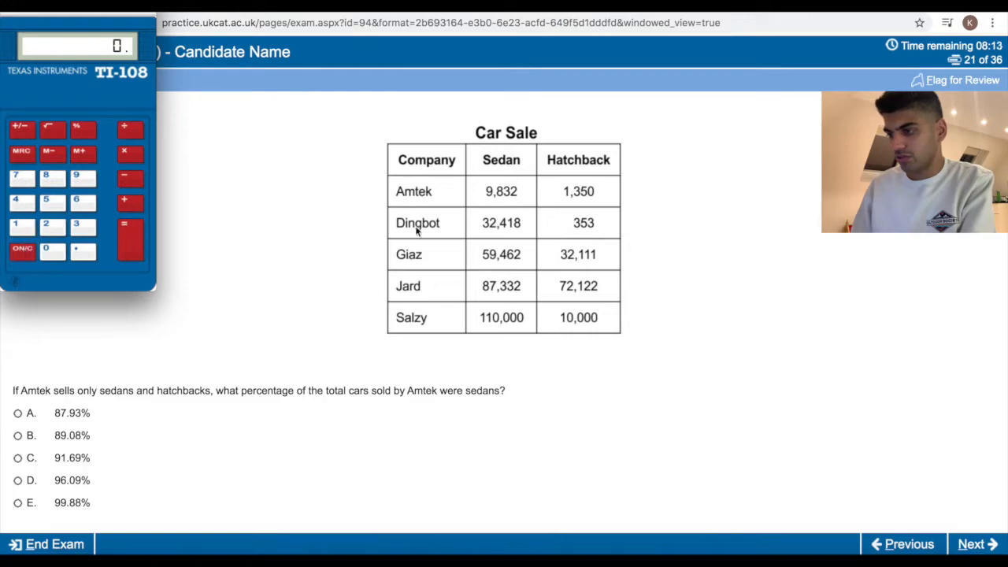
{"action": "left_click", "coordinate": [75, 177]}
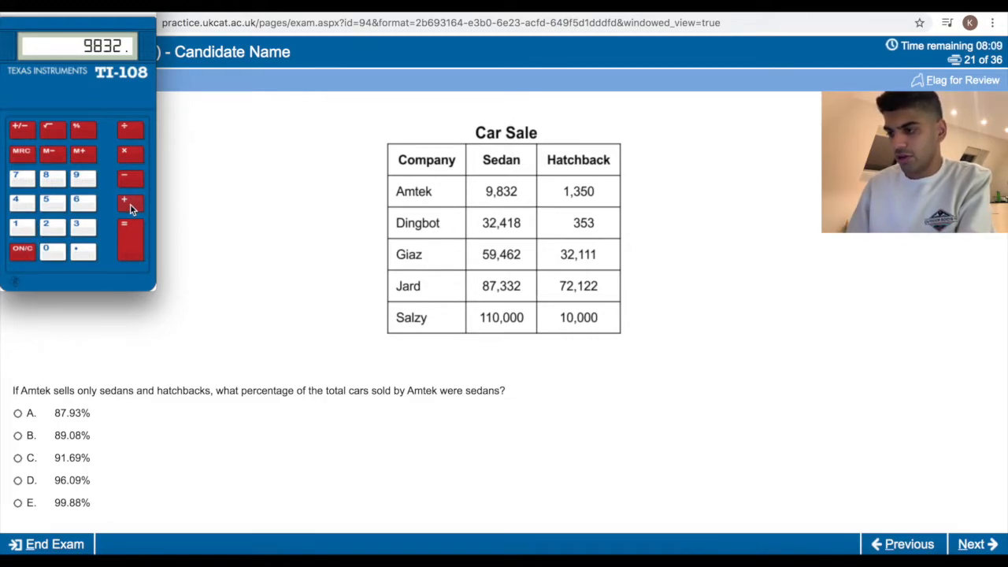
{"action": "left_click", "coordinate": [131, 203]}
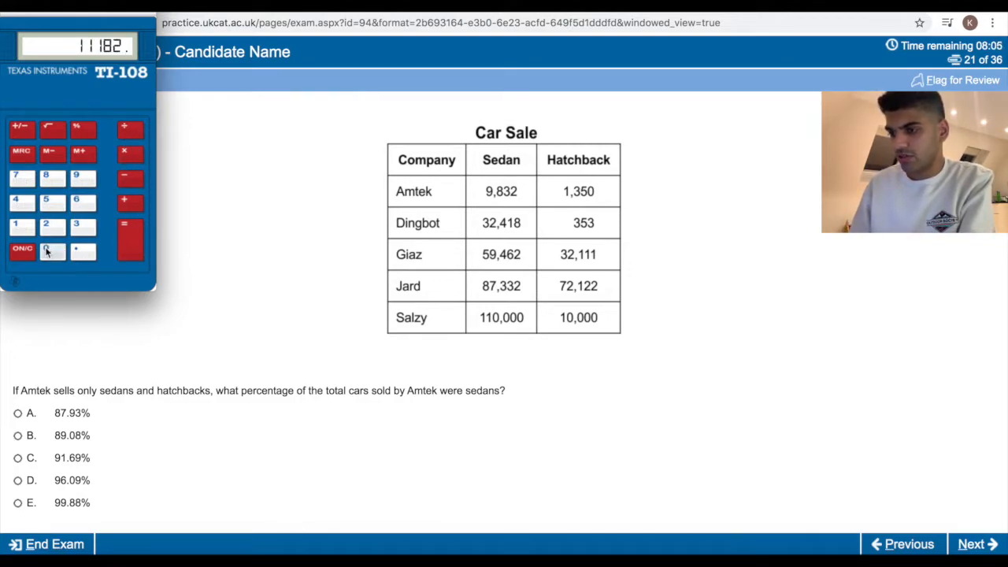
{"action": "left_click", "coordinate": [22, 250]}
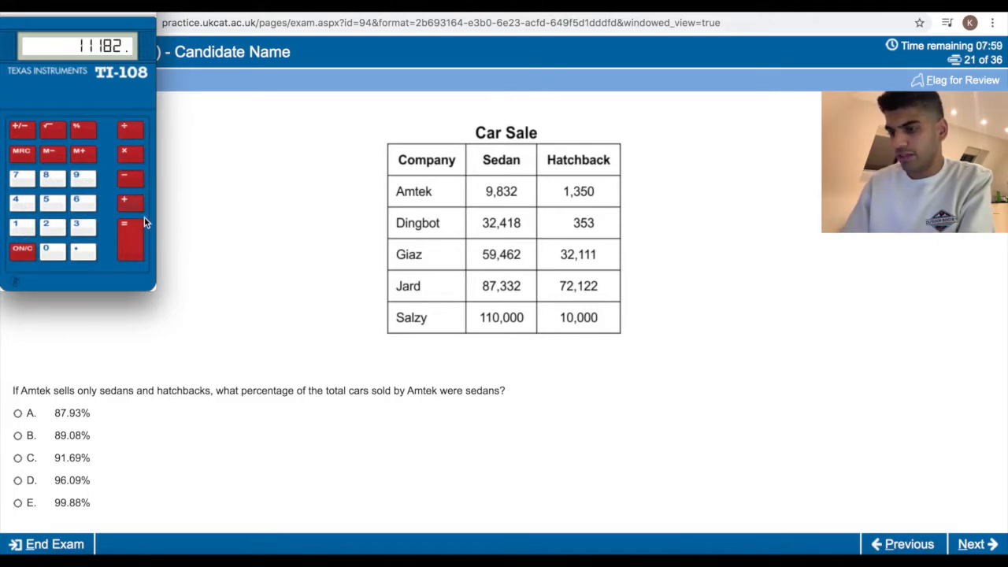
{"action": "left_click", "coordinate": [130, 236]}
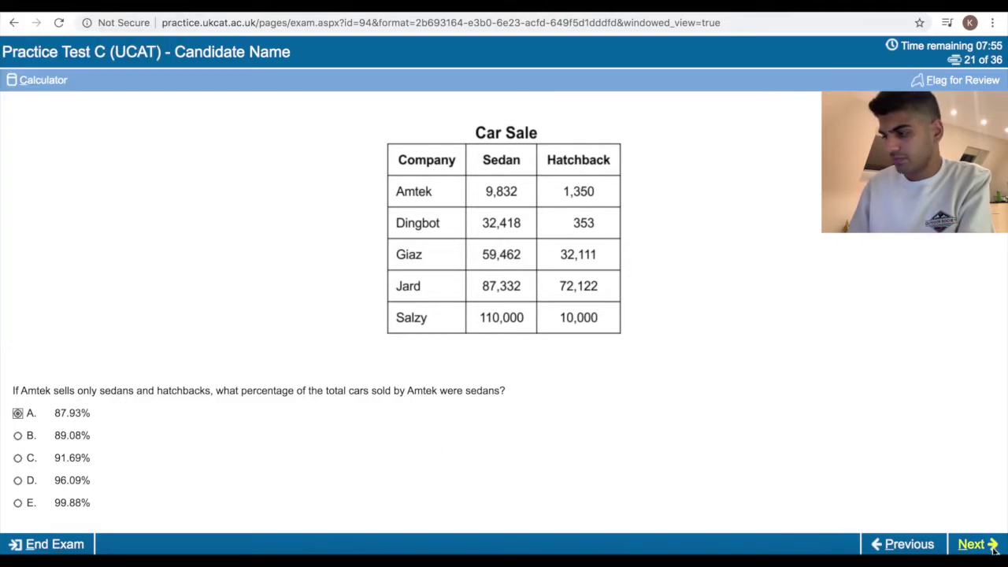
{"action": "left_click", "coordinate": [976, 543]}
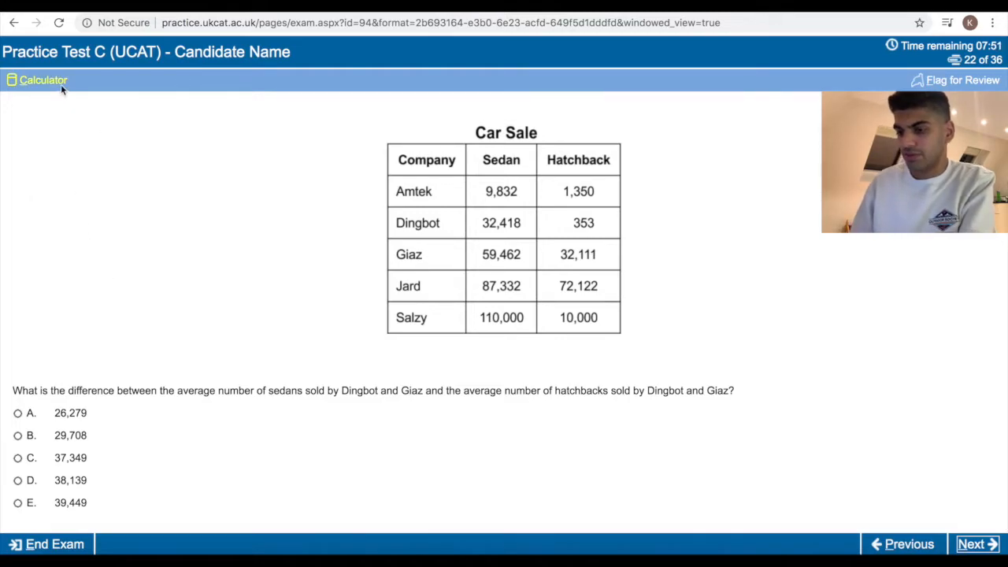
Calculate the Dingbot and Giaz averages, noting 46000 and 16250, then clear the calculator.
{"action": "left_click", "coordinate": [38, 80]}
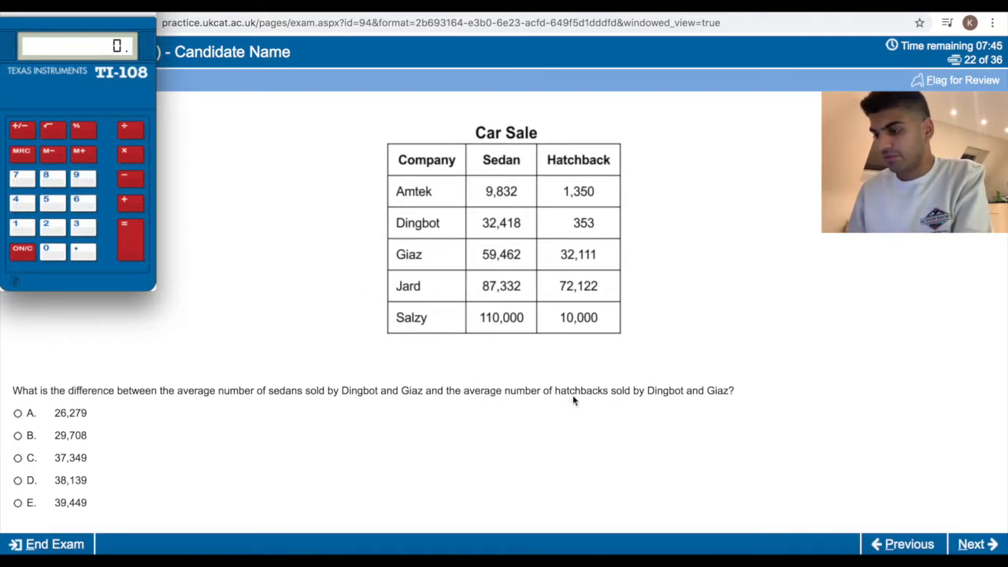
{"action": "mouse_move", "coordinate": [690, 402]}
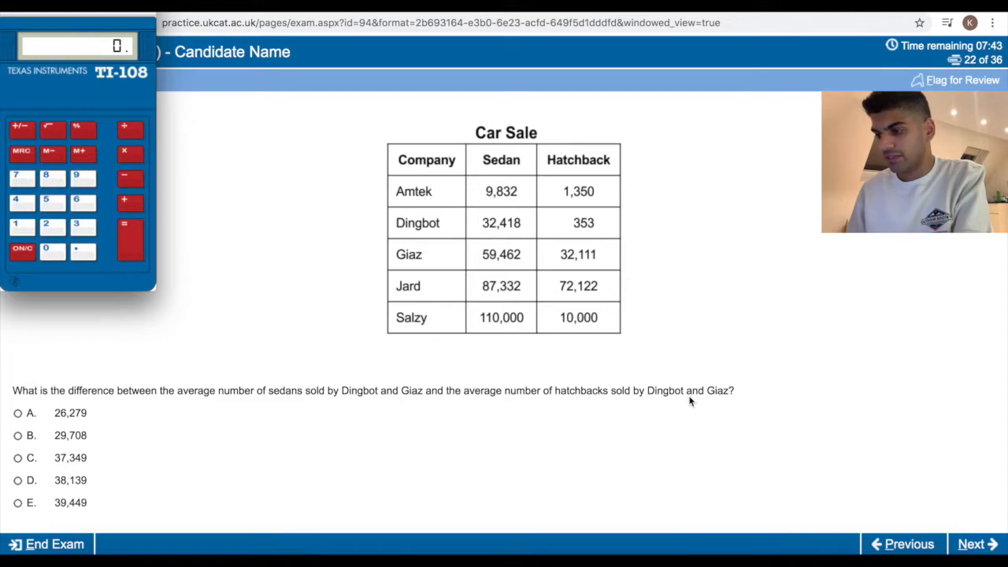
{"action": "mouse_move", "coordinate": [530, 319]}
{"action": "type", "text": "92000."}
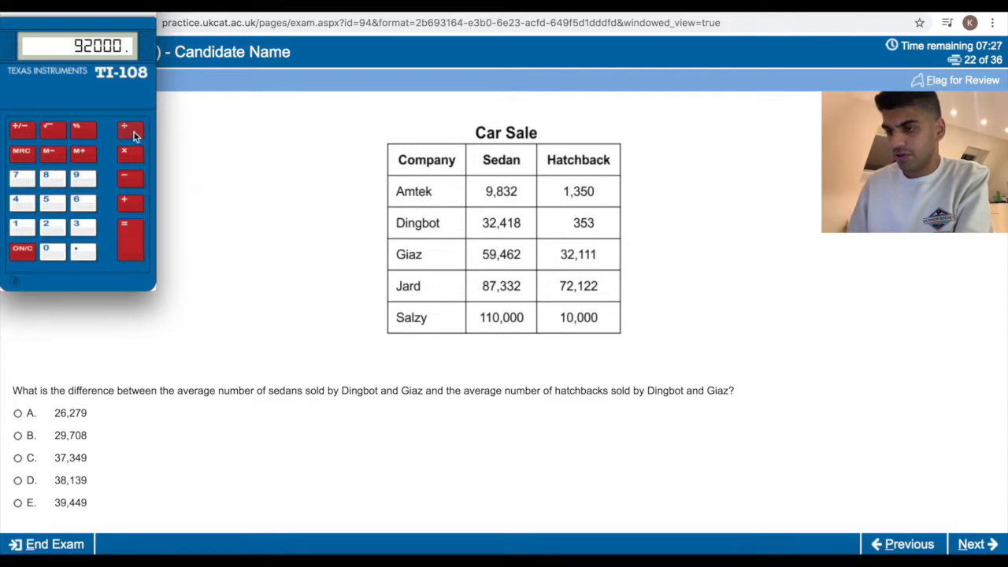
{"action": "left_click", "coordinate": [124, 127]}
{"action": "type", "text": "46000"}
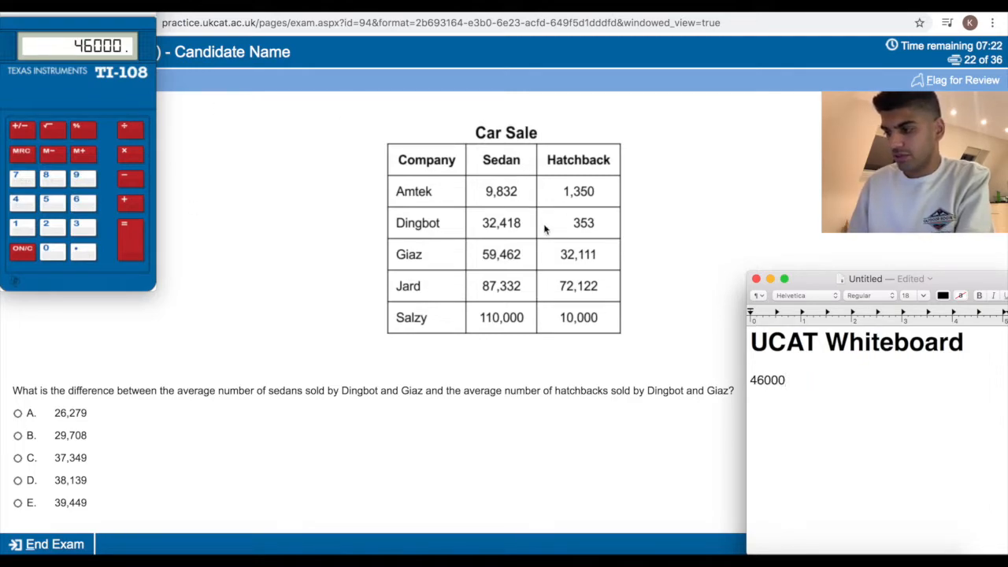
{"action": "mouse_move", "coordinate": [281, 201]}
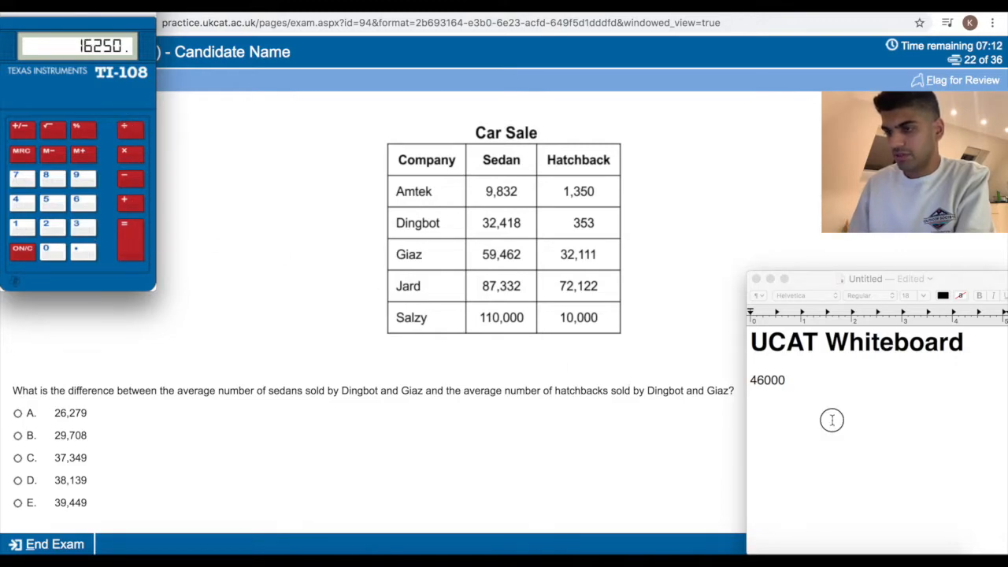
{"action": "type", "text": "162"}
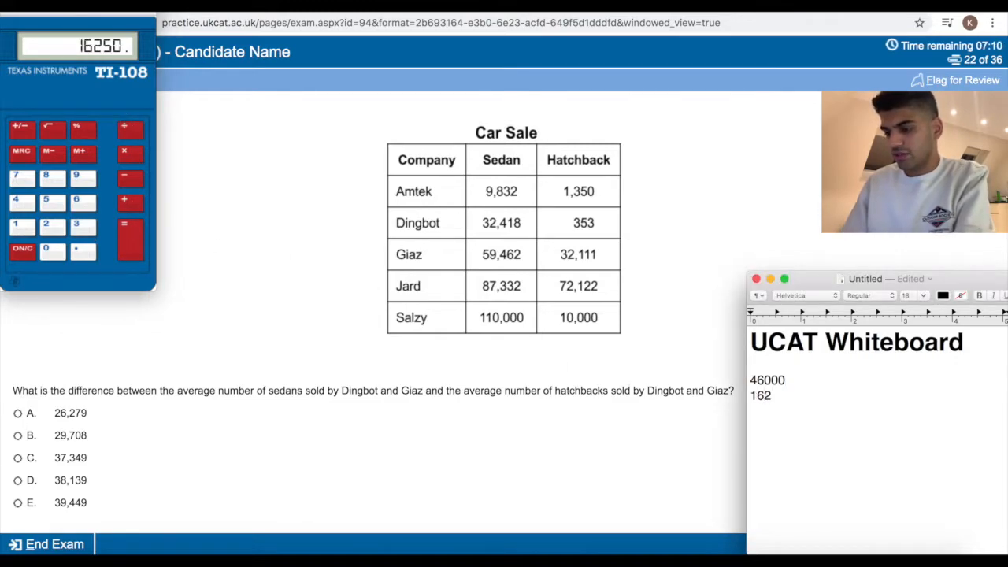
{"action": "left_click", "coordinate": [22, 249]}
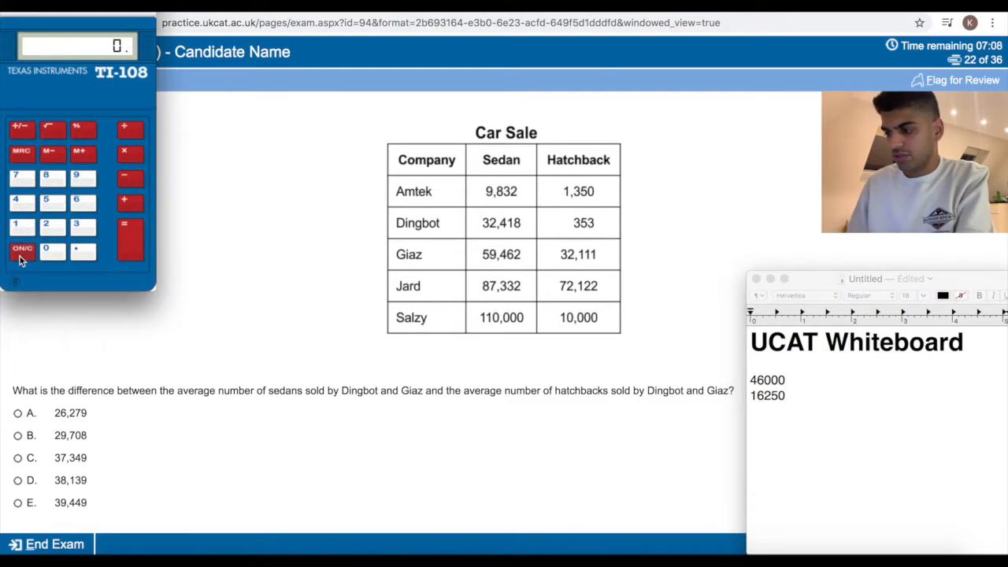
{"action": "left_click", "coordinate": [124, 176]}
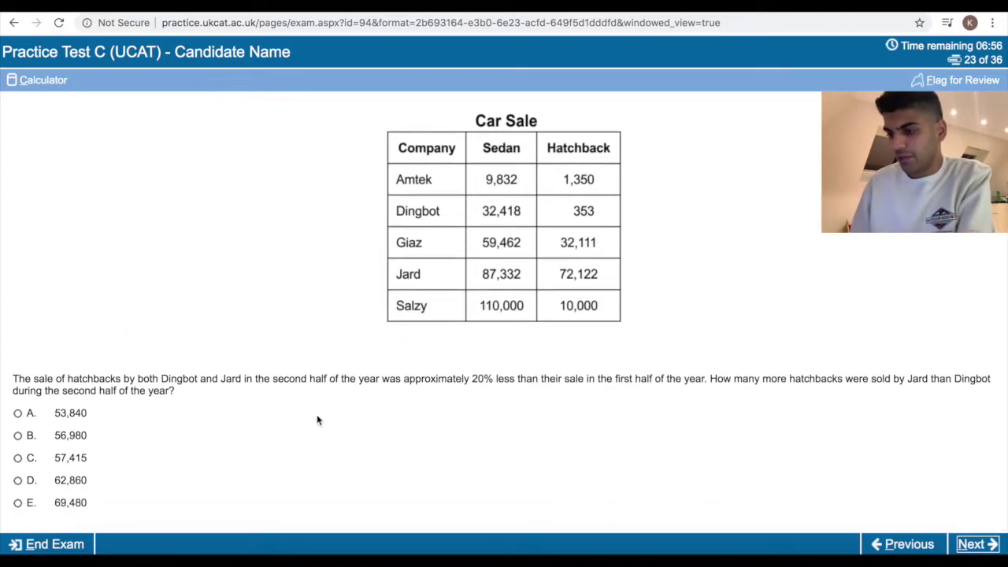
{"action": "mouse_move", "coordinate": [459, 386]}
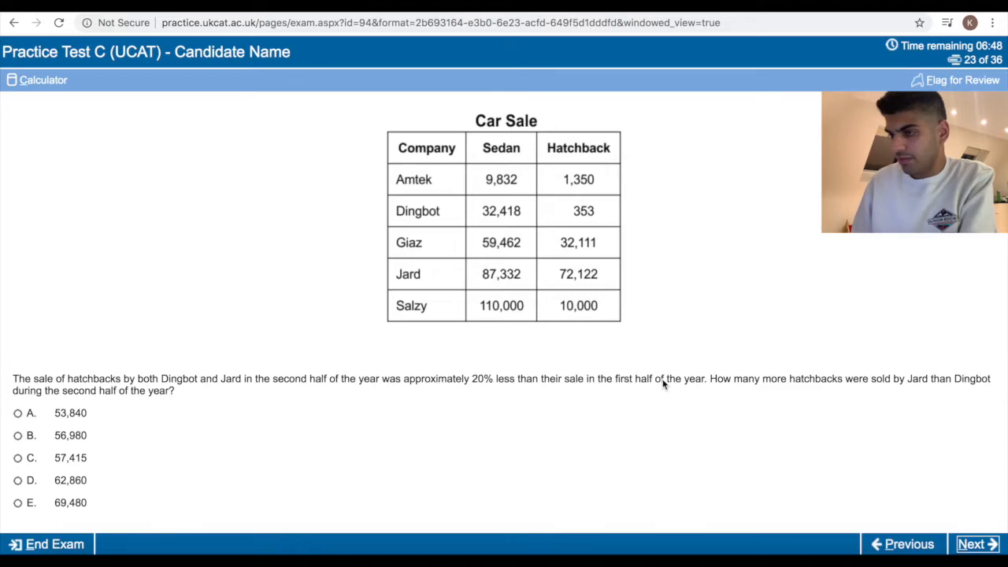
Leave the Jard hatchback question for question 24 on Salzy's sales increase.
{"action": "scroll", "scroll_direction": "up", "scroll_amount": 3}
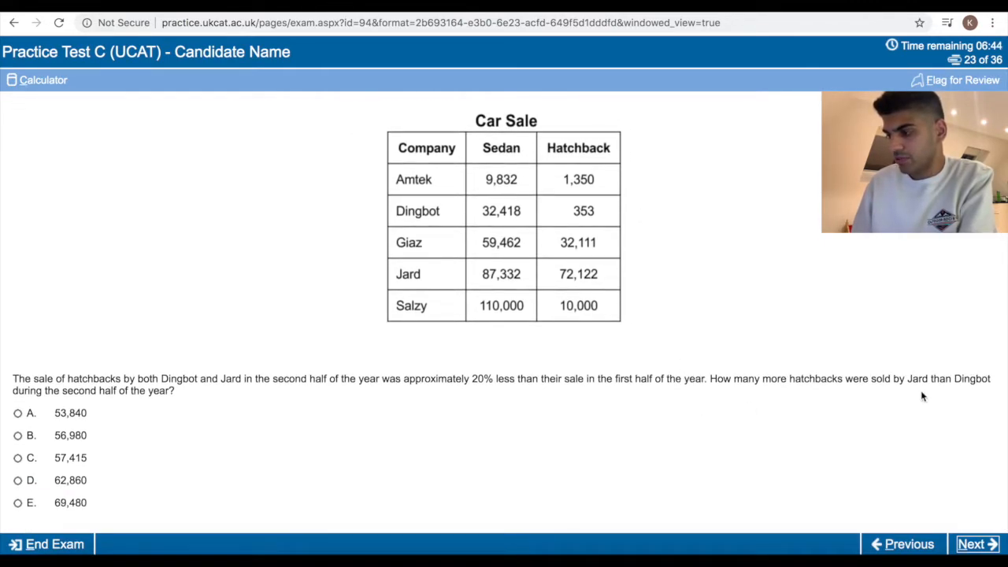
{"action": "mouse_move", "coordinate": [614, 374]}
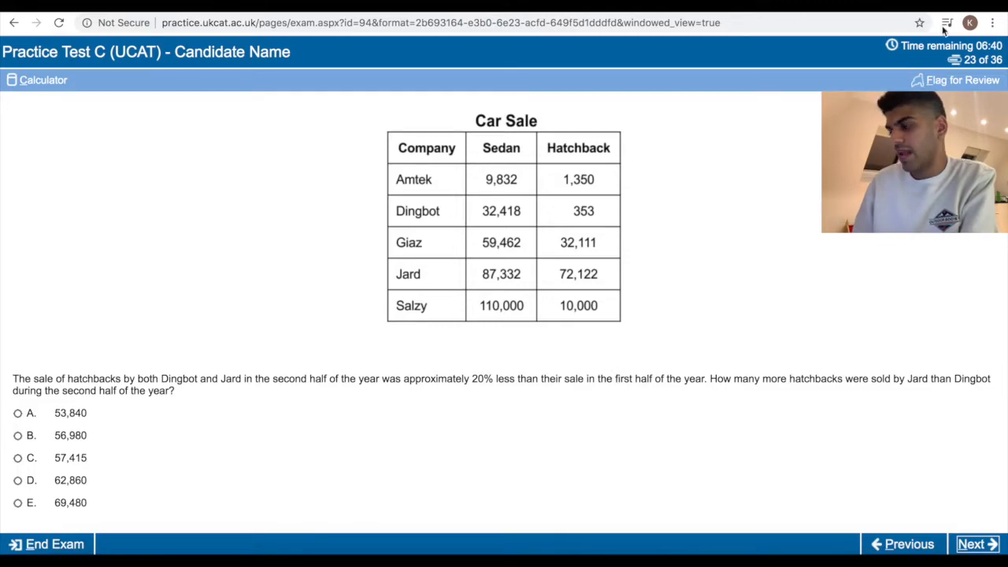
{"action": "left_click", "coordinate": [976, 544]}
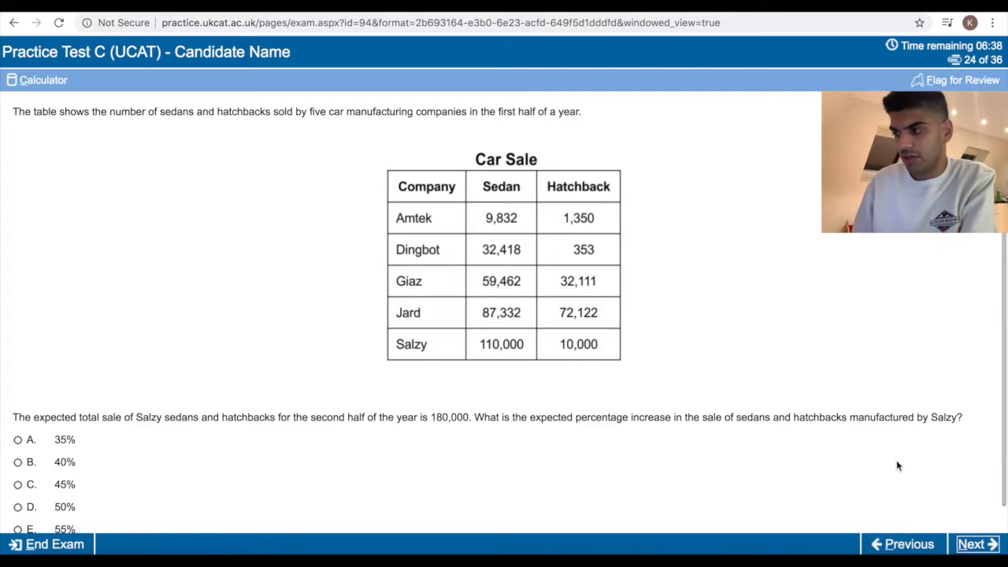
{"action": "mouse_move", "coordinate": [630, 323]}
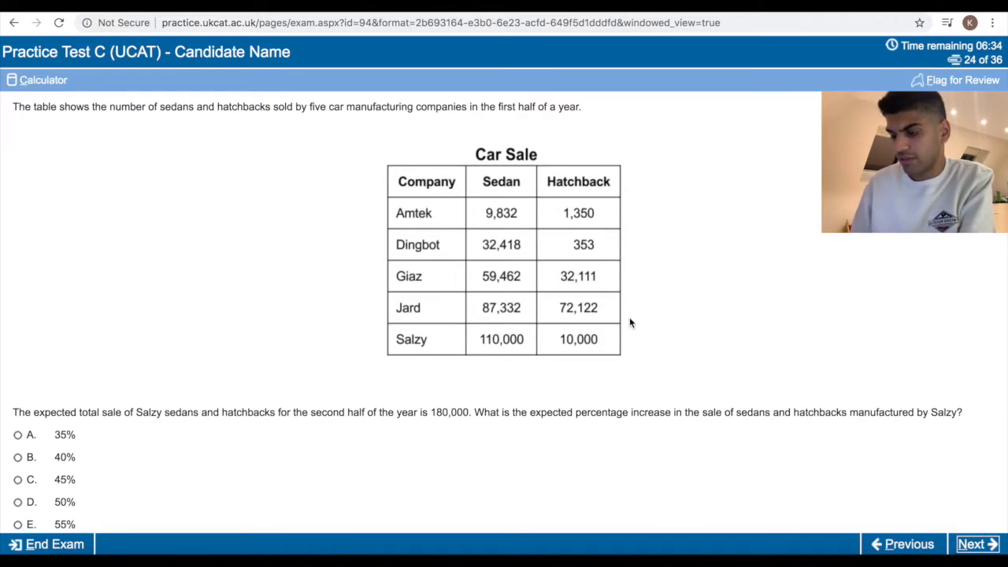
Select 50% as Salzy's expected sales increase and go to question 25.
{"action": "scroll", "scroll_direction": "down", "scroll_amount": 3}
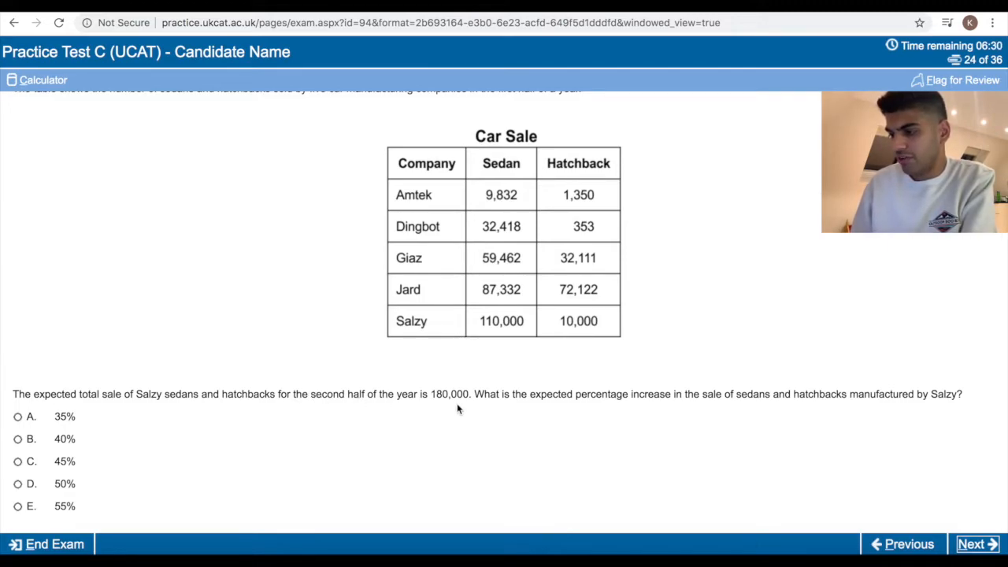
{"action": "mouse_move", "coordinate": [719, 404]}
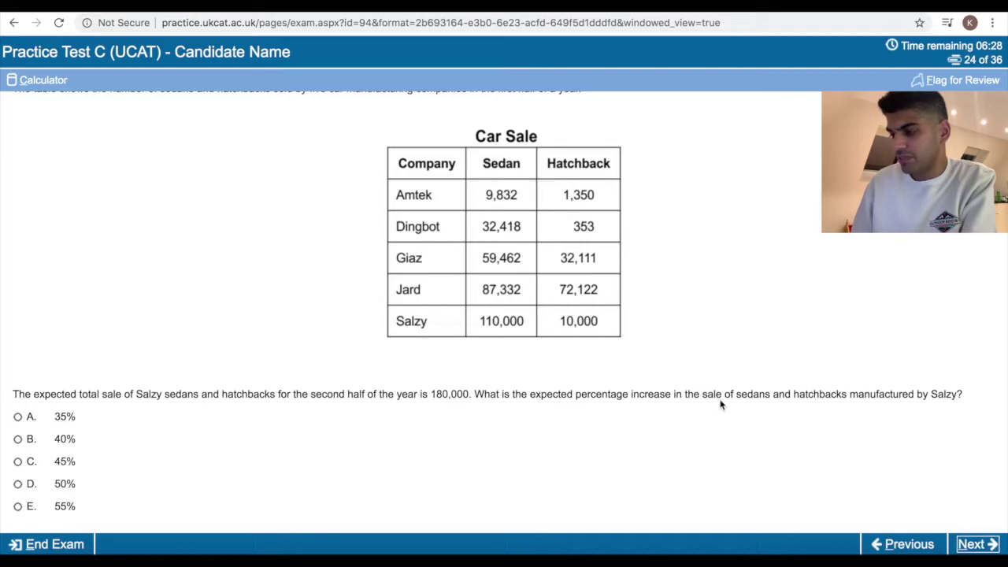
{"action": "mouse_move", "coordinate": [551, 356]}
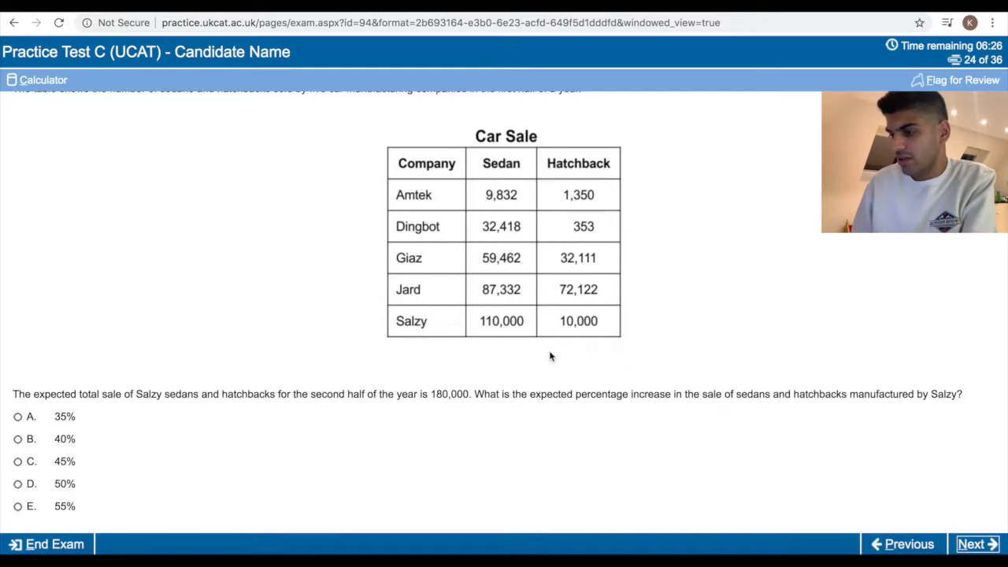
{"action": "scroll", "scroll_direction": "up", "scroll_amount": 3}
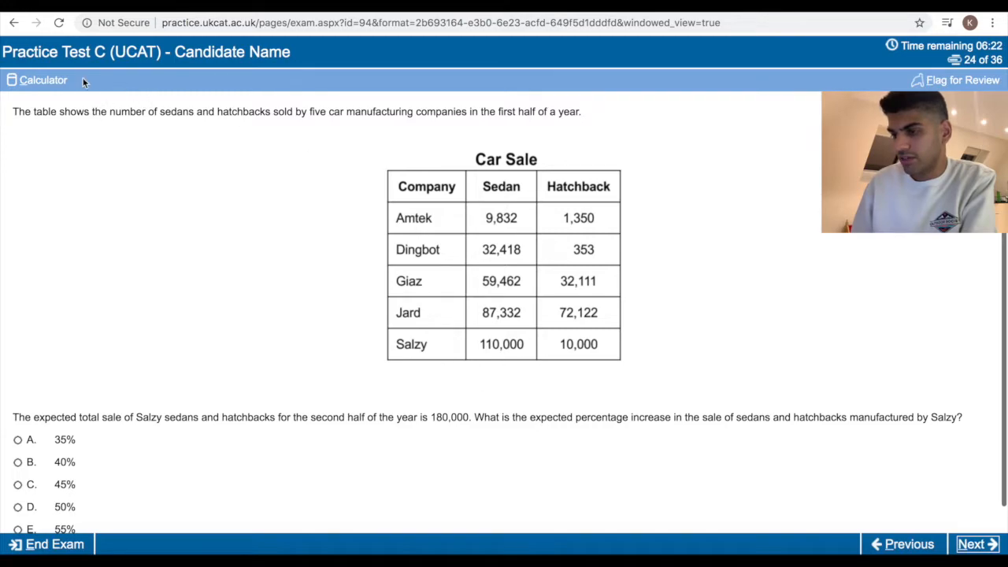
{"action": "left_click", "coordinate": [38, 80]}
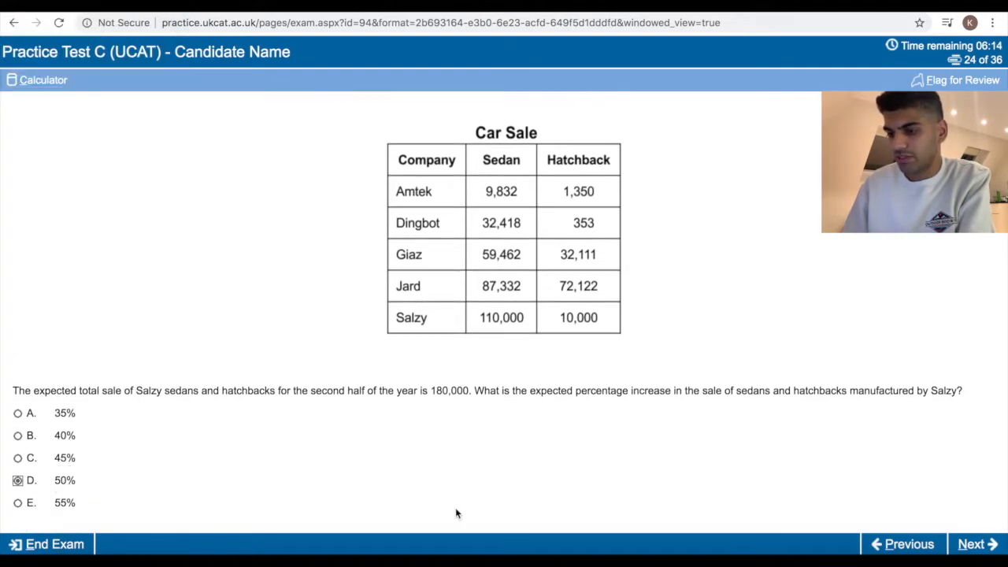
{"action": "left_click", "coordinate": [975, 544]}
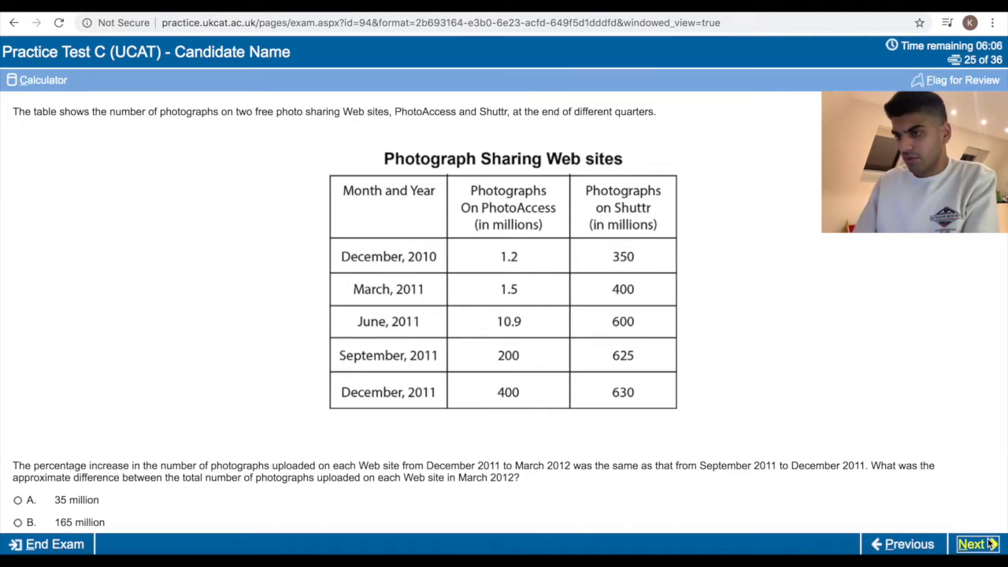
Compute the March 2012 photo-count difference, select 35 million, and advance to question 26.
{"action": "scroll", "scroll_direction": "down", "scroll_amount": 3}
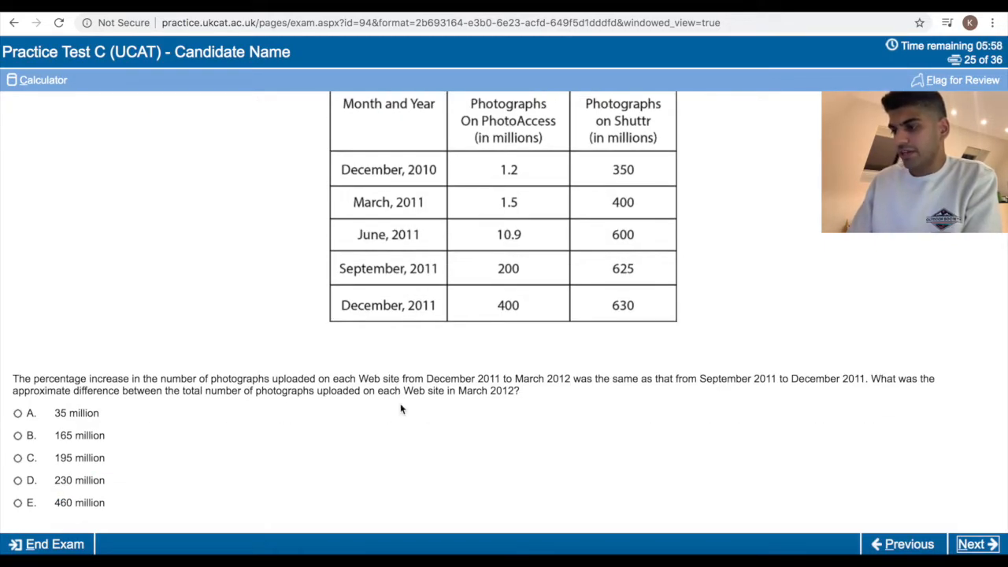
{"action": "mouse_move", "coordinate": [681, 400]}
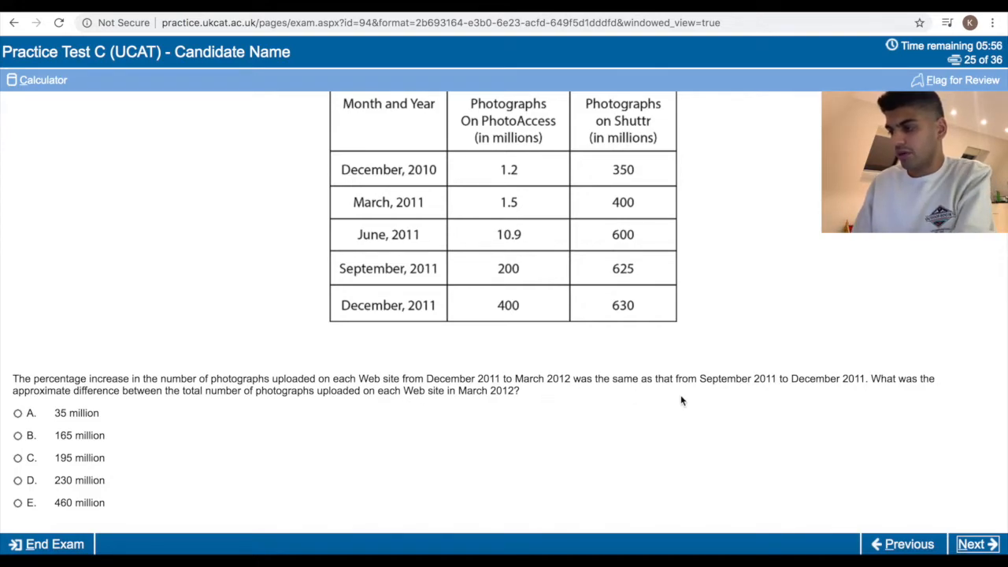
{"action": "mouse_move", "coordinate": [662, 365]}
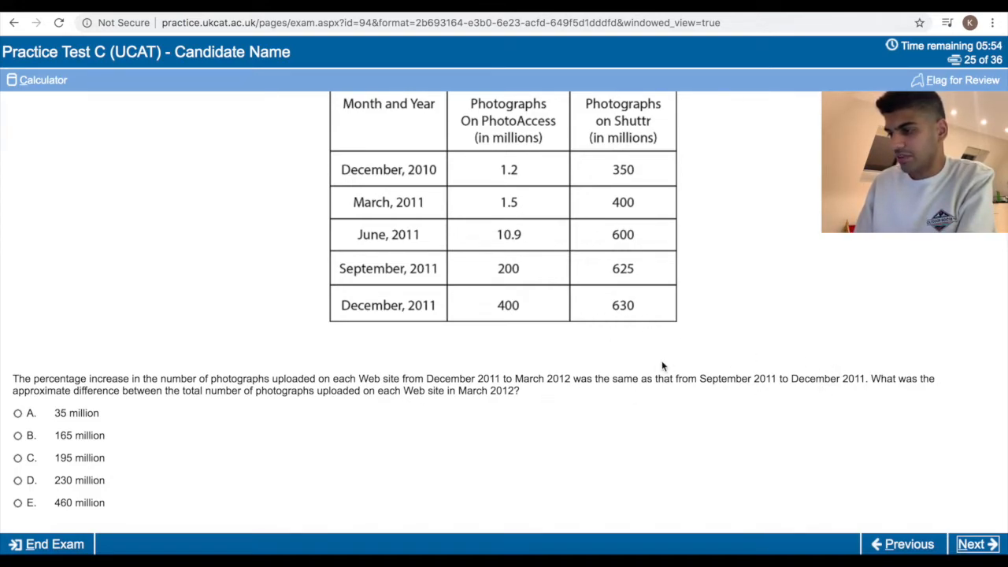
{"action": "mouse_move", "coordinate": [437, 353]}
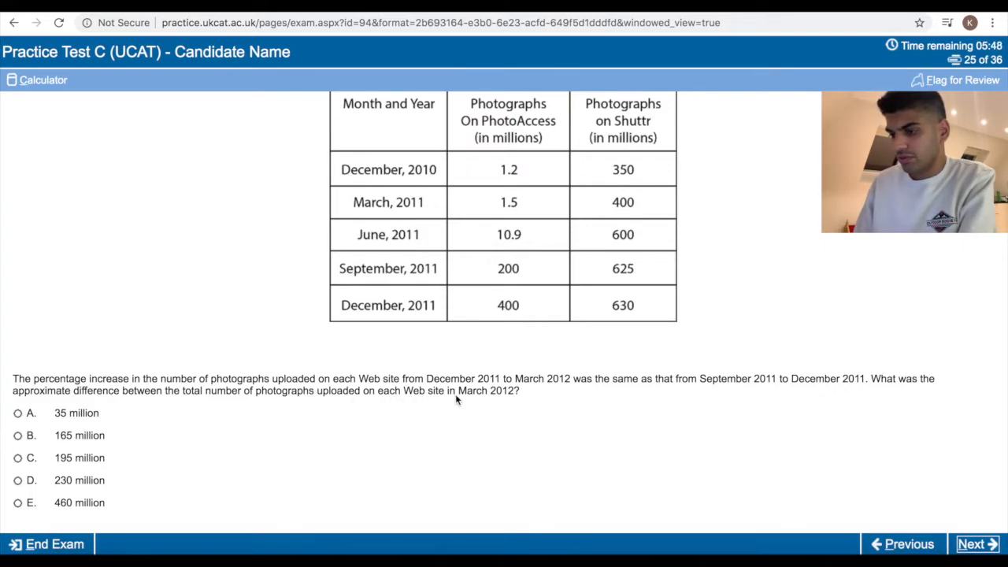
{"action": "scroll", "scroll_direction": "up", "scroll_amount": 3}
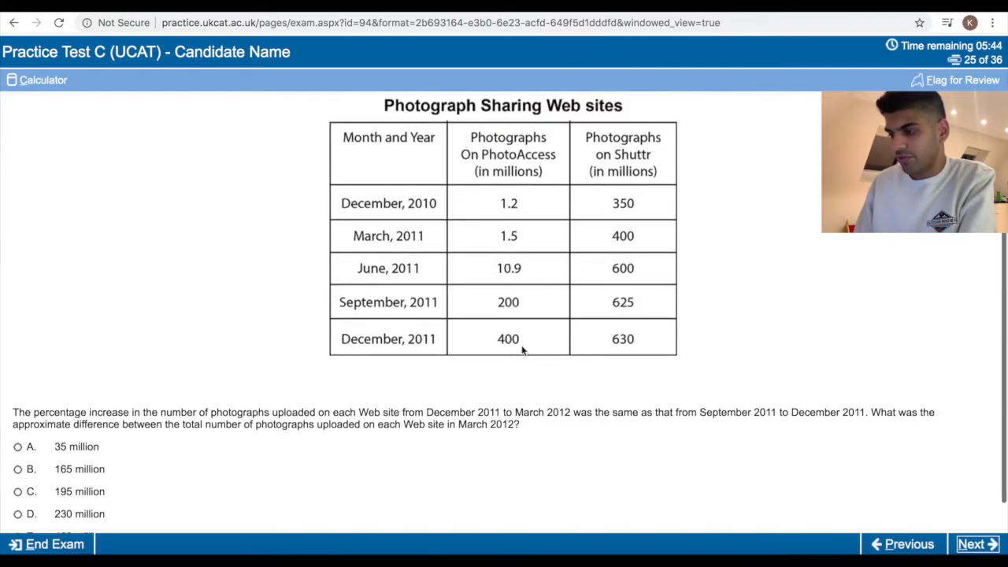
{"action": "scroll", "scroll_direction": "down", "scroll_amount": 3}
{"action": "type", "text": "600"}
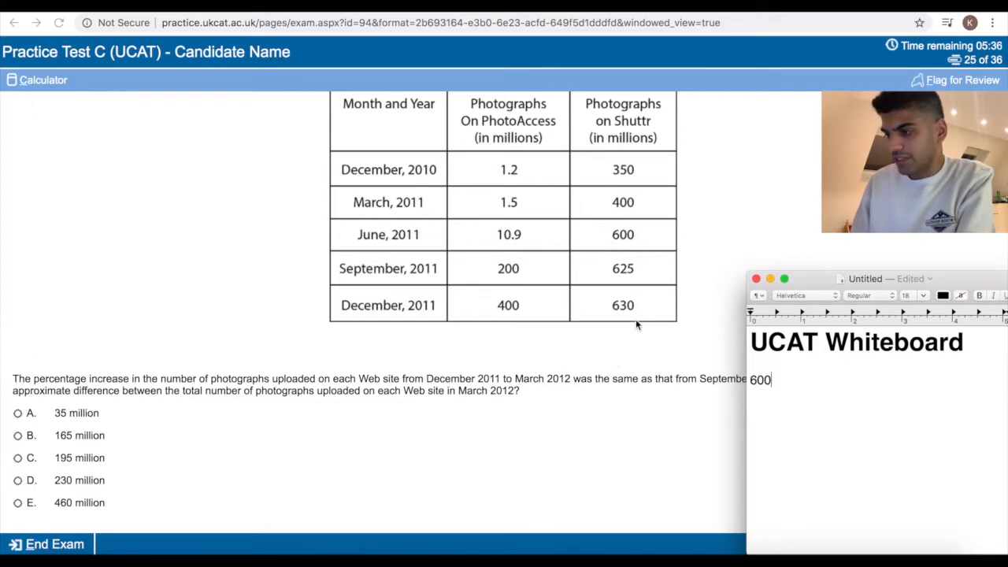
{"action": "left_click", "coordinate": [37, 80]}
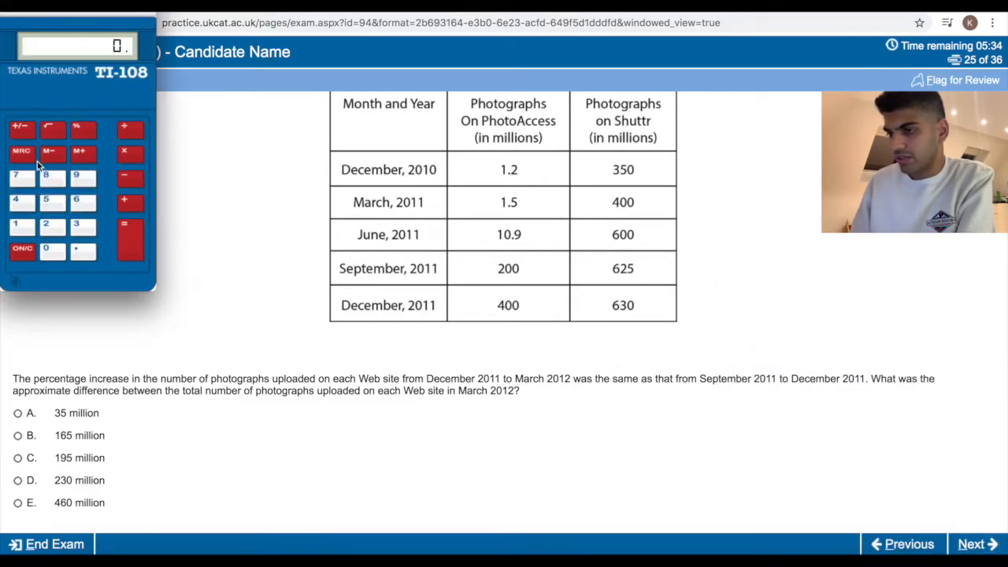
{"action": "left_click", "coordinate": [76, 177]}
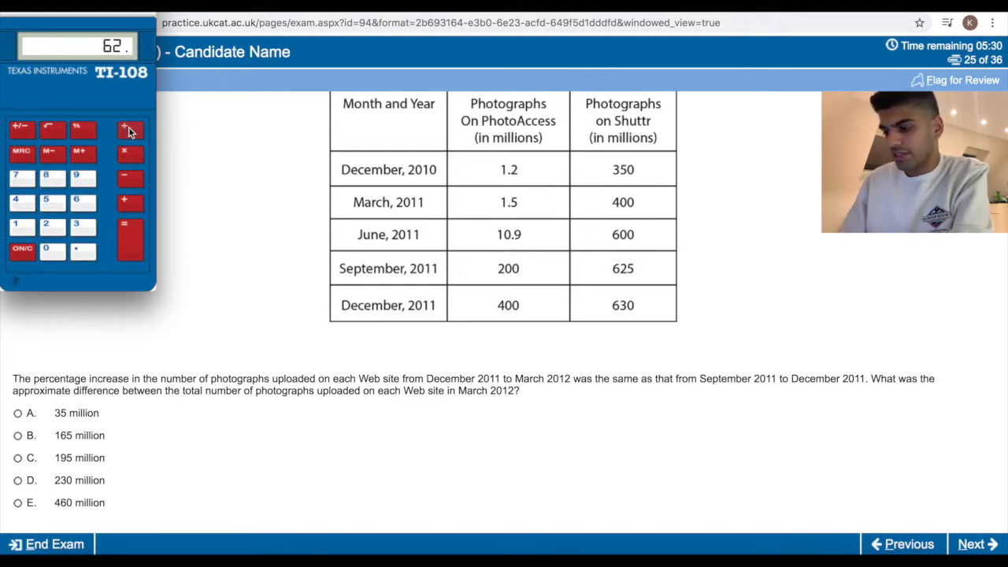
{"action": "left_click", "coordinate": [123, 152]}
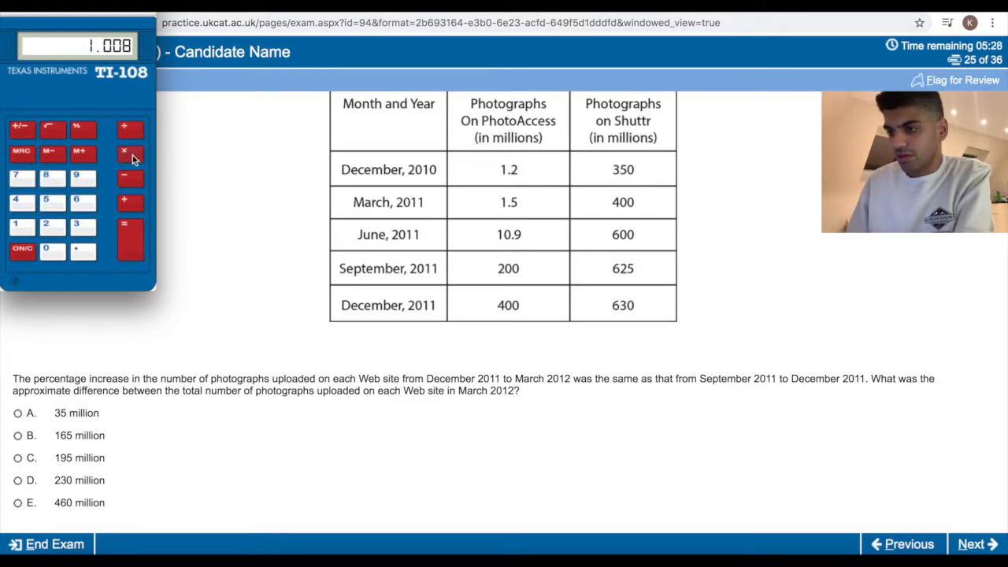
{"action": "left_click", "coordinate": [130, 226]}
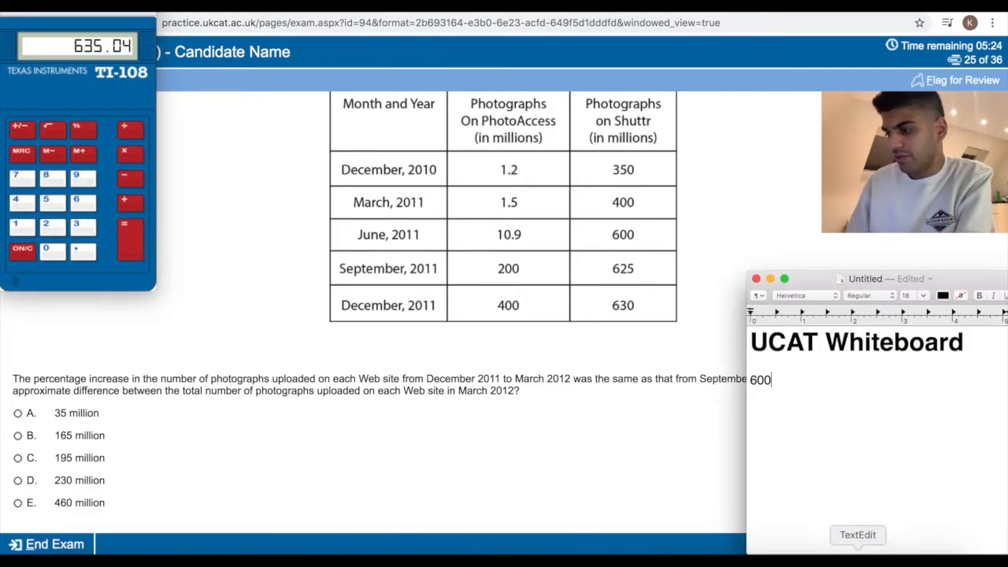
{"action": "type", "text": "6"}
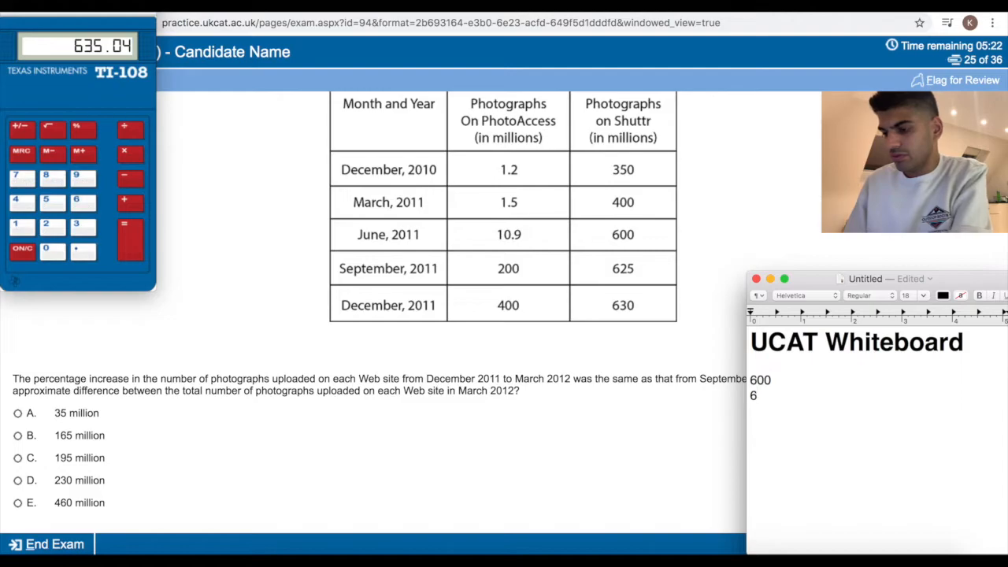
{"action": "left_click", "coordinate": [18, 413]}
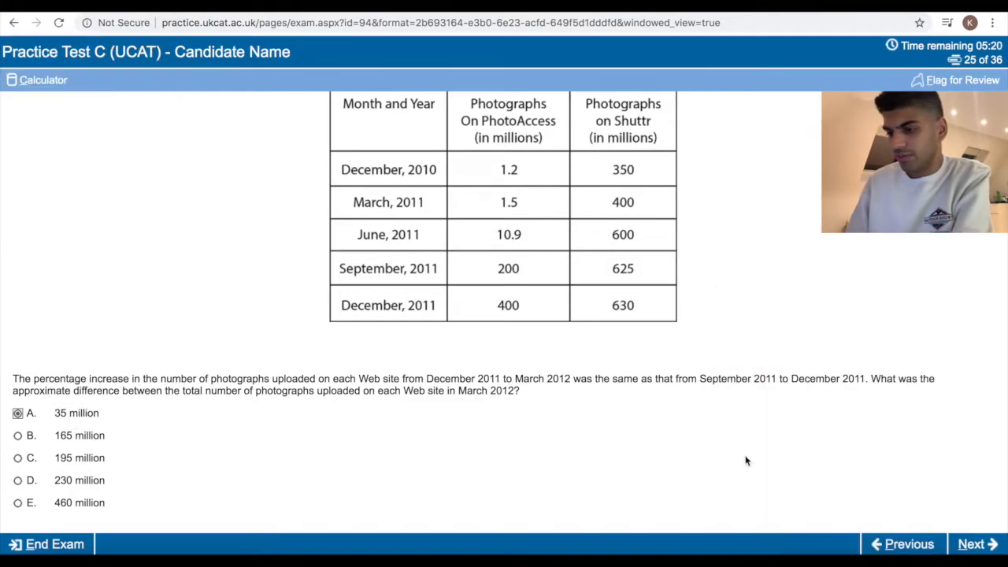
{"action": "left_click", "coordinate": [977, 543]}
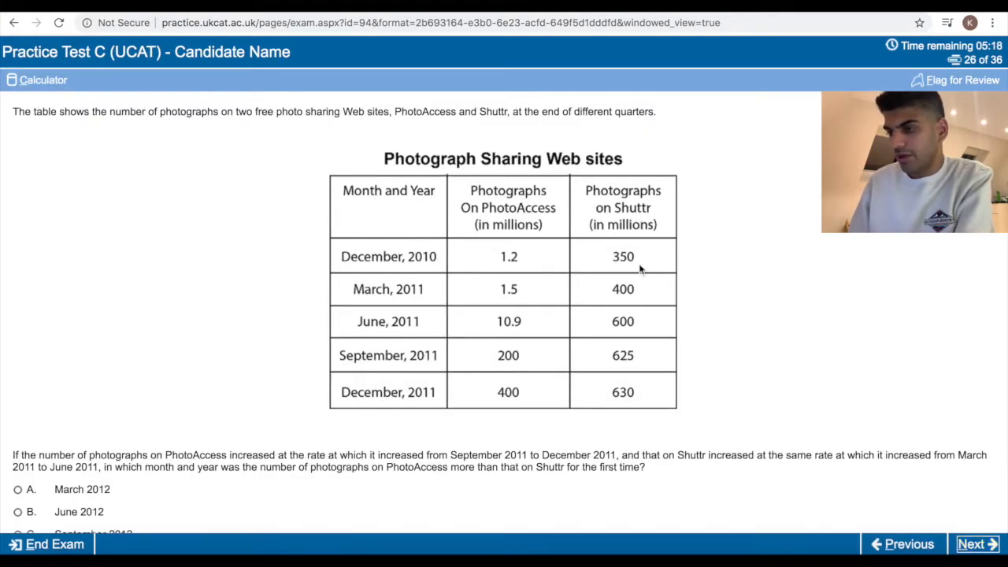
Note PhotoAccess and Shuttr headings and begin projecting Shuttr's photo counts.
{"action": "scroll", "scroll_direction": "down", "scroll_amount": 3}
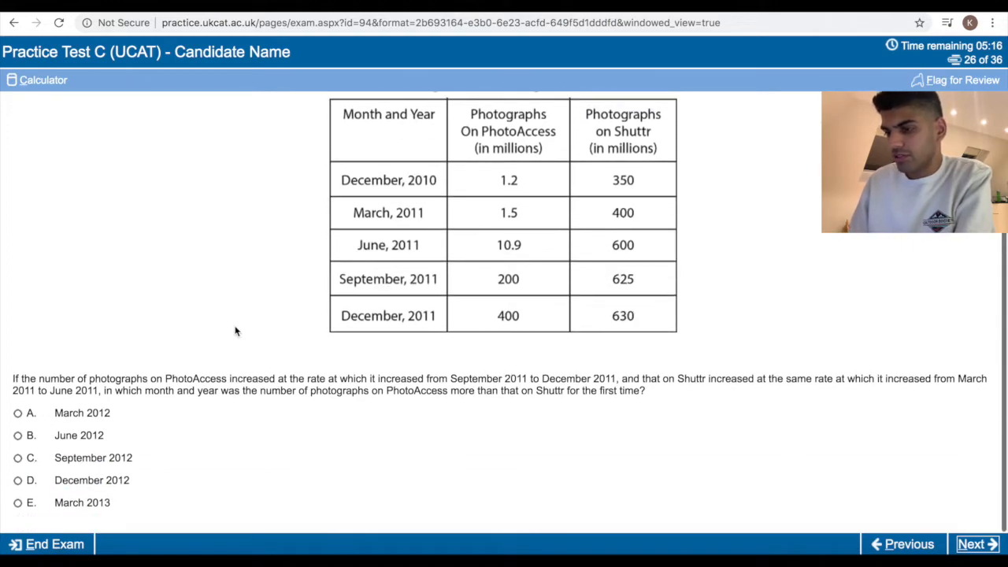
{"action": "mouse_move", "coordinate": [161, 382]}
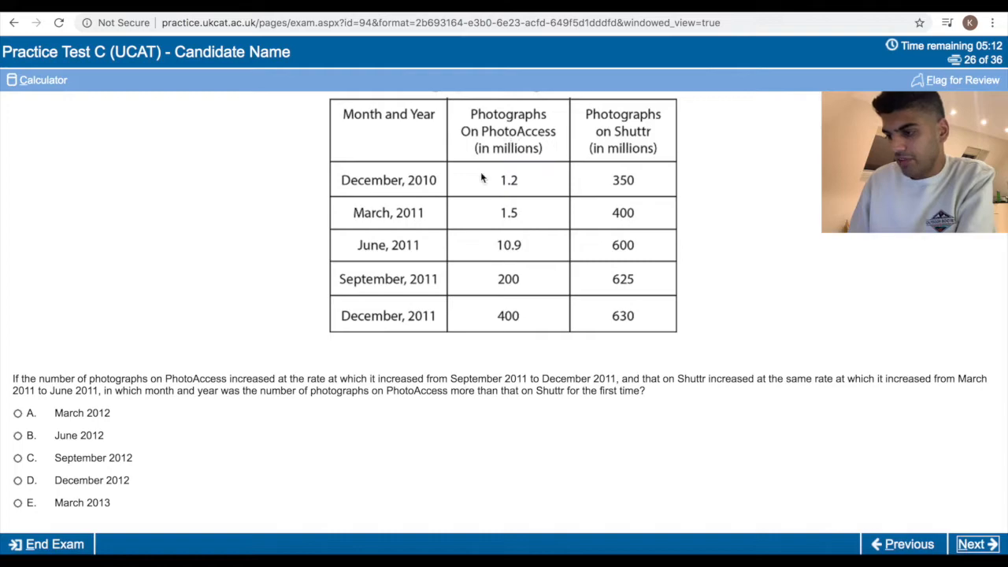
{"action": "mouse_move", "coordinate": [559, 386]}
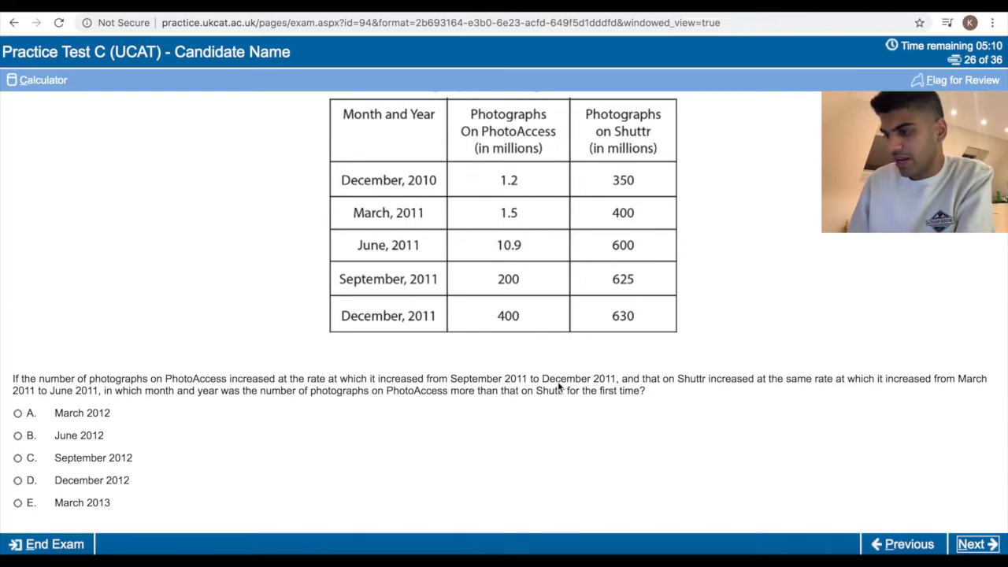
{"action": "mouse_move", "coordinate": [531, 279]}
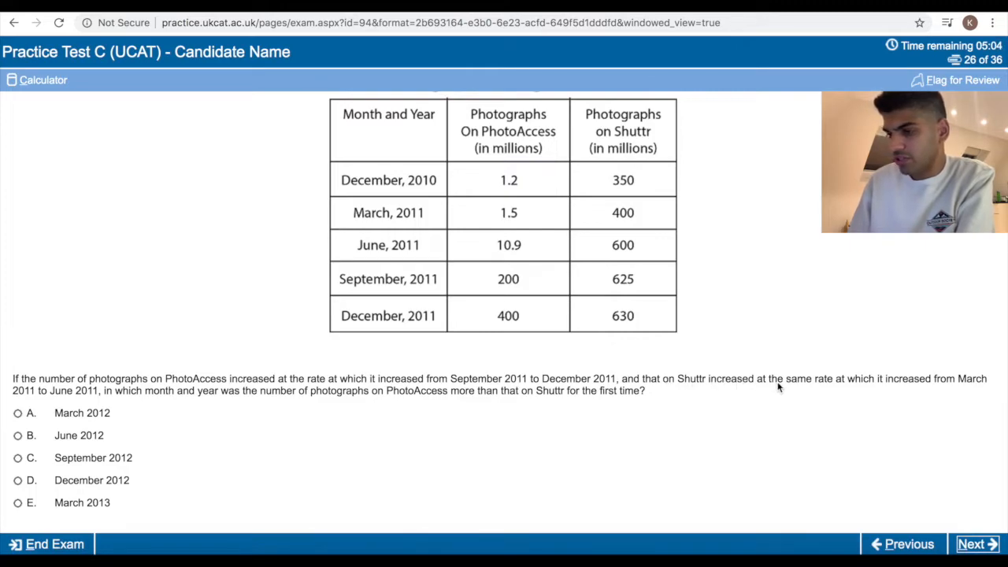
{"action": "mouse_move", "coordinate": [644, 226]}
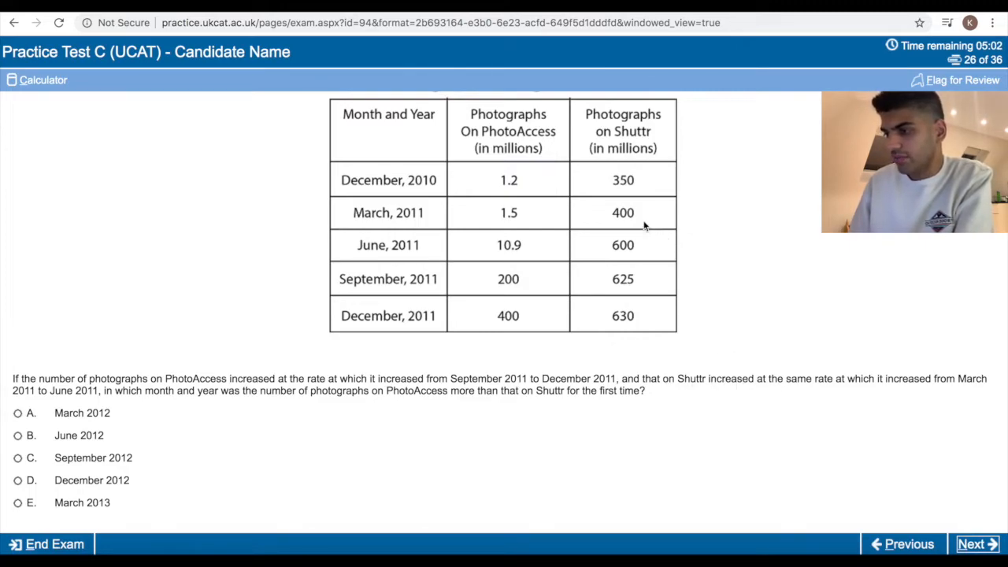
{"action": "mouse_move", "coordinate": [626, 240]}
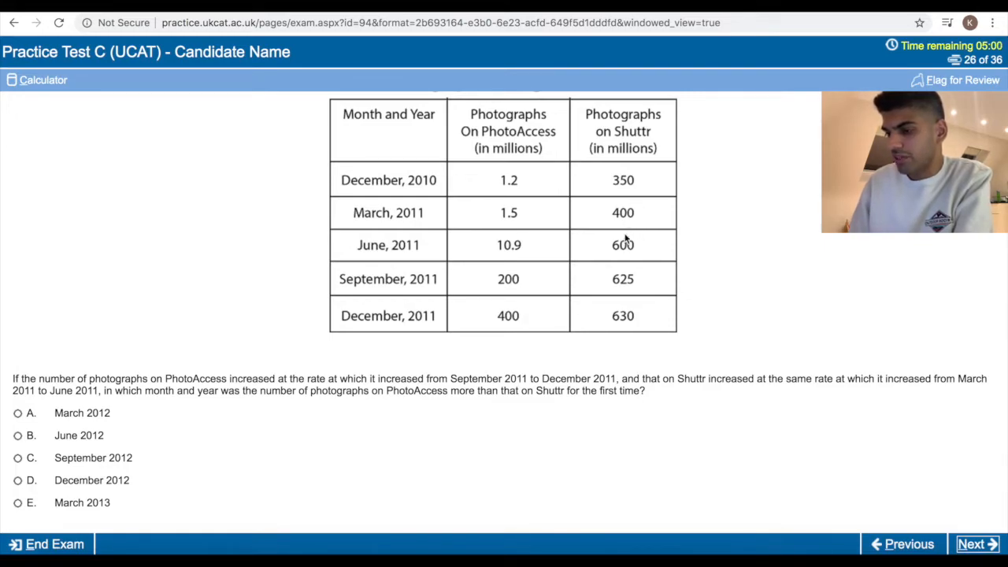
{"action": "mouse_move", "coordinate": [433, 392]}
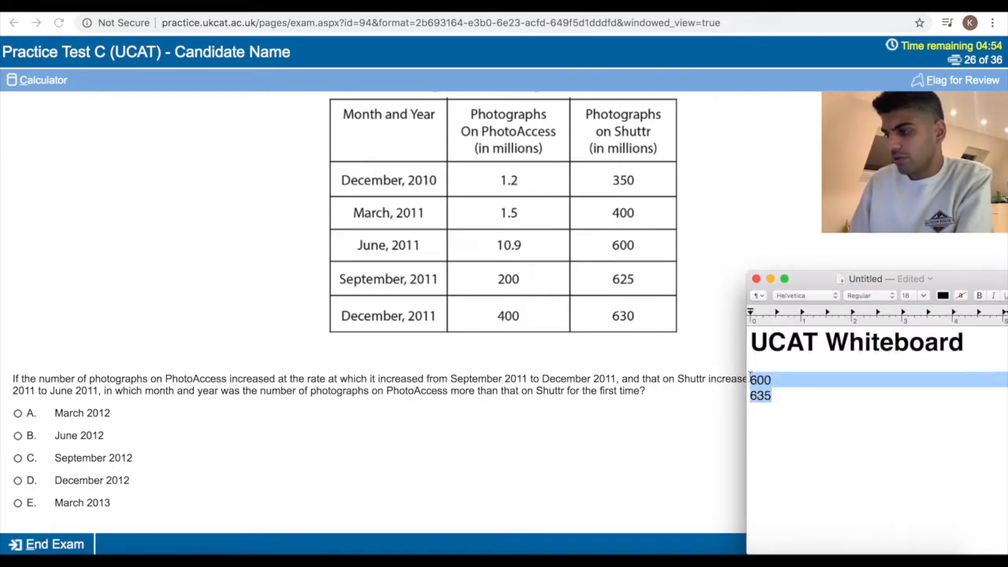
{"action": "type", "text": "Photo"}
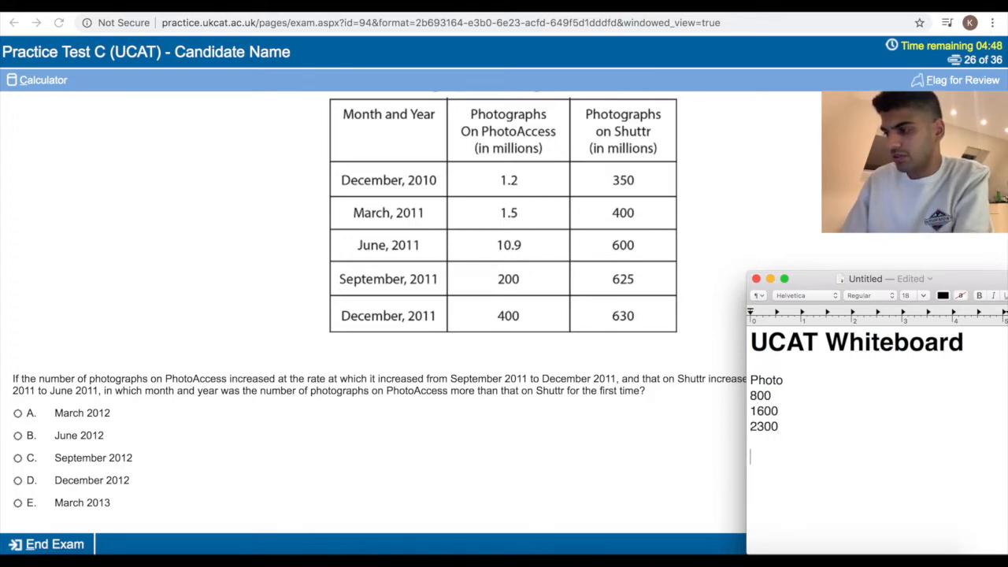
{"action": "type", "text": "Shuttr"}
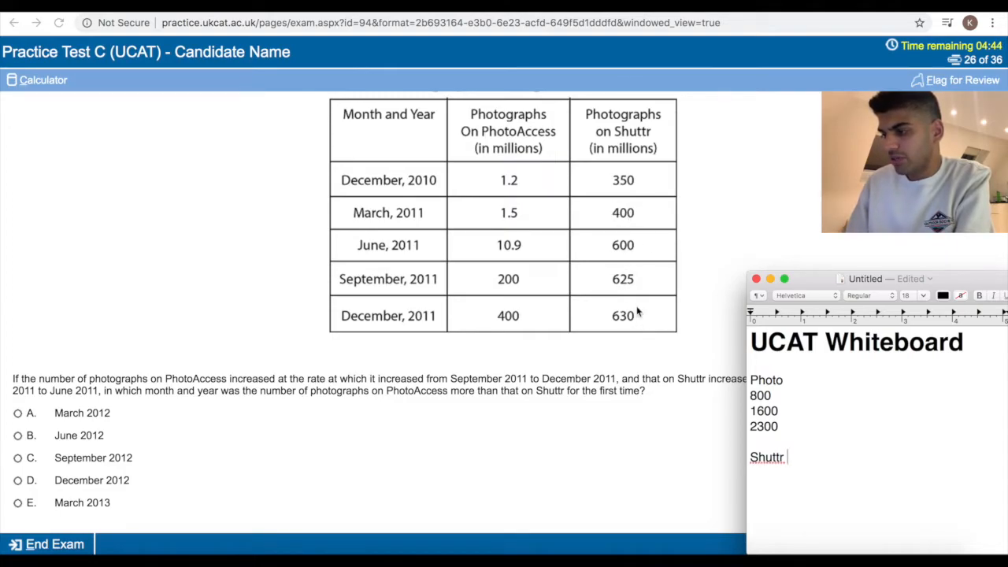
{"action": "left_click", "coordinate": [37, 79]}
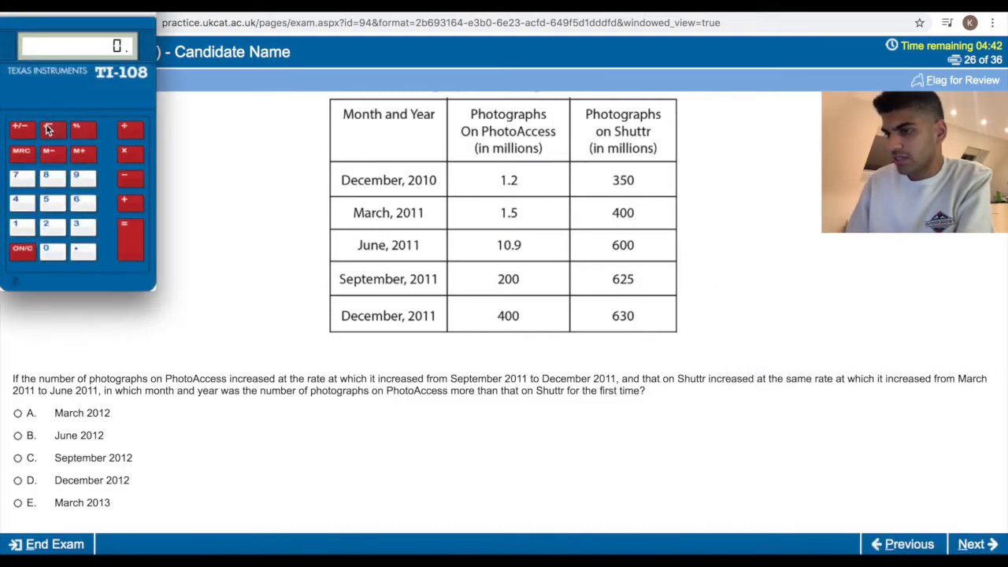
{"action": "left_click", "coordinate": [75, 201]}
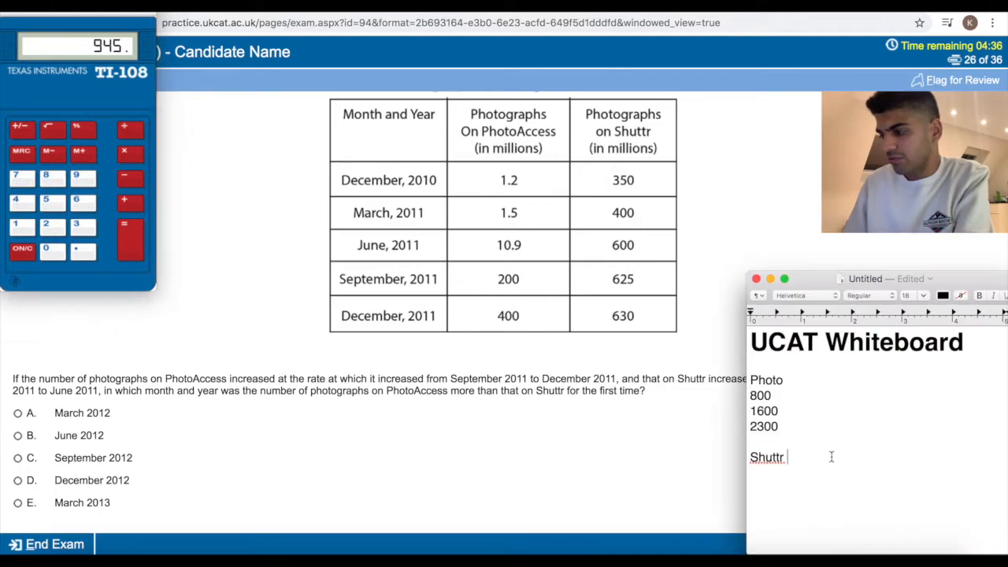
Project Shuttr's counts (945, 2126), select September 2012, and go to question 27.
{"action": "type", "text": "945"}
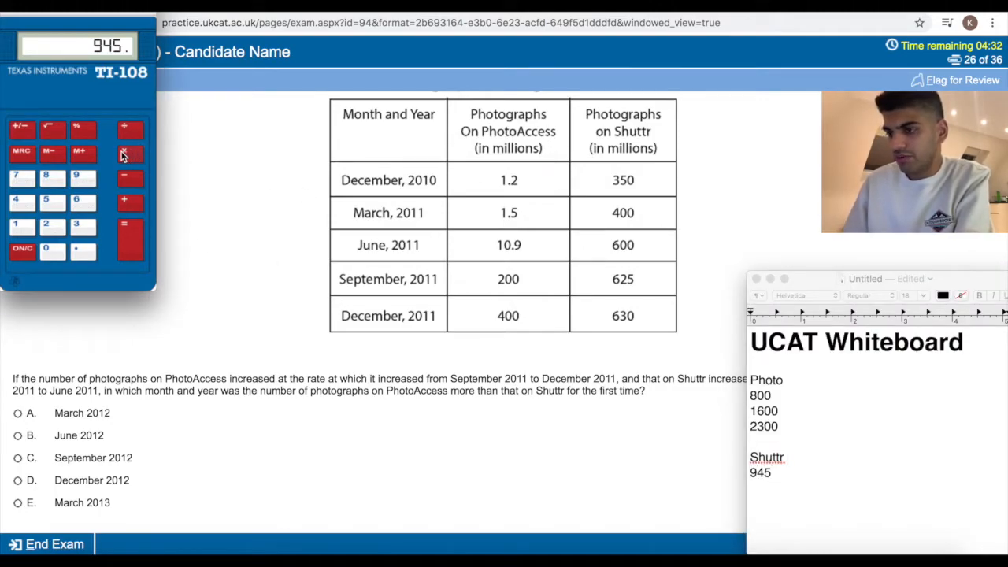
{"action": "left_click", "coordinate": [130, 153]}
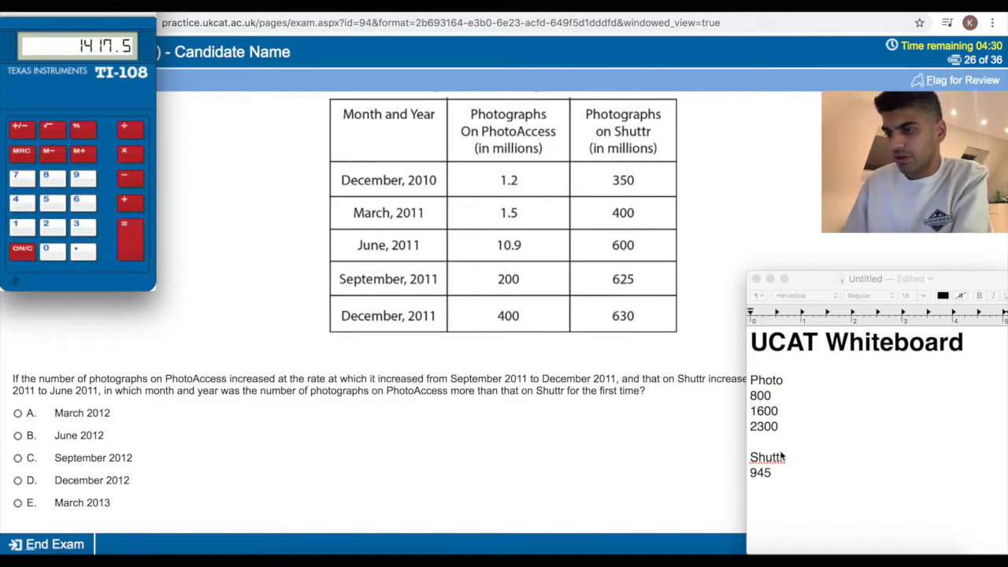
{"action": "type", "text": "1417"}
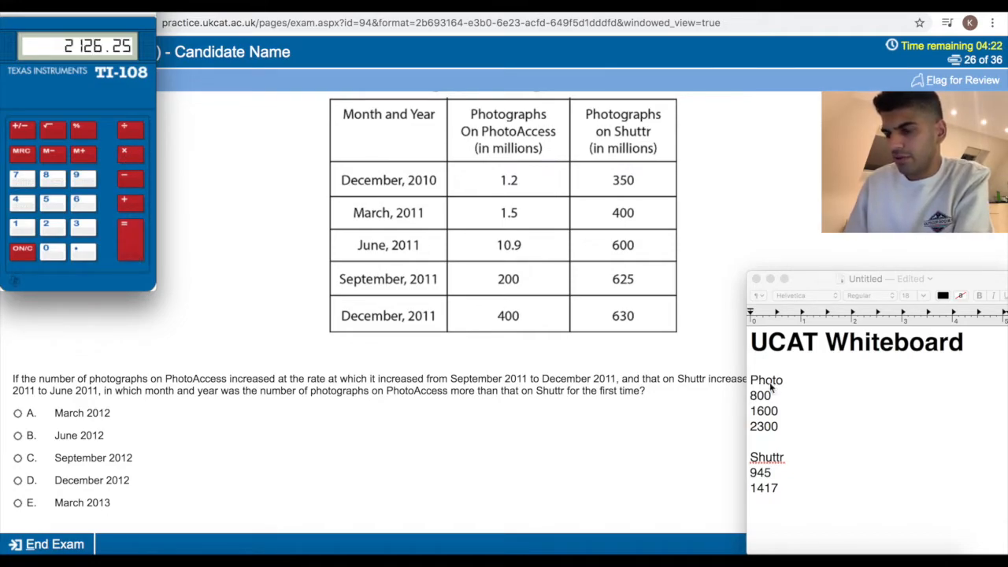
{"action": "type", "text": "2126"}
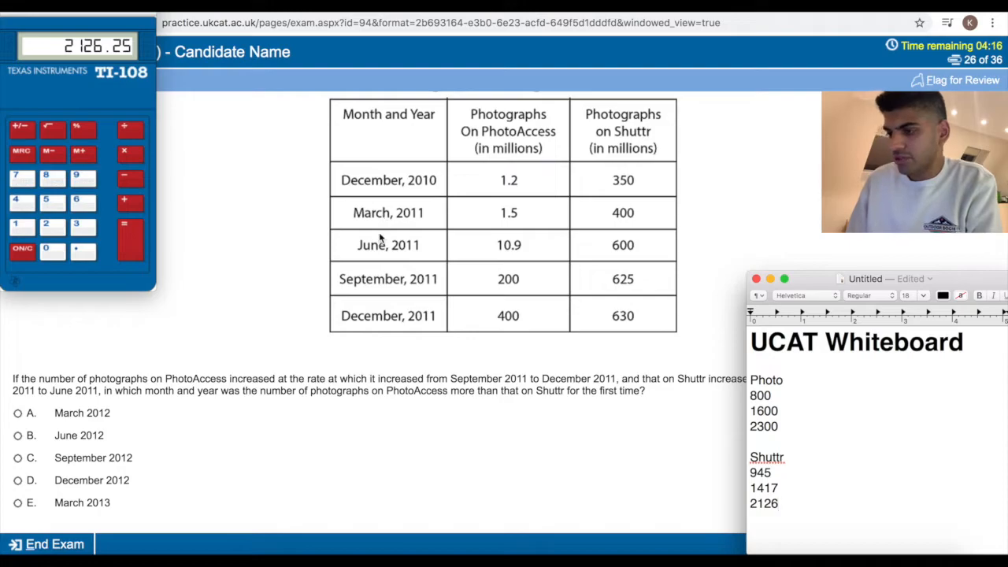
{"action": "left_click", "coordinate": [17, 458]}
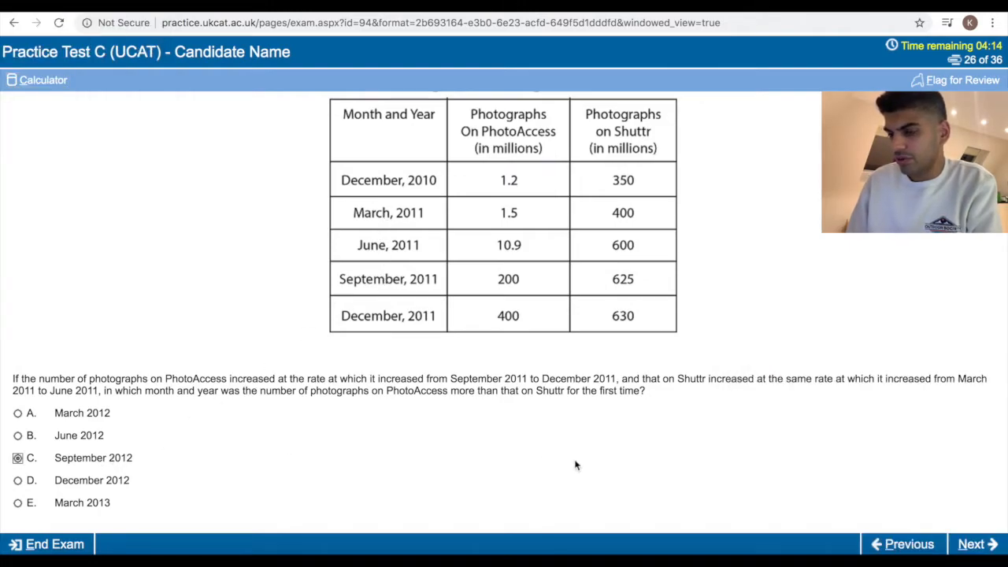
{"action": "left_click", "coordinate": [975, 543]}
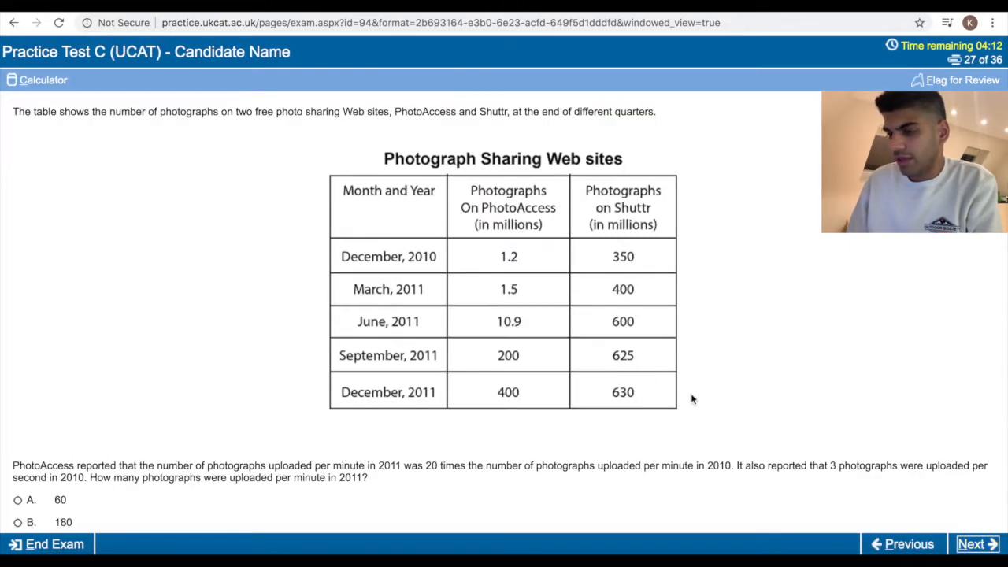
Compute 3 × 60 × 20, select option D (3,600), and advance to question 28.
{"action": "scroll", "scroll_direction": "down", "scroll_amount": 3}
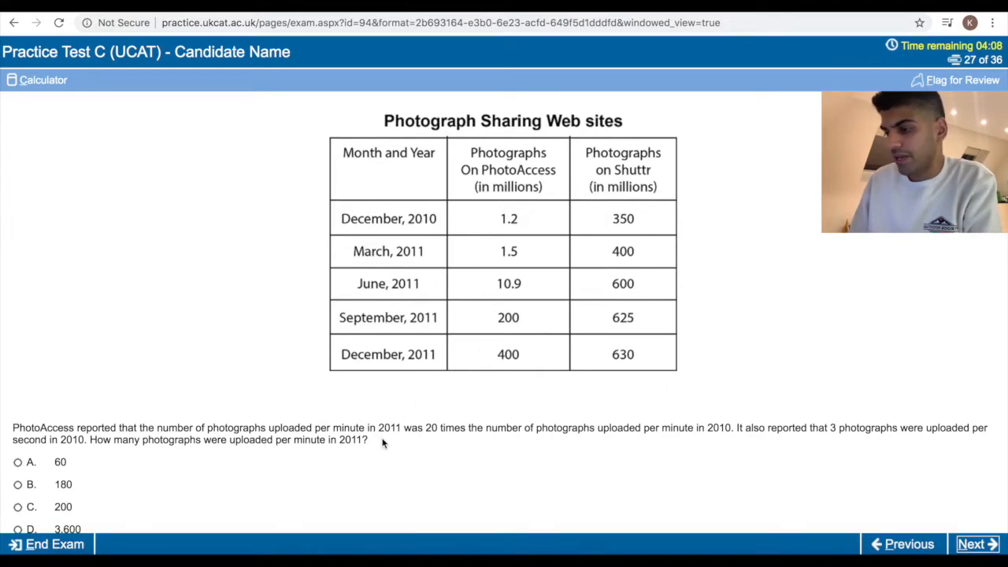
{"action": "scroll", "scroll_direction": "down", "scroll_amount": 3}
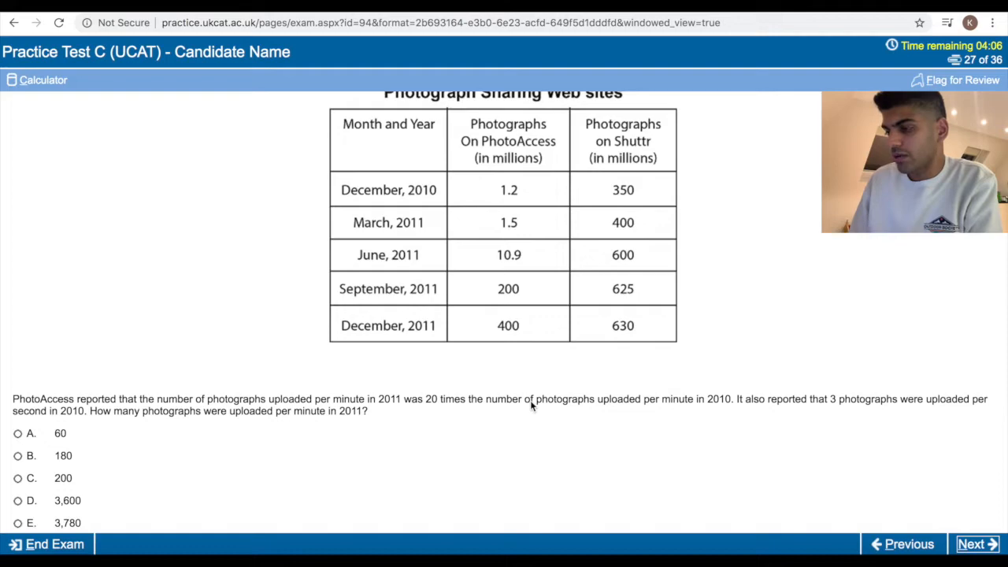
{"action": "mouse_move", "coordinate": [695, 404]}
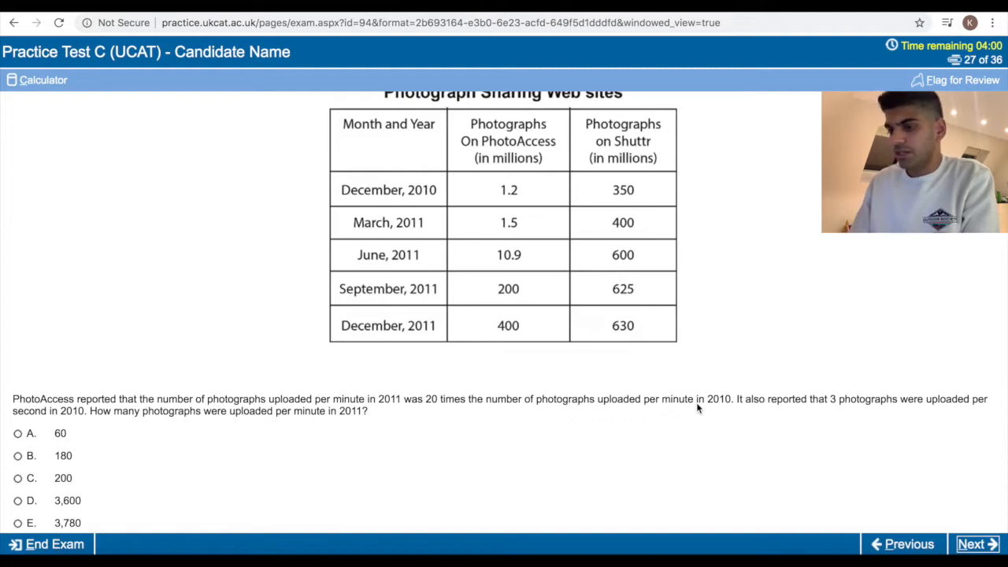
{"action": "mouse_move", "coordinate": [484, 397]}
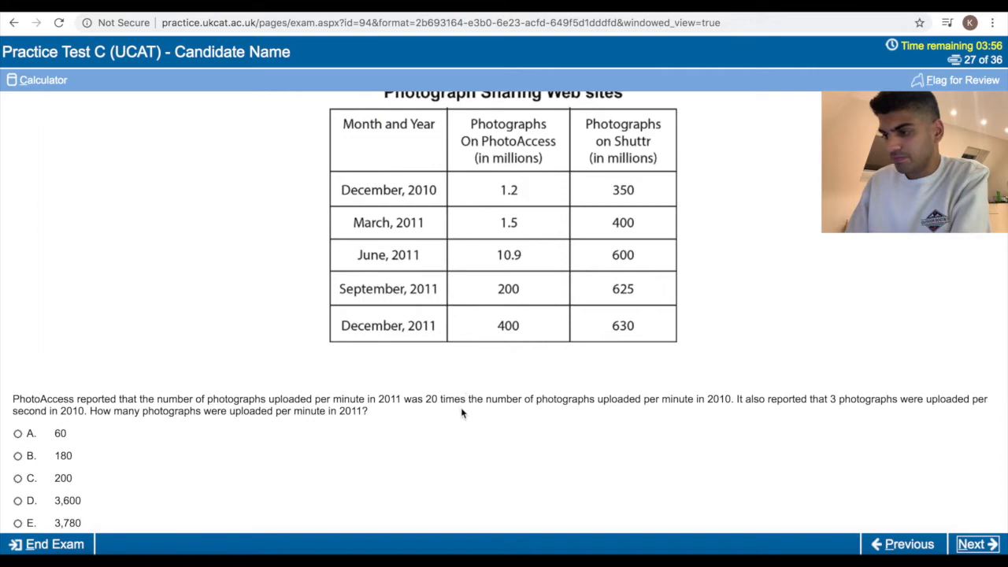
{"action": "mouse_move", "coordinate": [504, 408]}
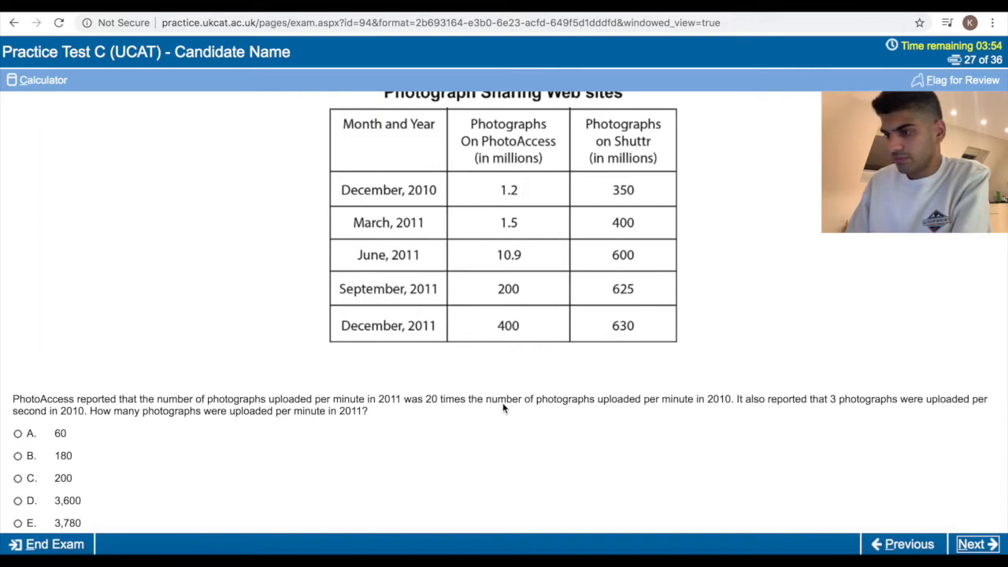
{"action": "mouse_move", "coordinate": [713, 409]}
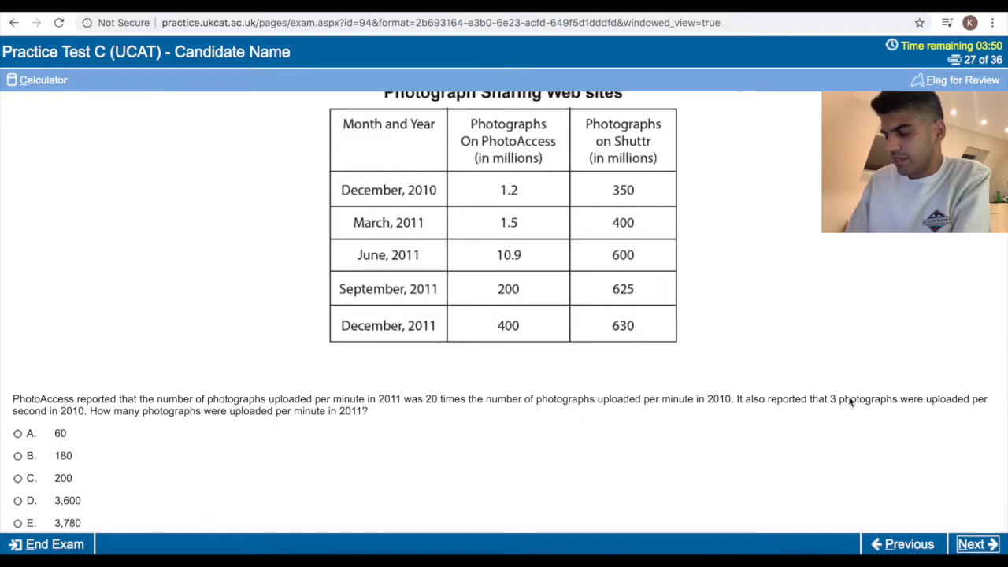
{"action": "mouse_move", "coordinate": [335, 243]}
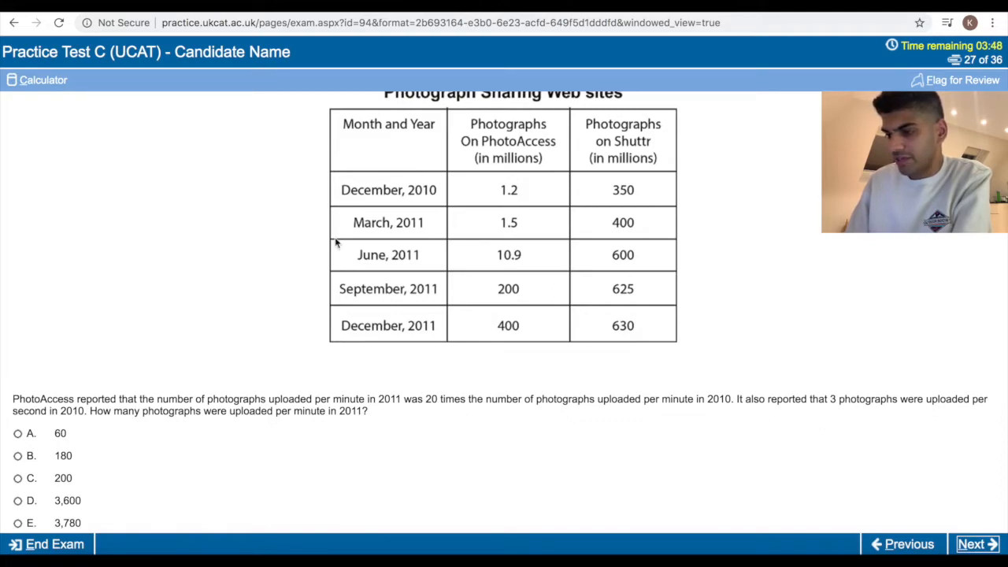
{"action": "left_click", "coordinate": [37, 79]}
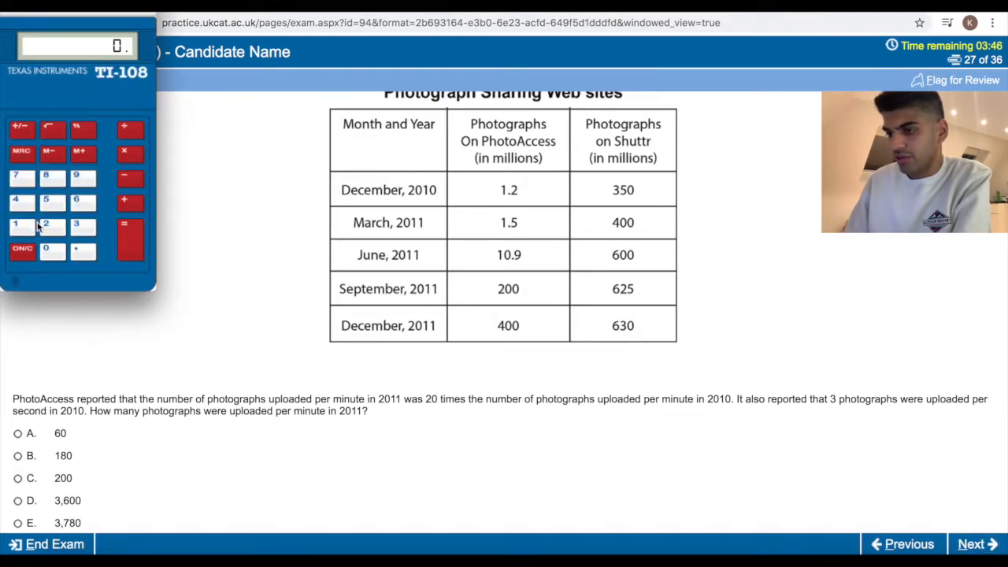
{"action": "left_click", "coordinate": [52, 251]}
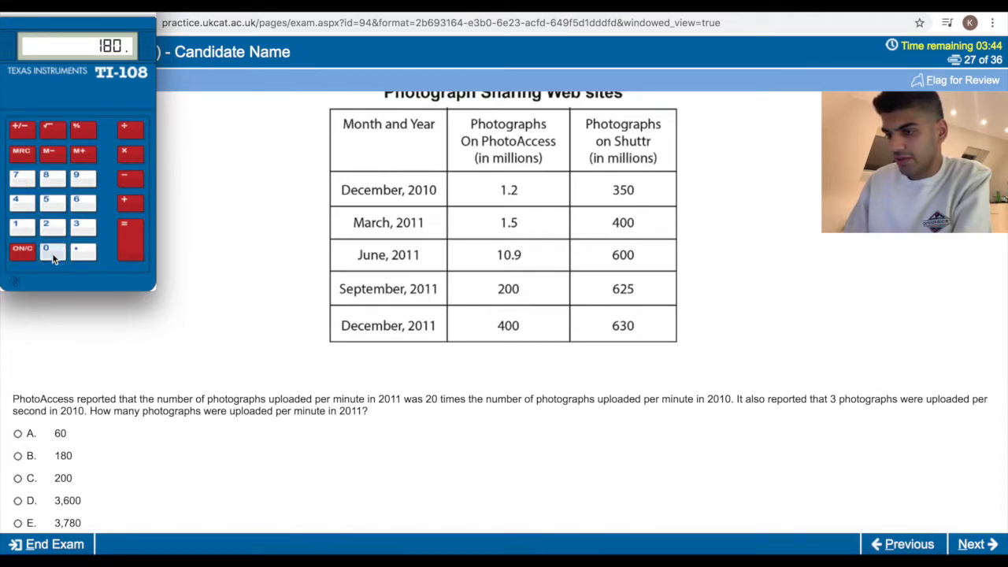
{"action": "left_click", "coordinate": [129, 153]}
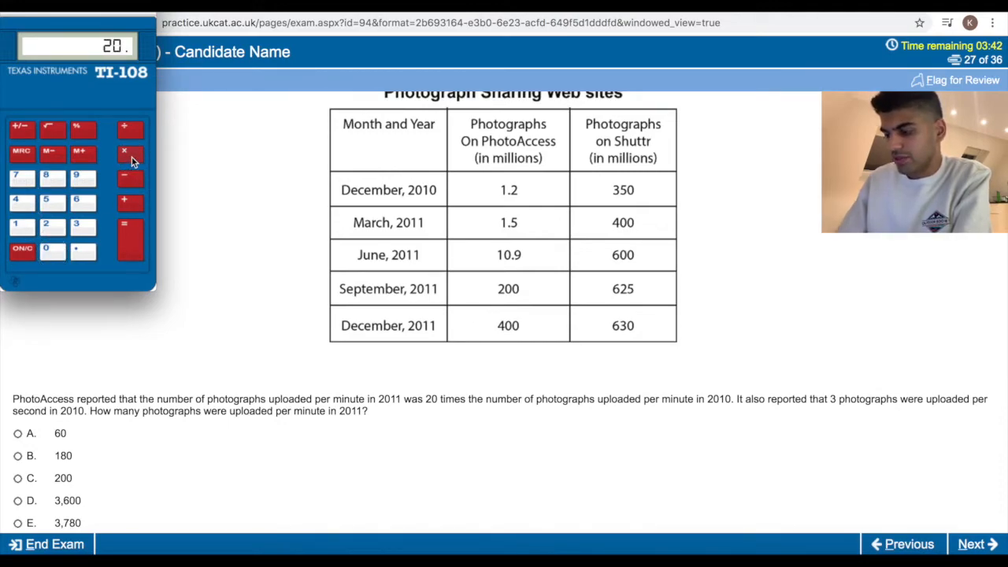
{"action": "left_click", "coordinate": [129, 240]}
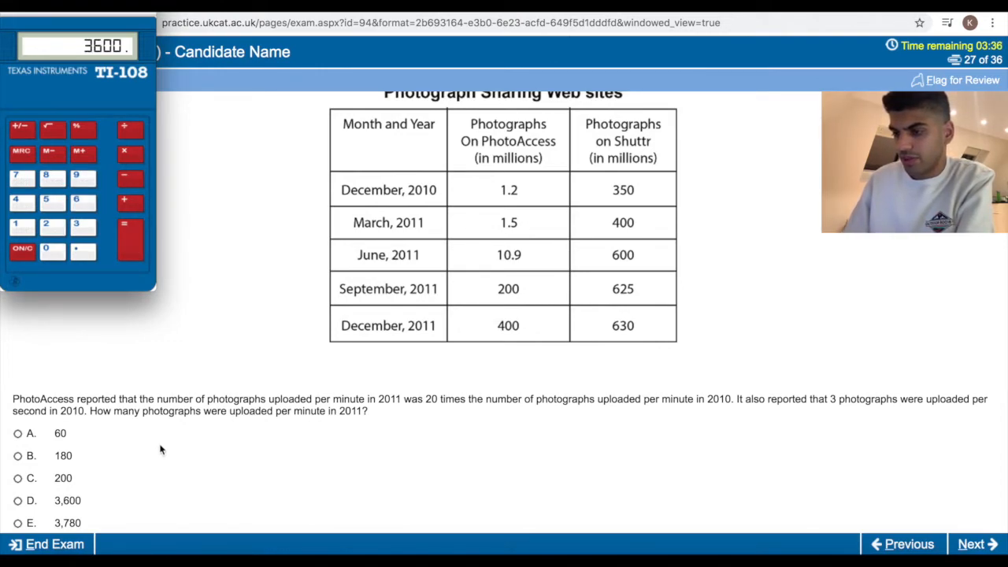
{"action": "left_click", "coordinate": [18, 500]}
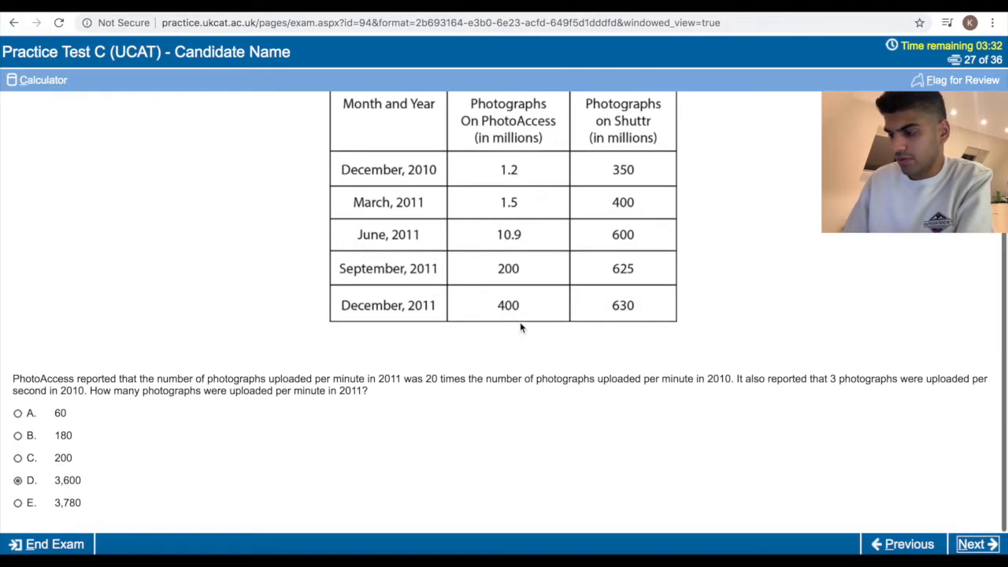
{"action": "left_click", "coordinate": [977, 544]}
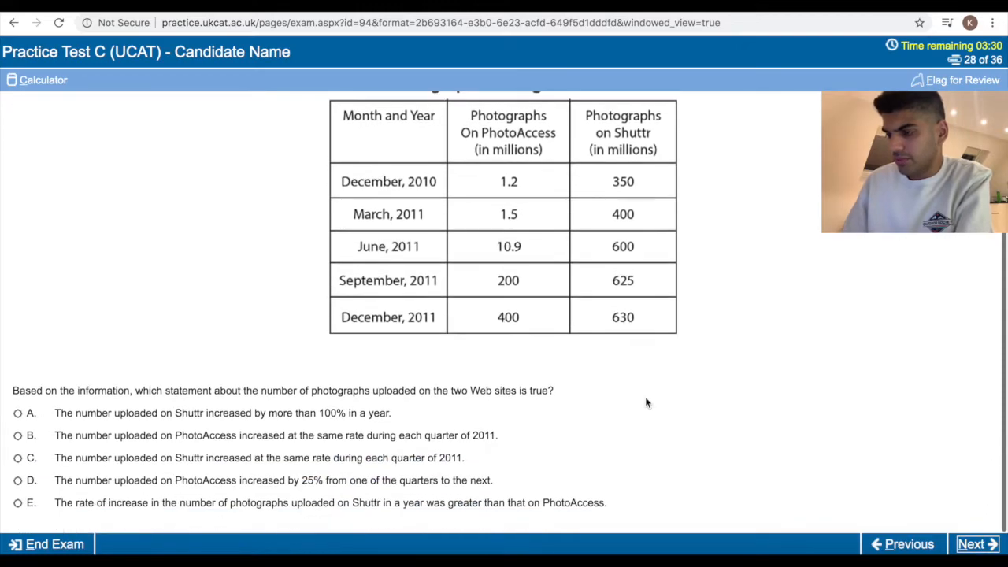
{"action": "mouse_move", "coordinate": [276, 298]}
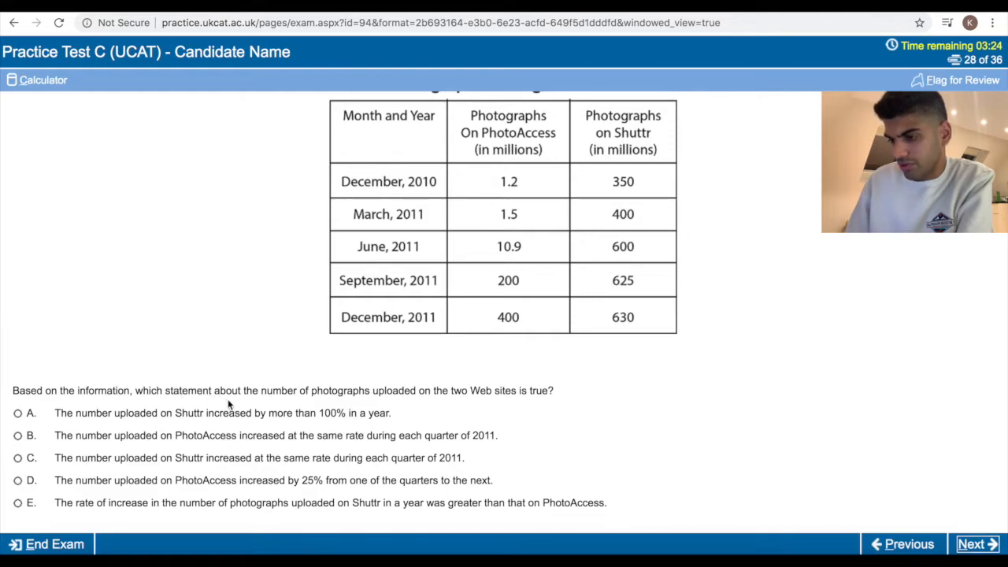
{"action": "mouse_move", "coordinate": [291, 384]}
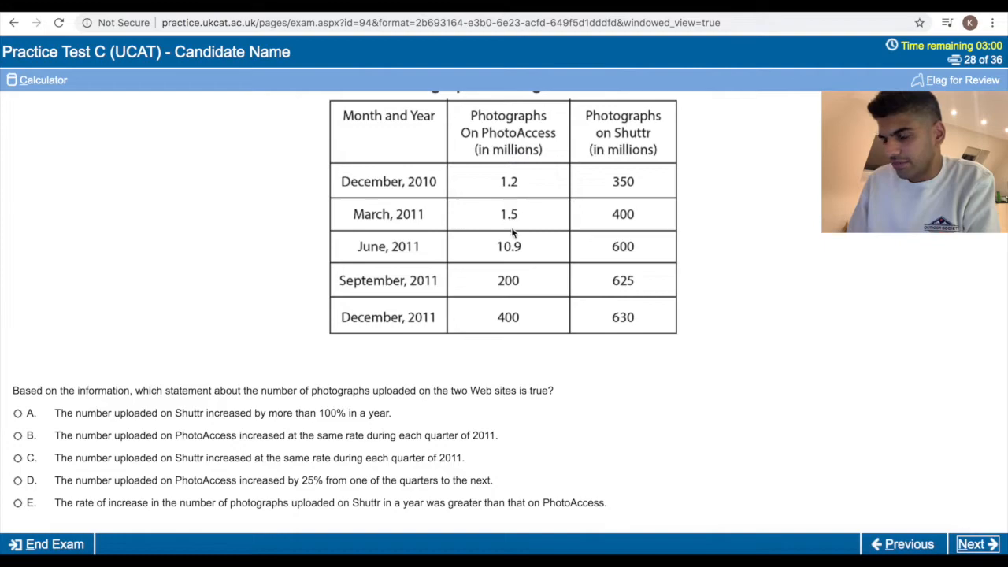
Answer question 28 with option D, PhotoAccess's 25% quarter-to-quarter increase, and advance.
{"action": "left_click", "coordinate": [18, 479]}
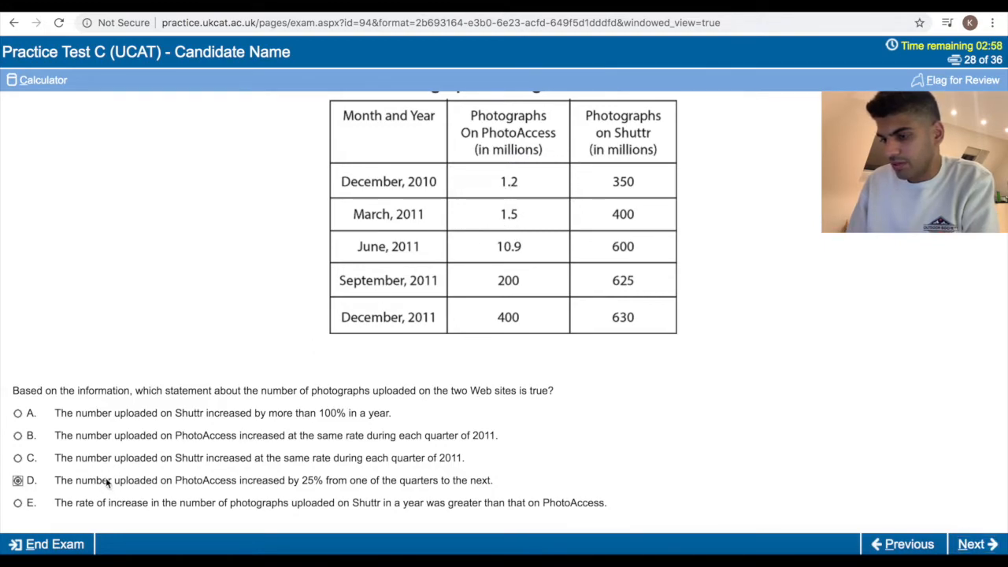
{"action": "left_click", "coordinate": [976, 543]}
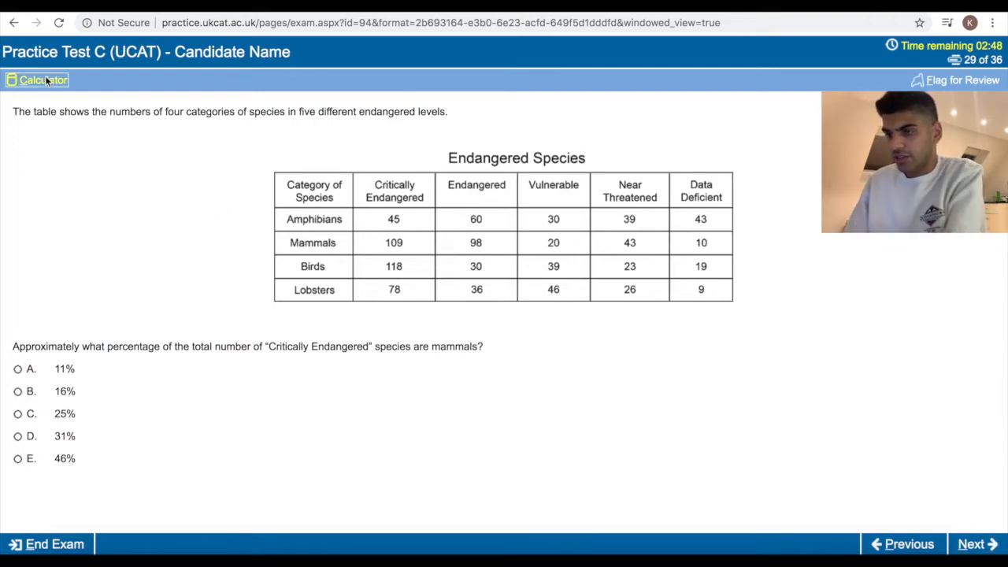
Calculate the mammals' share of Critically Endangered species, answer 31%, and advance.
{"action": "left_click", "coordinate": [38, 80]}
{"action": "type", "text": "45."}
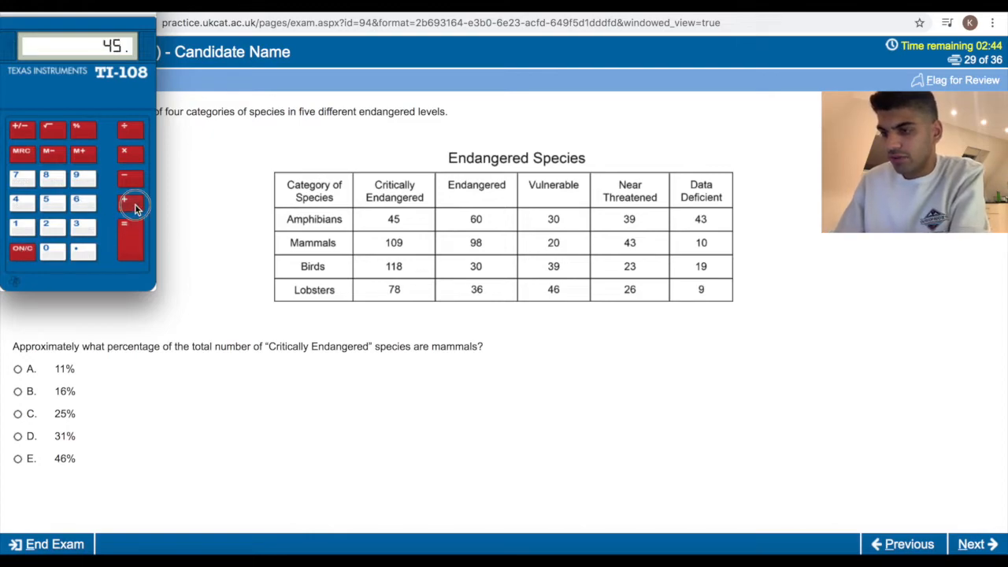
{"action": "left_click", "coordinate": [130, 203]}
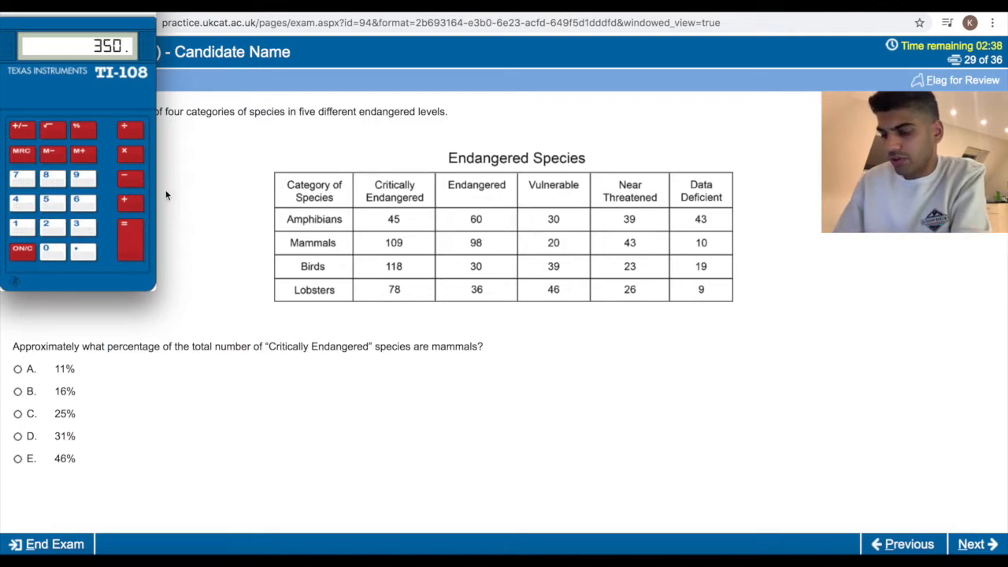
{"action": "left_click", "coordinate": [124, 128]}
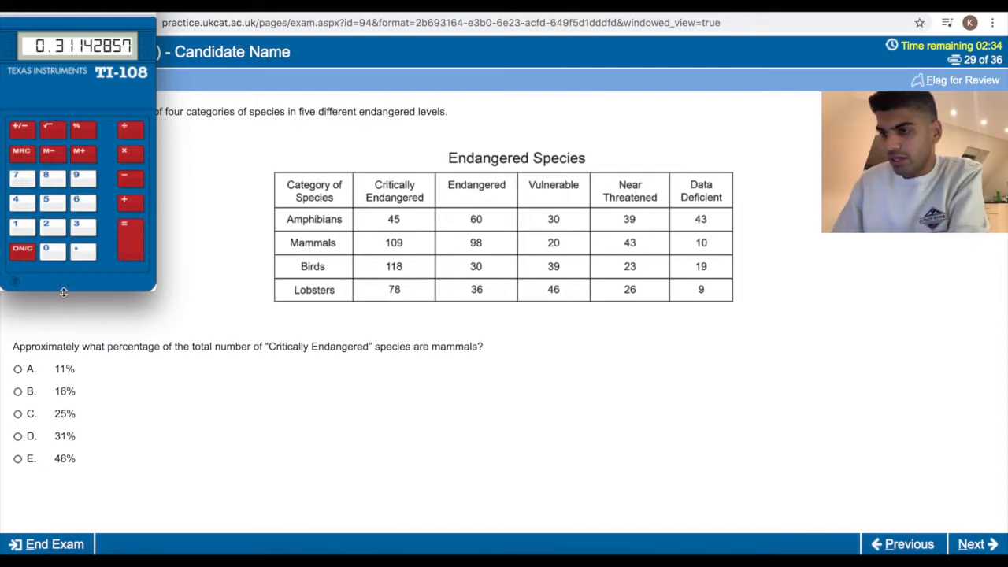
{"action": "left_click", "coordinate": [17, 436]}
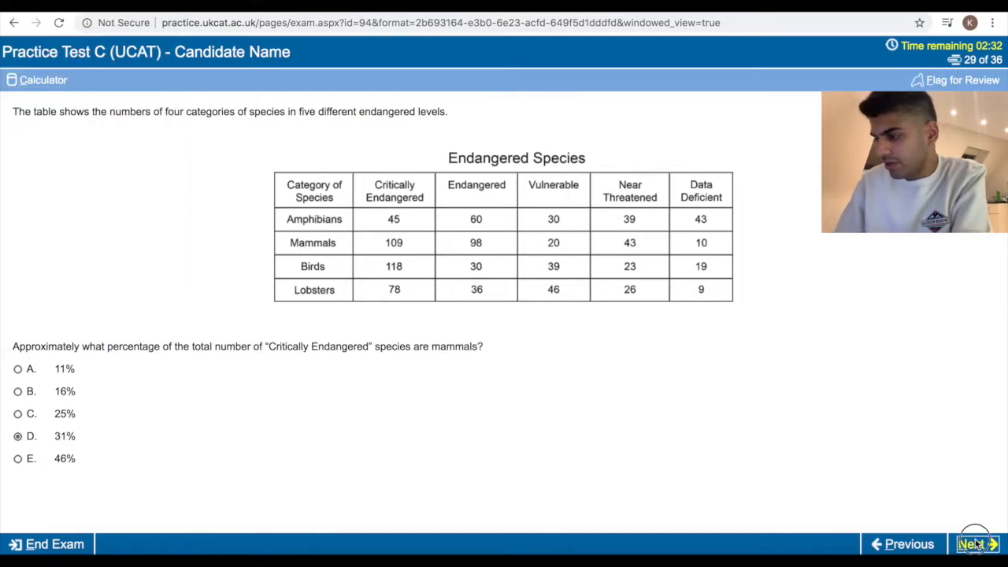
{"action": "left_click", "coordinate": [979, 543]}
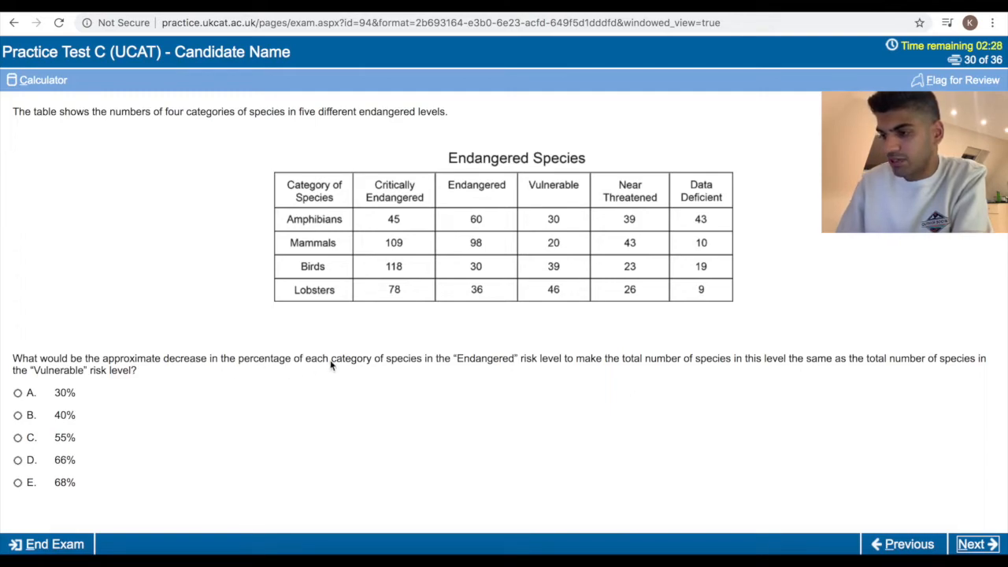
{"action": "mouse_move", "coordinate": [557, 368]}
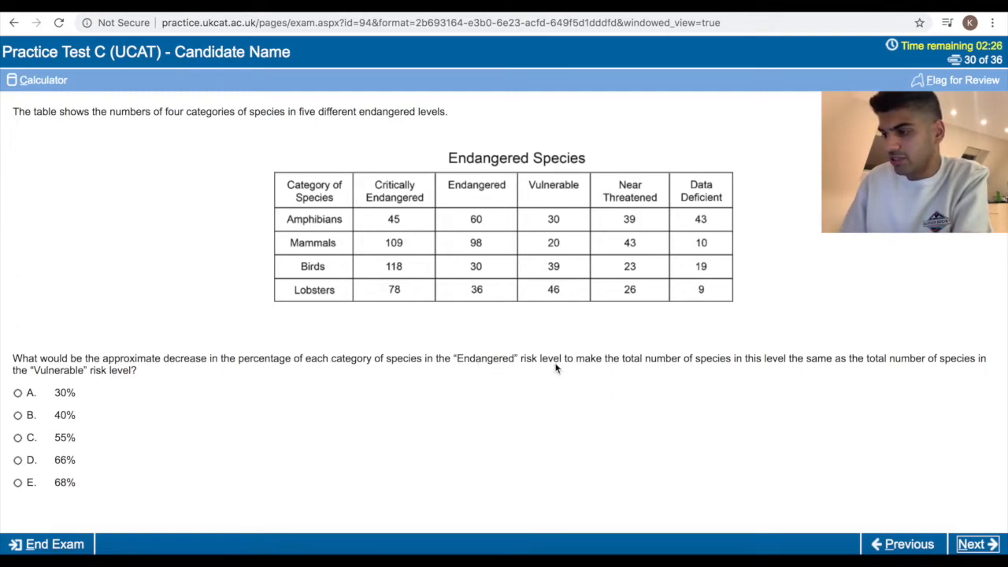
{"action": "mouse_move", "coordinate": [755, 365]}
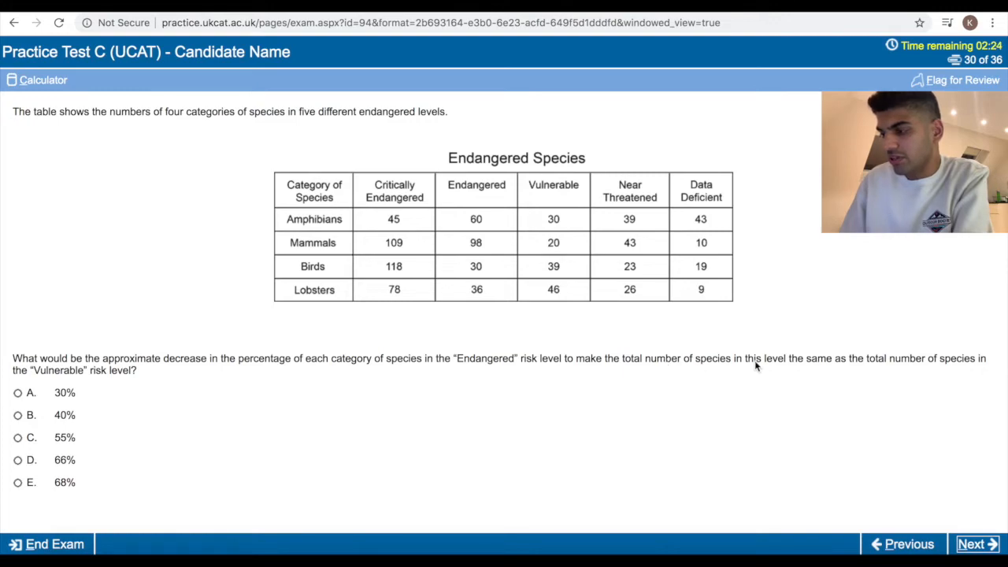
{"action": "mouse_move", "coordinate": [796, 367]}
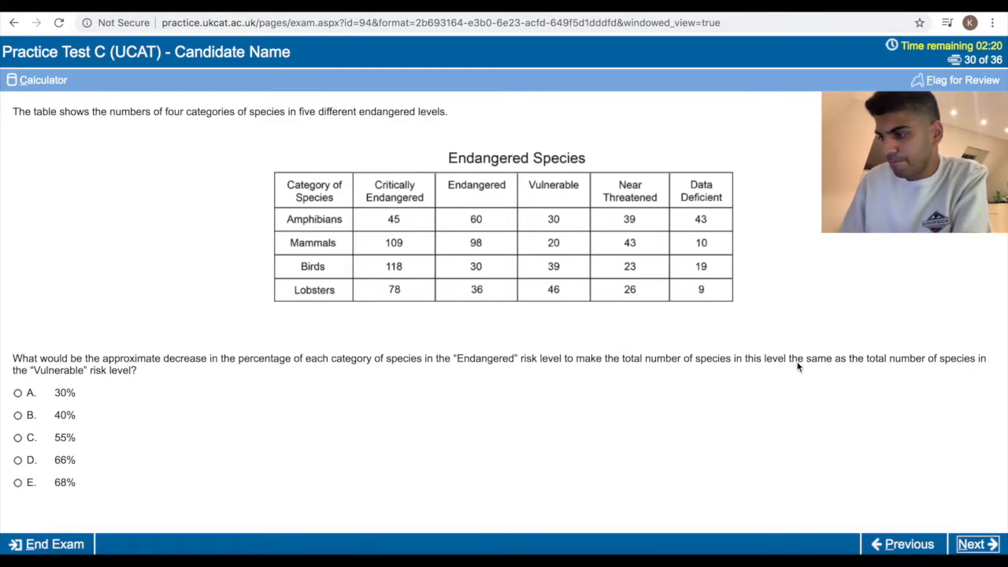
{"action": "mouse_move", "coordinate": [492, 361]}
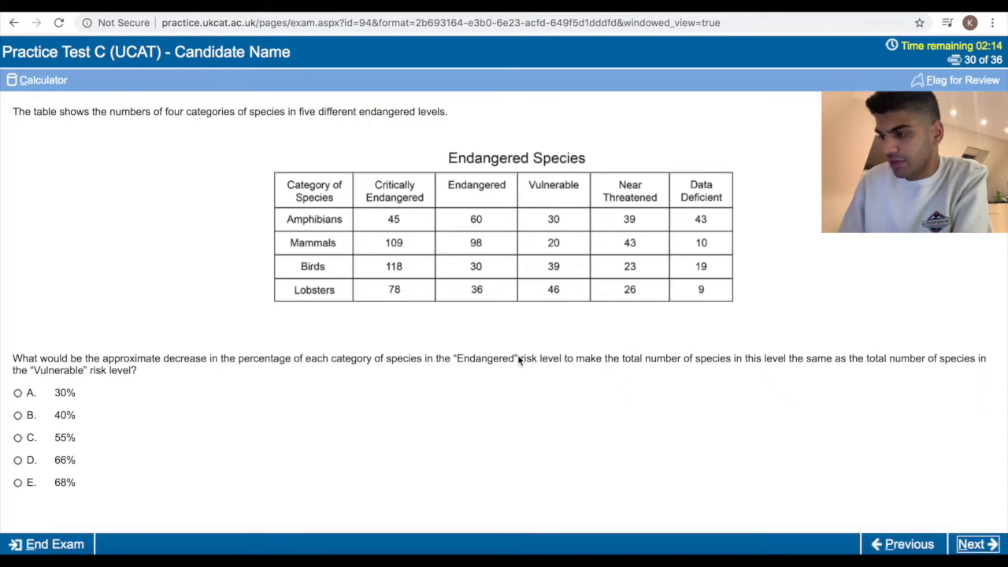
Work out the Endangered-to-Vulnerable totals (224 and the ratio) on the calculator, then advance.
{"action": "left_click", "coordinate": [42, 80]}
{"action": "type", "text": "22"}
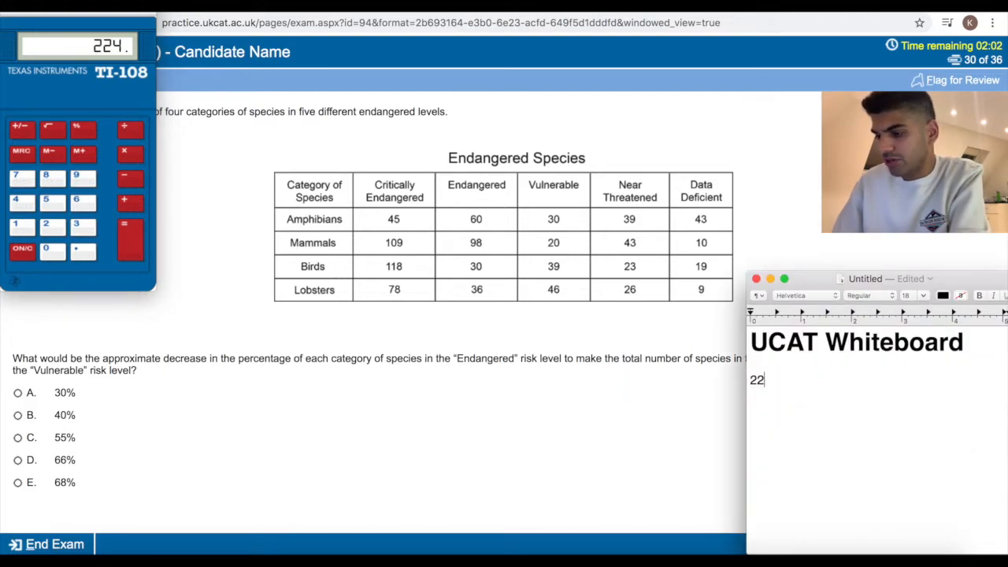
{"action": "type", "text": "4"}
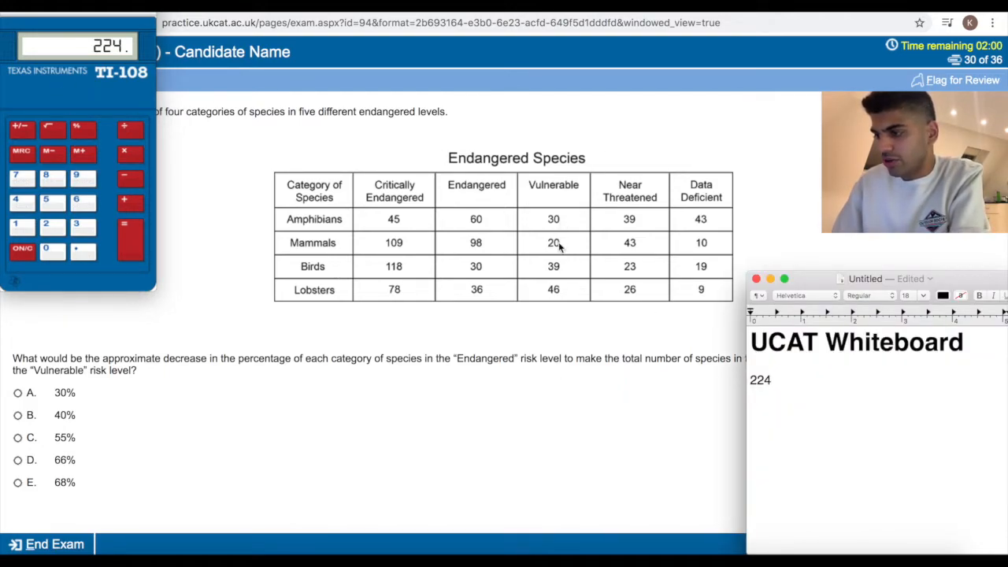
{"action": "left_click", "coordinate": [22, 250]}
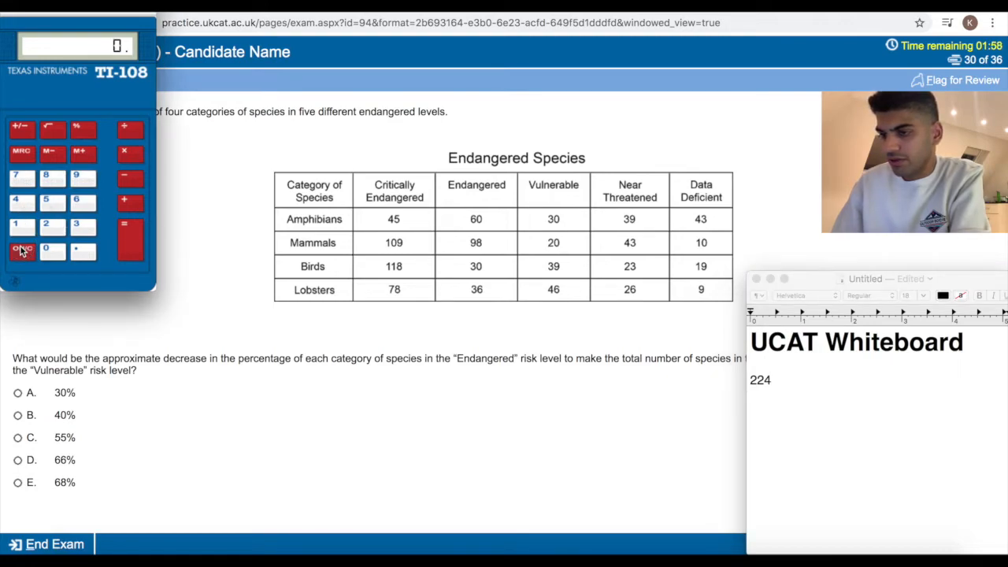
{"action": "left_click", "coordinate": [129, 200]}
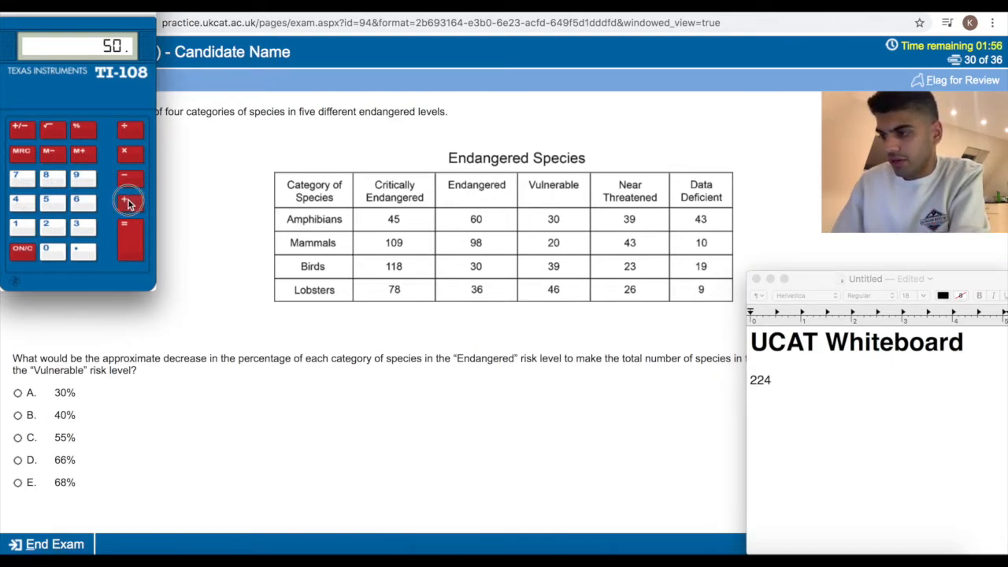
{"action": "left_click", "coordinate": [129, 201]}
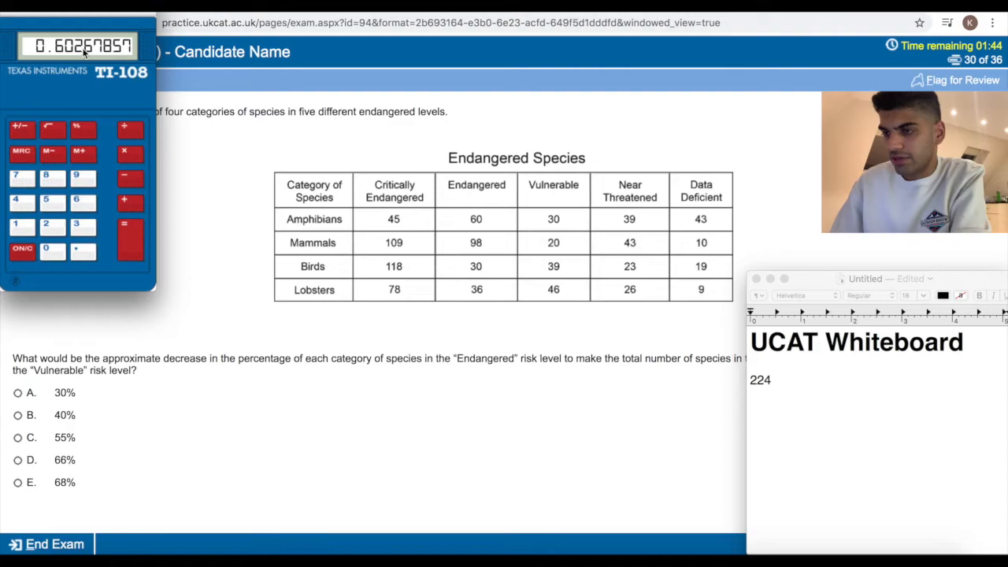
{"action": "left_click", "coordinate": [977, 544]}
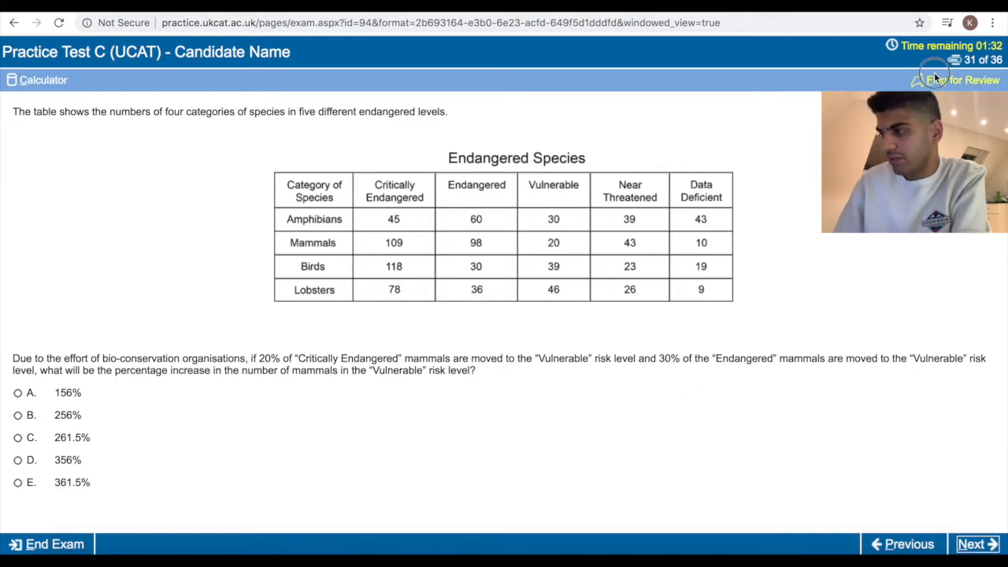
Leave question 31 unanswered and advance to question 32.
{"action": "left_click", "coordinate": [978, 544]}
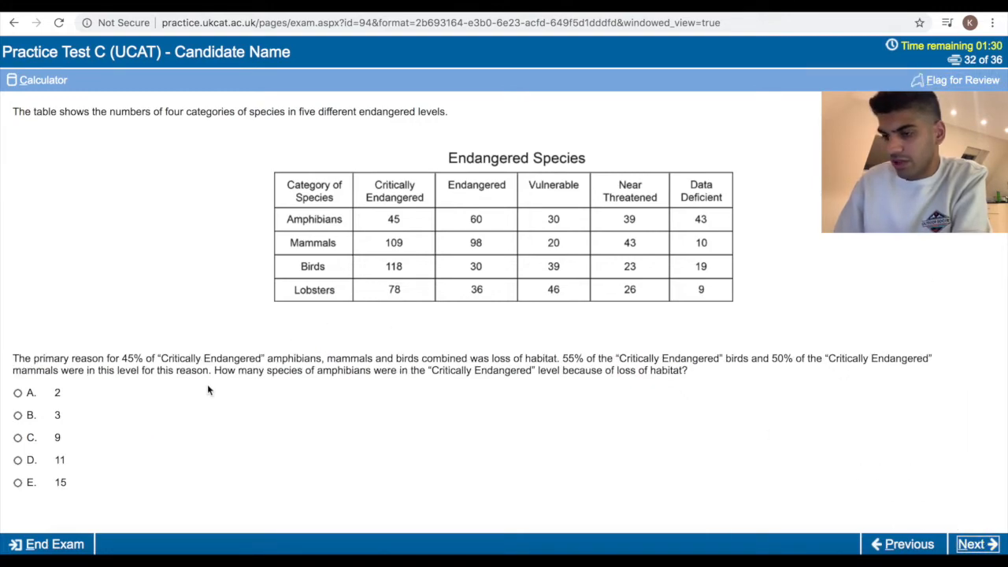
{"action": "mouse_move", "coordinate": [381, 363]}
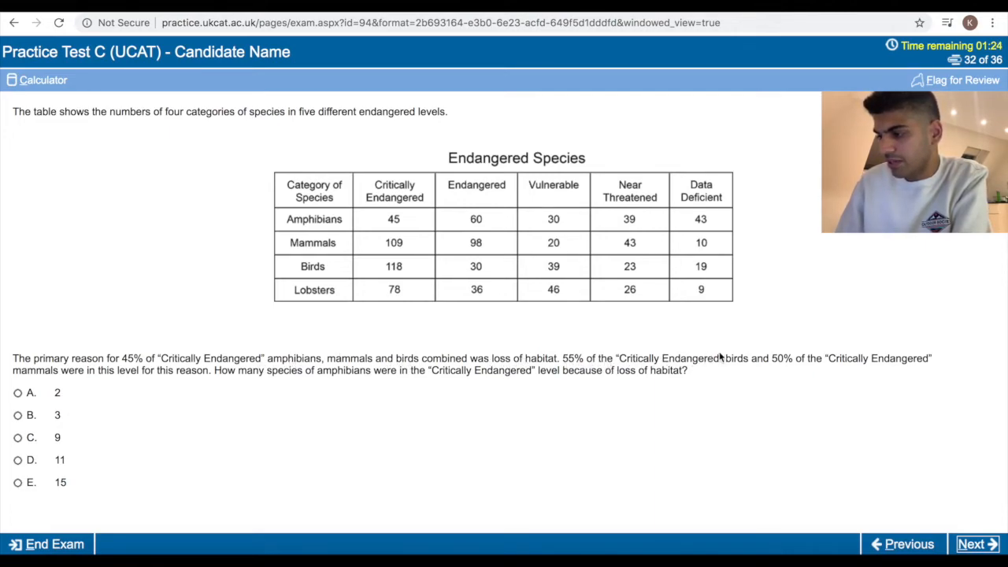
{"action": "mouse_move", "coordinate": [230, 337]}
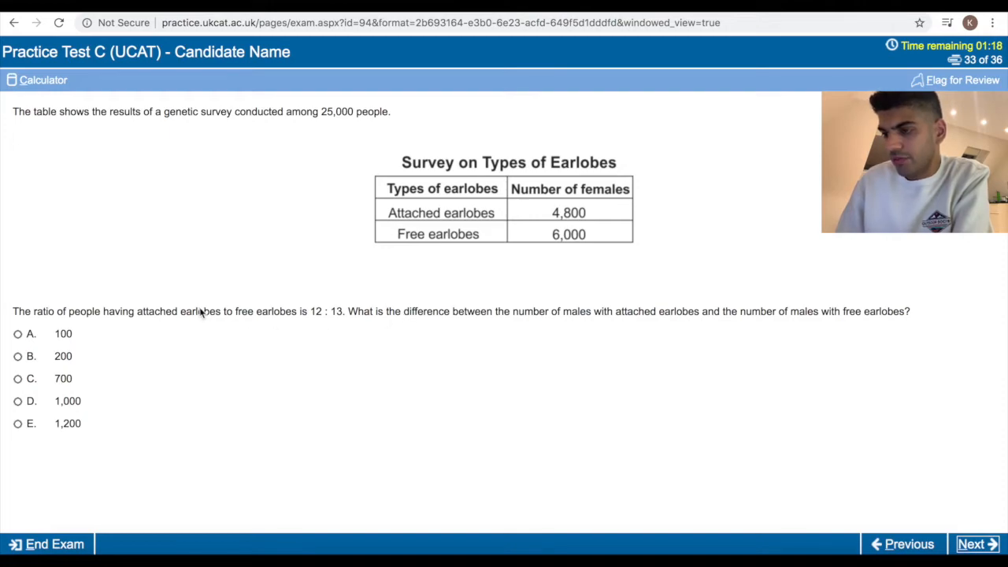
{"action": "mouse_move", "coordinate": [199, 321]}
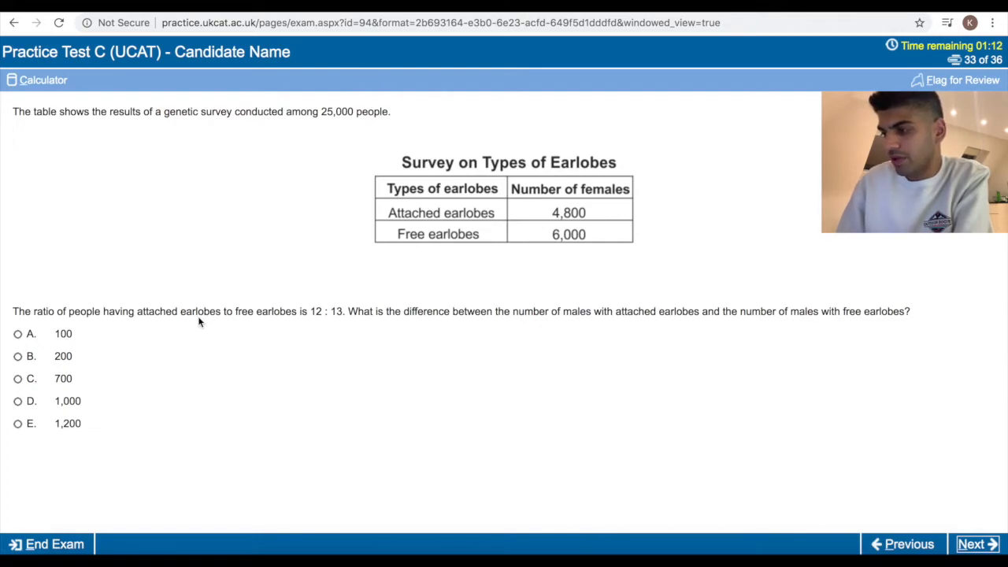
{"action": "mouse_move", "coordinate": [181, 345]}
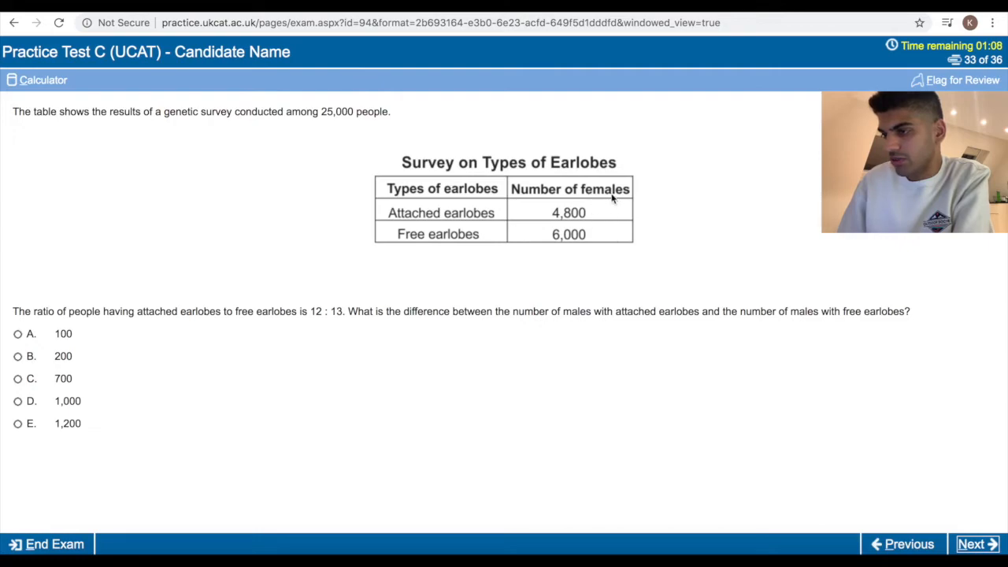
{"action": "mouse_move", "coordinate": [611, 244]}
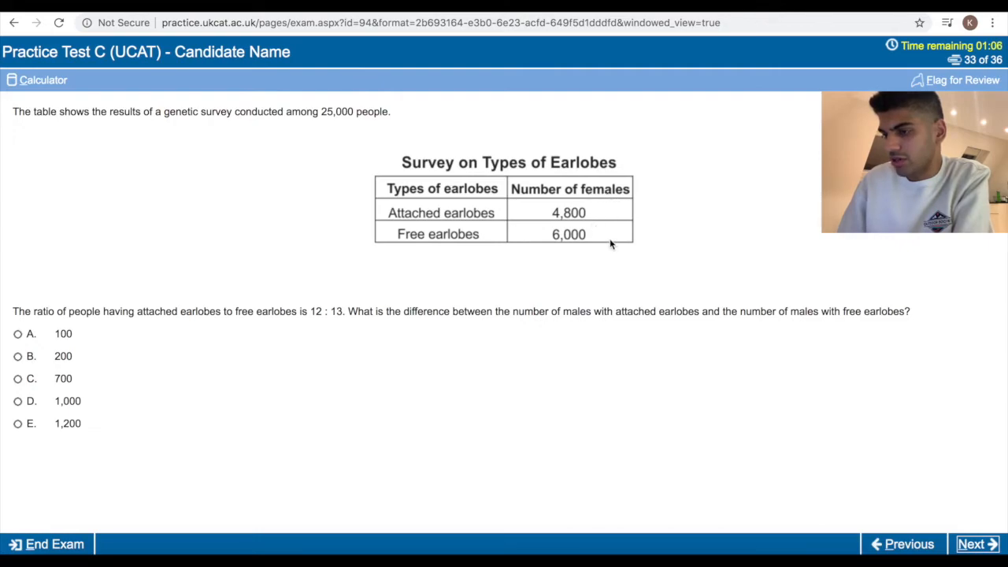
{"action": "mouse_move", "coordinate": [316, 323]}
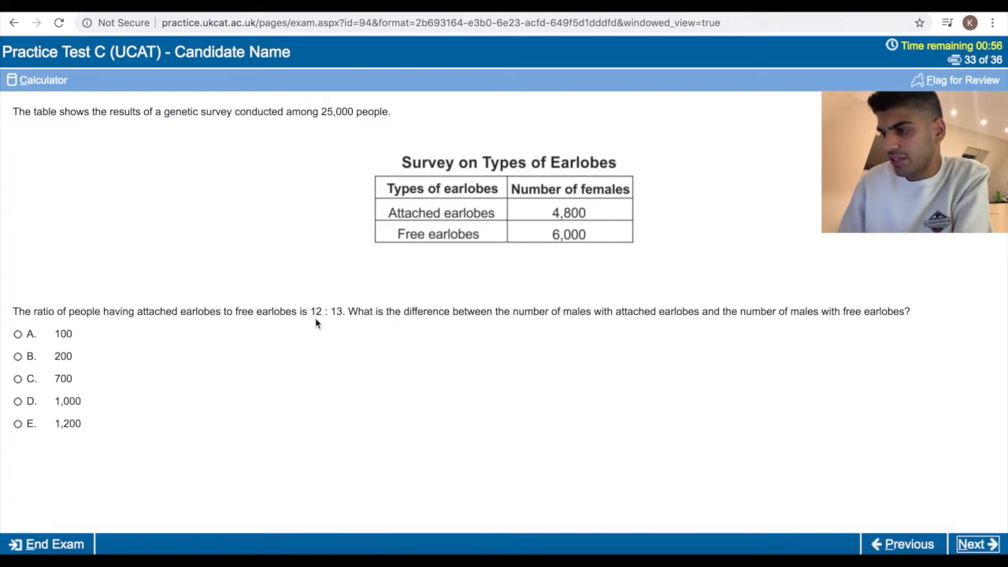
{"action": "mouse_move", "coordinate": [340, 106]}
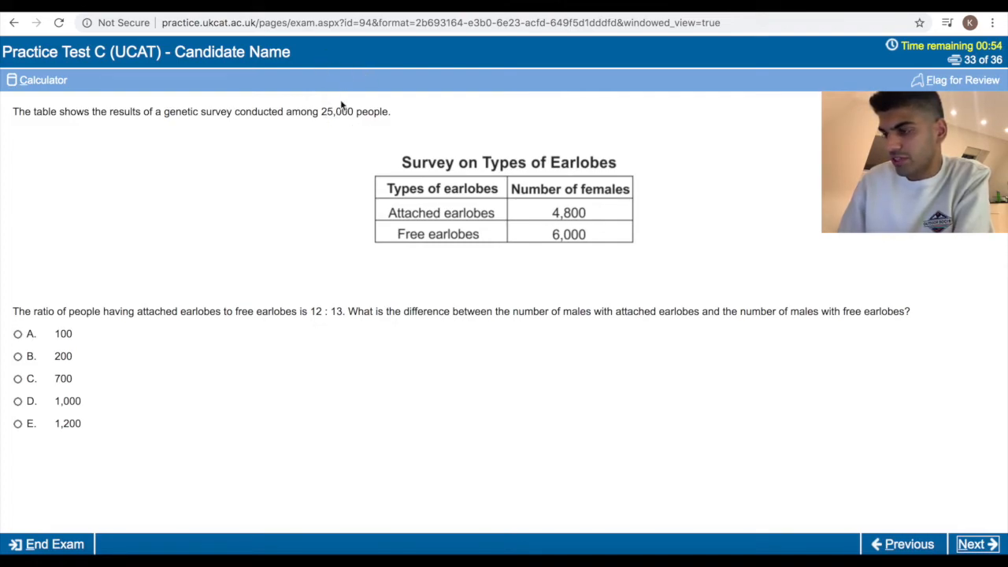
{"action": "mouse_move", "coordinate": [198, 323]}
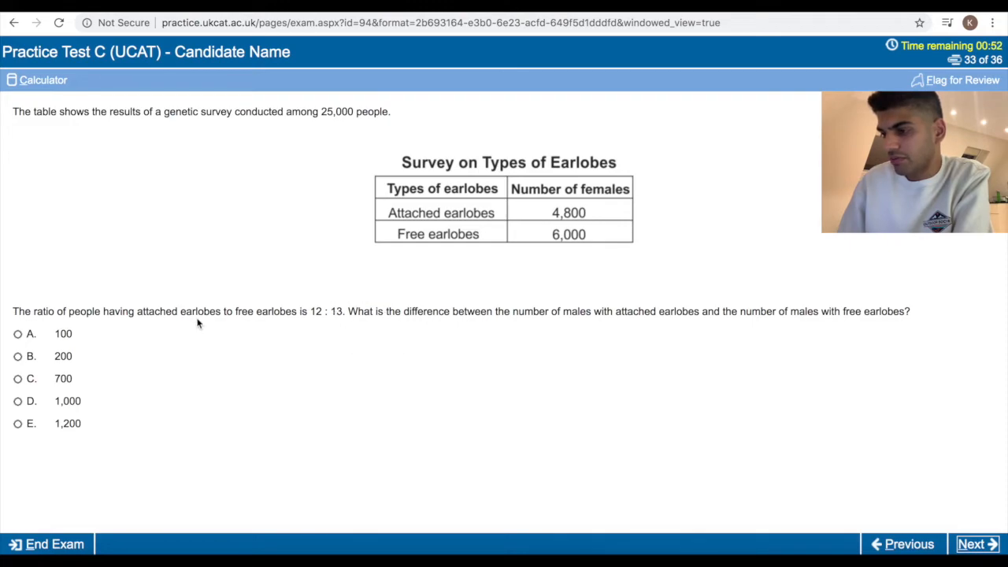
{"action": "mouse_move", "coordinate": [858, 540]}
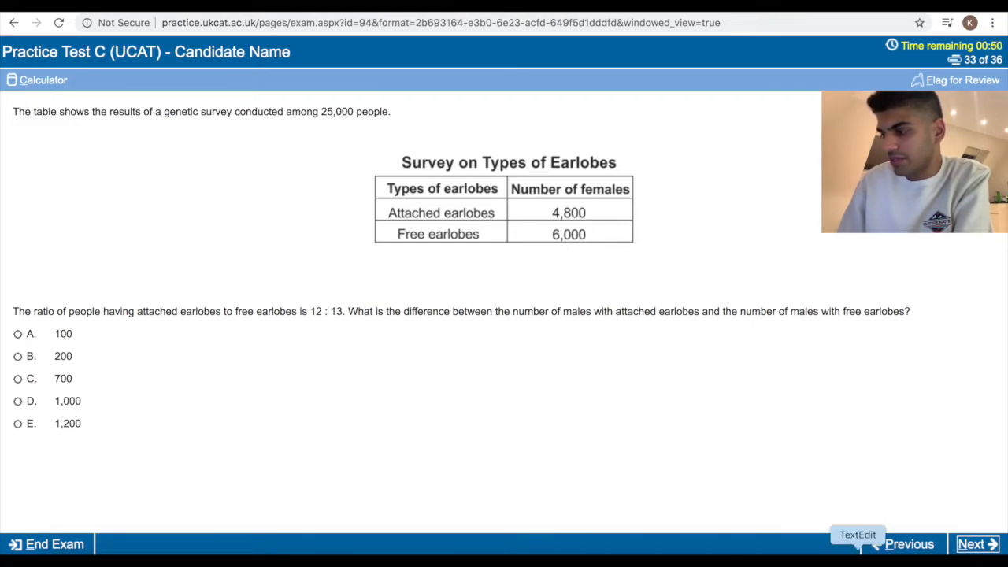
Note '7200 a' and '7000 u' as earlobe working, then answer 200 and advance.
{"action": "left_click", "coordinate": [857, 544]}
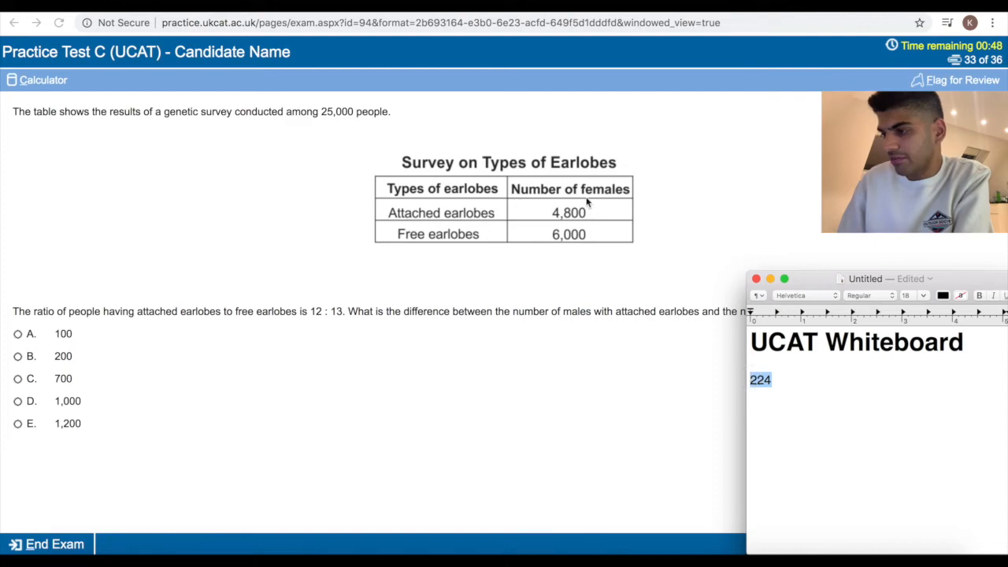
{"action": "mouse_move", "coordinate": [597, 242]}
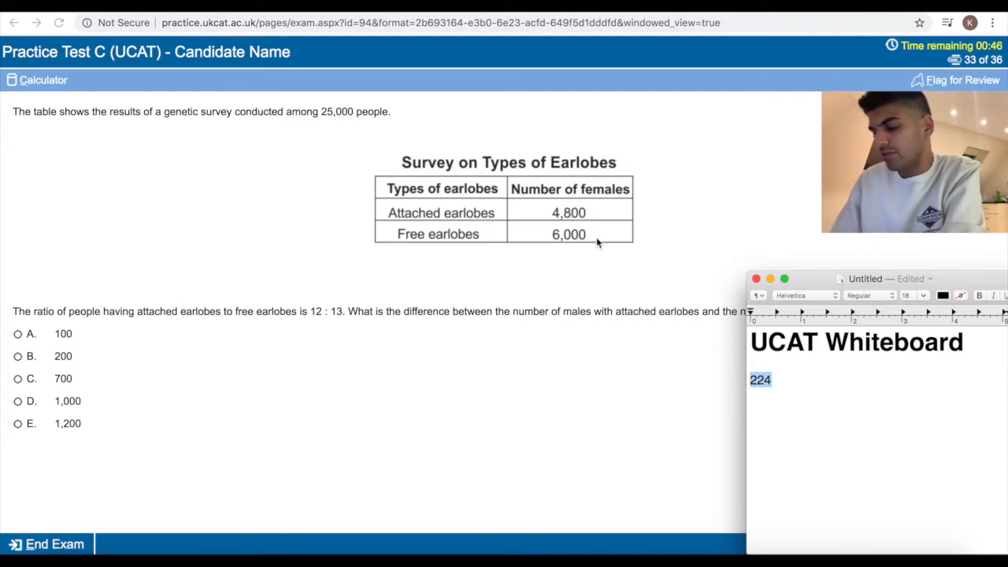
{"action": "type", "text": "7200 a"}
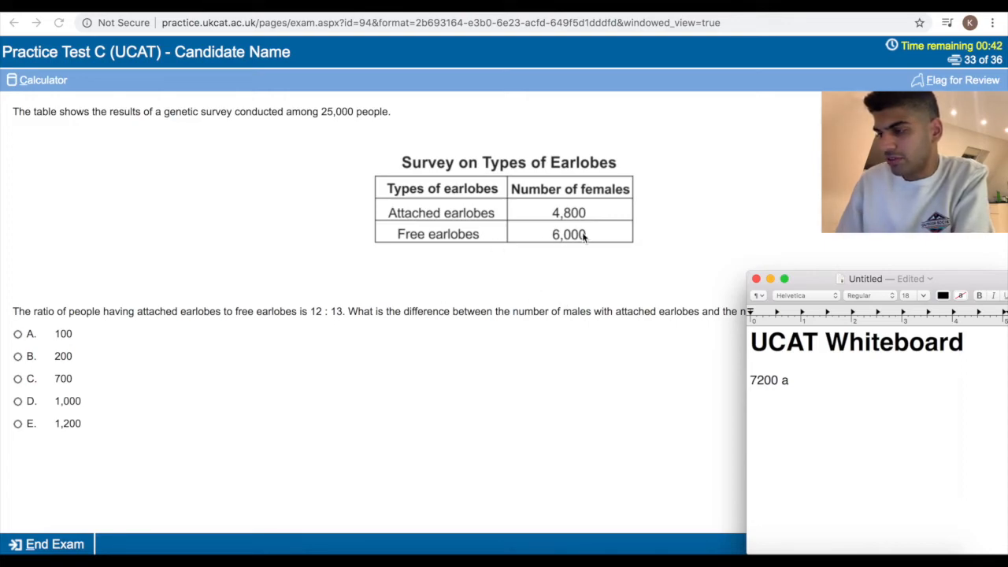
{"action": "mouse_move", "coordinate": [575, 250]}
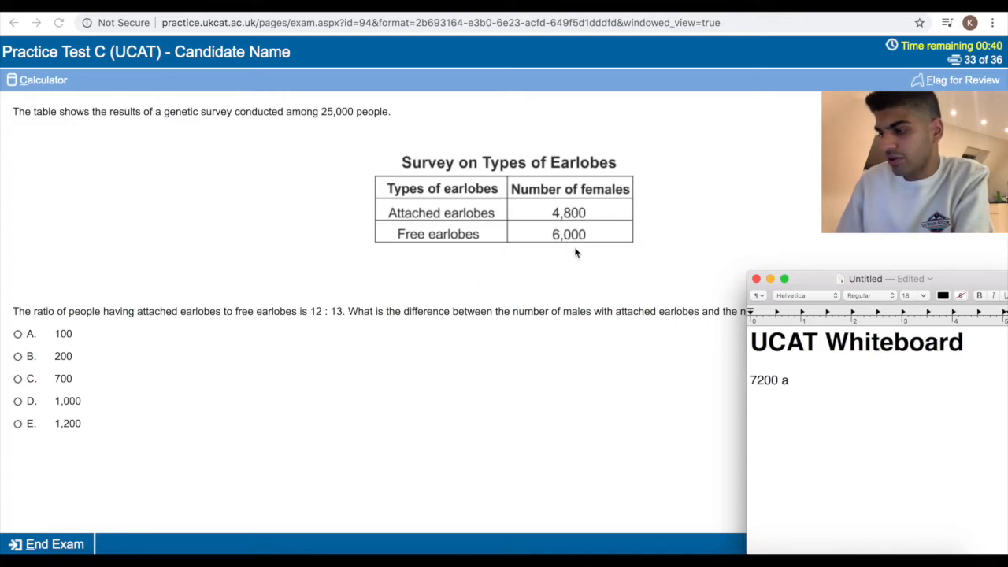
{"action": "type", "text": "7000 u"}
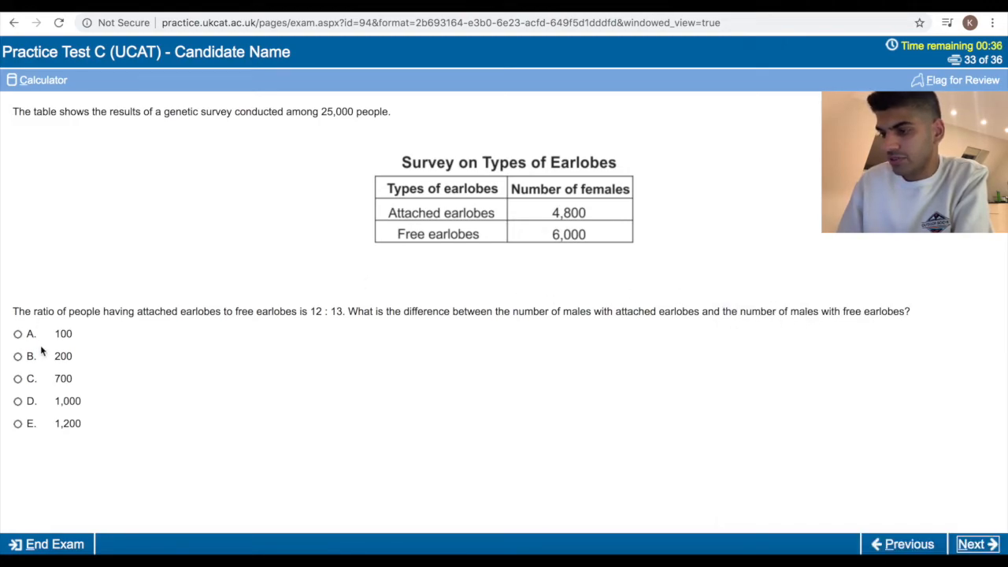
{"action": "left_click", "coordinate": [977, 544]}
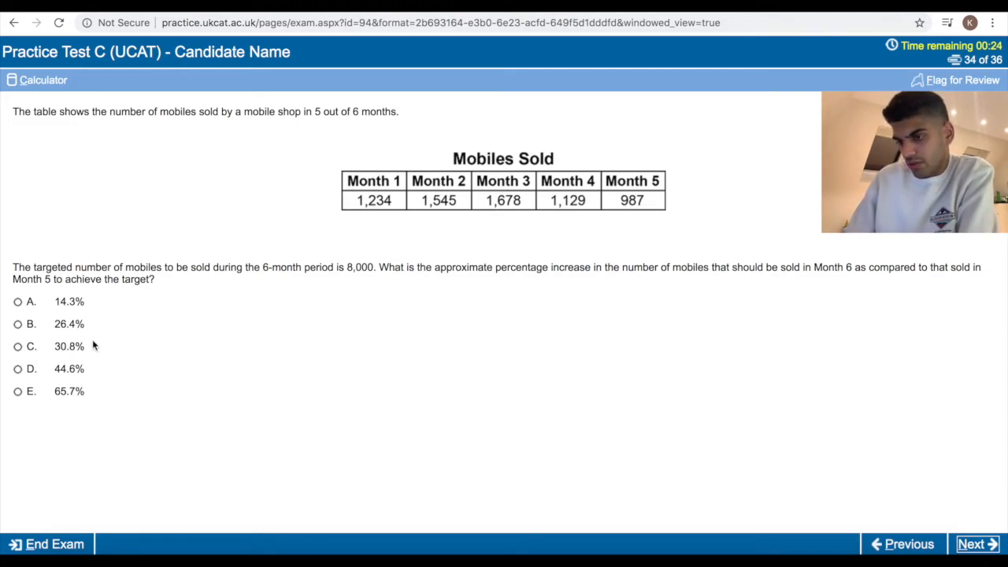
Skip past the last questions, revisit questions 23 and 24, then return to the review screen.
{"action": "left_click", "coordinate": [976, 544]}
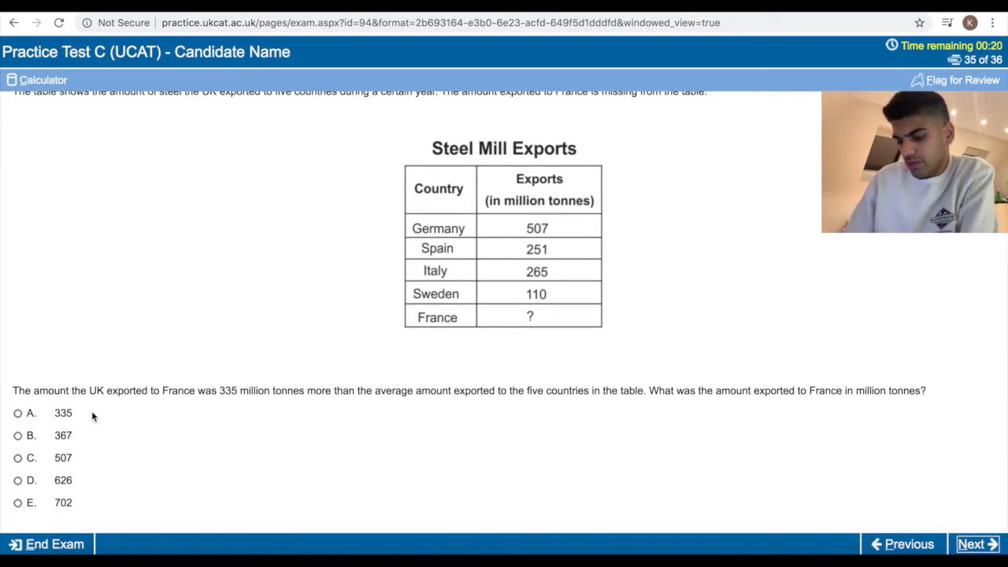
{"action": "mouse_move", "coordinate": [125, 425]}
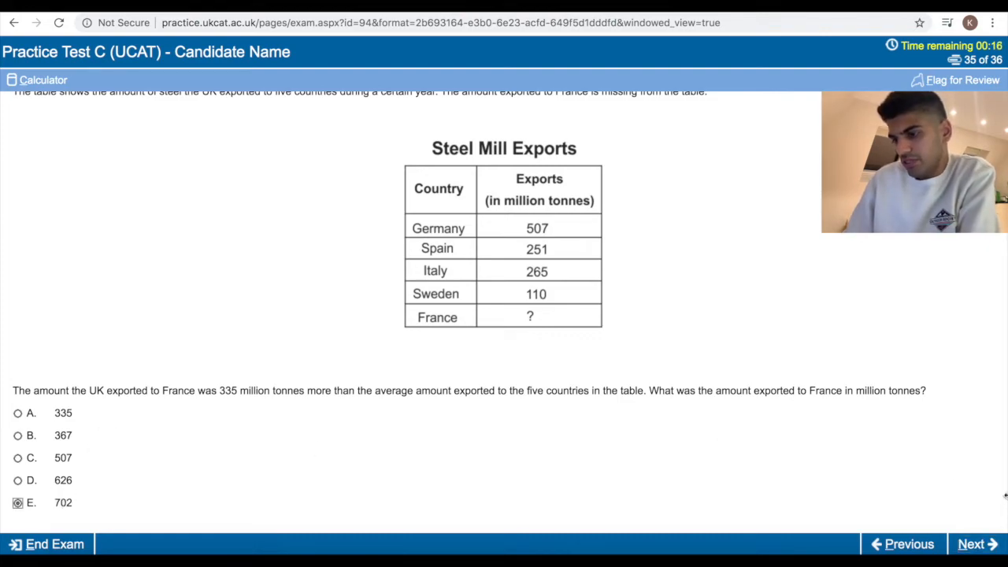
{"action": "left_click", "coordinate": [976, 544]}
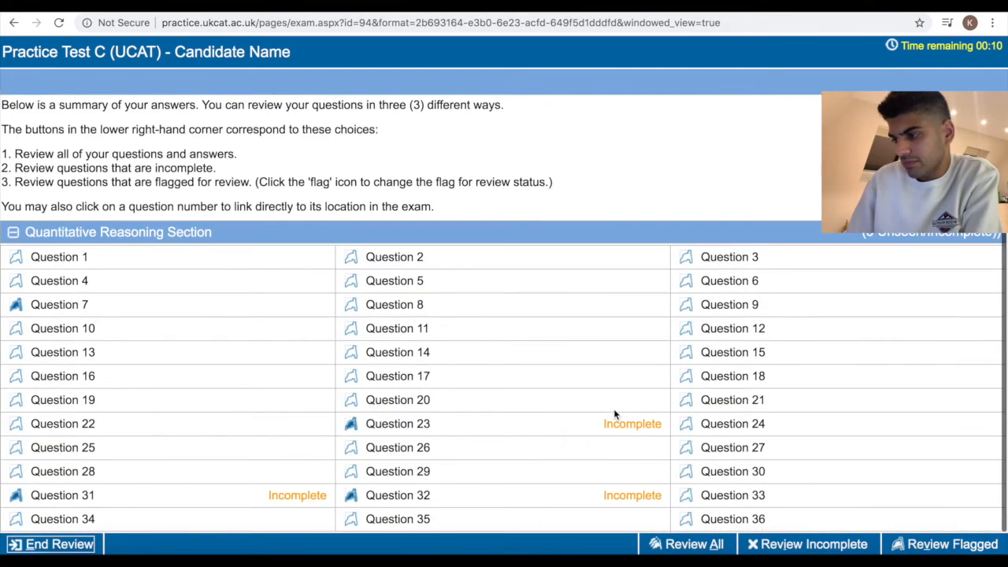
{"action": "left_click", "coordinate": [397, 423]}
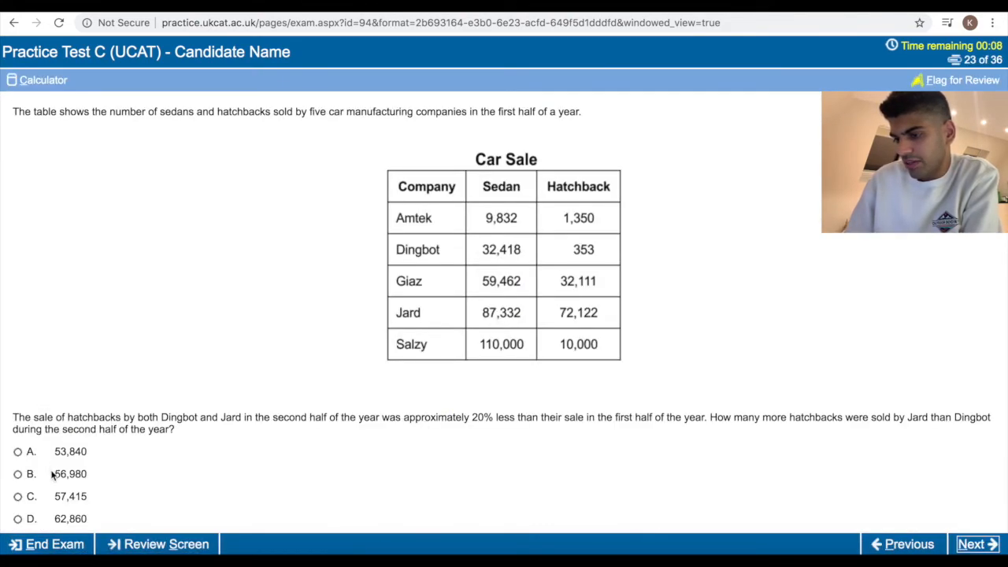
{"action": "left_click", "coordinate": [976, 543]}
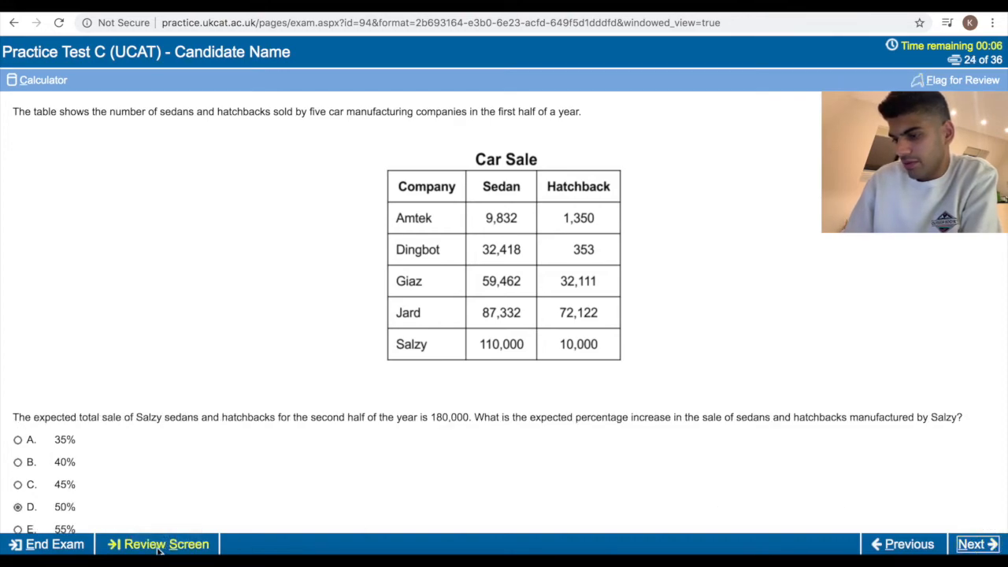
{"action": "left_click", "coordinate": [165, 544]}
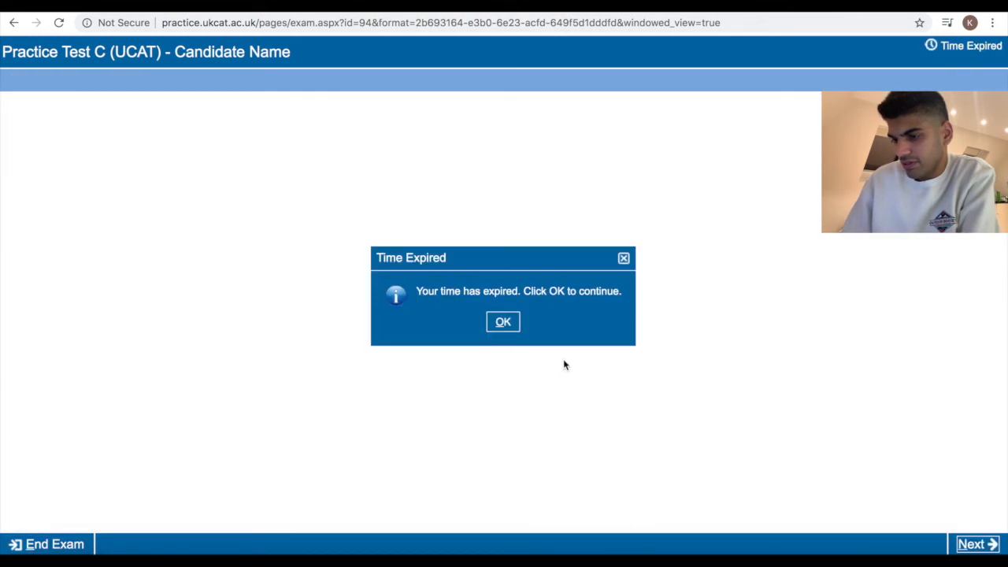
Dismiss the Time Expired notice and skip through all Abstract Reasoning questions.
{"action": "left_click", "coordinate": [502, 321]}
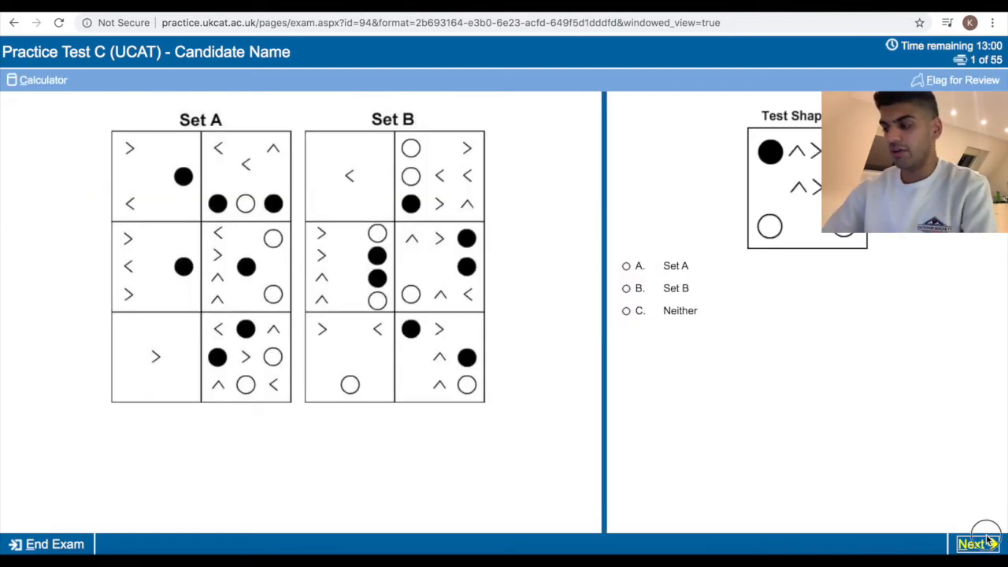
{"action": "left_click", "coordinate": [974, 544]}
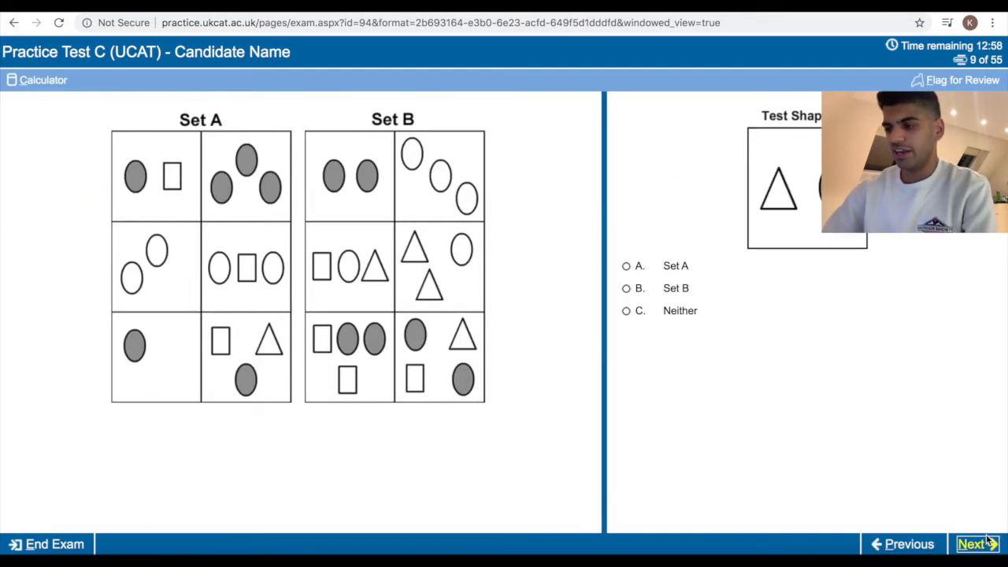
{"action": "left_click", "coordinate": [974, 545]}
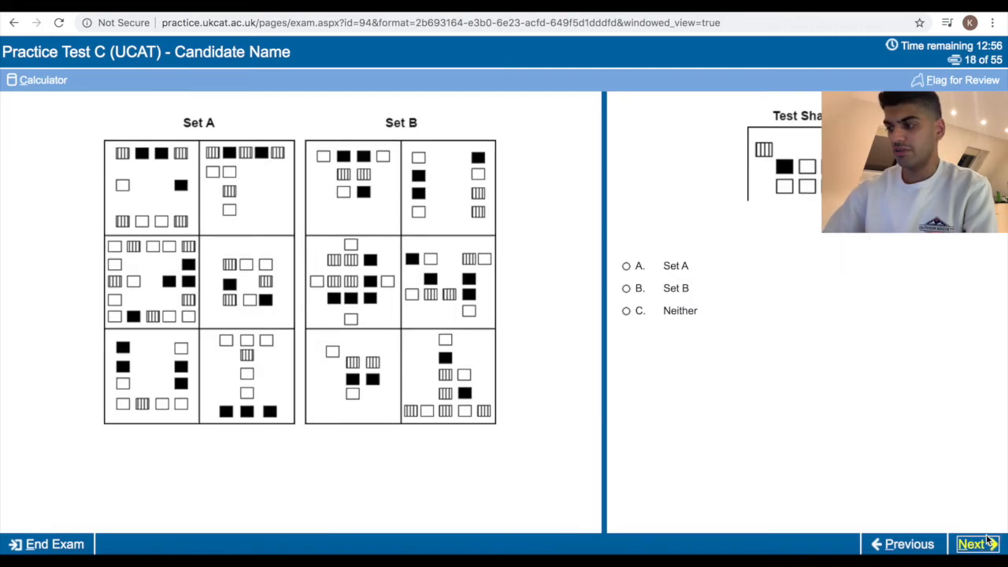
{"action": "left_click", "coordinate": [976, 544]}
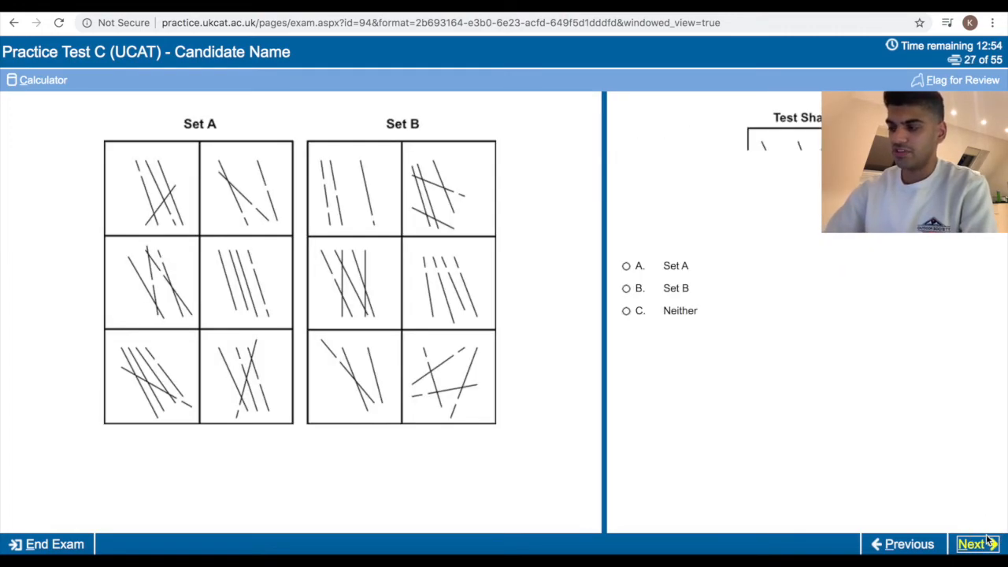
{"action": "left_click", "coordinate": [974, 543]}
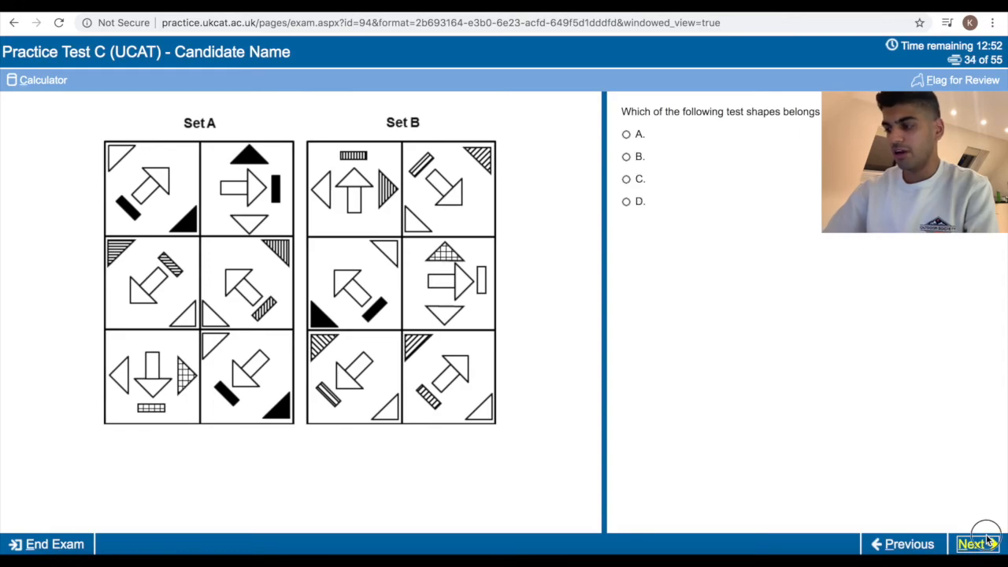
{"action": "left_click", "coordinate": [976, 544]}
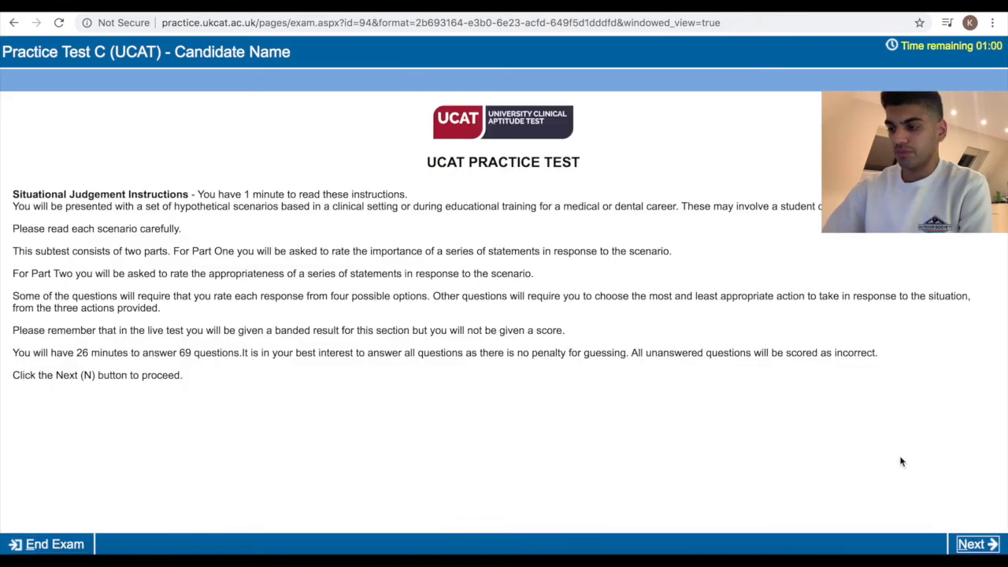
Skip through the Situational Judgement questions to question 67, dismissing the Unseen Content warning.
{"action": "left_click", "coordinate": [977, 544]}
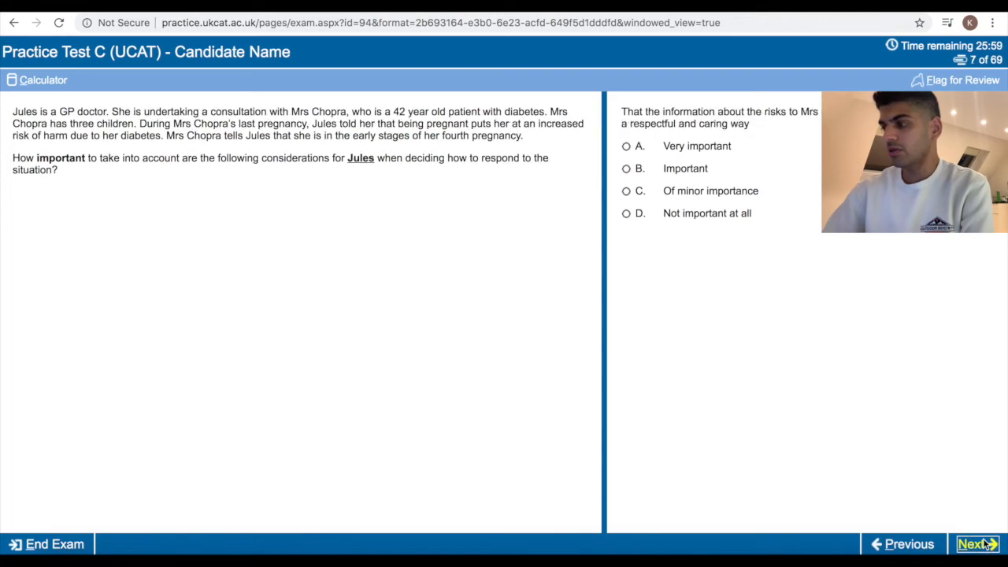
{"action": "left_click", "coordinate": [977, 544]}
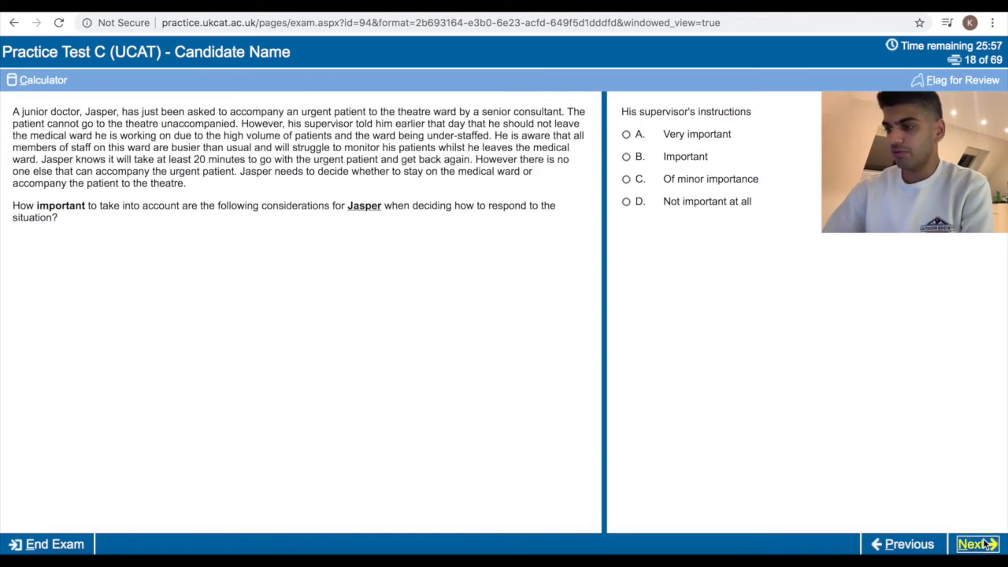
{"action": "left_click", "coordinate": [976, 545]}
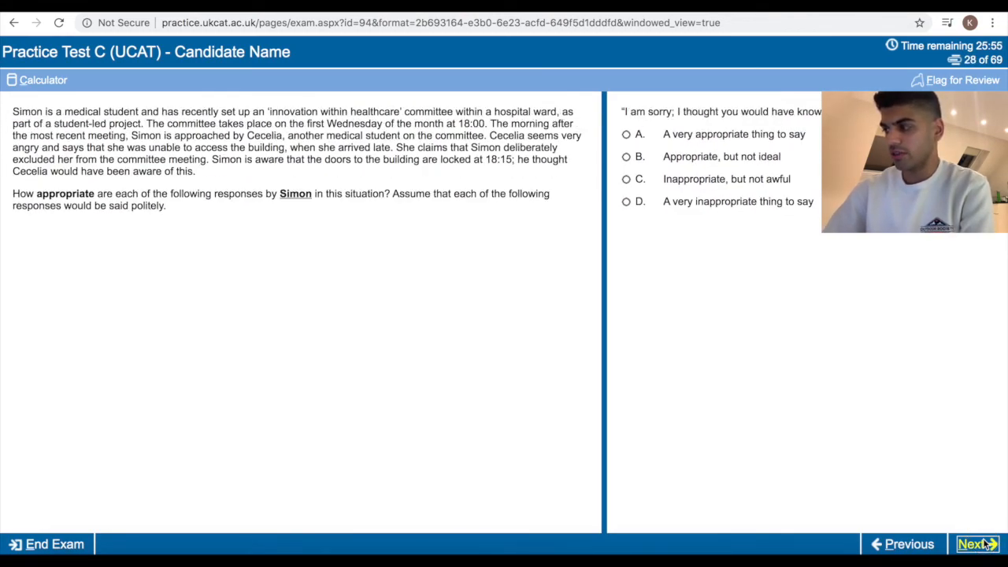
{"action": "left_click", "coordinate": [976, 544]}
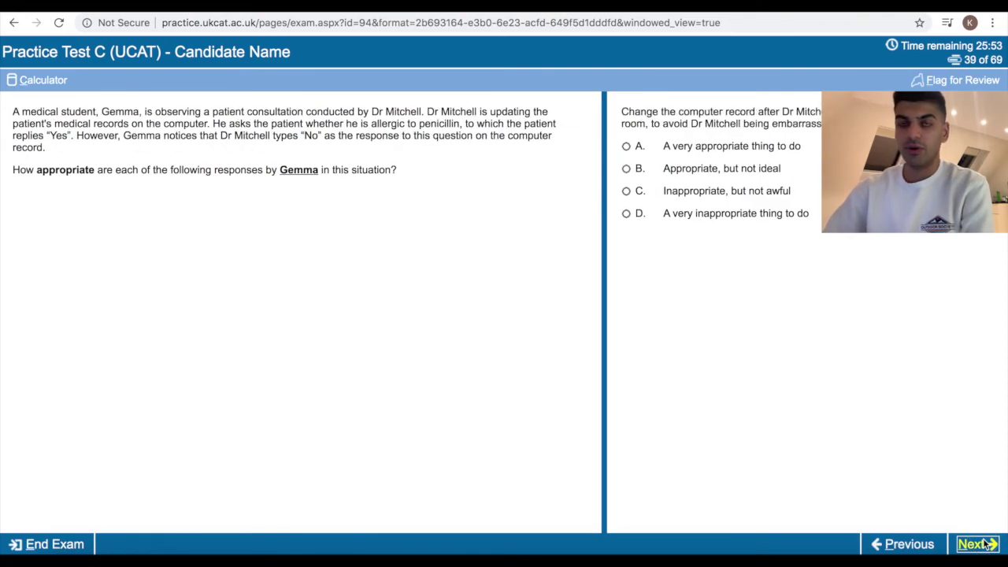
{"action": "left_click", "coordinate": [976, 544]}
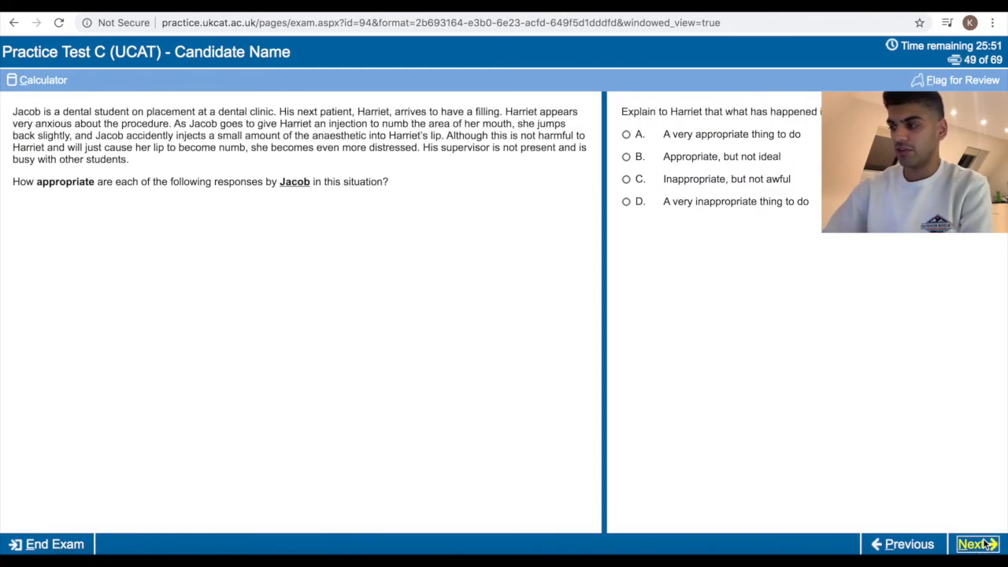
{"action": "left_click", "coordinate": [977, 544]}
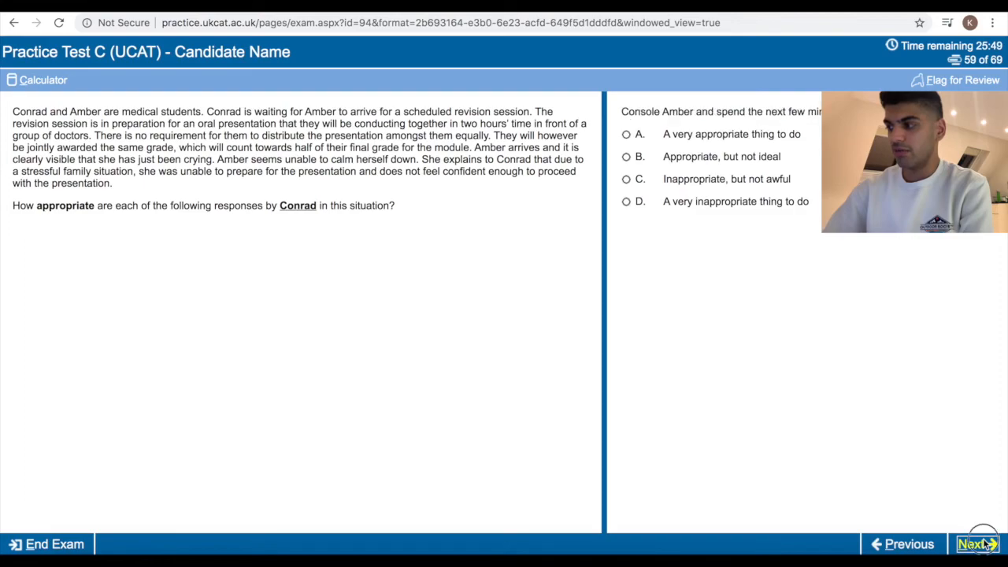
{"action": "left_click", "coordinate": [975, 543]}
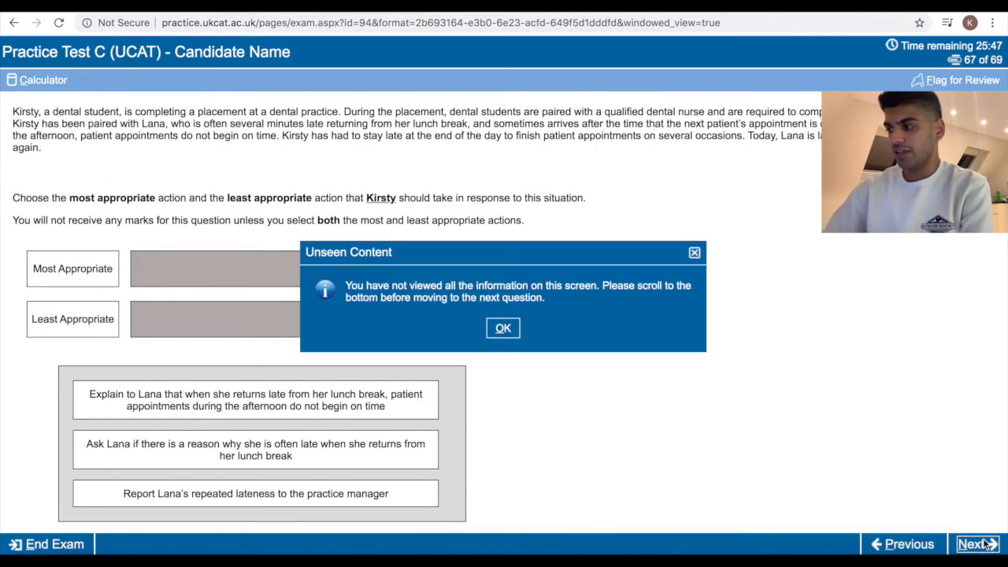
{"action": "left_click", "coordinate": [502, 328]}
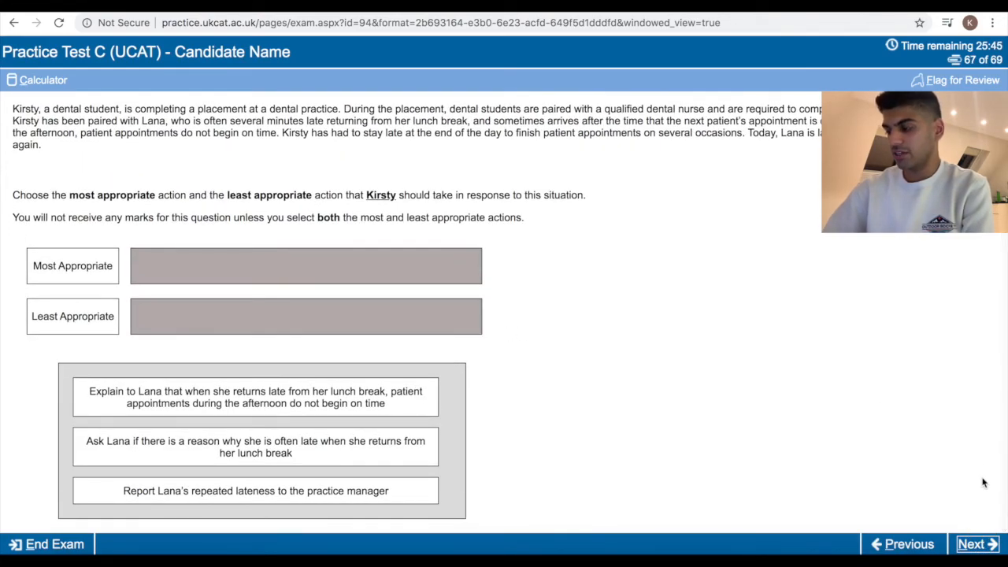
Go to the Situational Judgement review screen and confirm ending the review.
{"action": "left_click", "coordinate": [976, 543]}
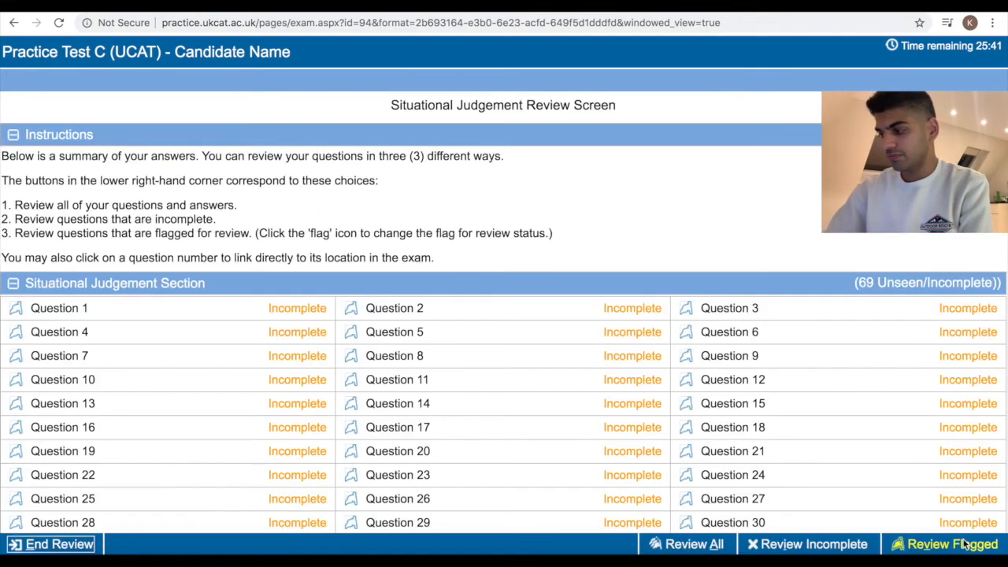
{"action": "left_click", "coordinate": [51, 544]}
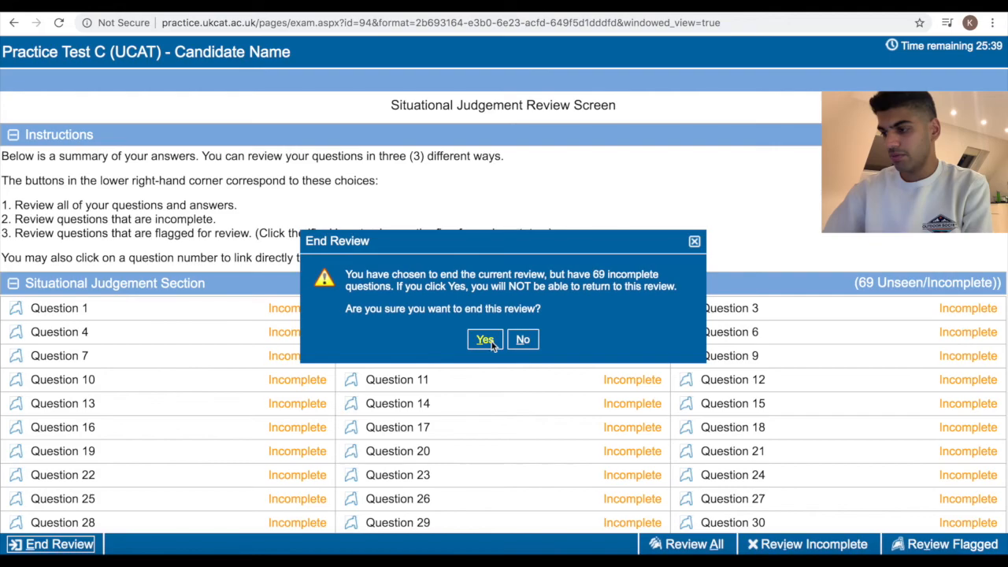
{"action": "left_click", "coordinate": [485, 340]}
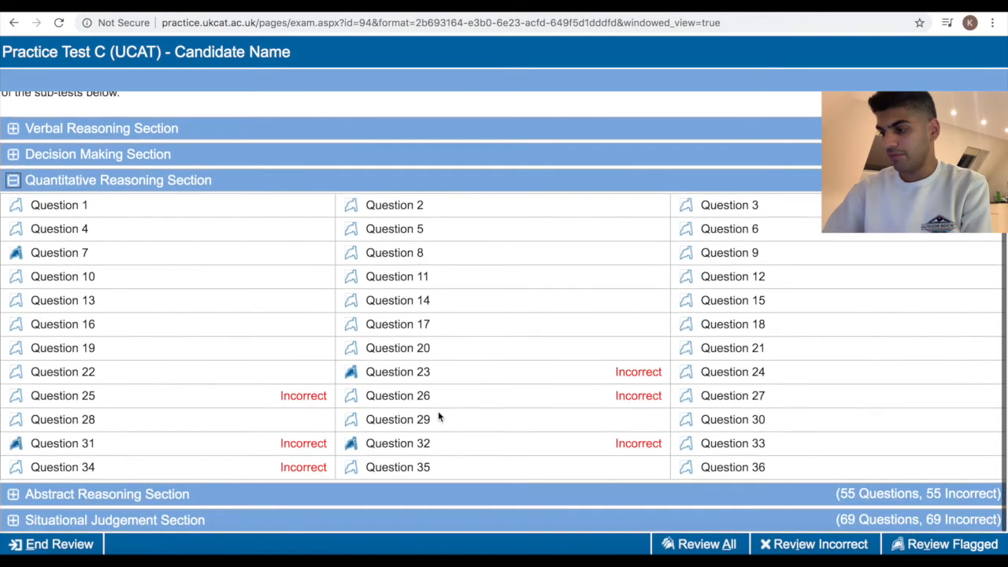
{"action": "mouse_move", "coordinate": [622, 397]}
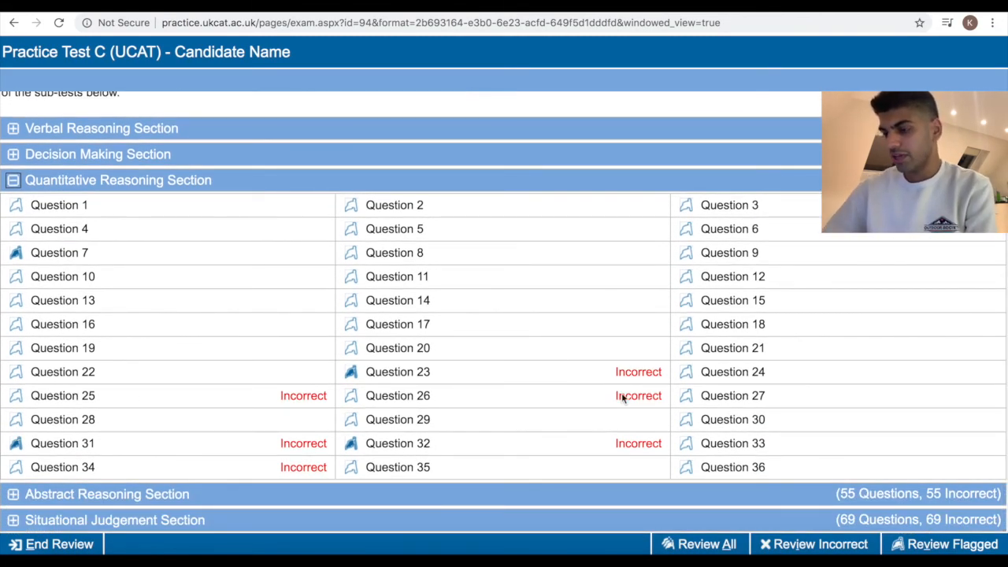
{"action": "mouse_move", "coordinate": [850, 69]}
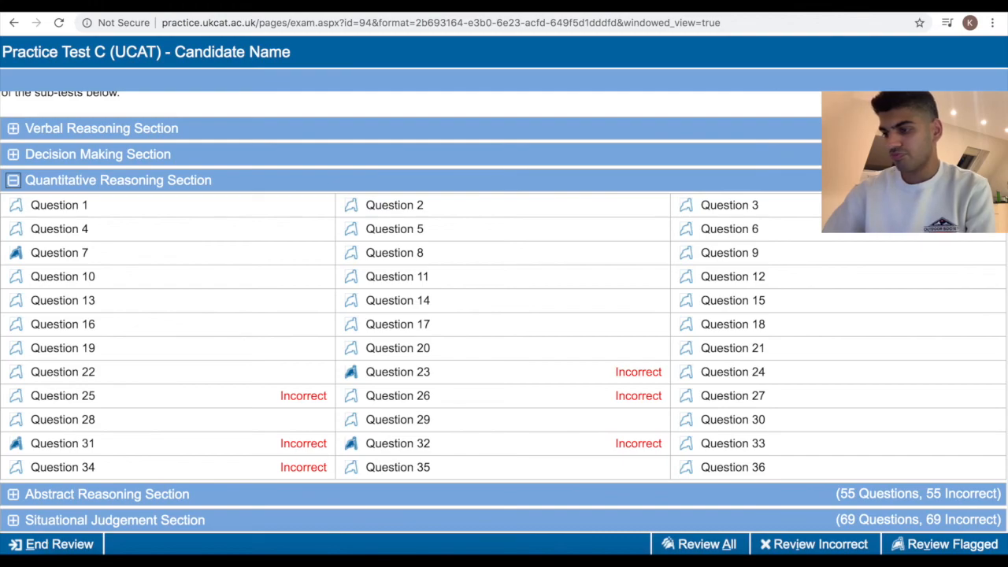
{"action": "mouse_move", "coordinate": [945, 20]}
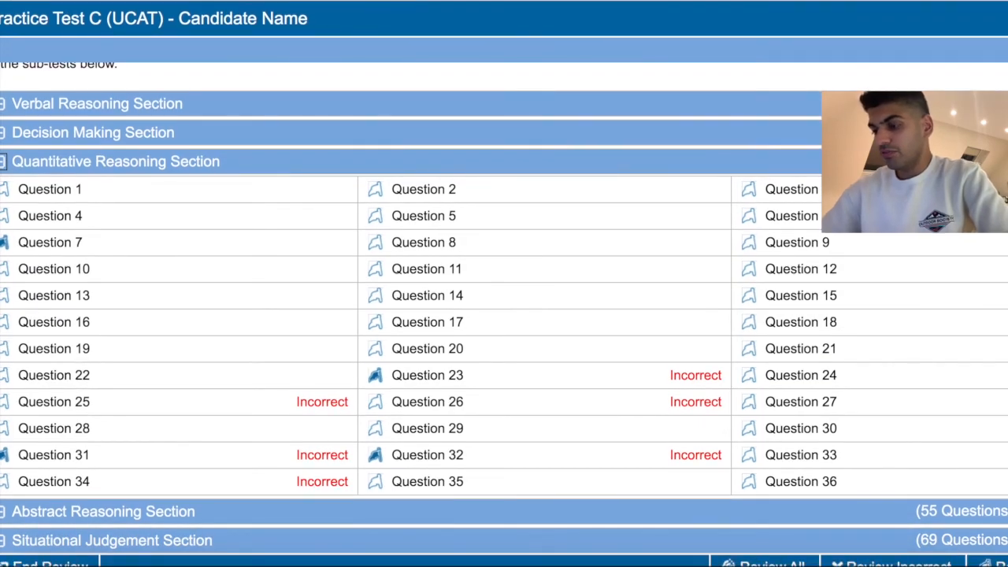
{"action": "scroll", "scroll_direction": "up", "scroll_amount": 3}
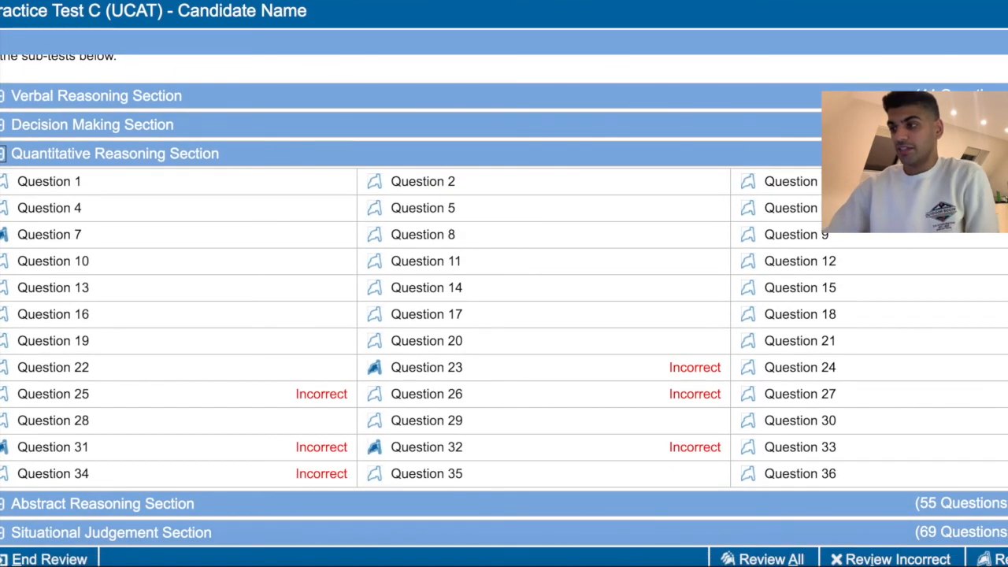